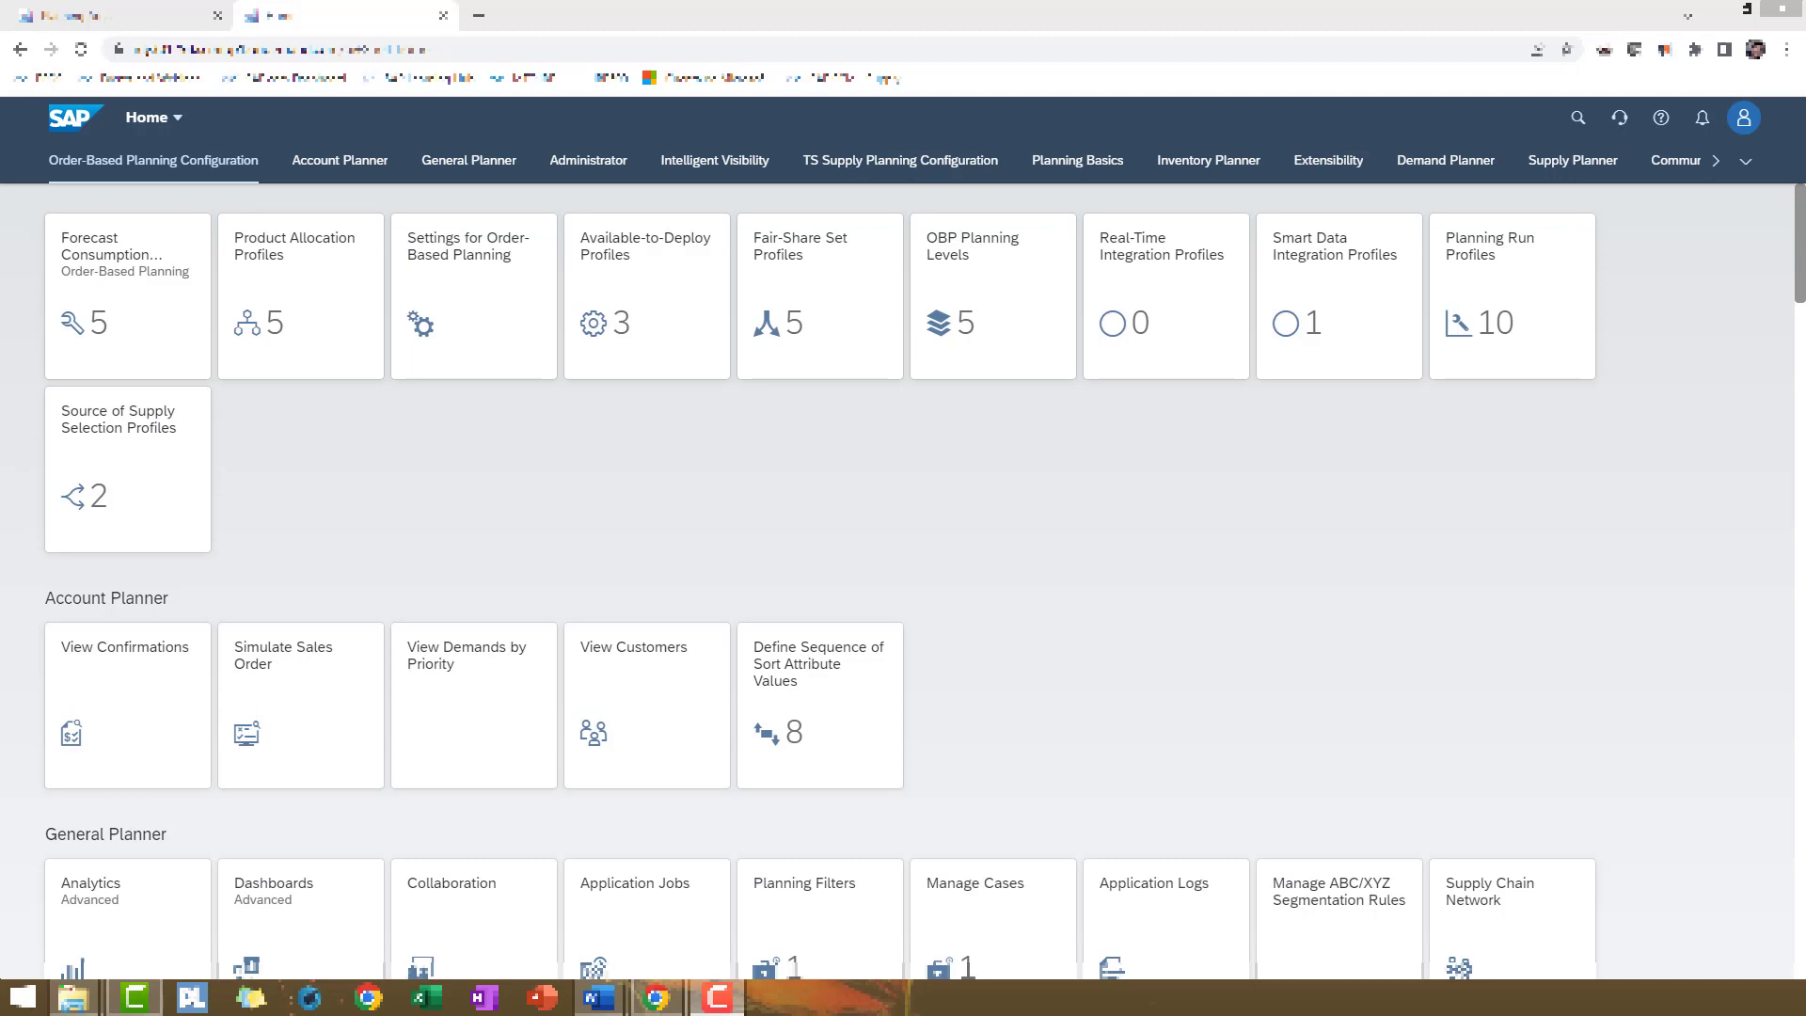
mouse_move(1251, 263)
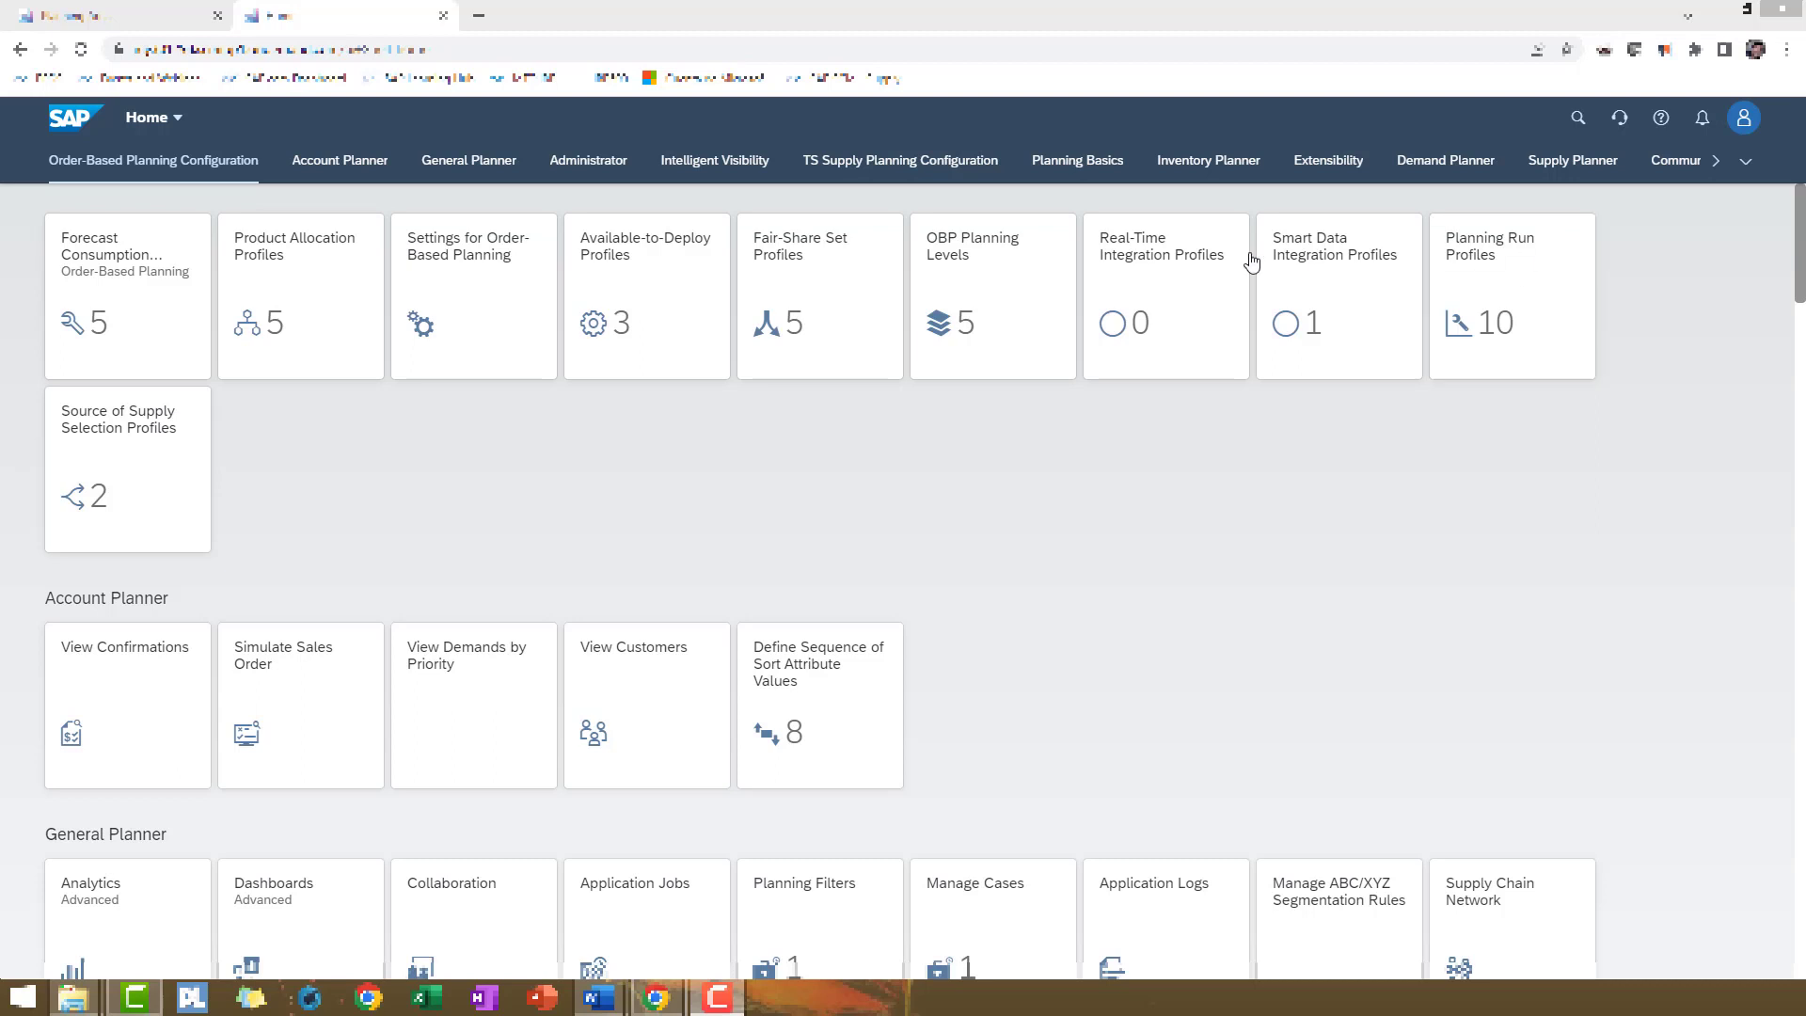
Switch the home page to the Model Configuration group via the group overflow list
click(1749, 160)
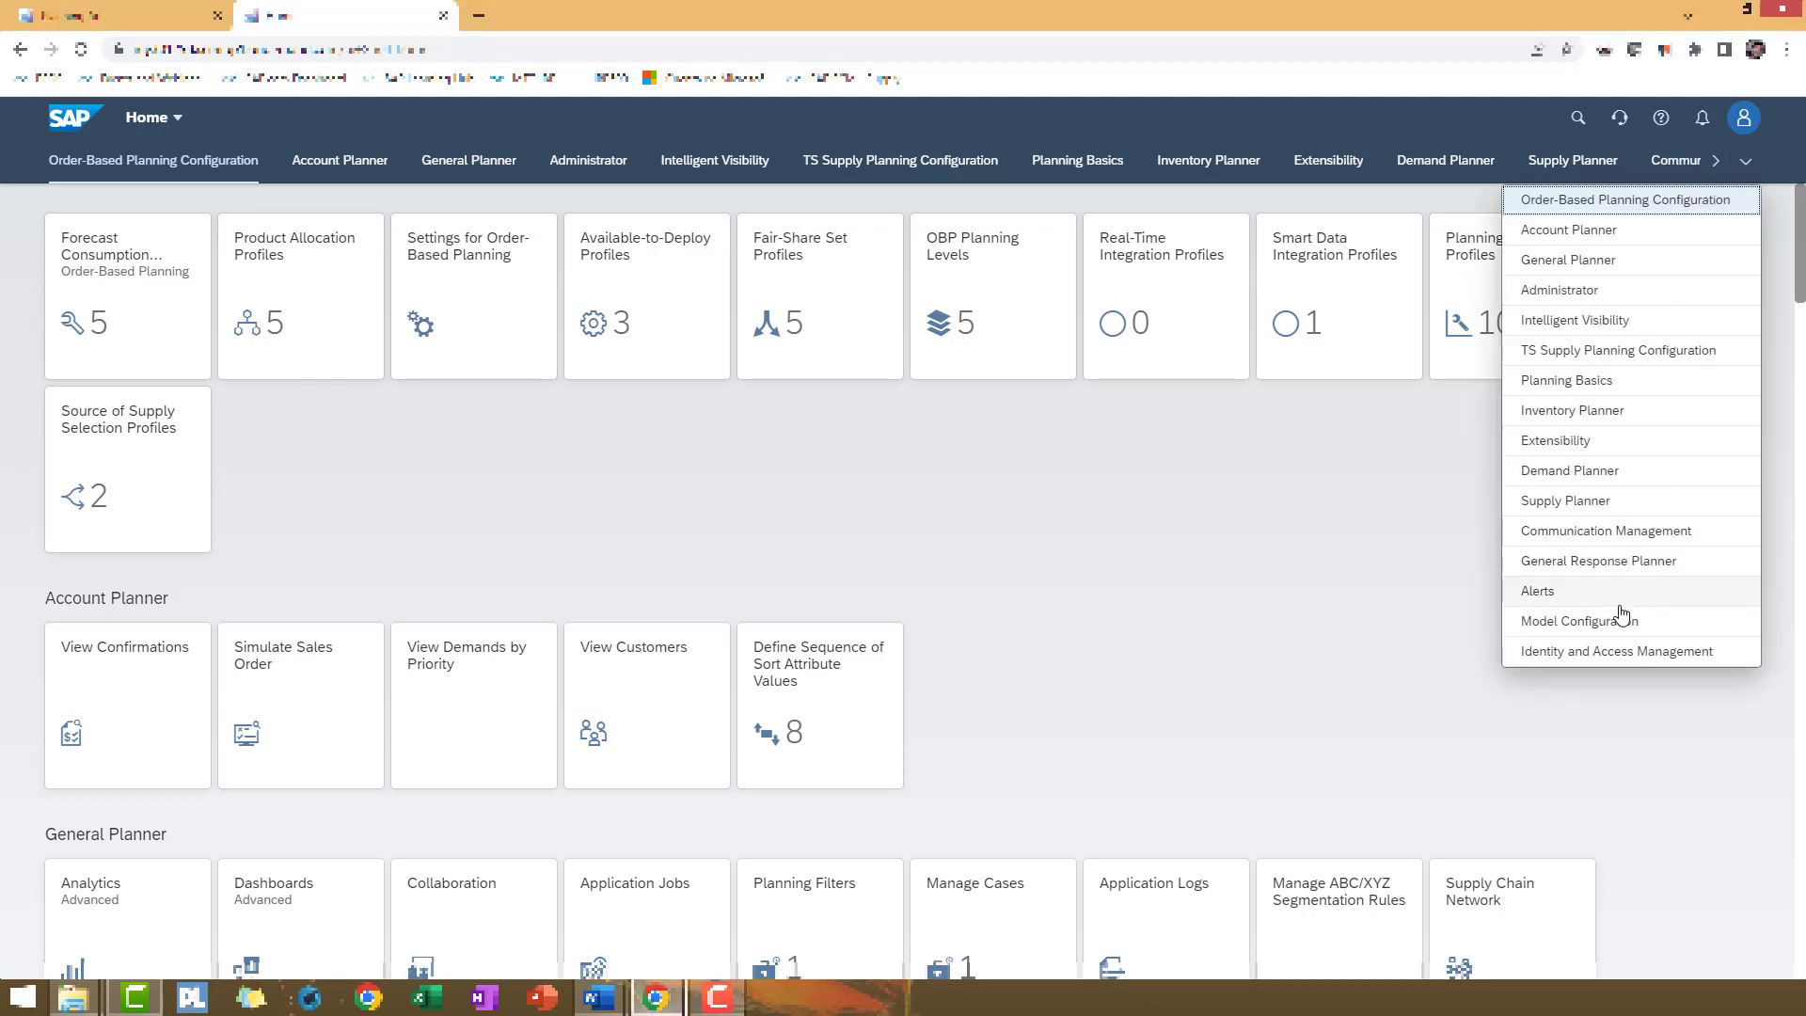
click(1578, 619)
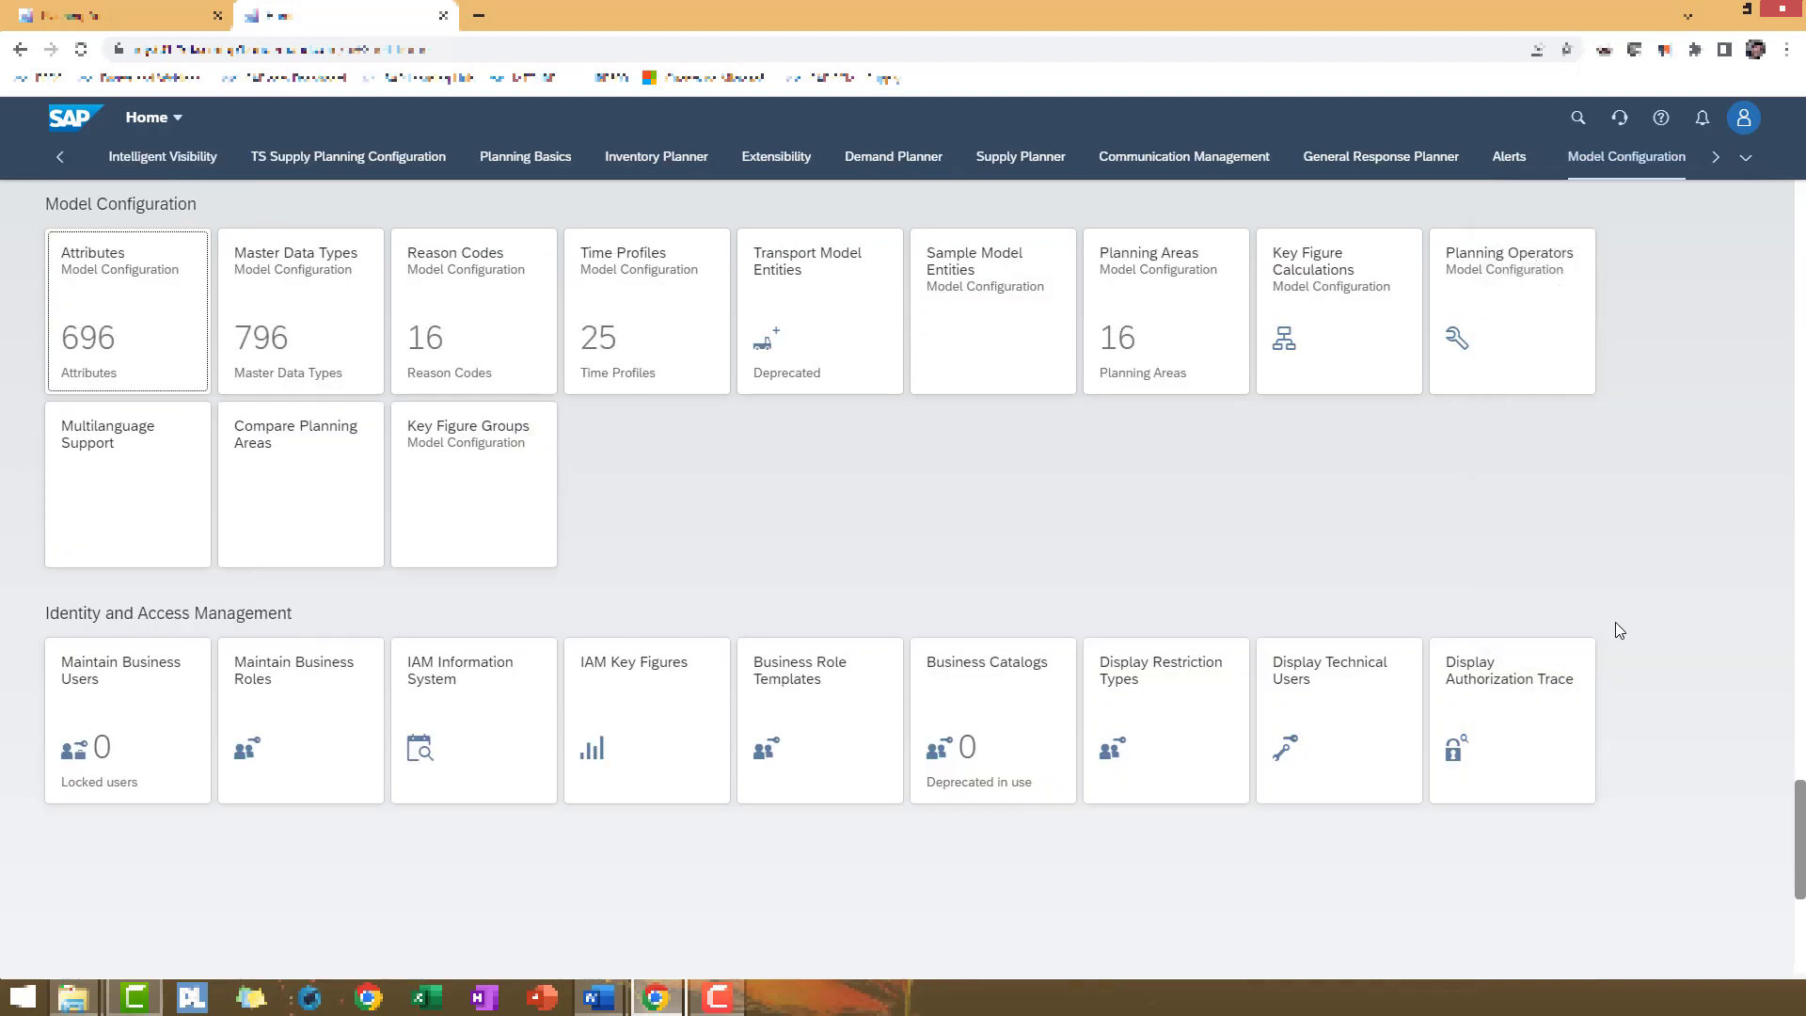
mouse_move(1162, 295)
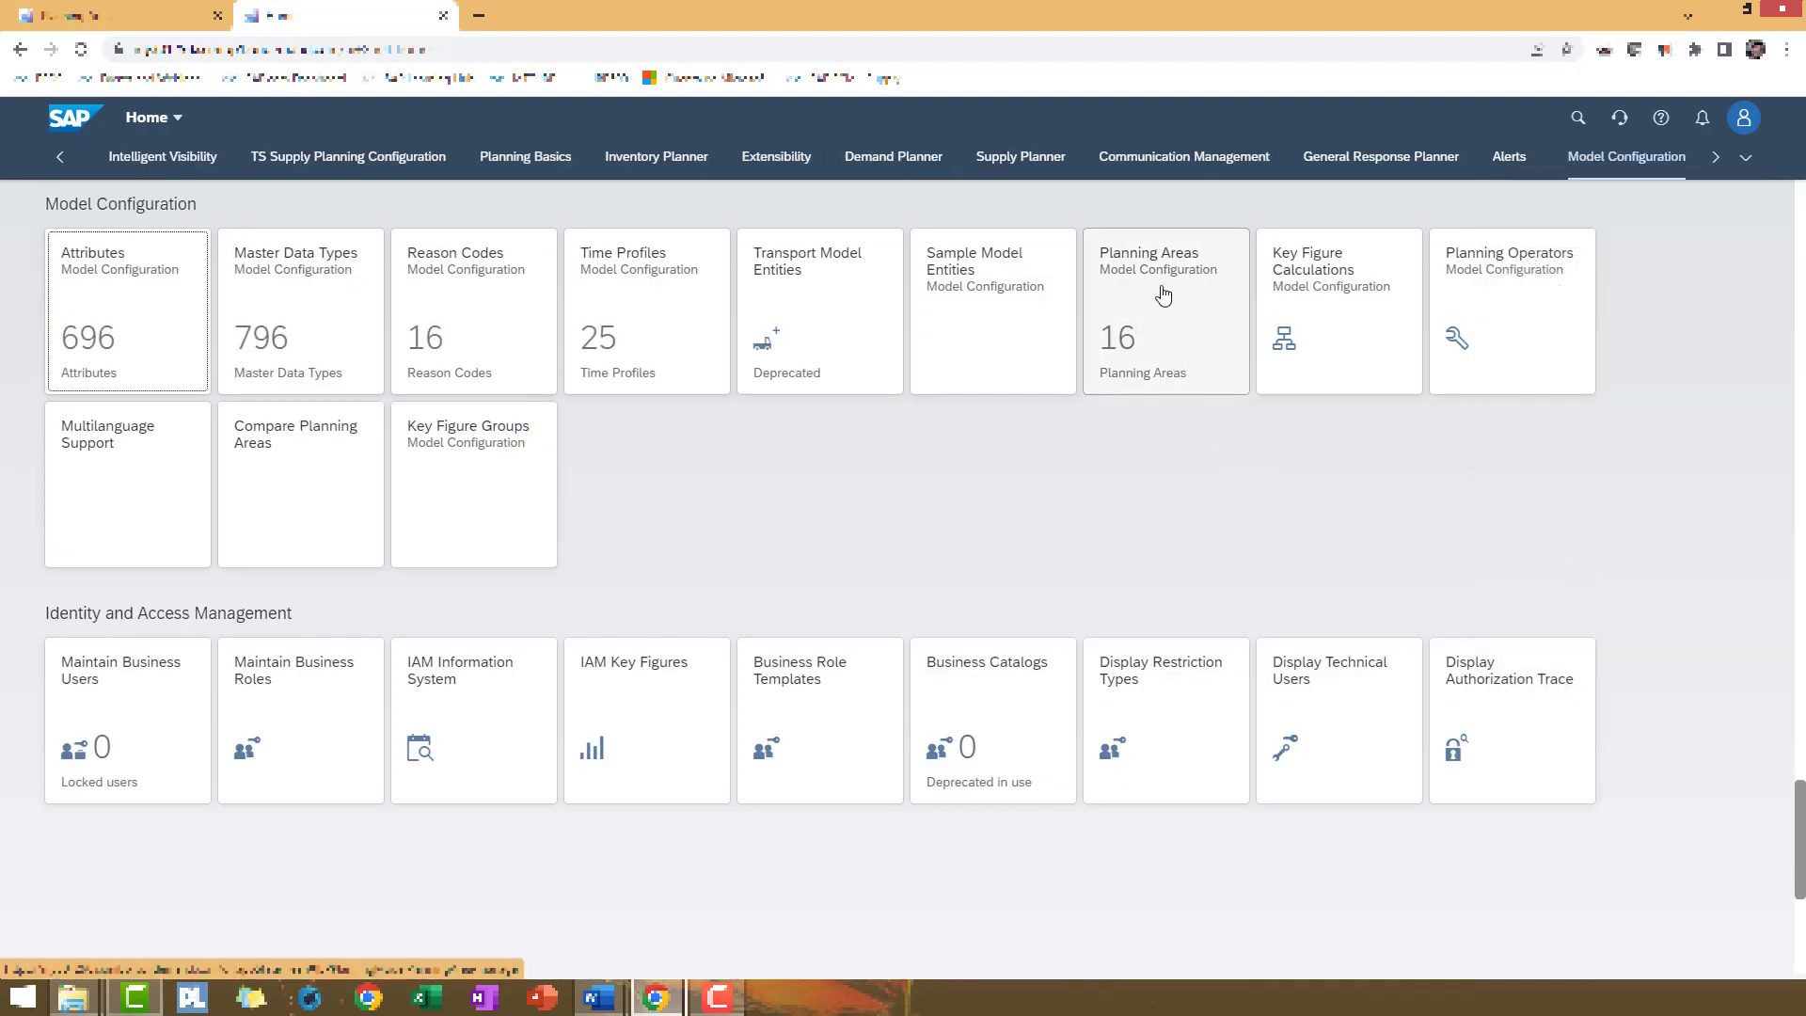
mouse_move(1174, 301)
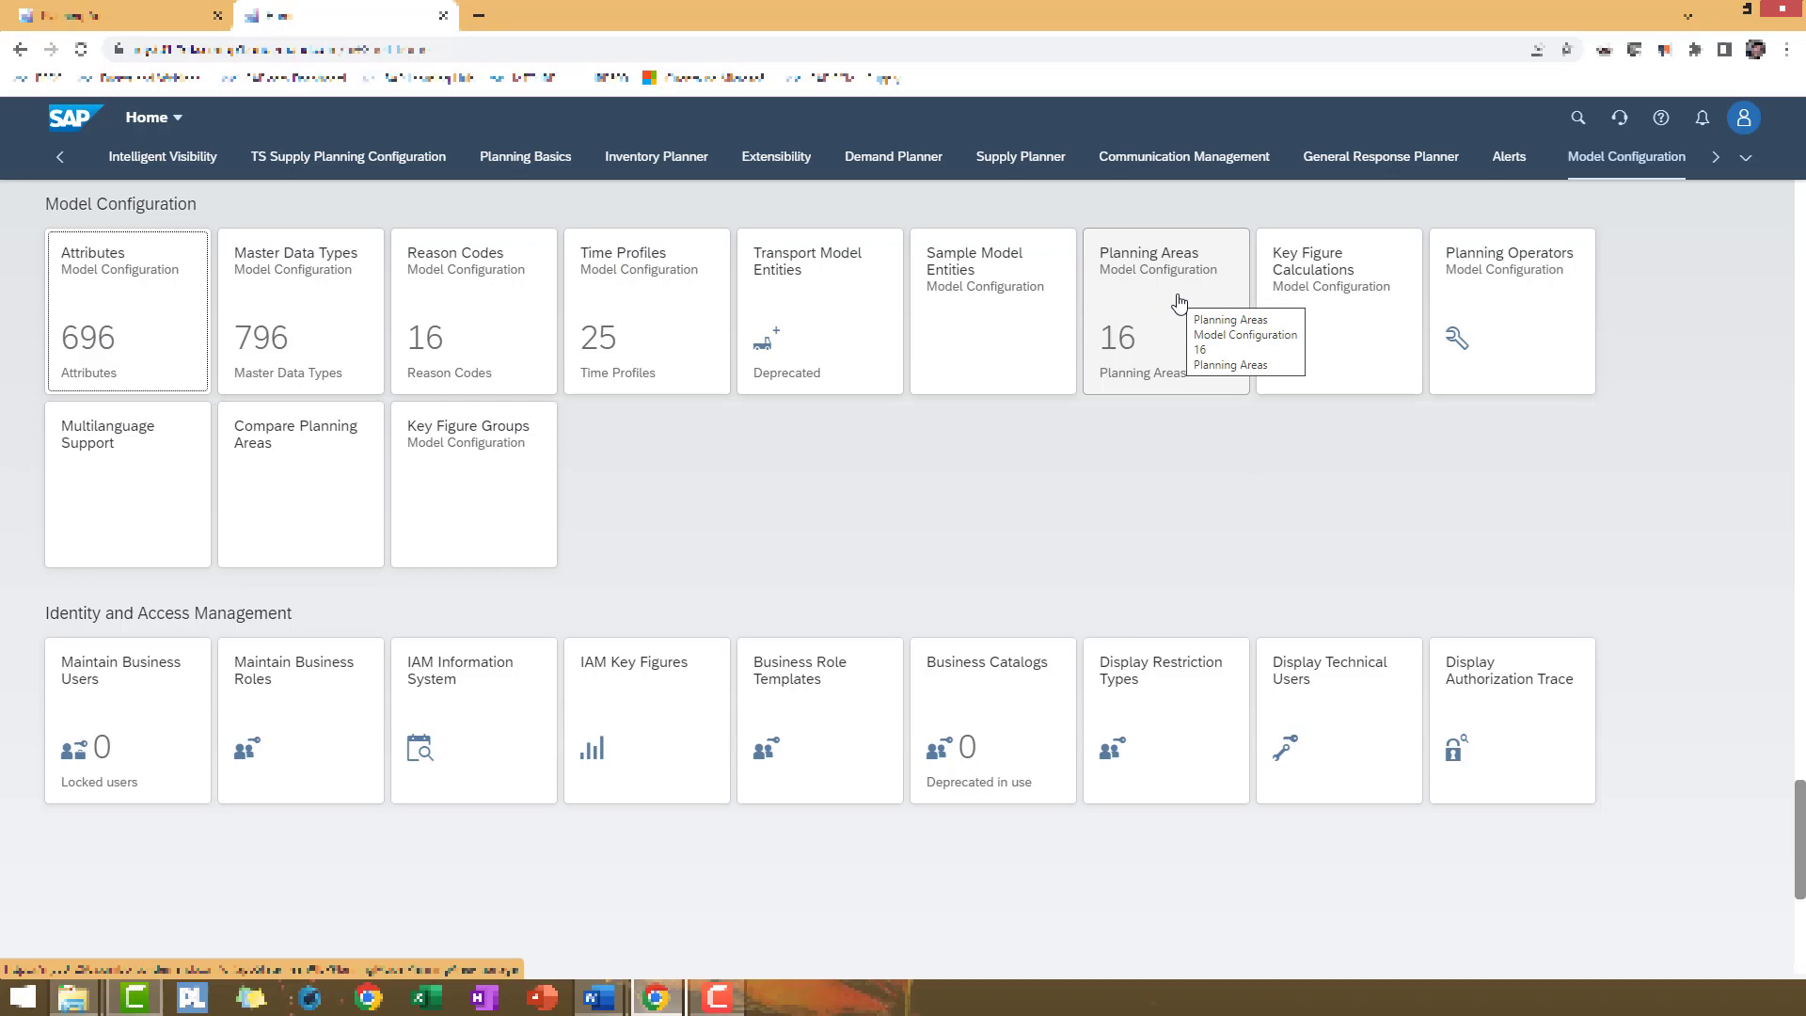
Launch the Planning Areas tile to list the 16 planning areas
click(1161, 260)
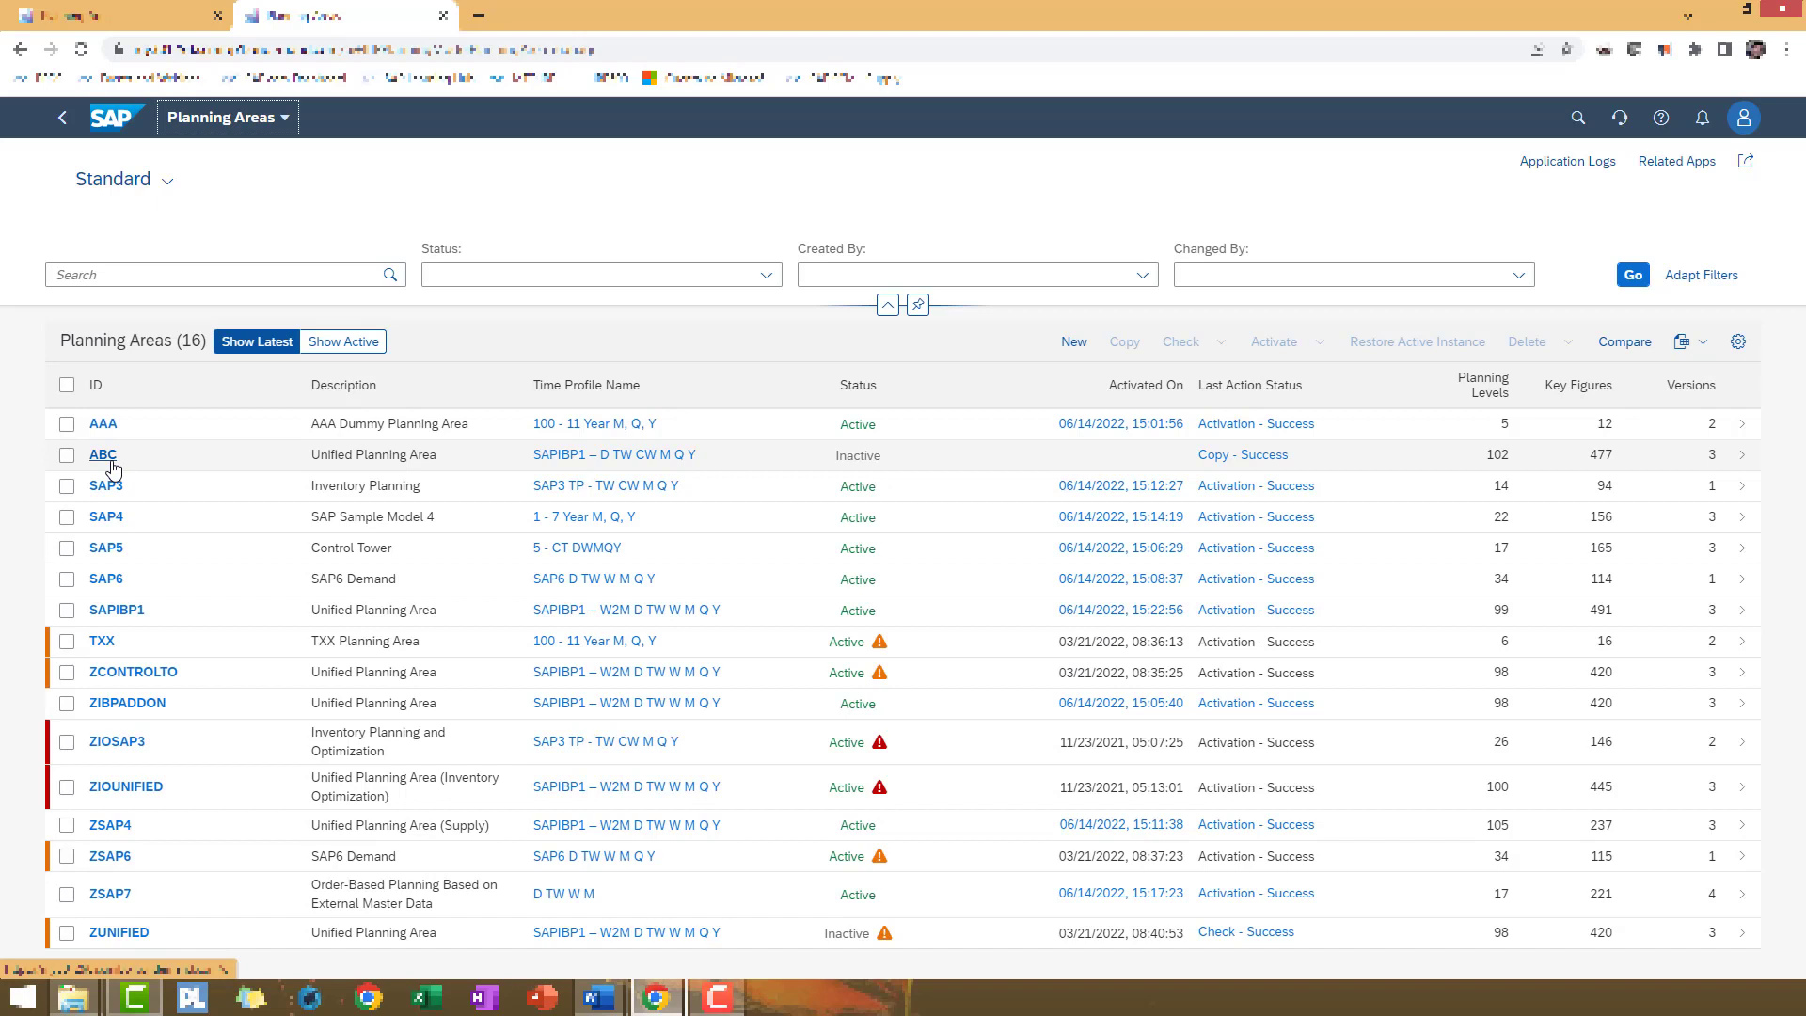
mouse_move(922, 462)
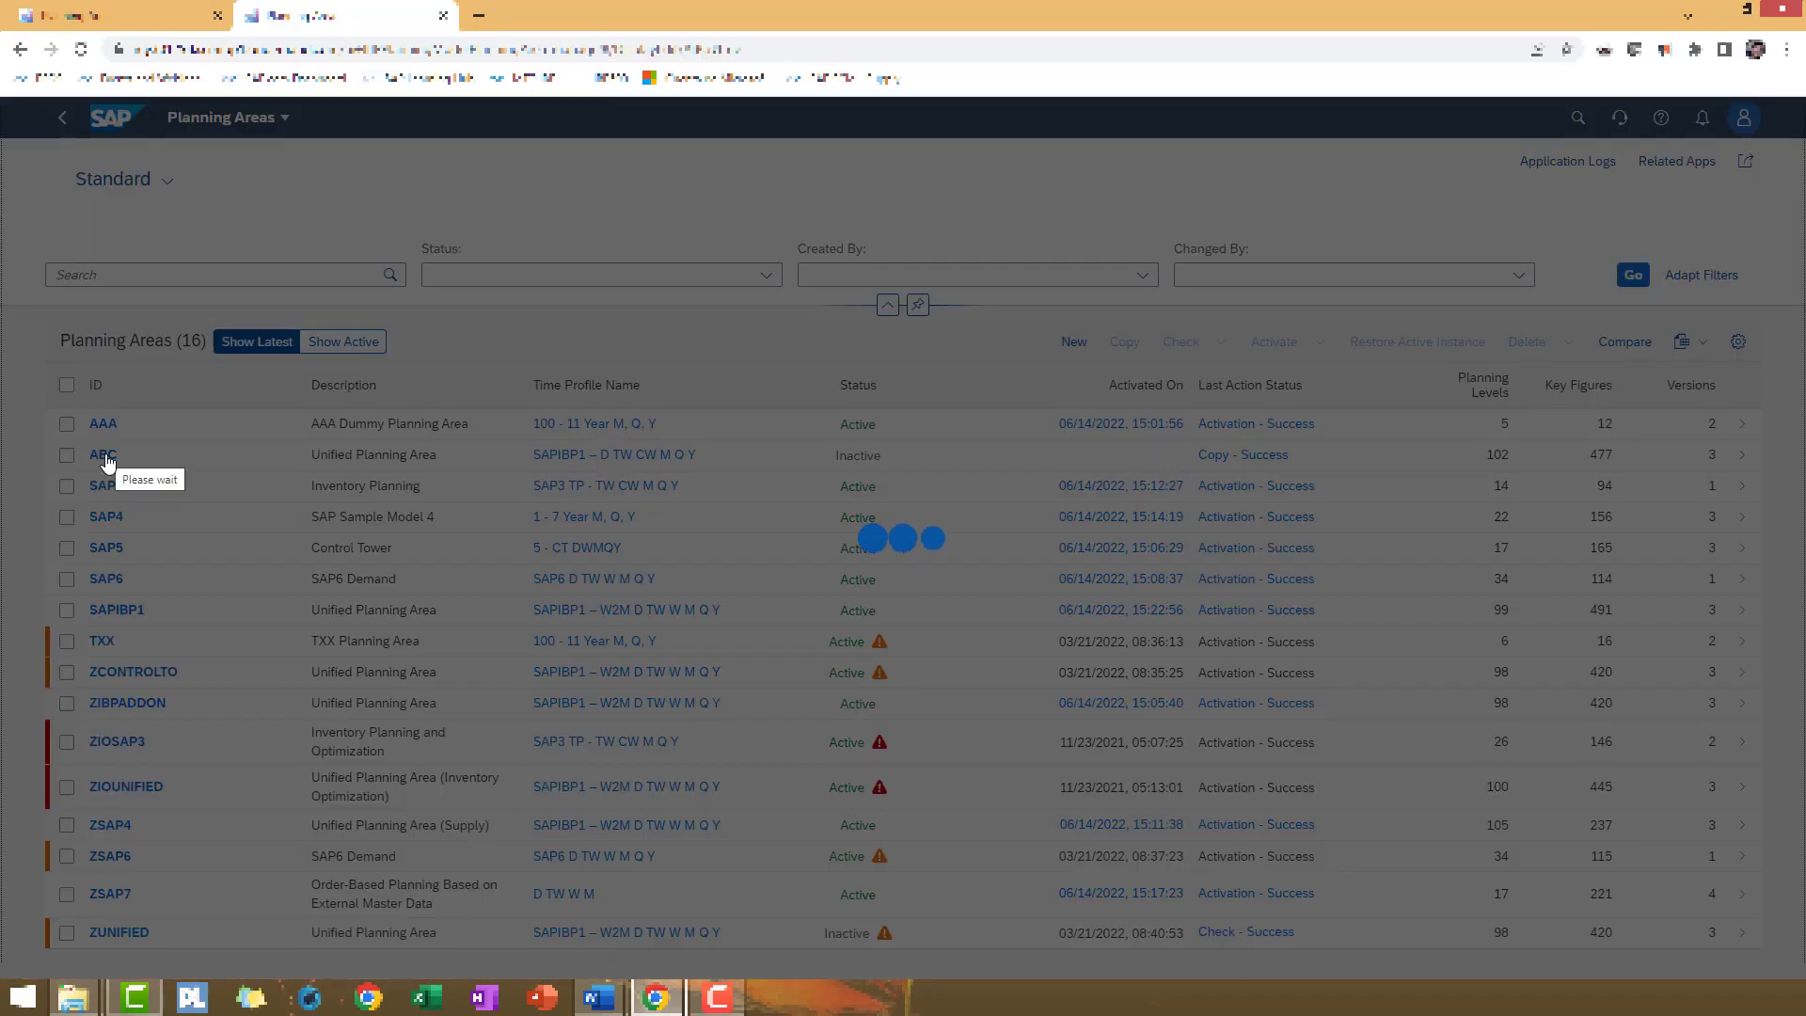
Activate the ABC planning area with Full Scope, with Dependencies, and confirm
click(102, 454)
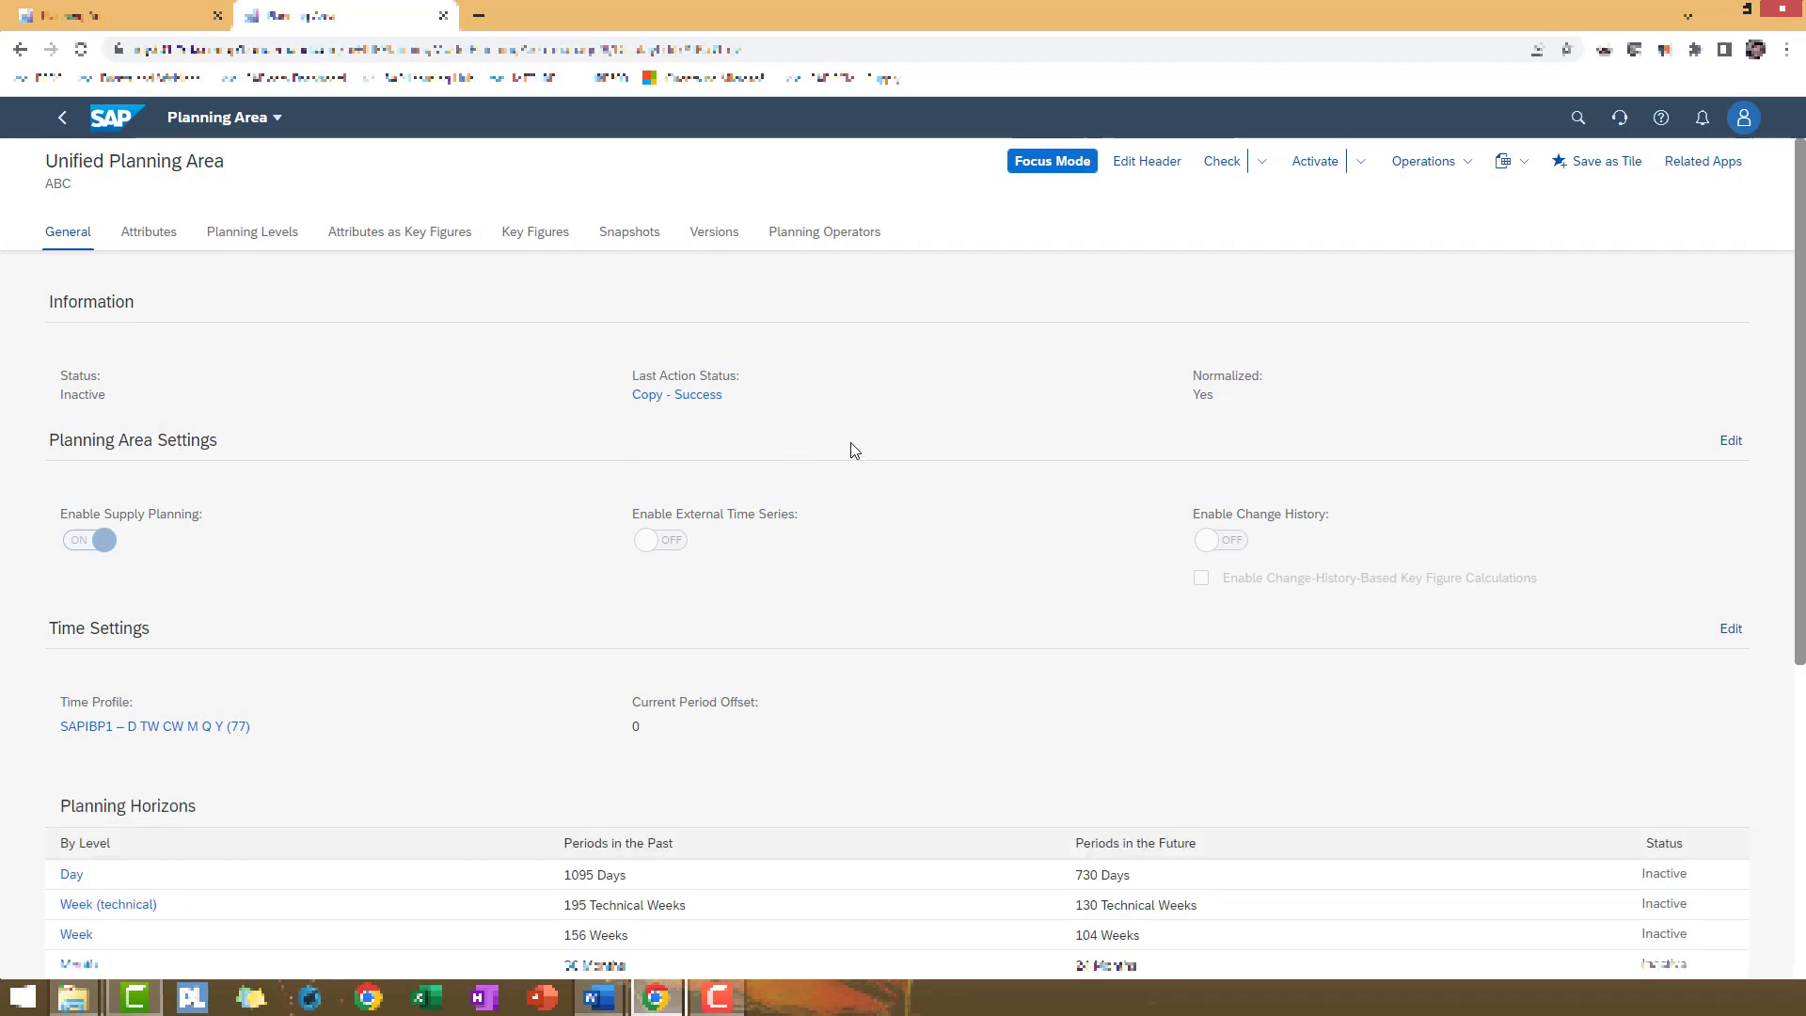
mouse_move(1323, 258)
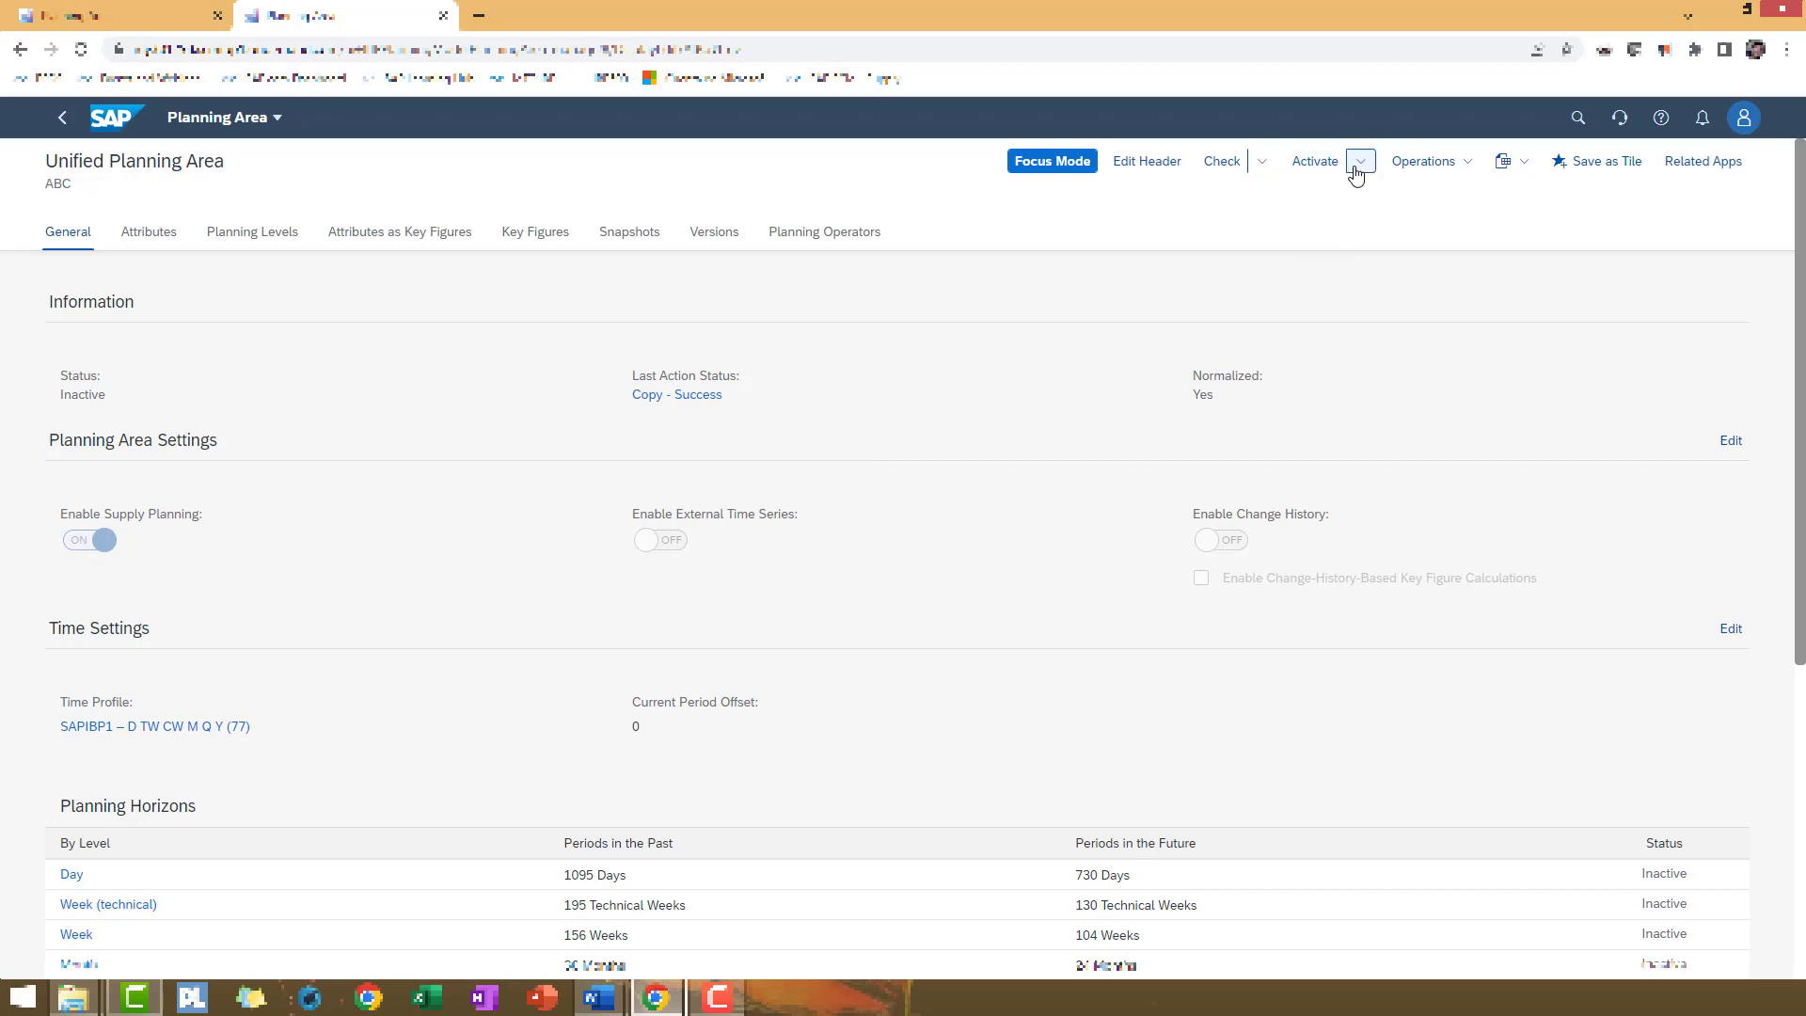
click(1360, 162)
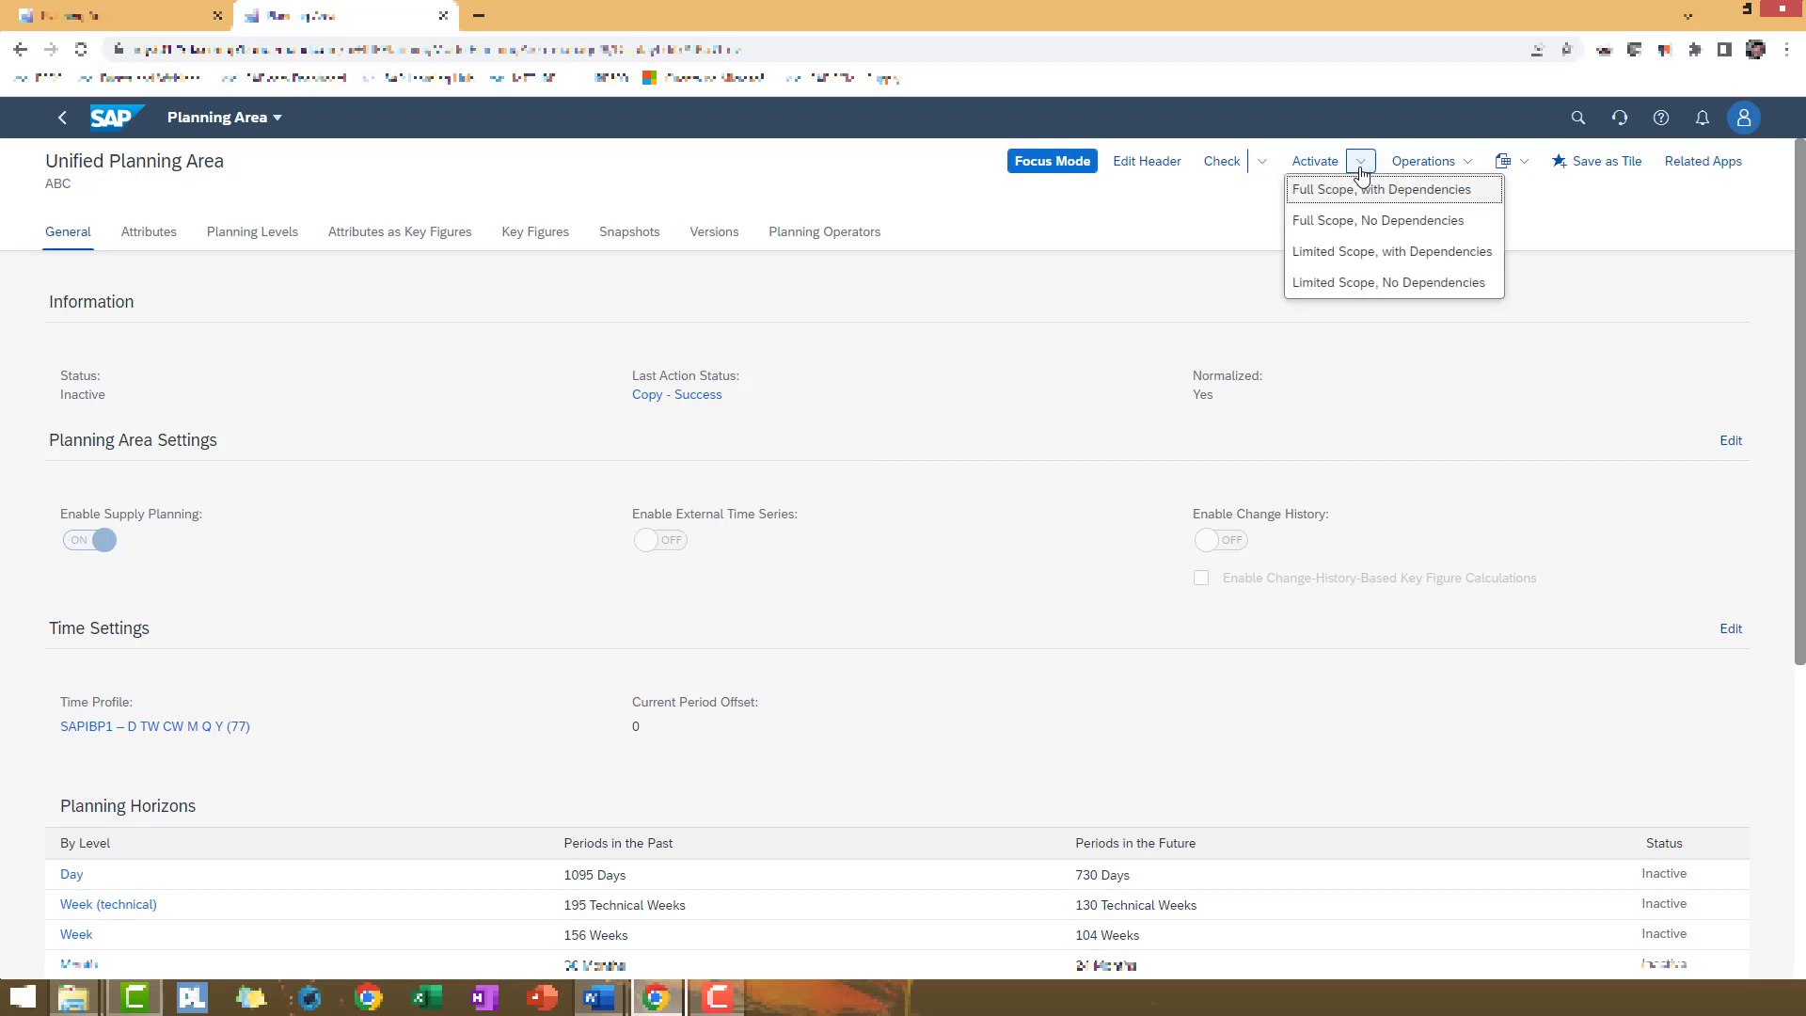
mouse_move(1379, 201)
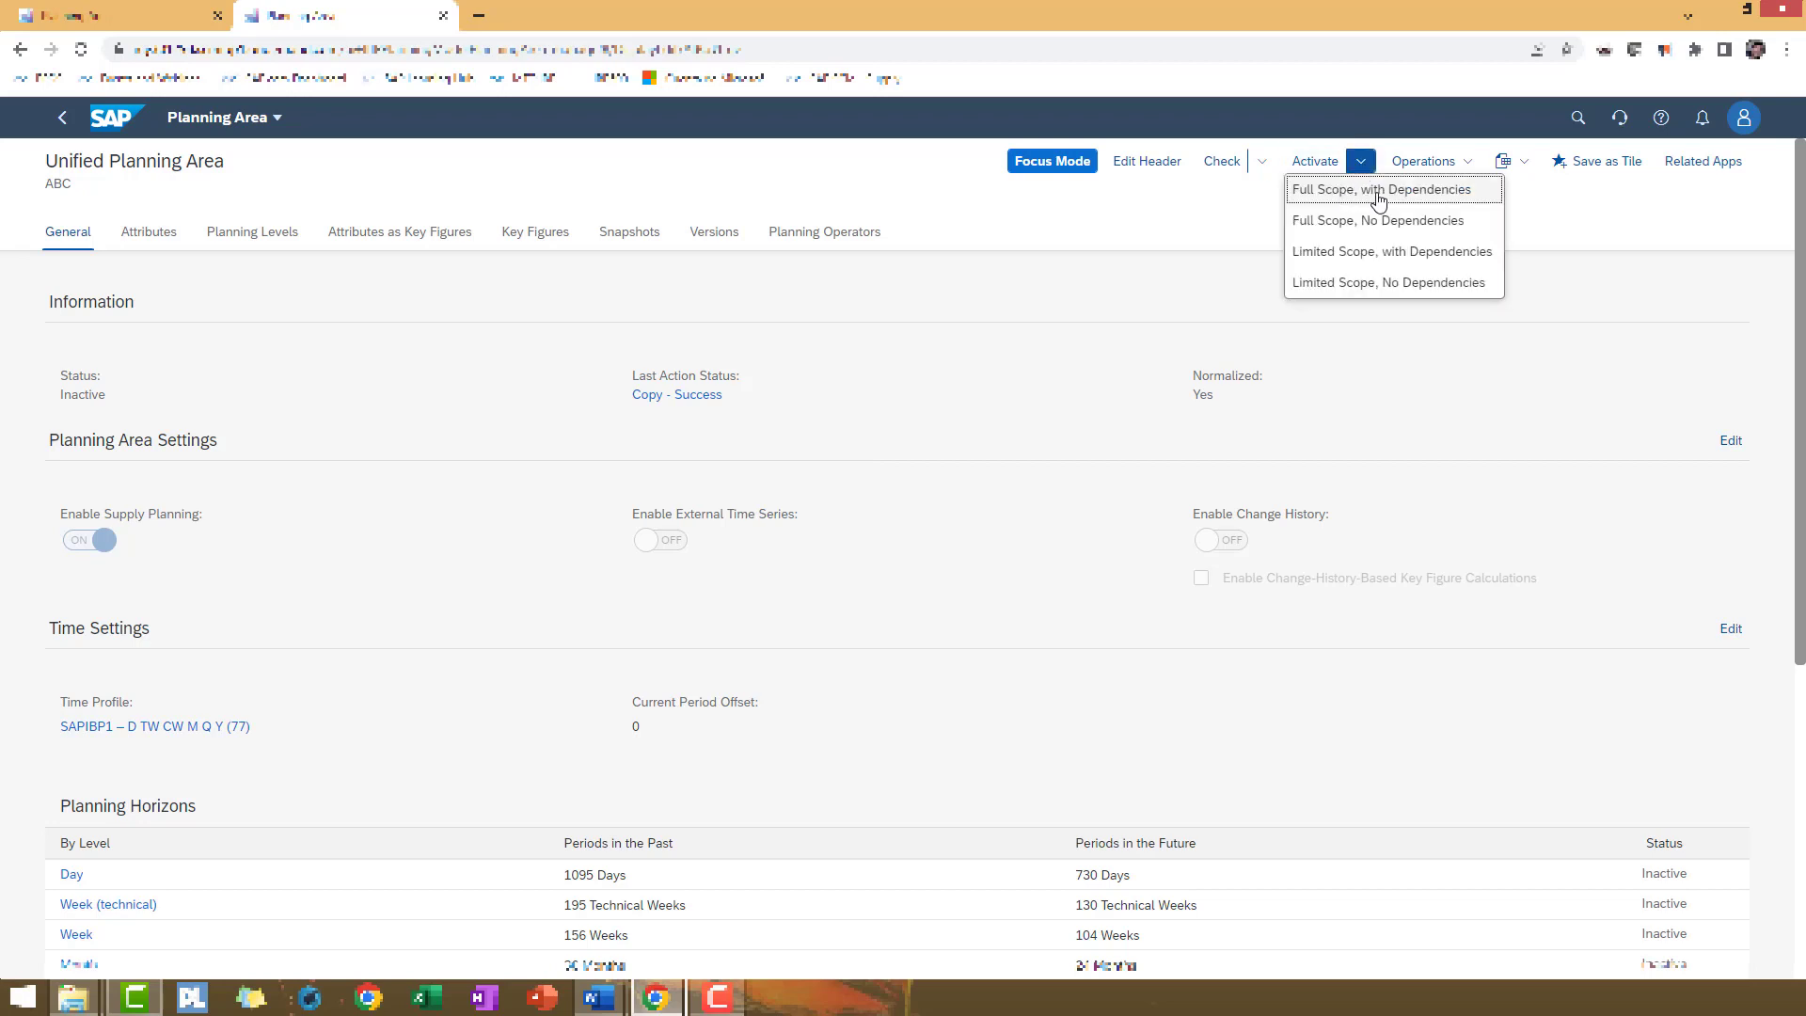
click(1392, 188)
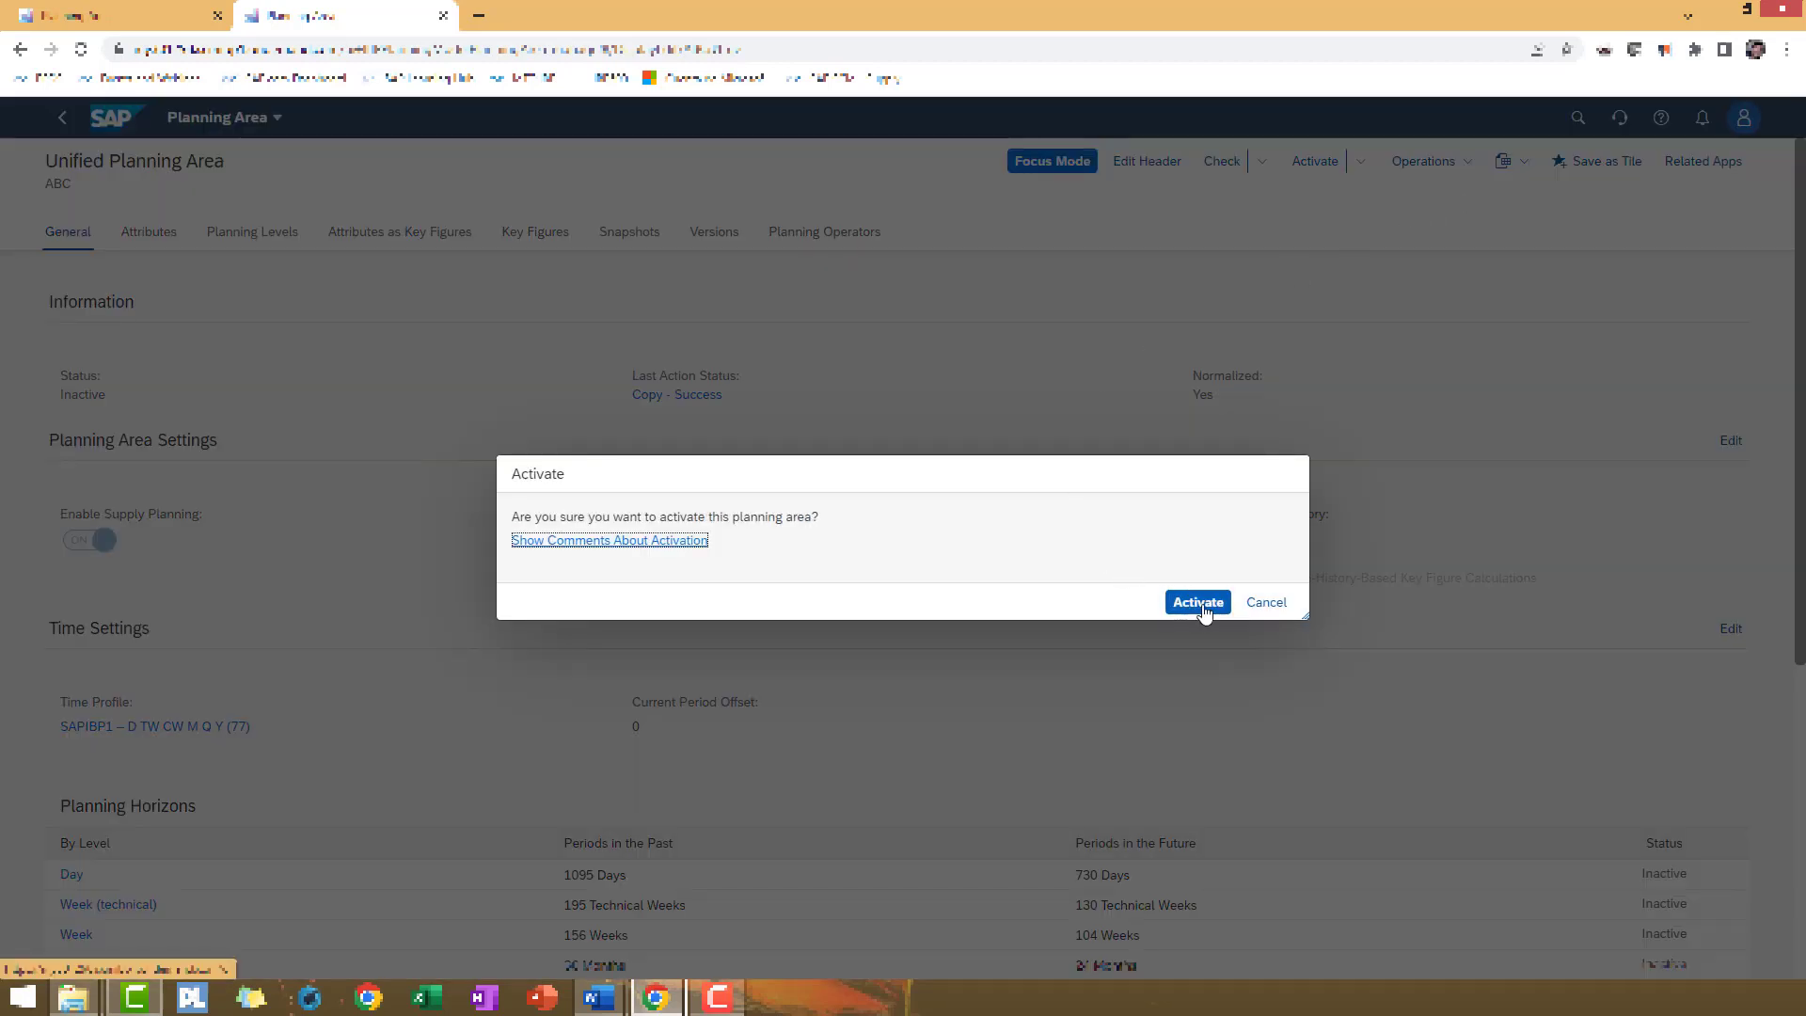
click(1197, 602)
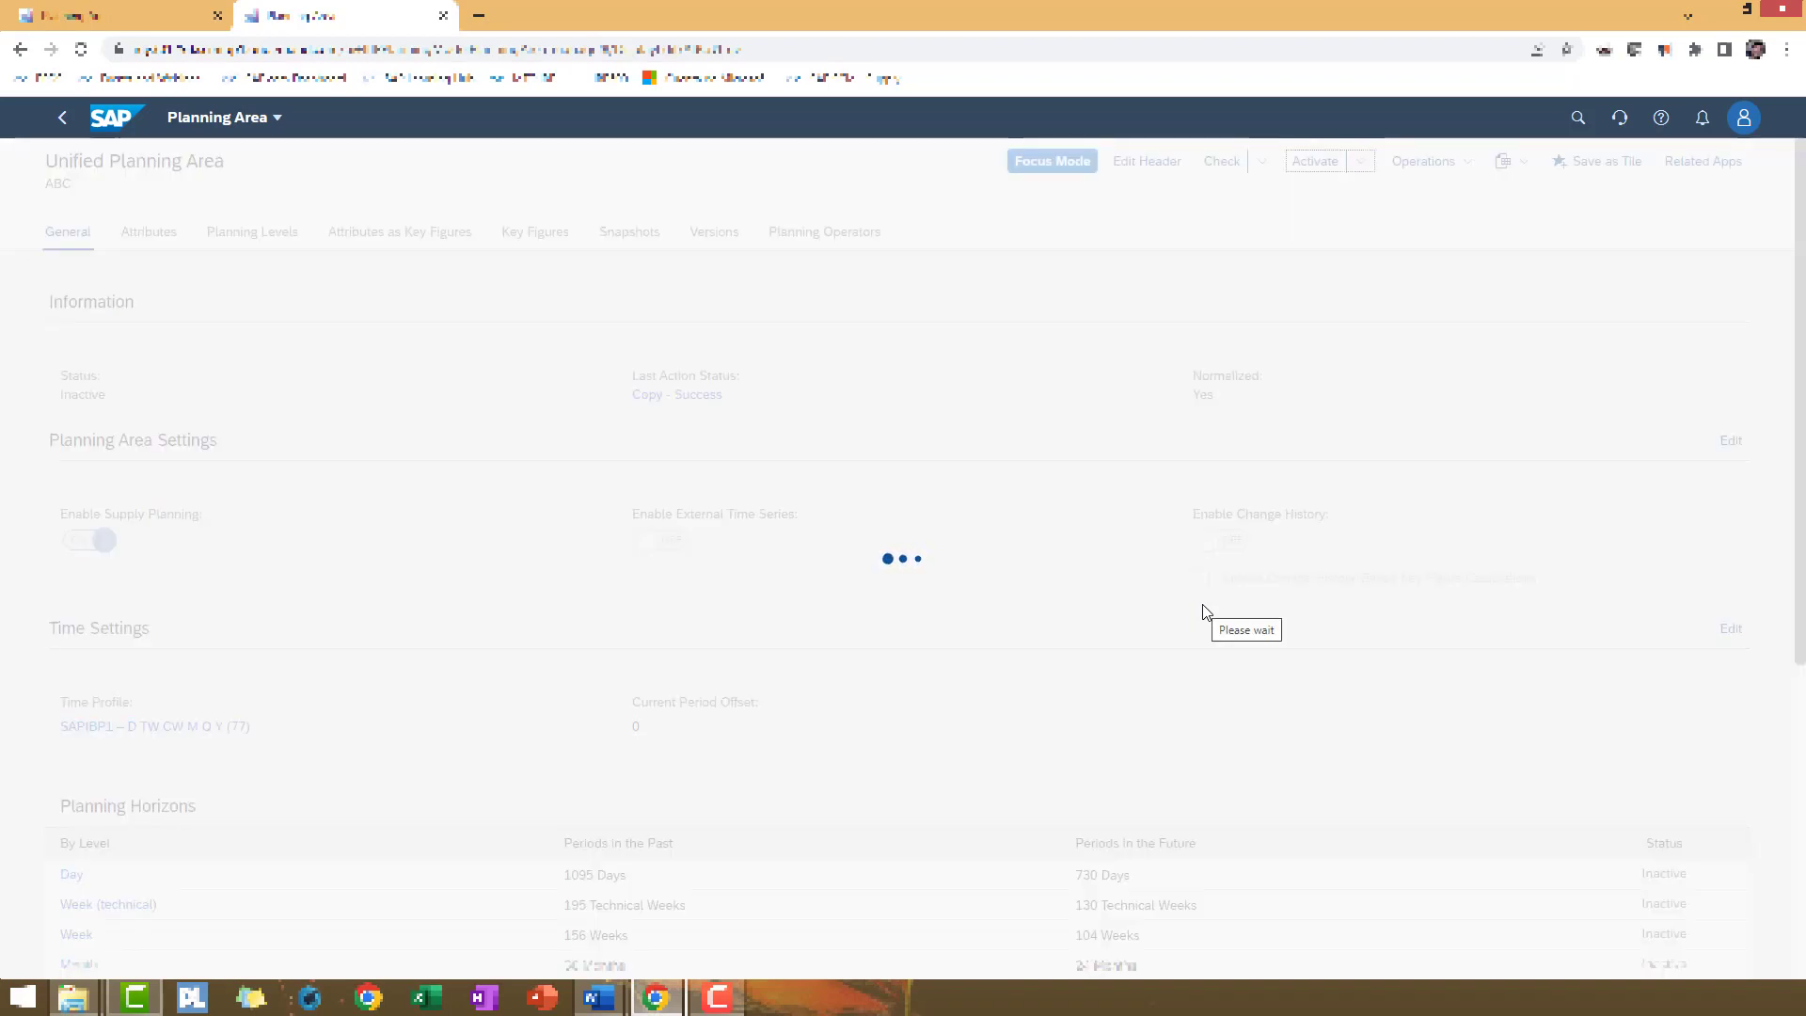
Review the successful activation summary with no errors and close it
click(1315, 159)
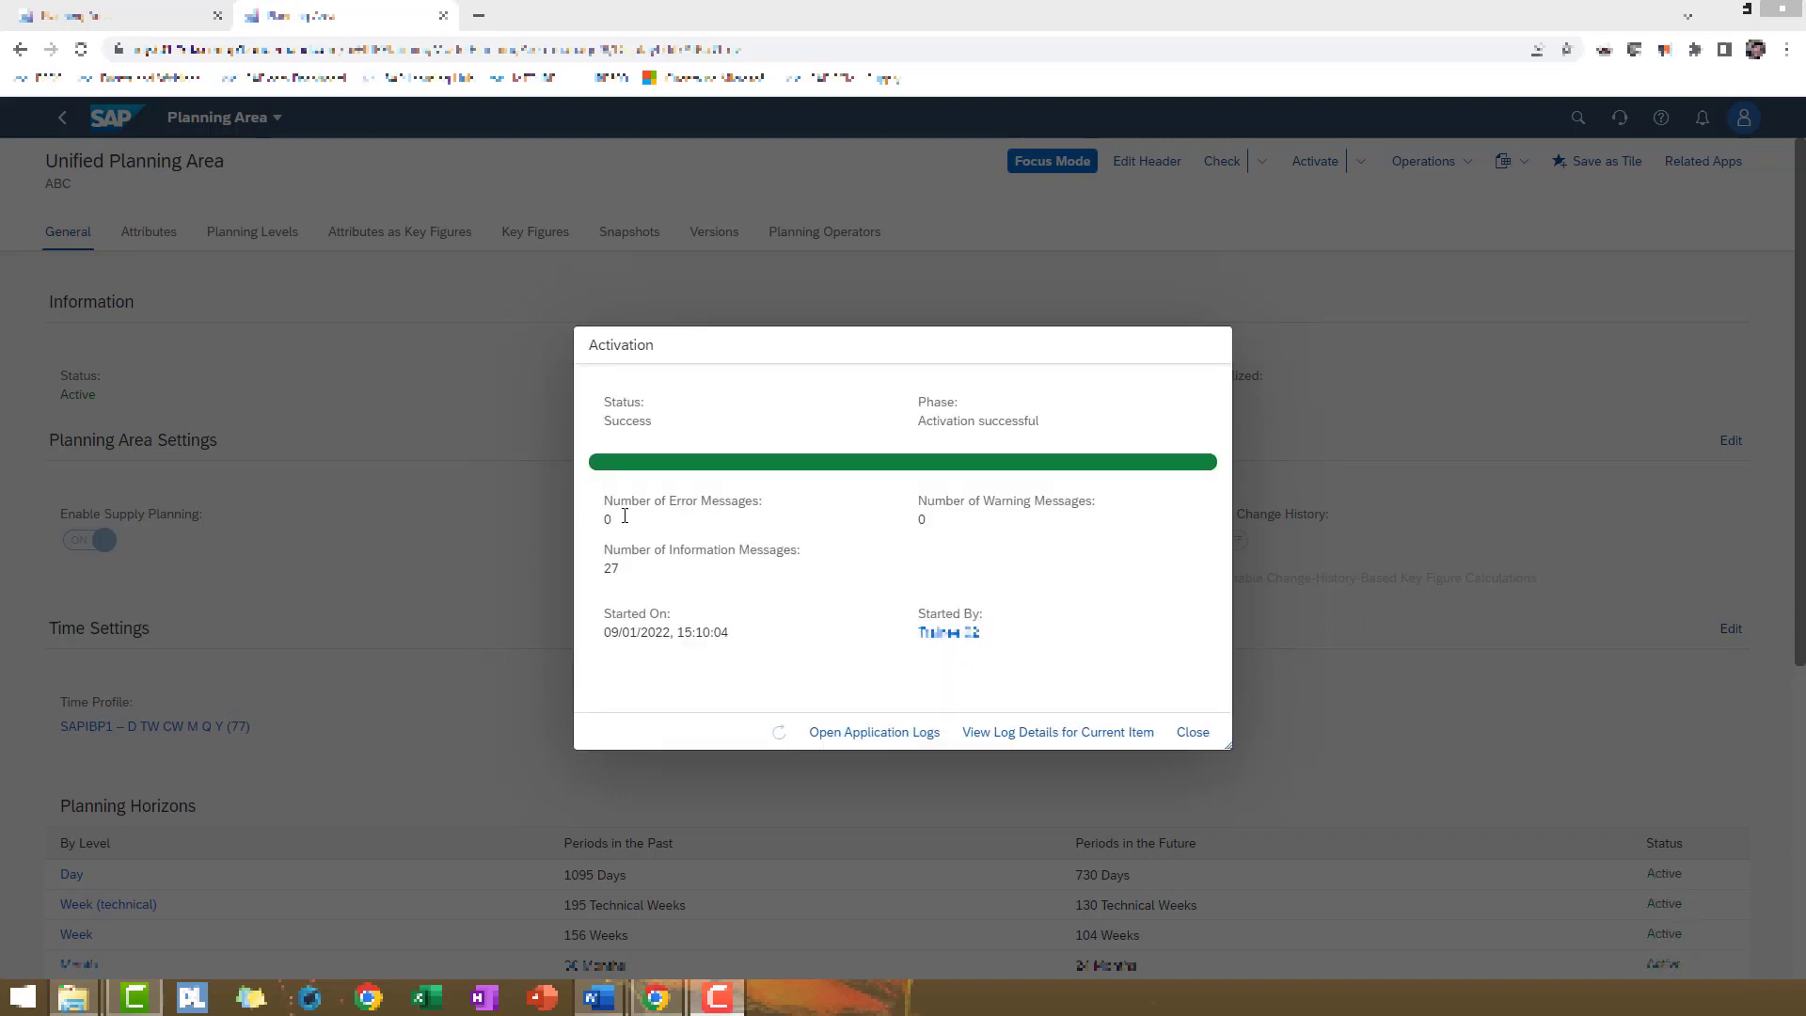
mouse_move(707, 542)
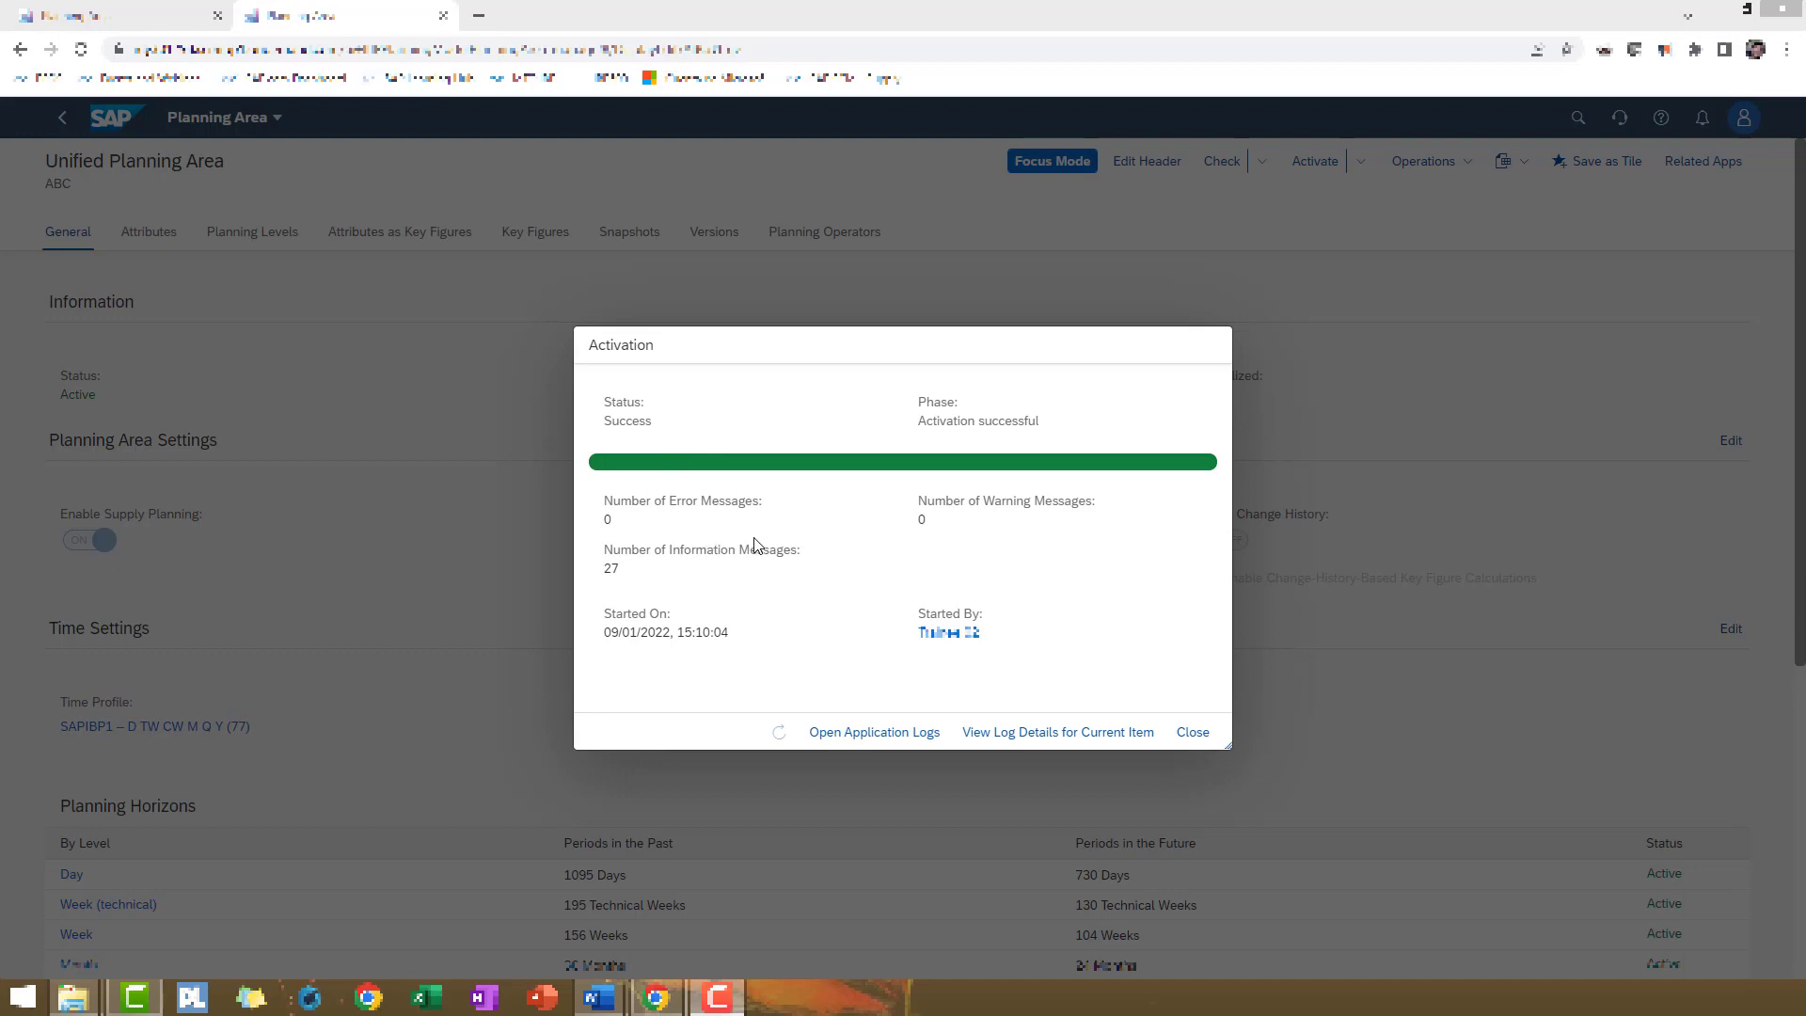
mouse_move(681, 540)
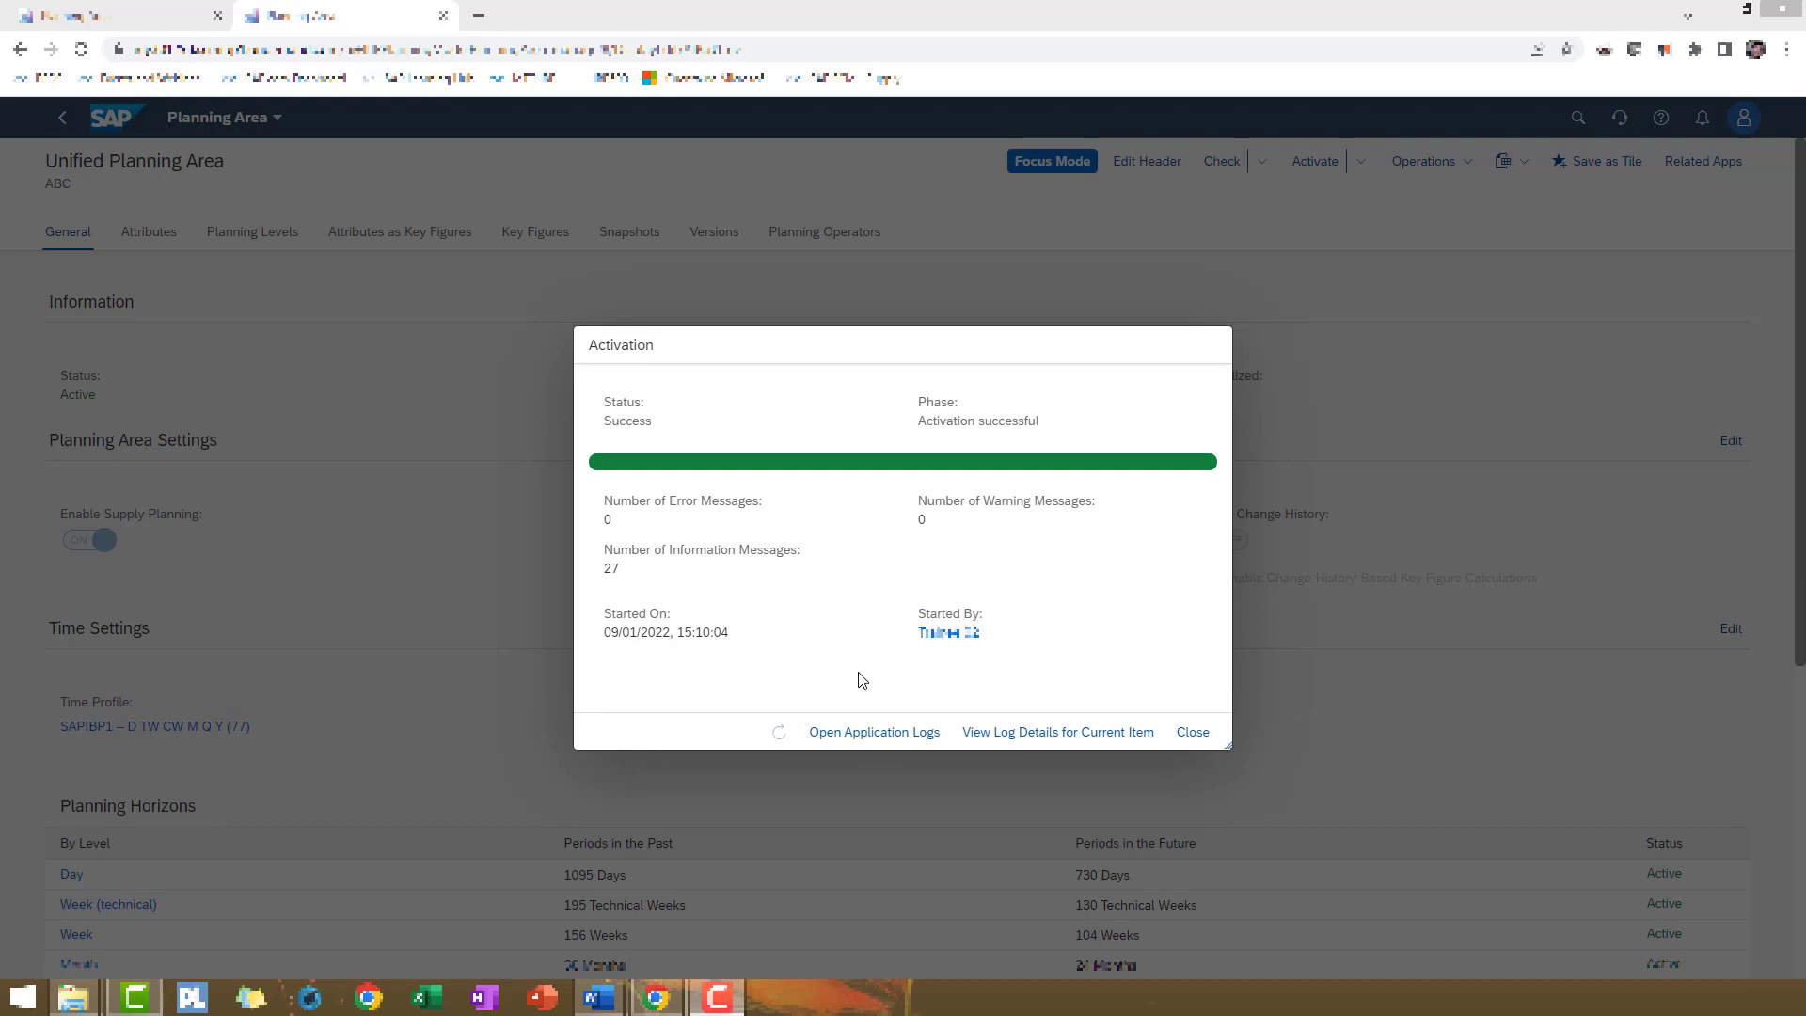
mouse_move(1057, 672)
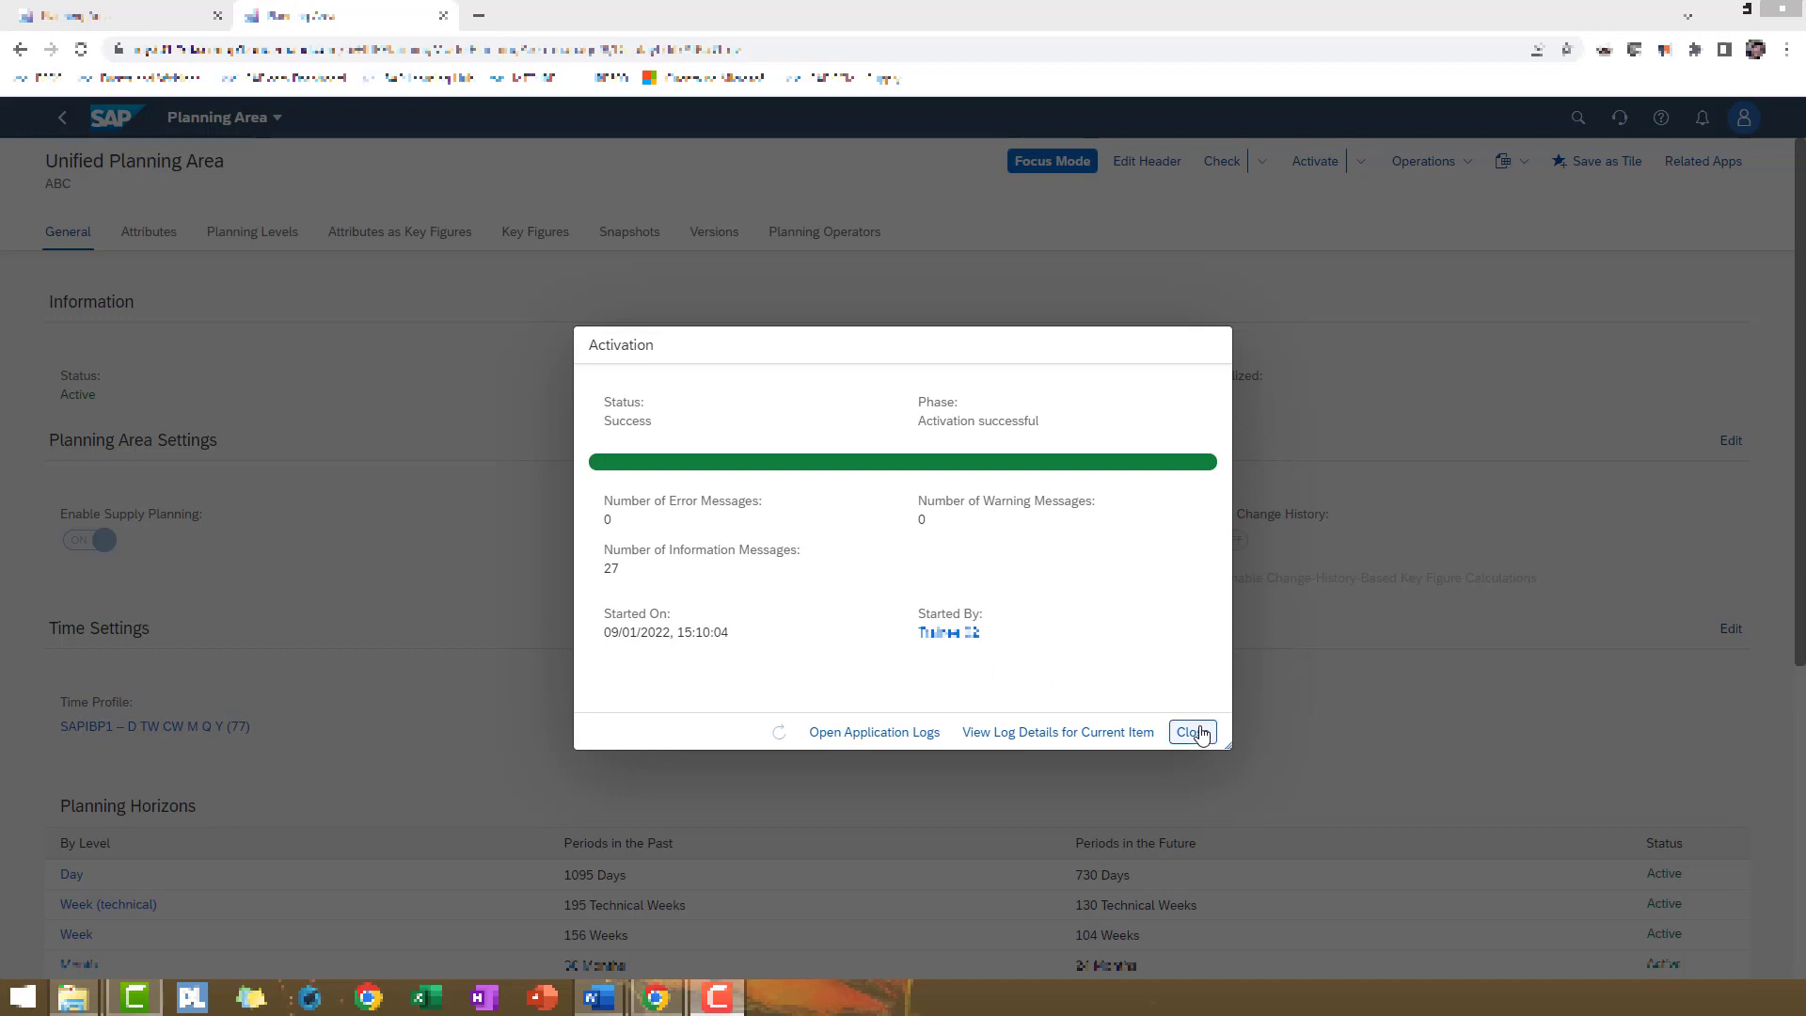
click(1191, 732)
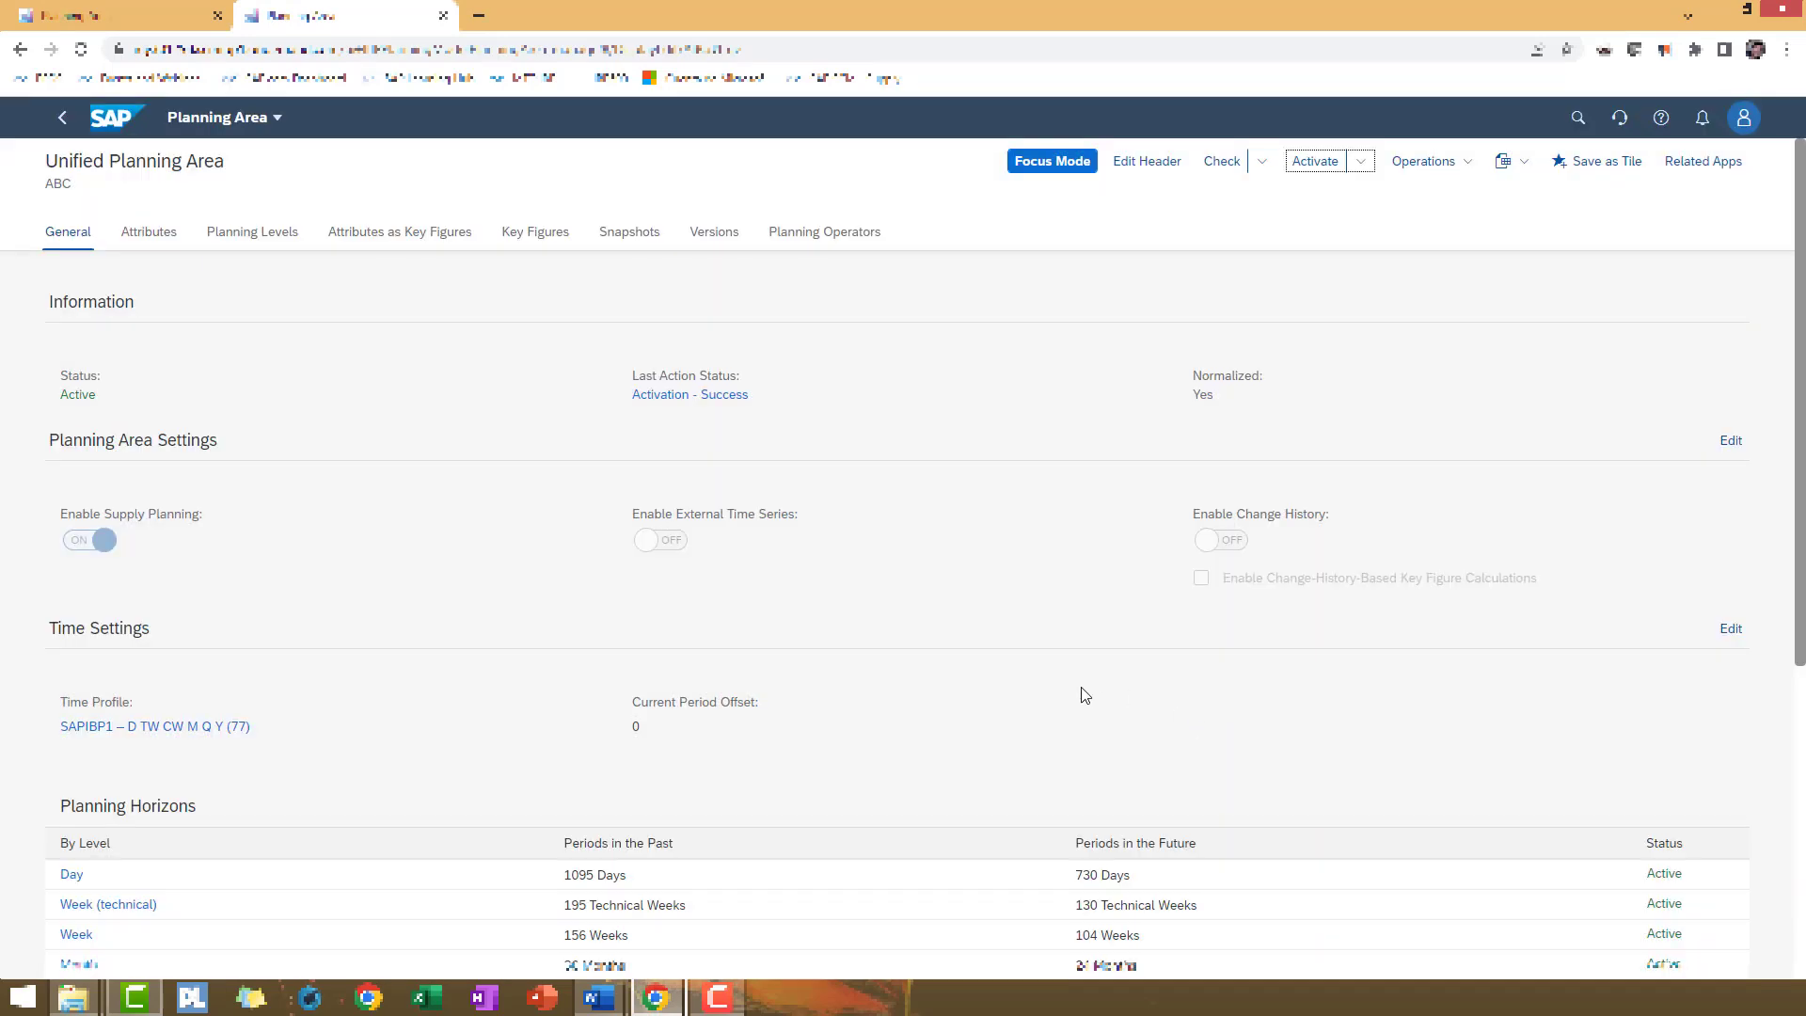
In IBP User Preferences, set the Default Planning Area to ABC and save
click(1742, 117)
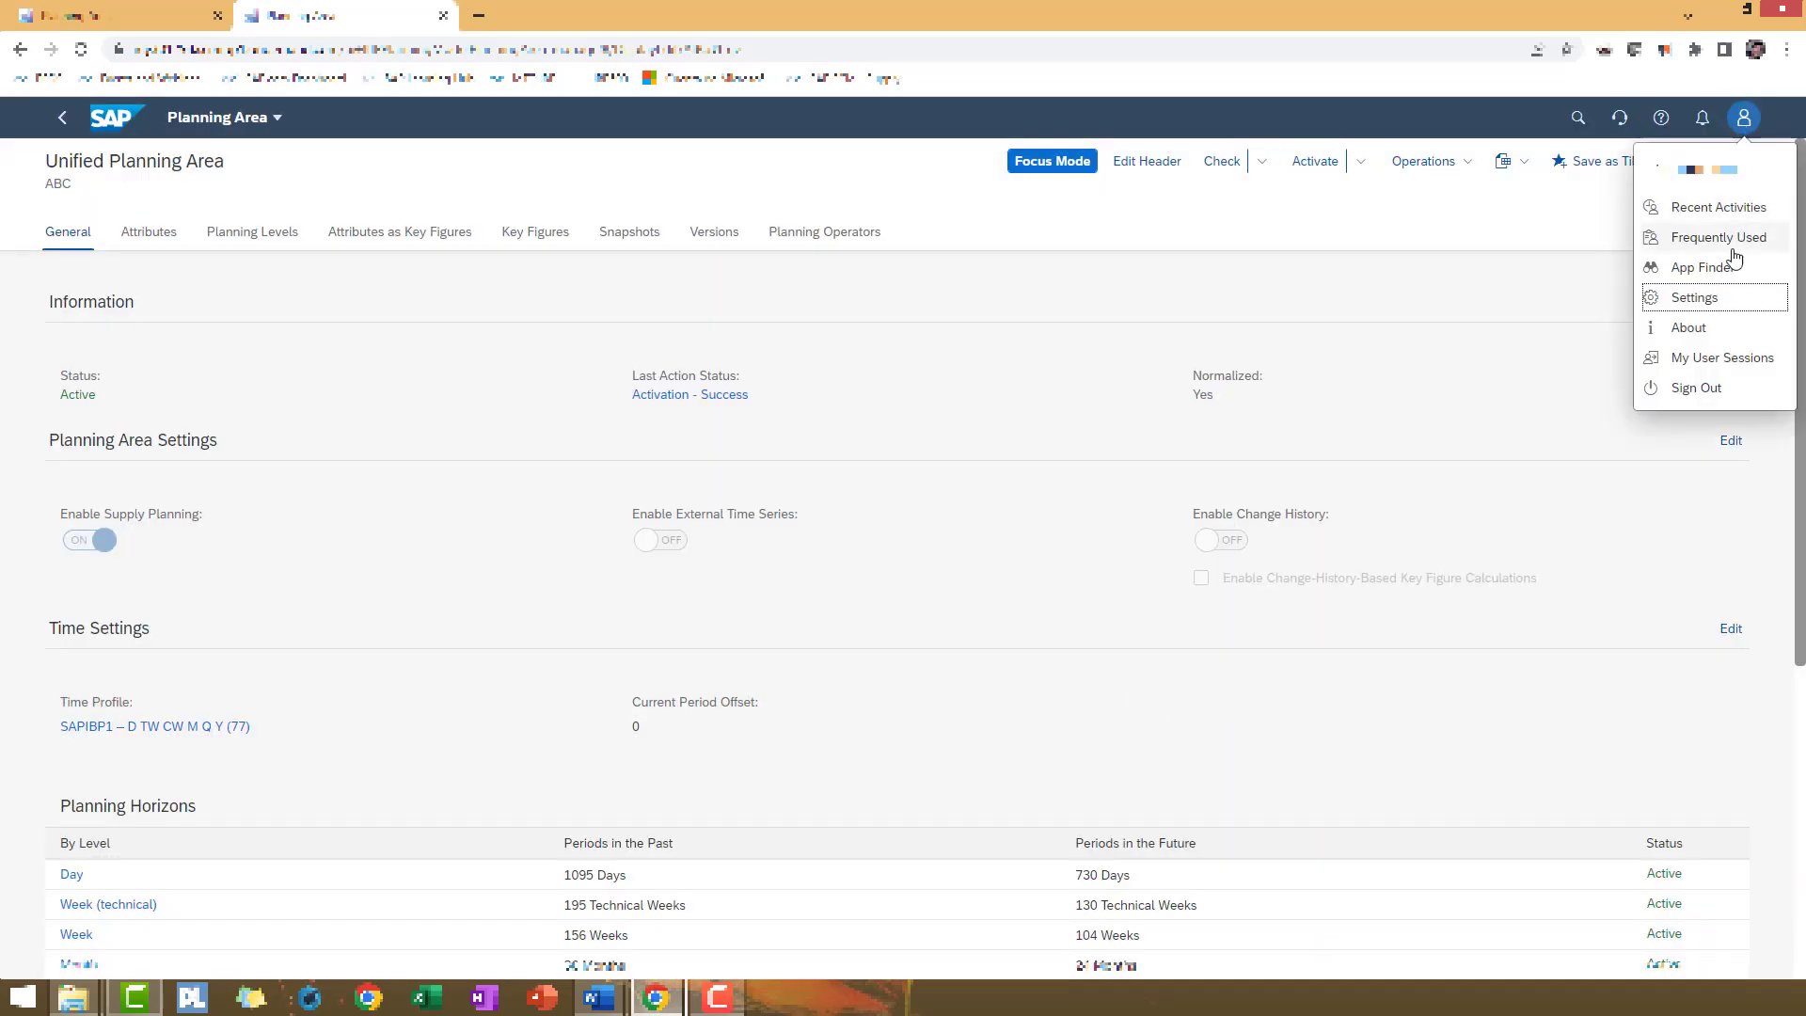
click(1691, 297)
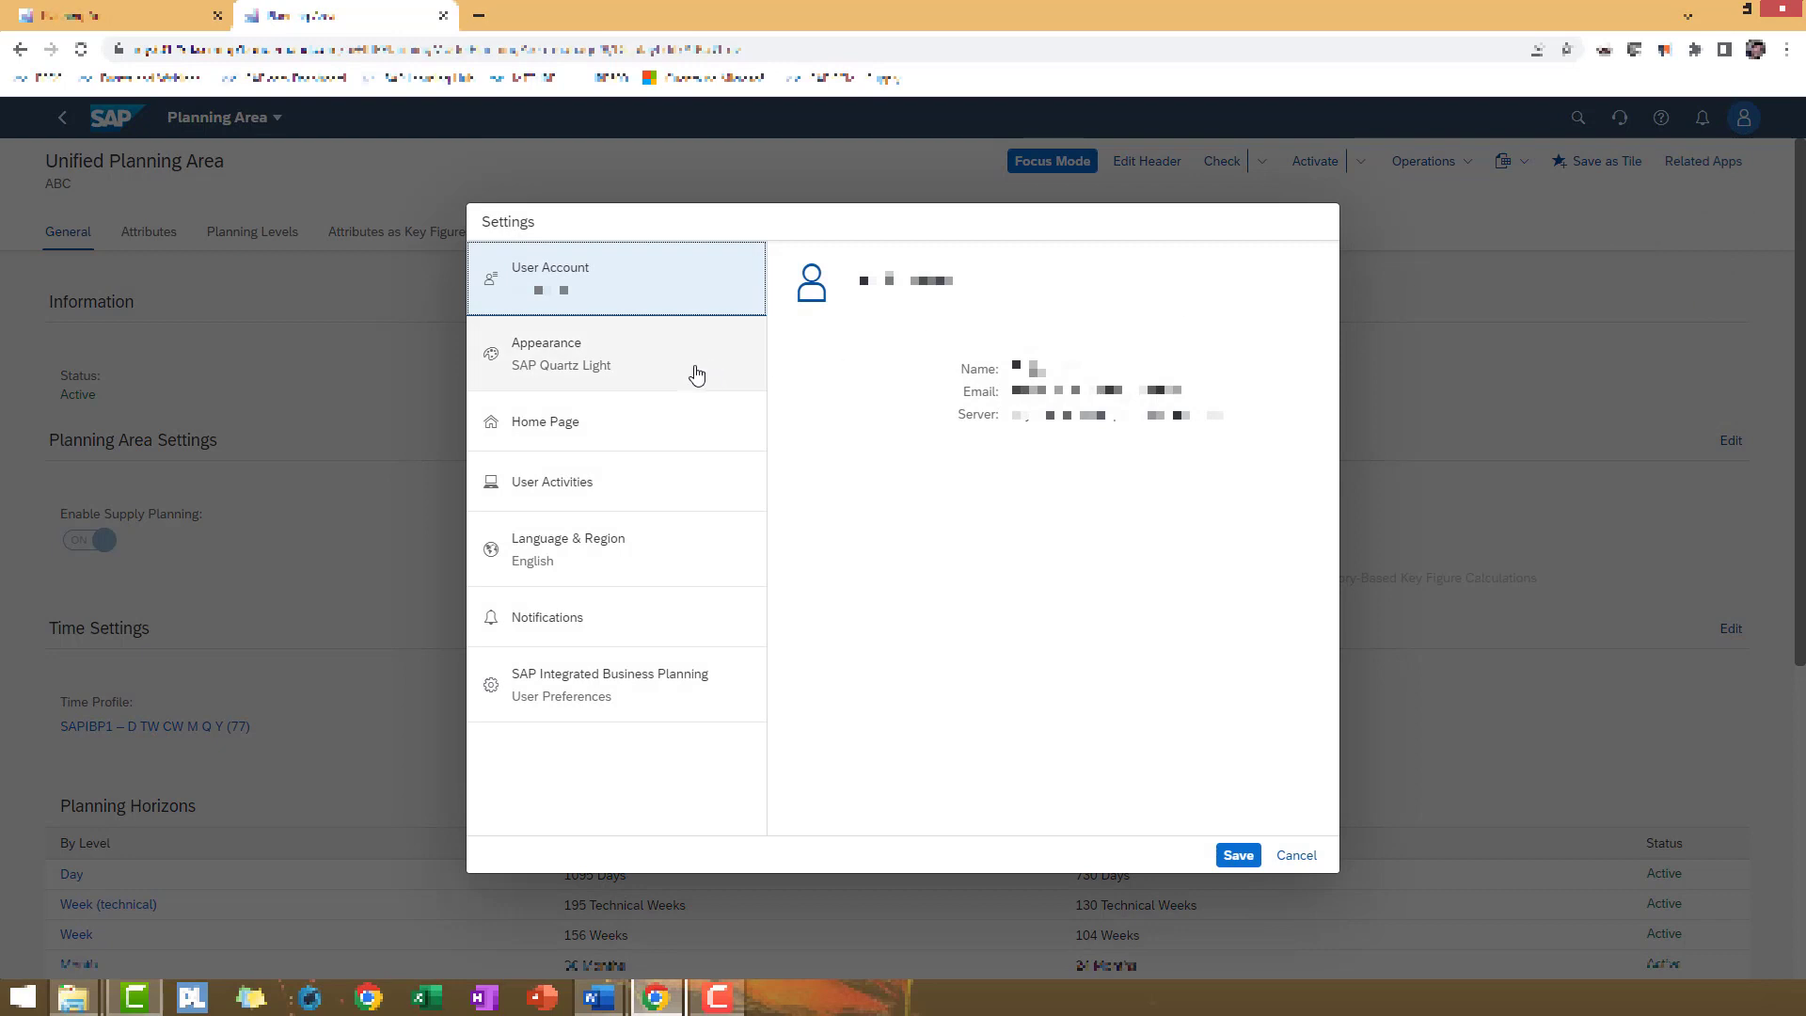
click(610, 681)
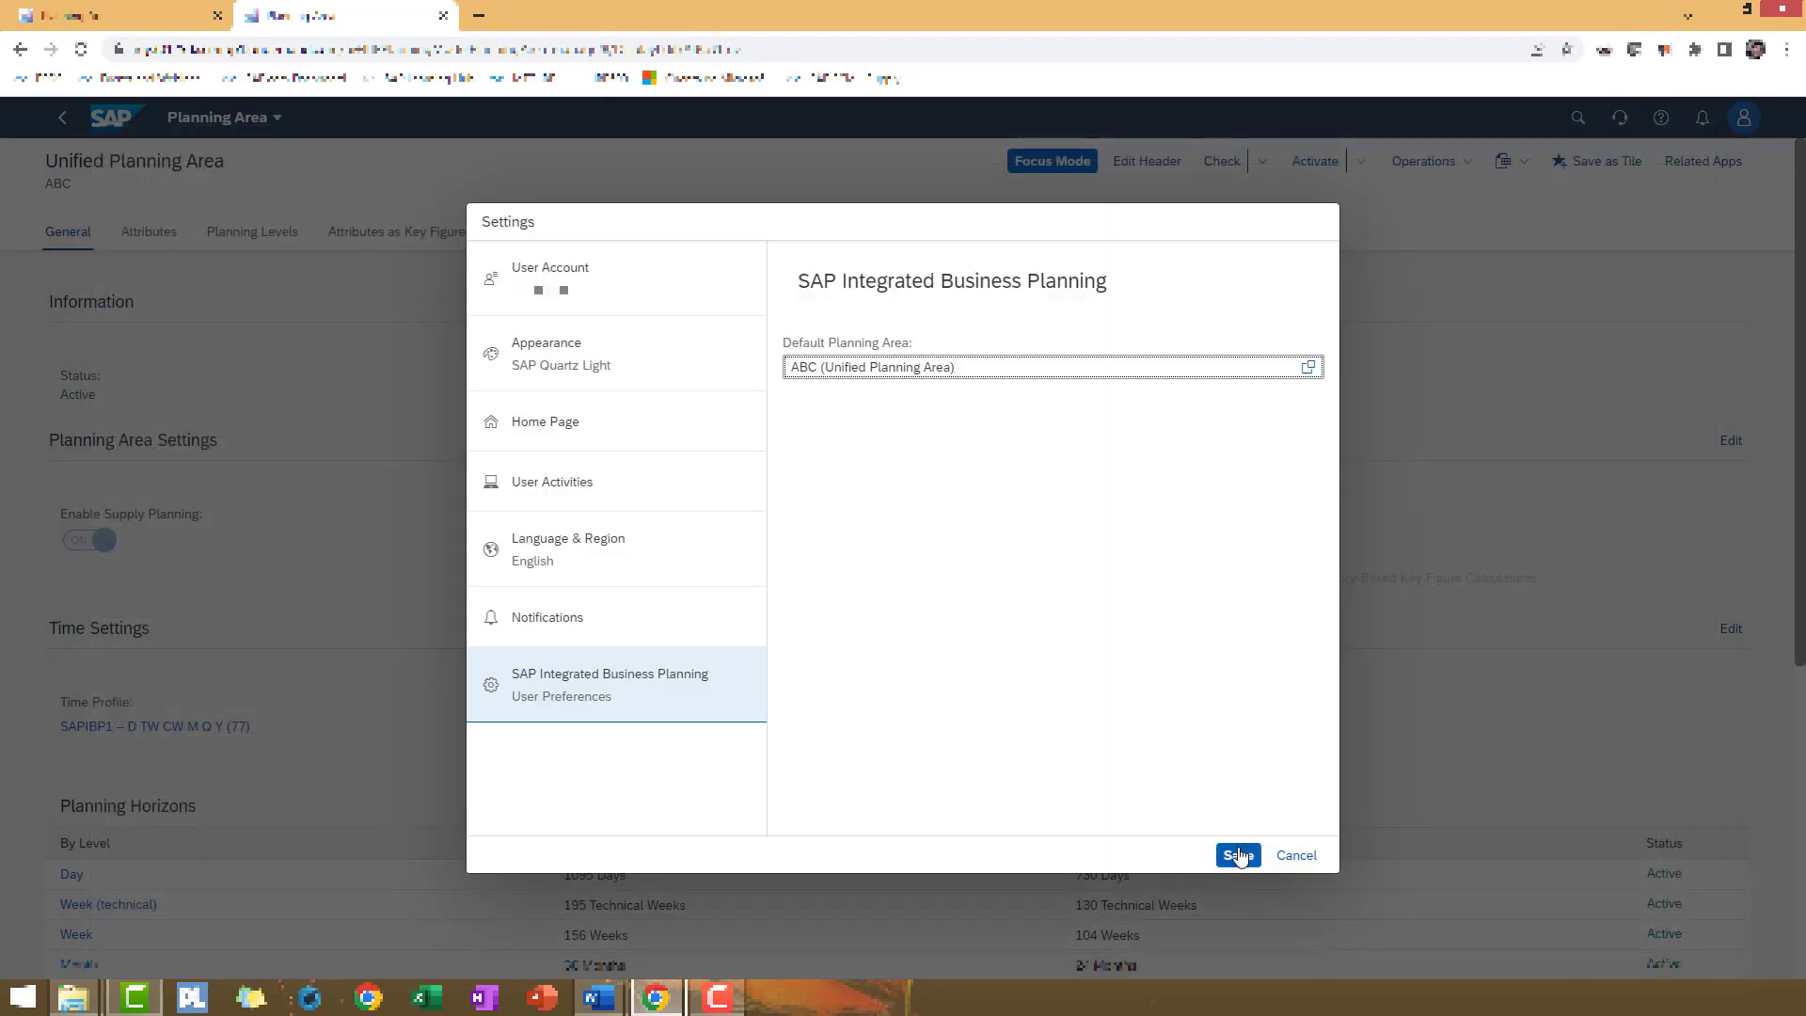
click(1236, 854)
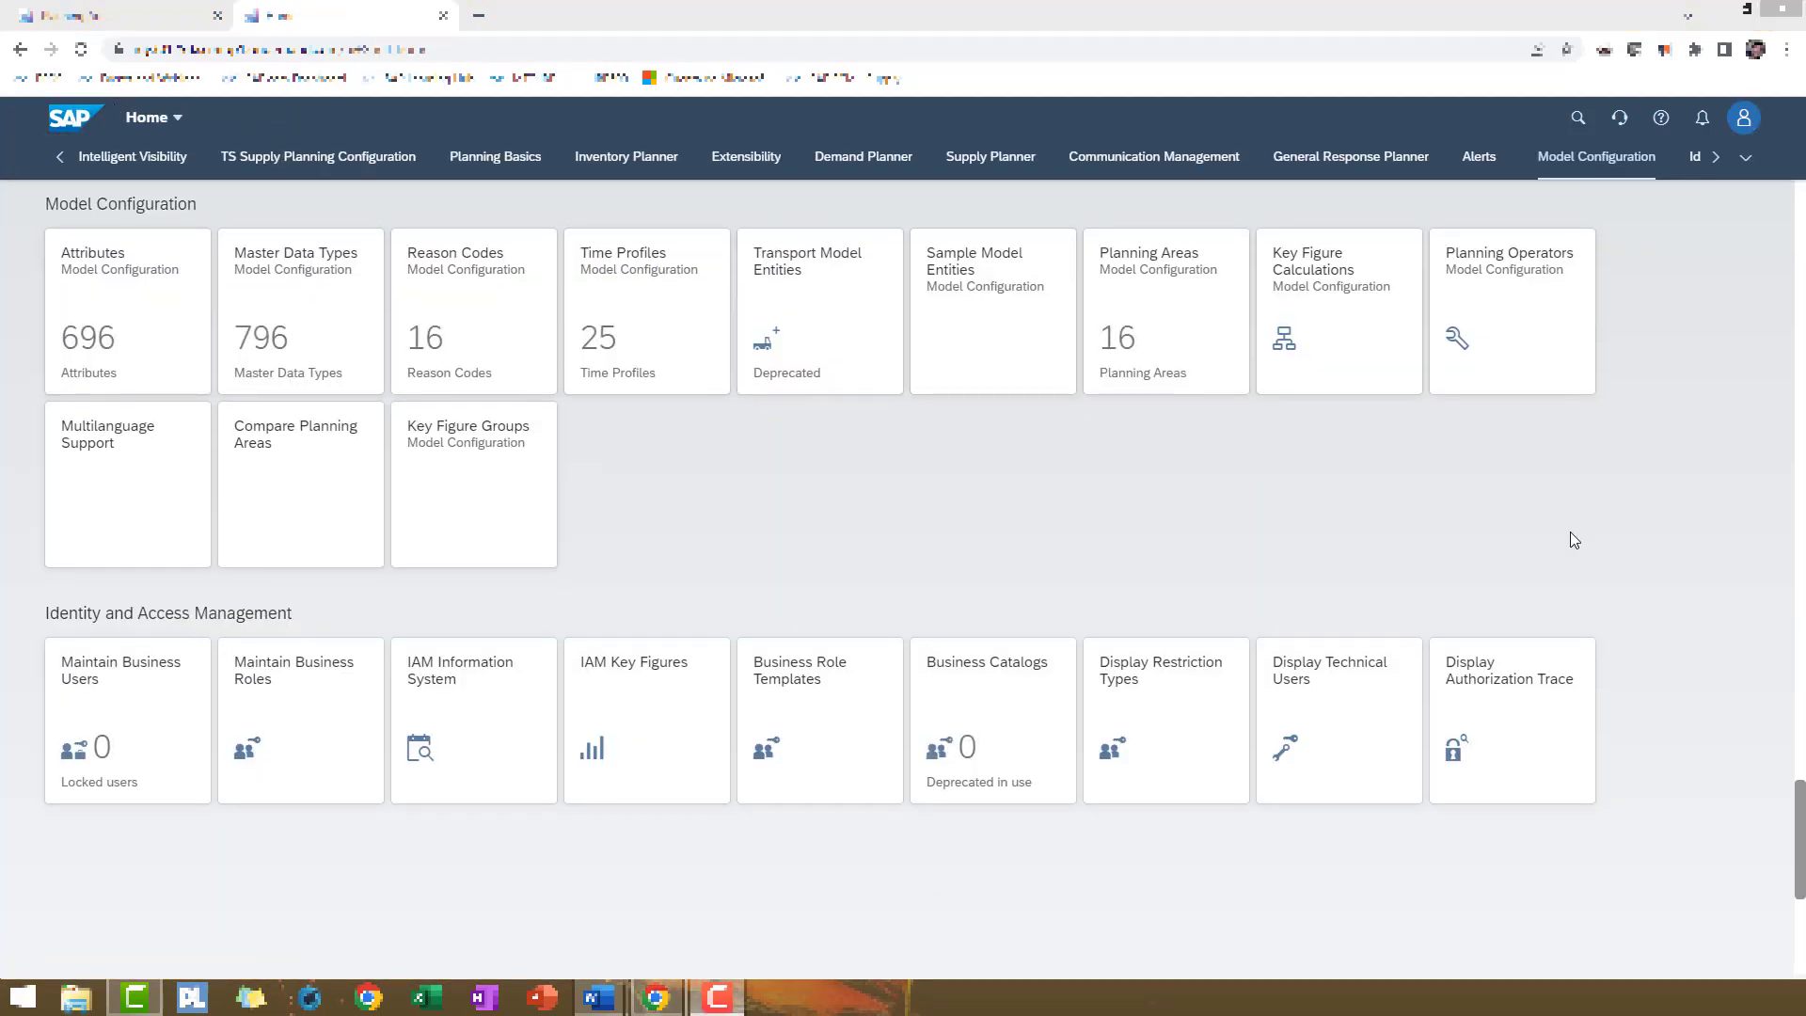
mouse_move(1618, 451)
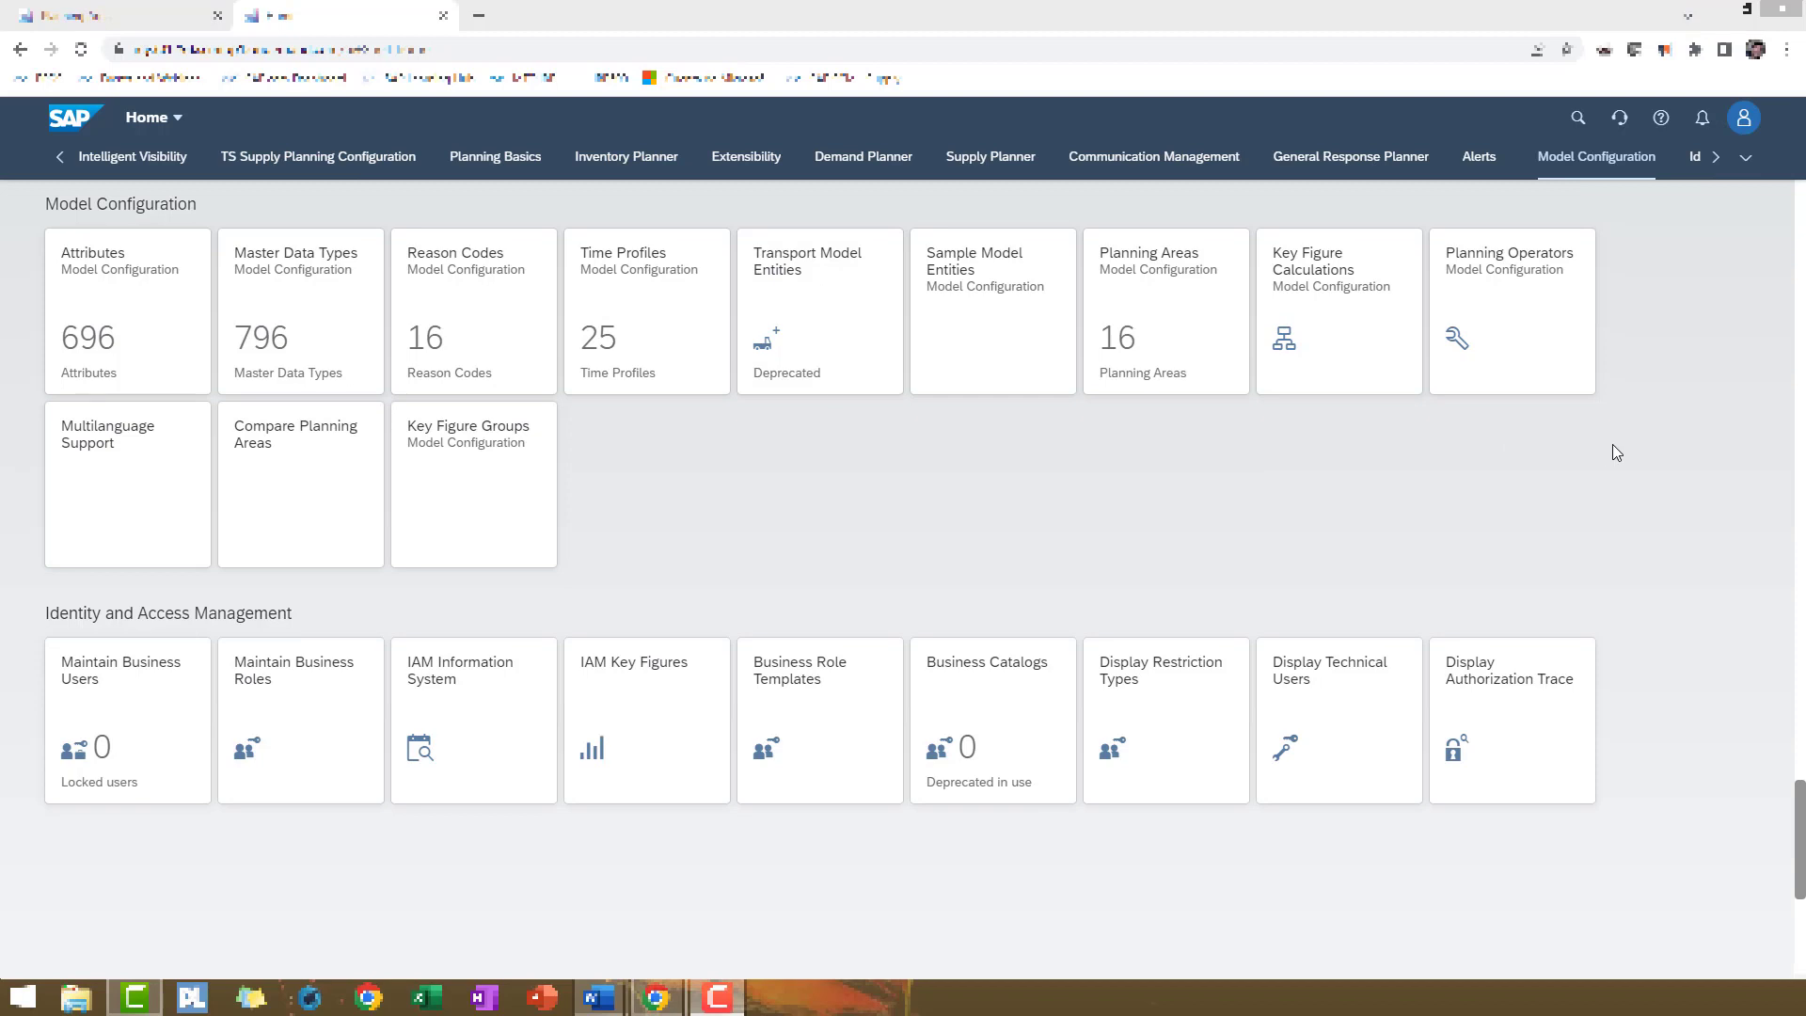
Navigate via the group overflow list to the group holding the Data Integration app
click(1746, 158)
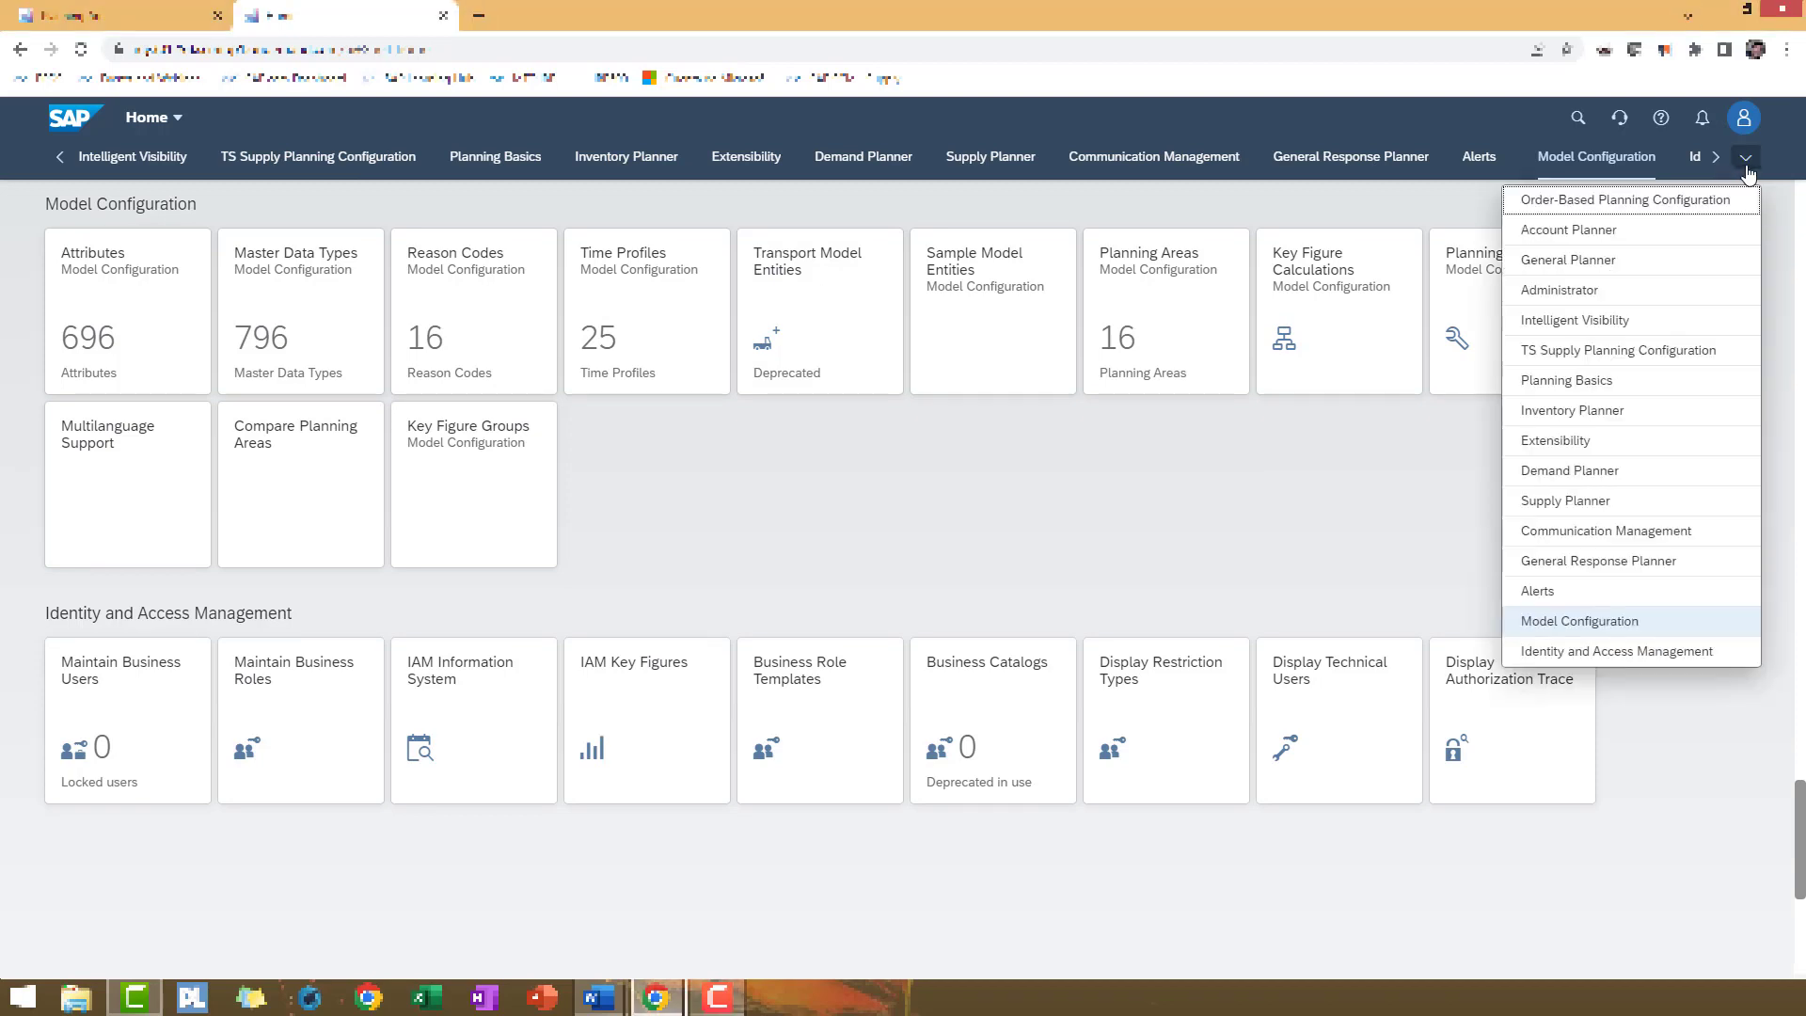
click(1562, 289)
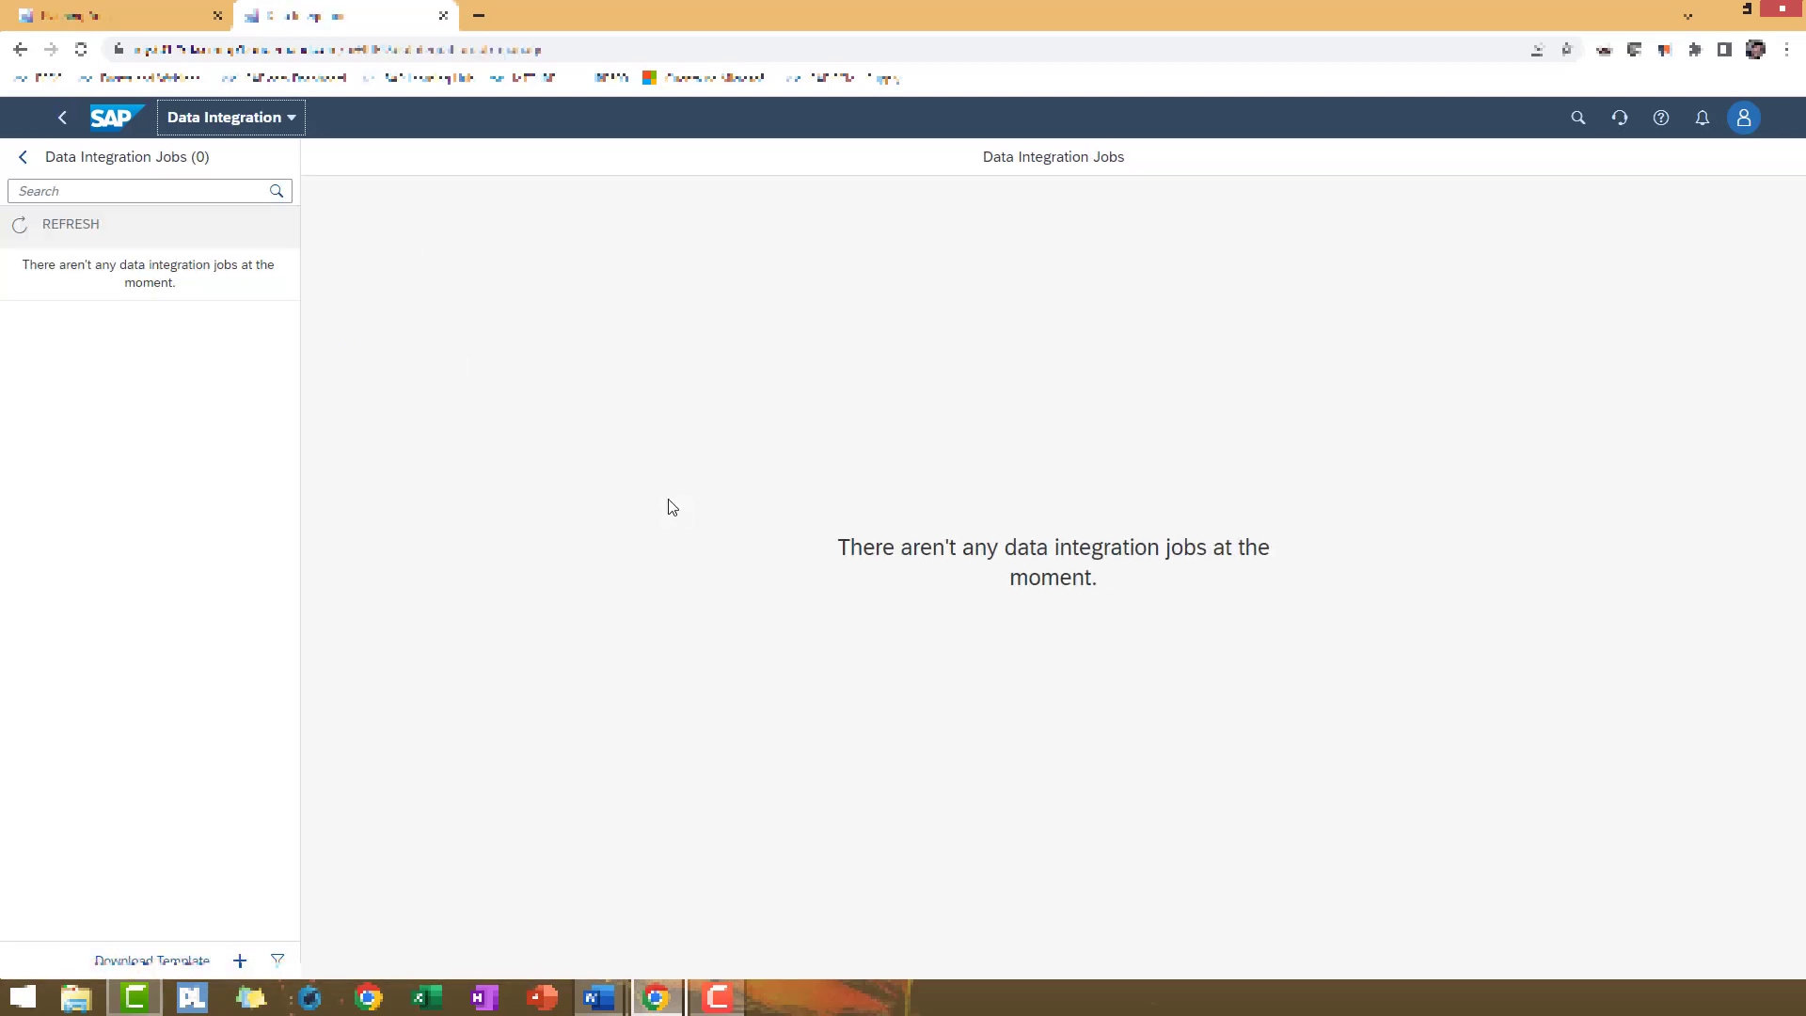
Create a new import job with data type Time Periods and time profile 77 (SAPIBP1 – D TW CW M Q Y)
click(239, 960)
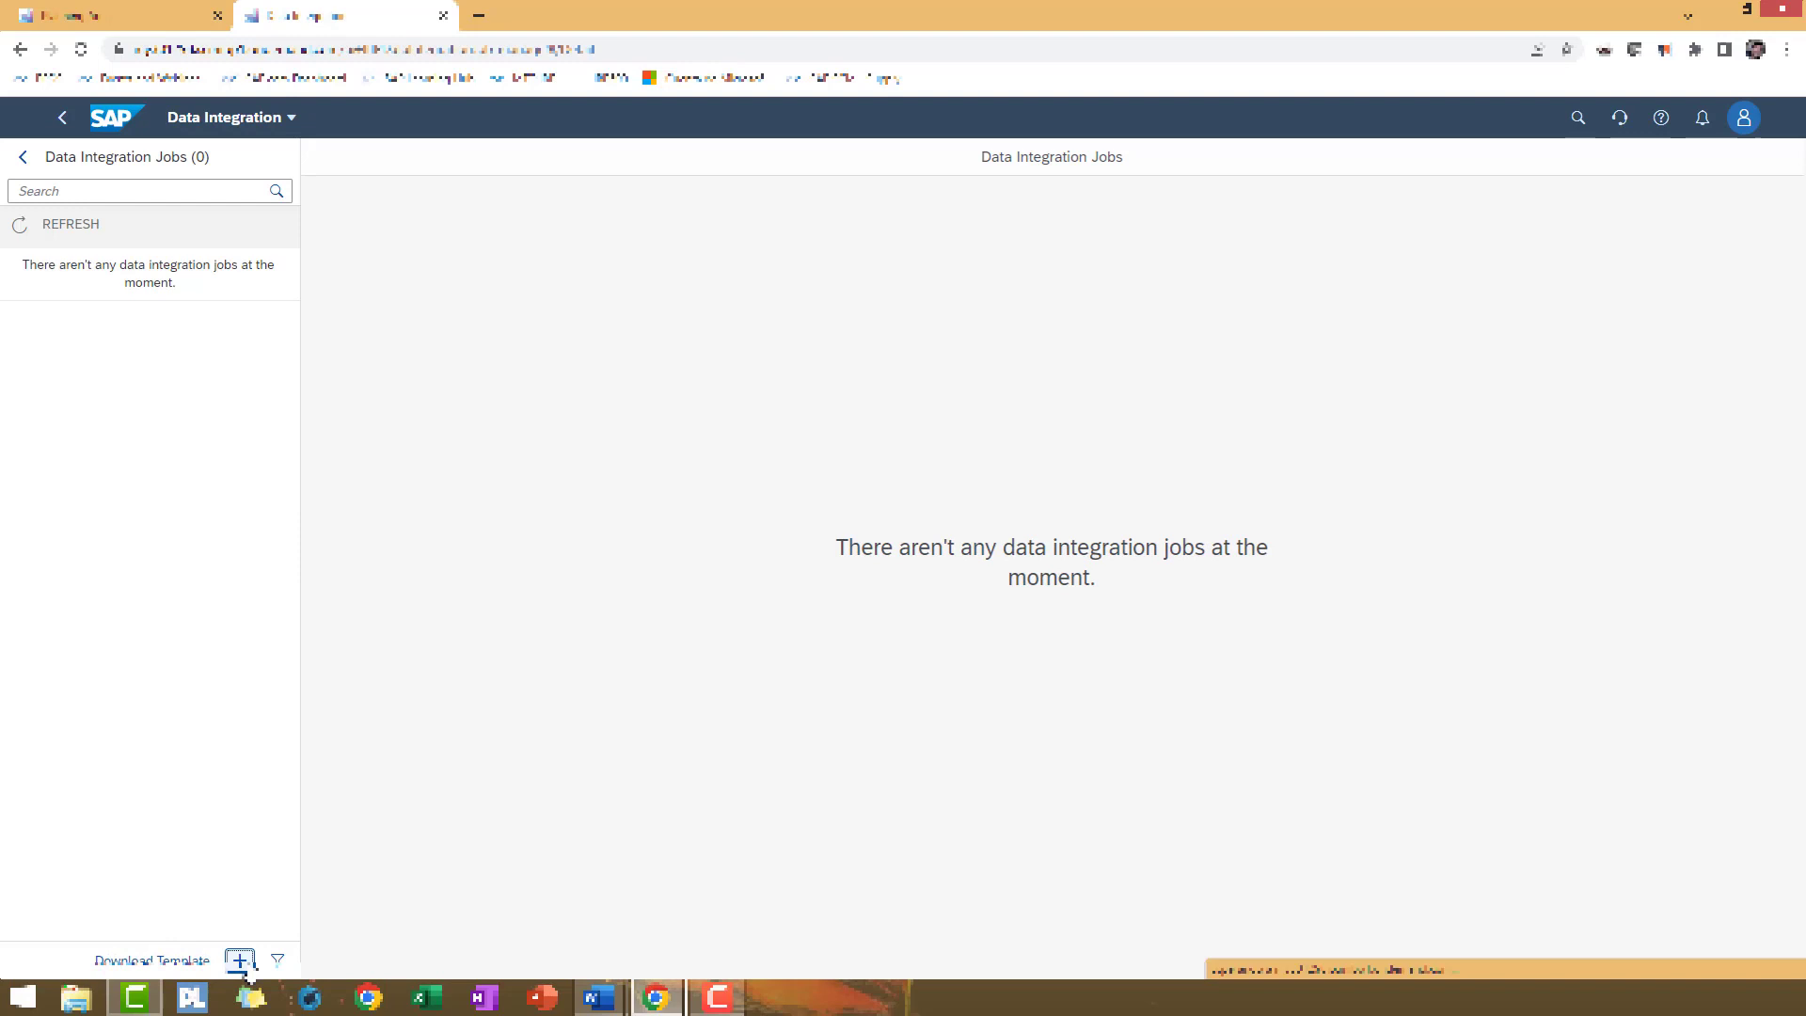
click(239, 957)
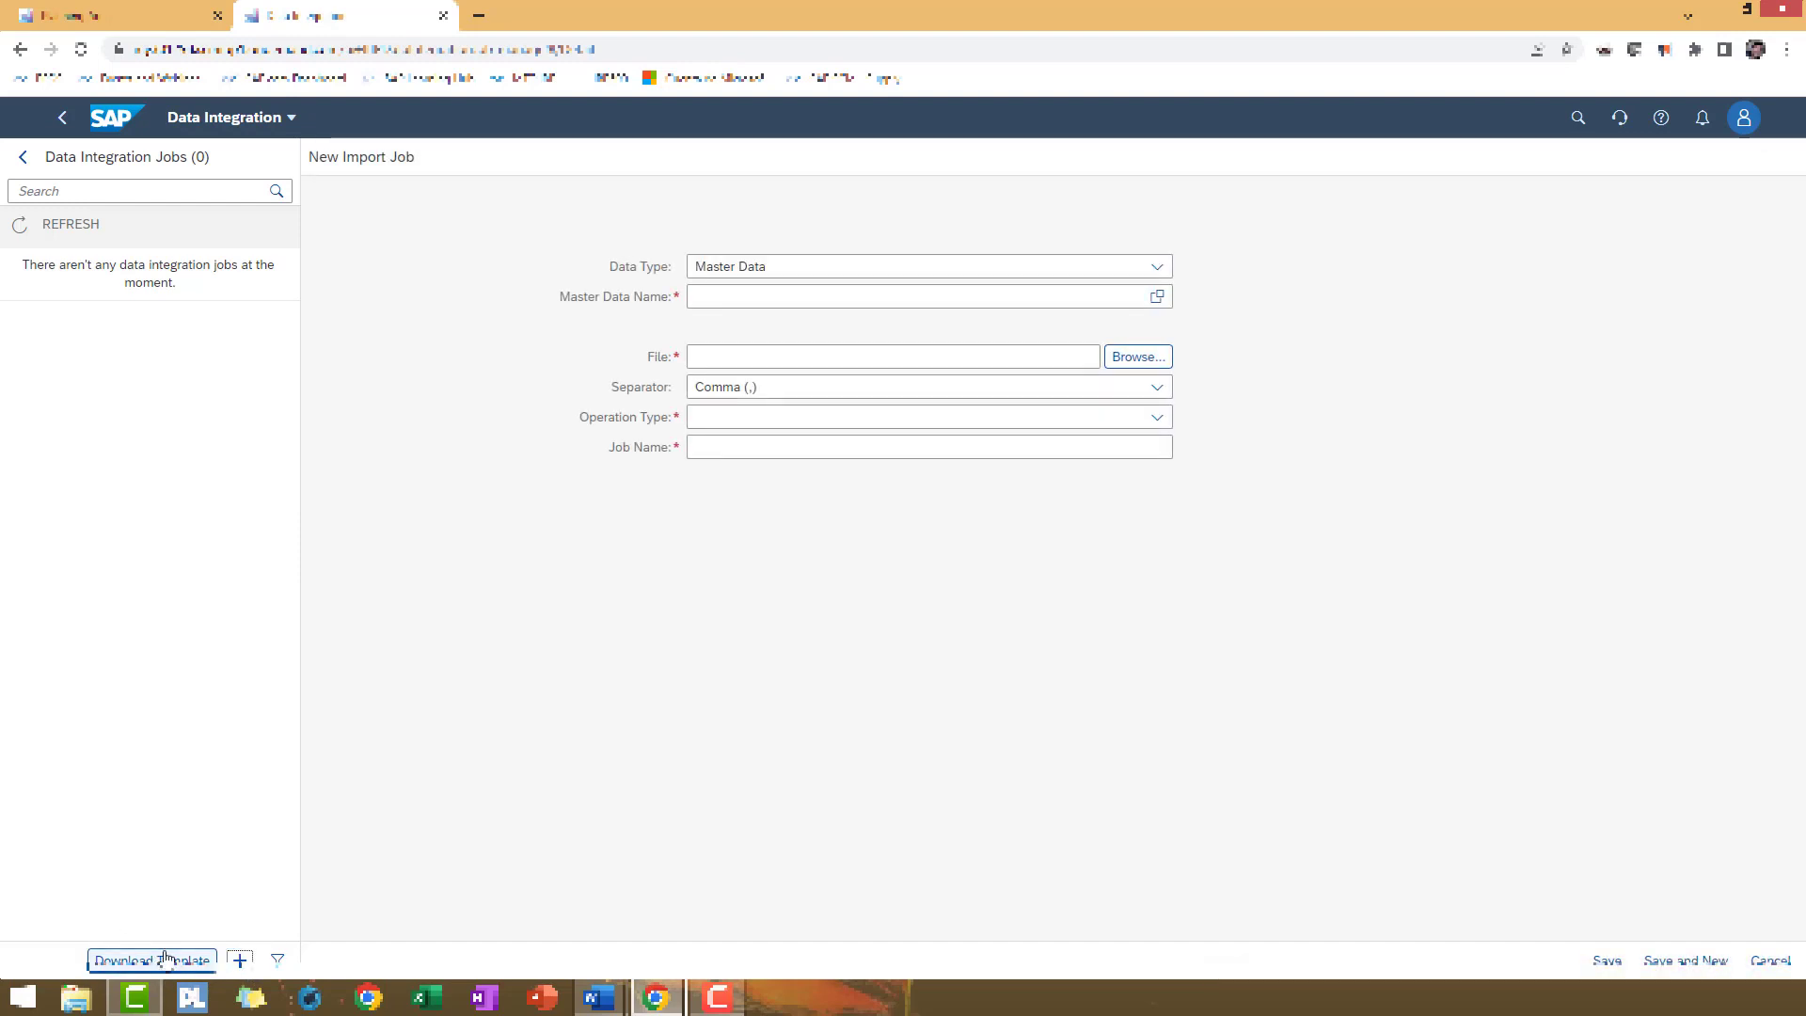
mouse_move(136, 858)
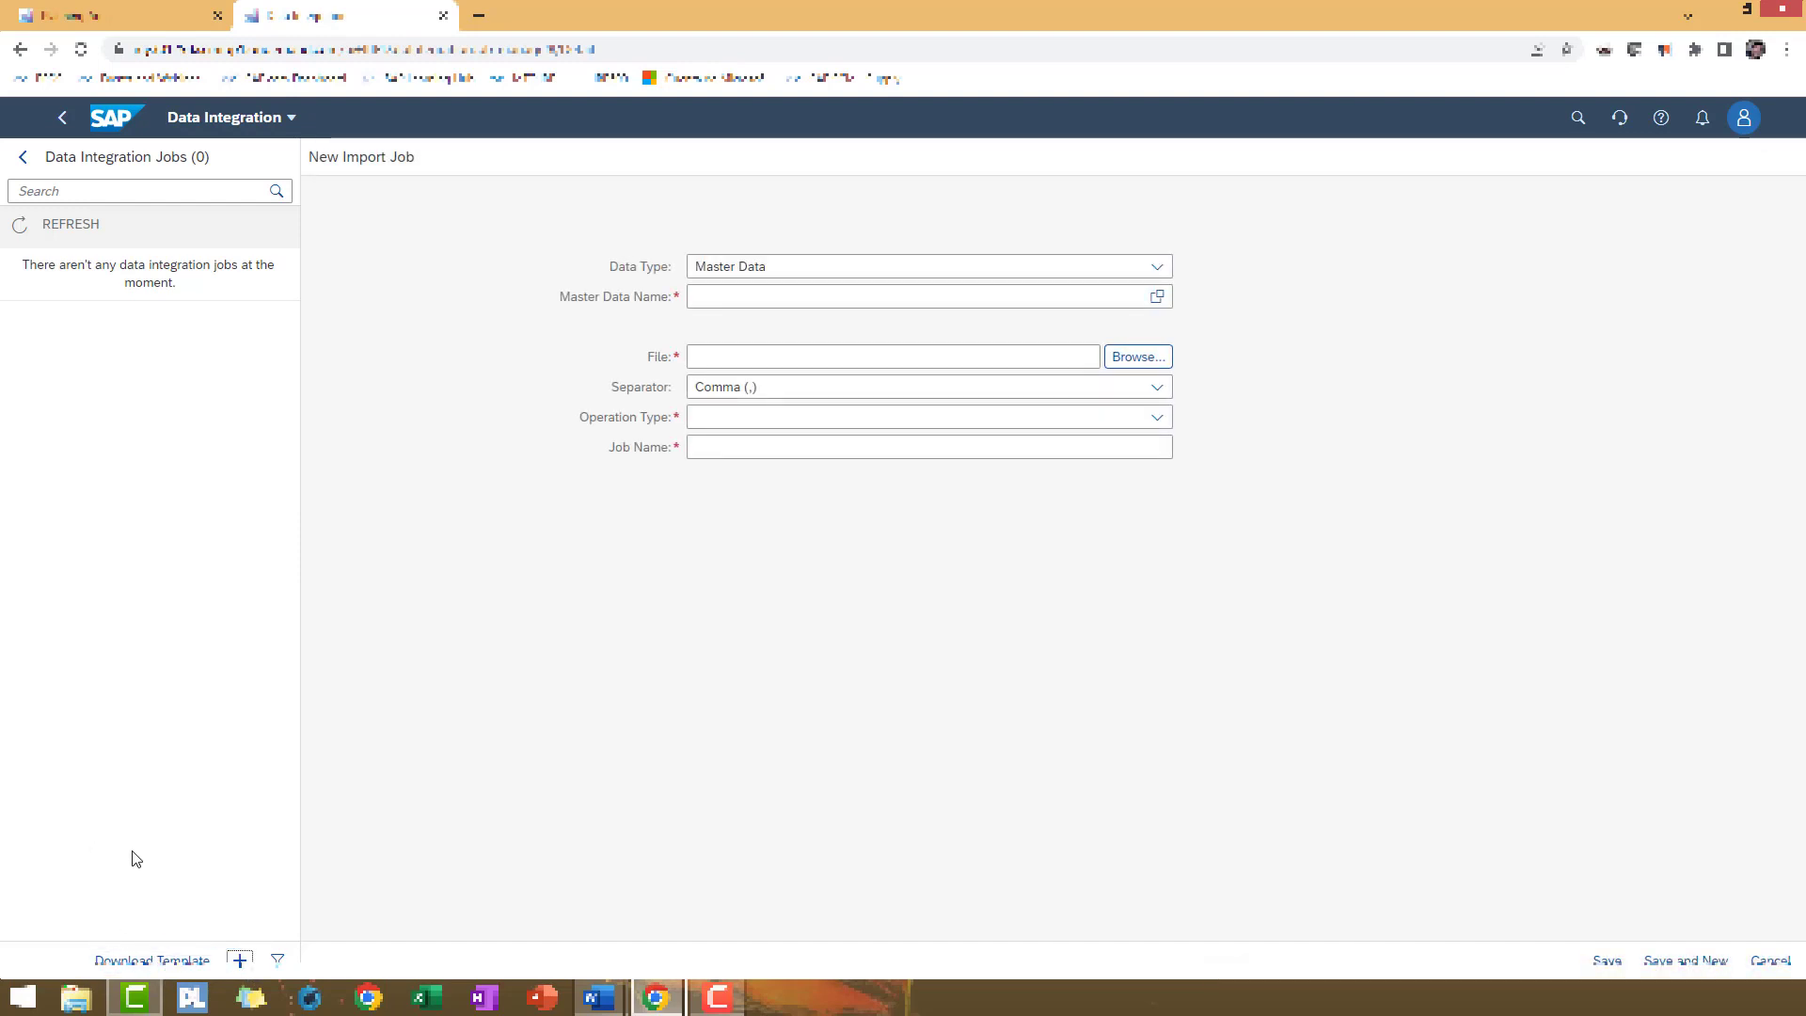
mouse_move(341, 746)
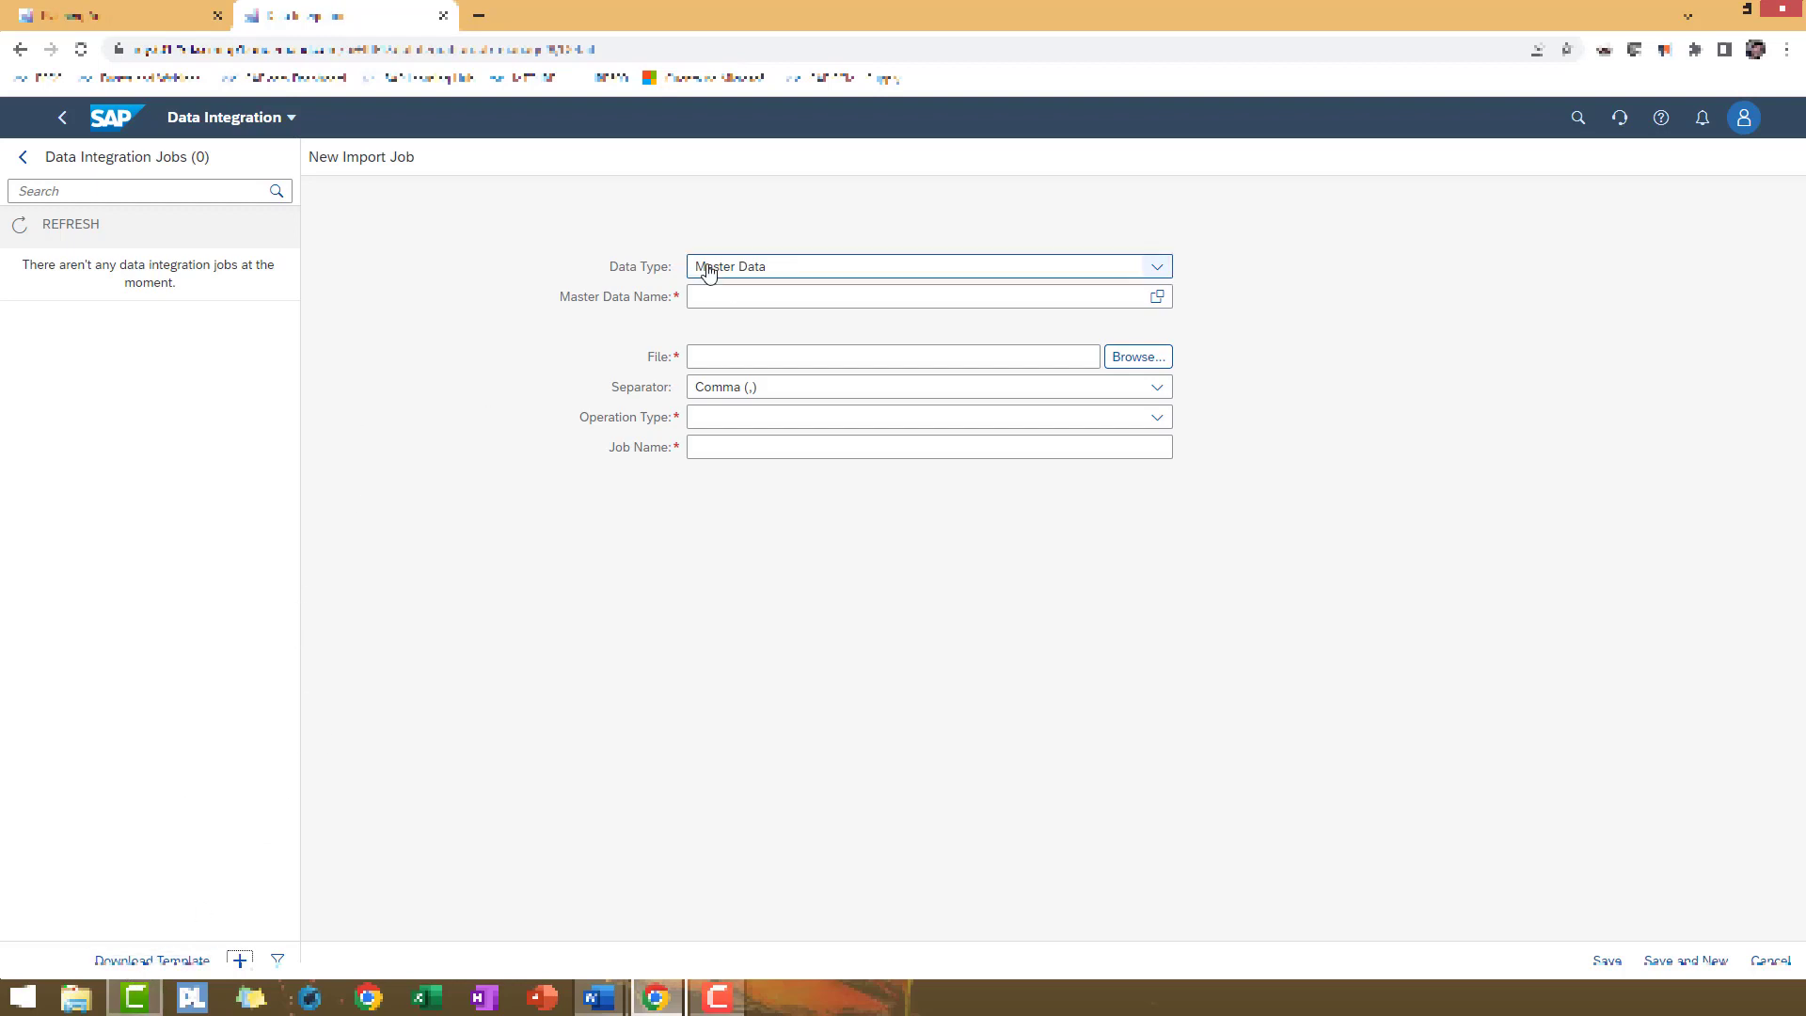
mouse_move(1112, 265)
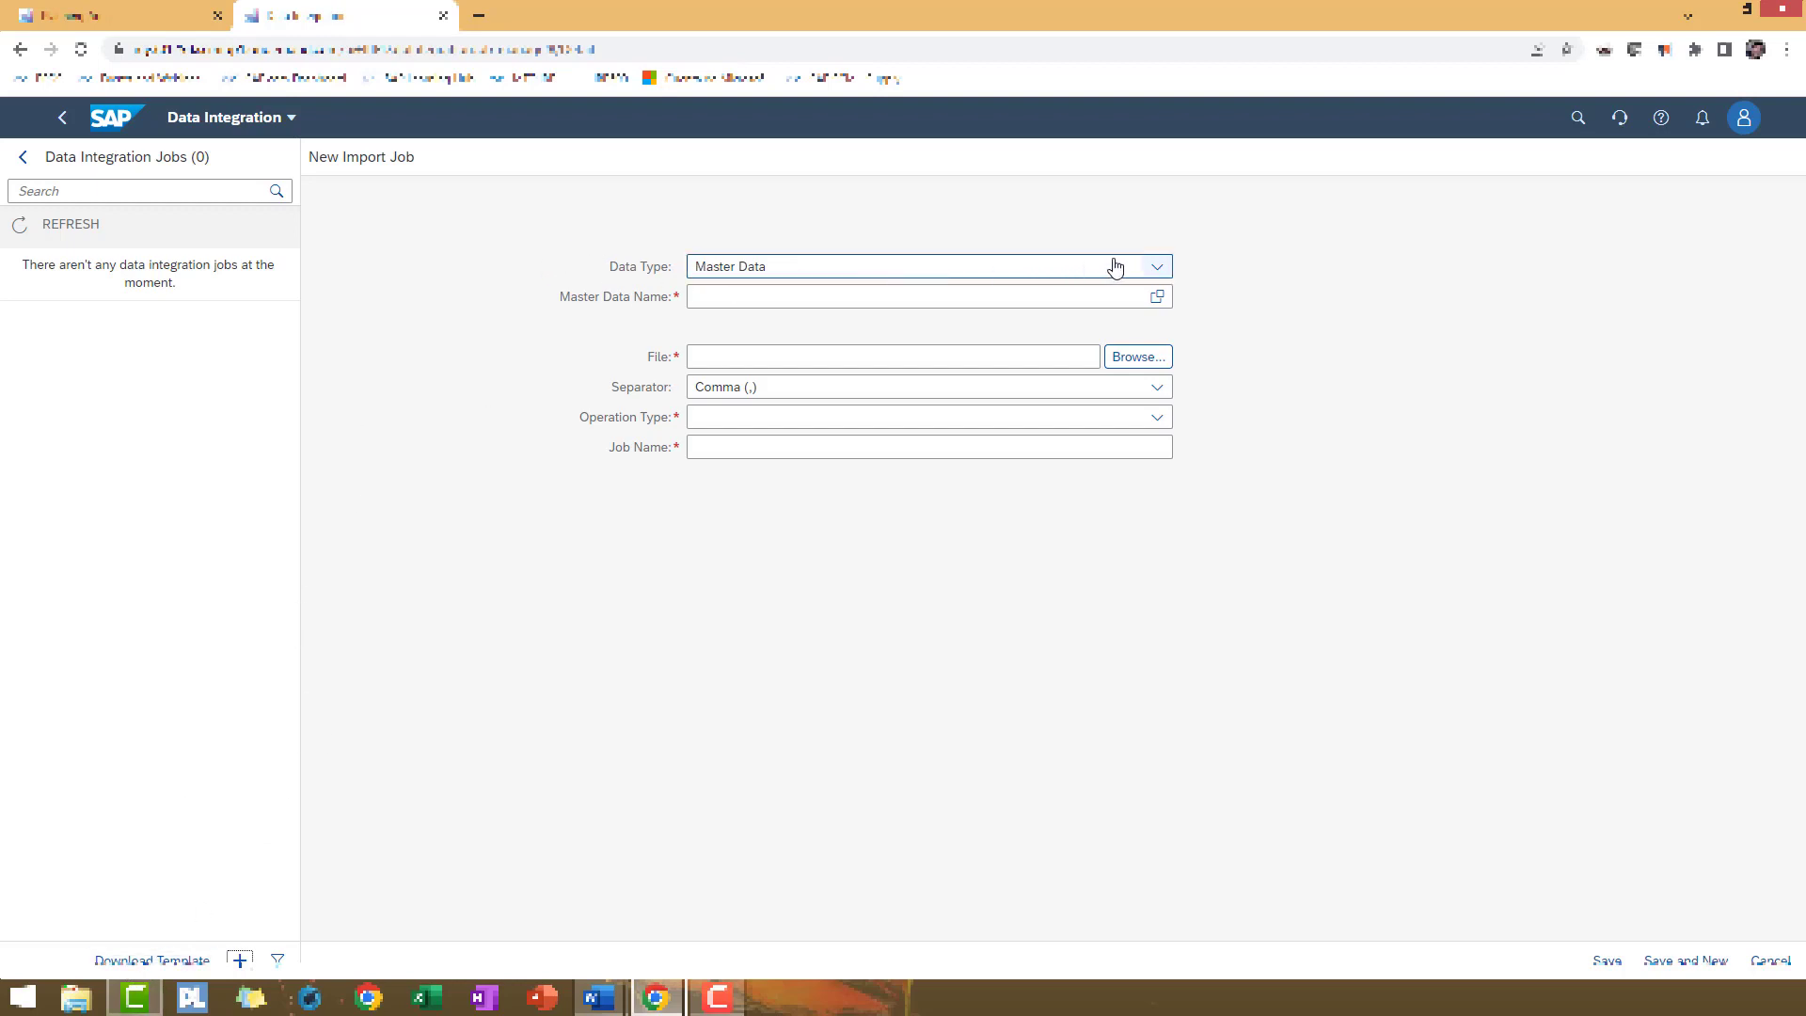
click(1155, 265)
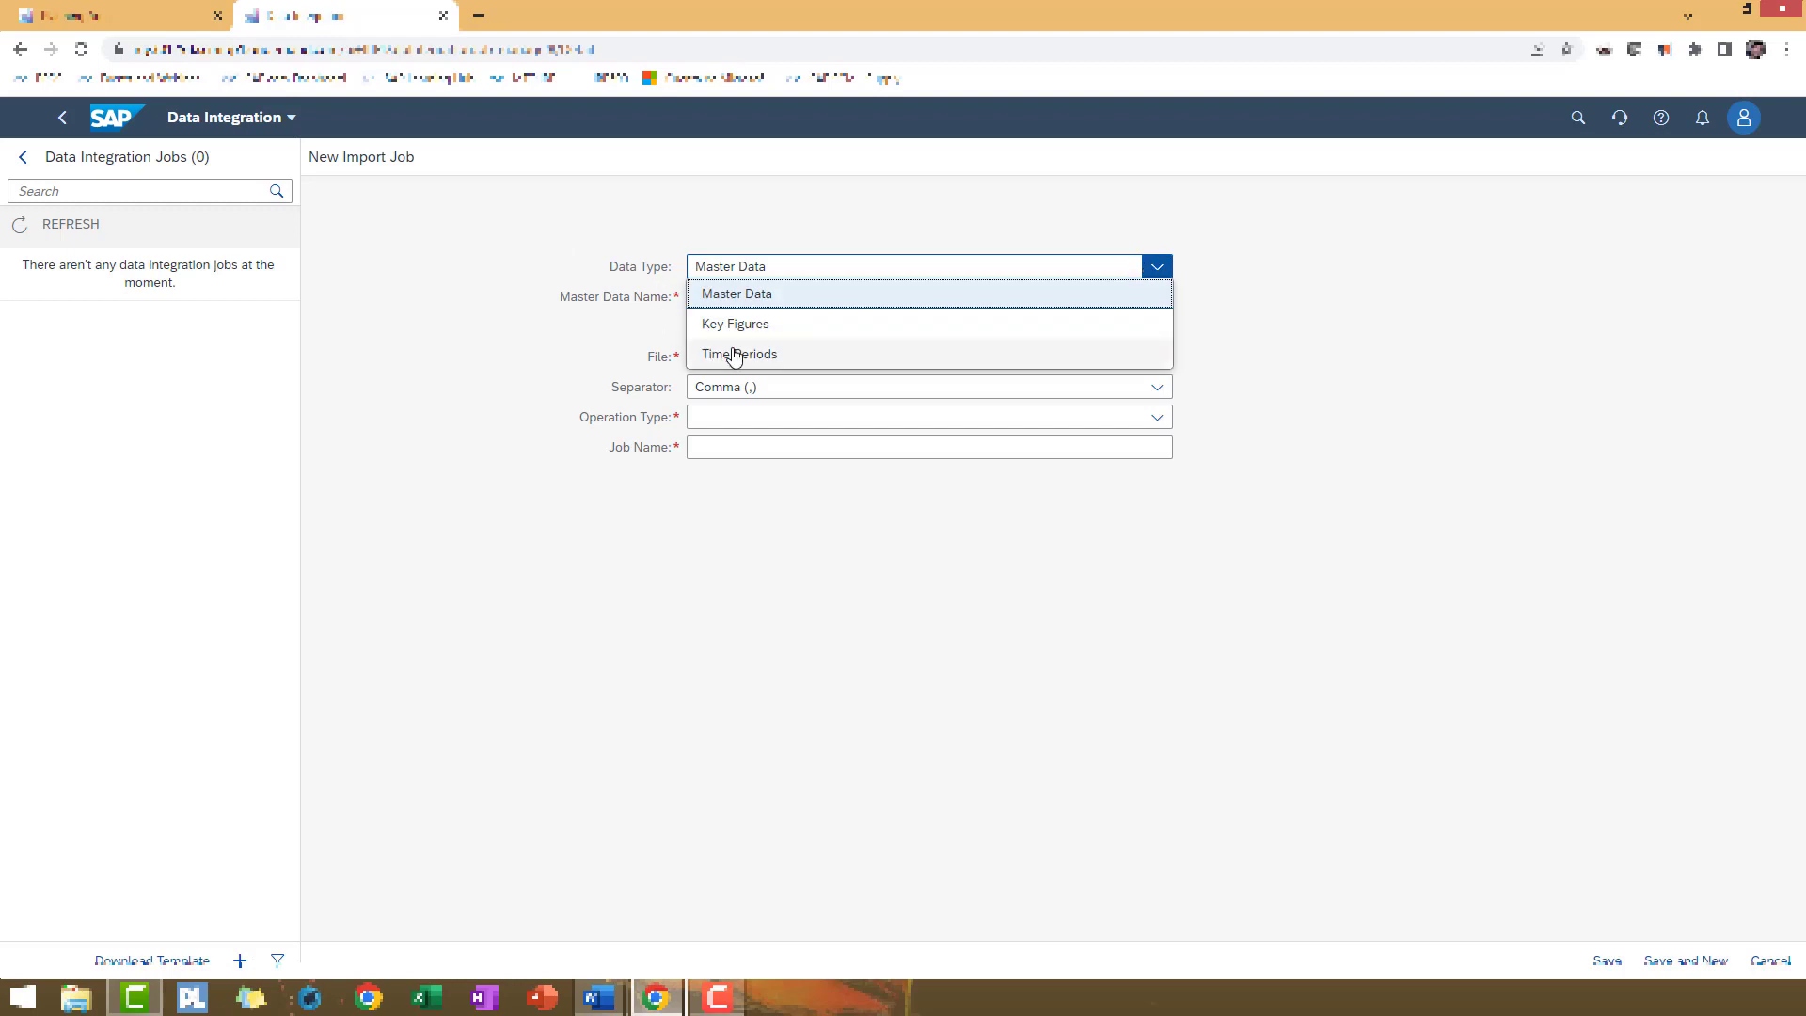
click(740, 354)
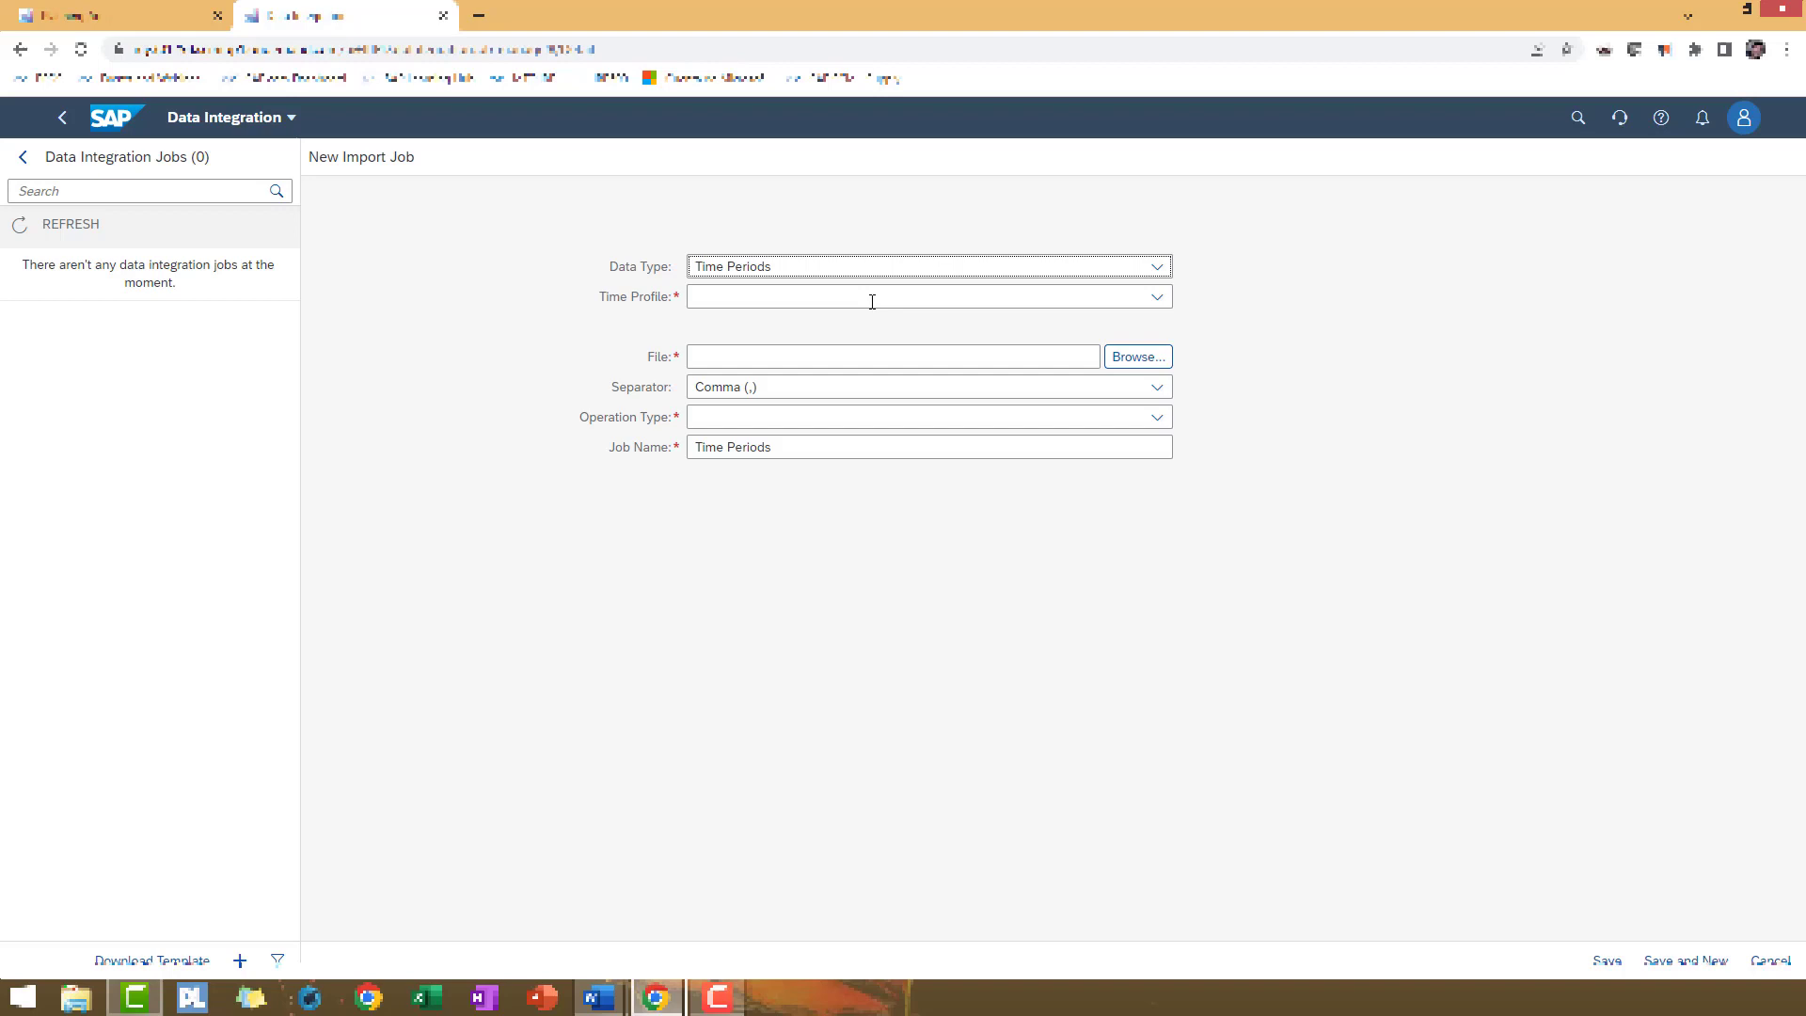
click(1157, 298)
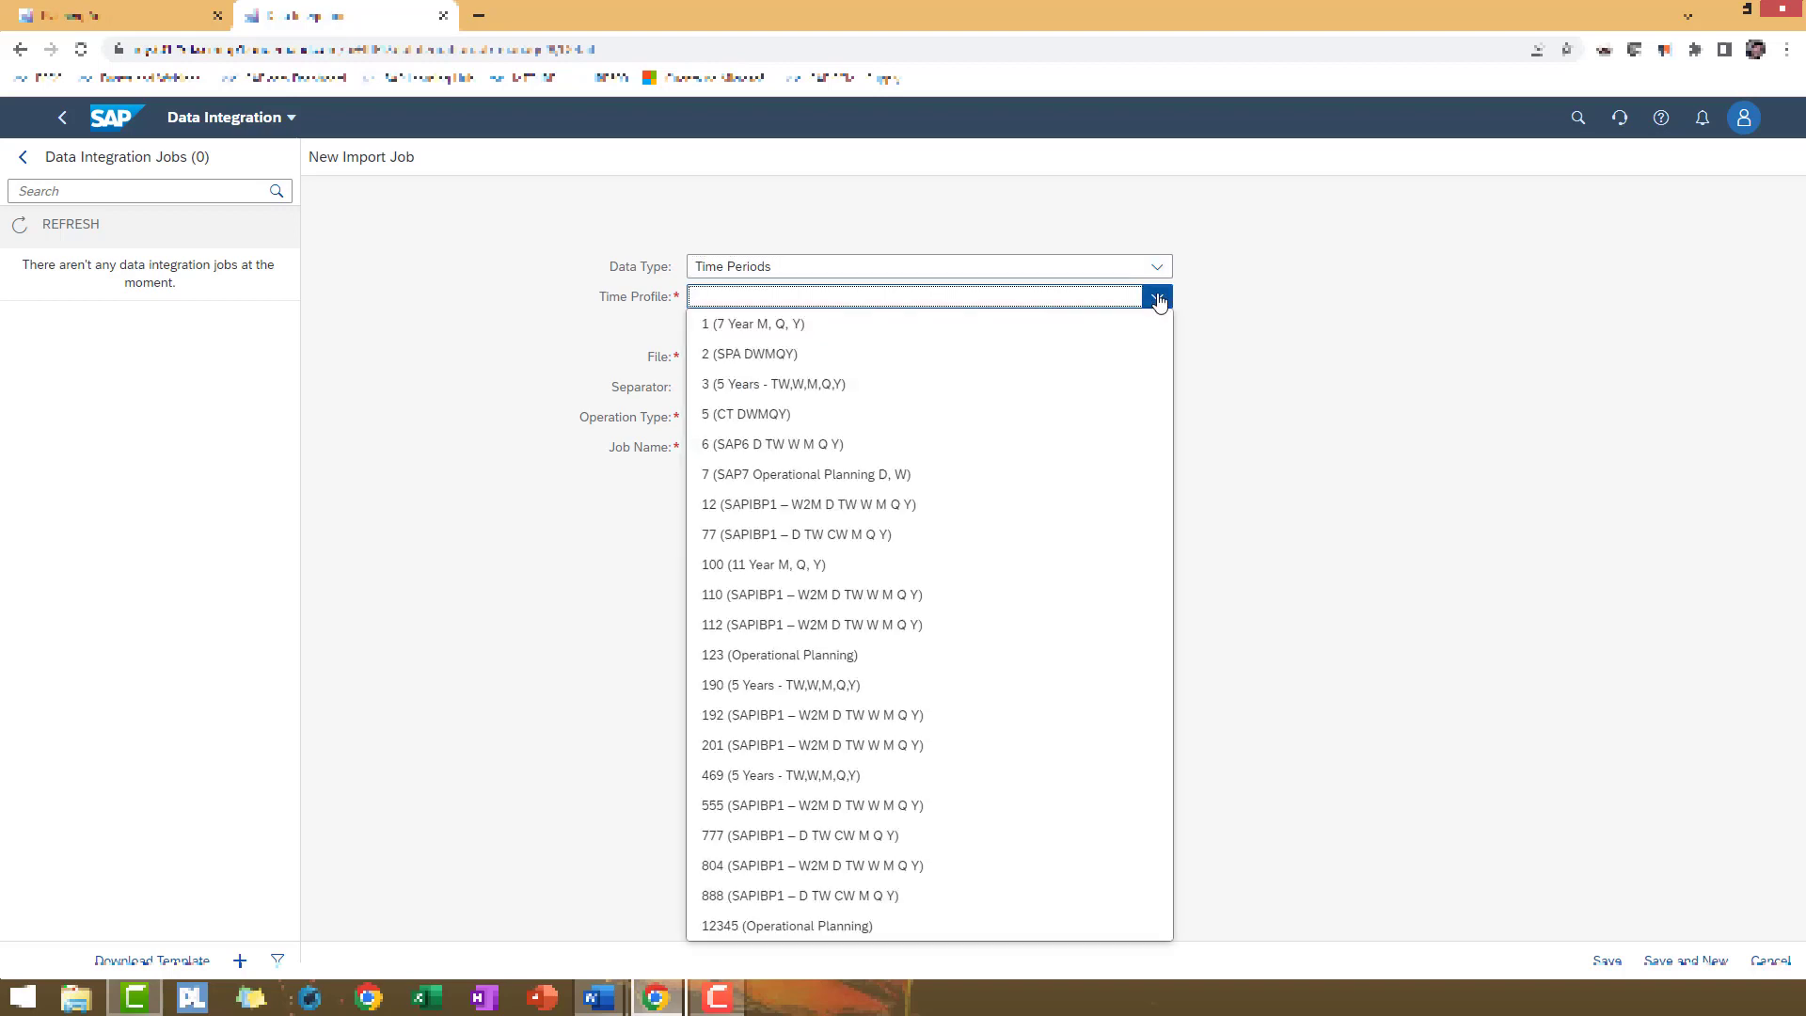
mouse_move(788, 535)
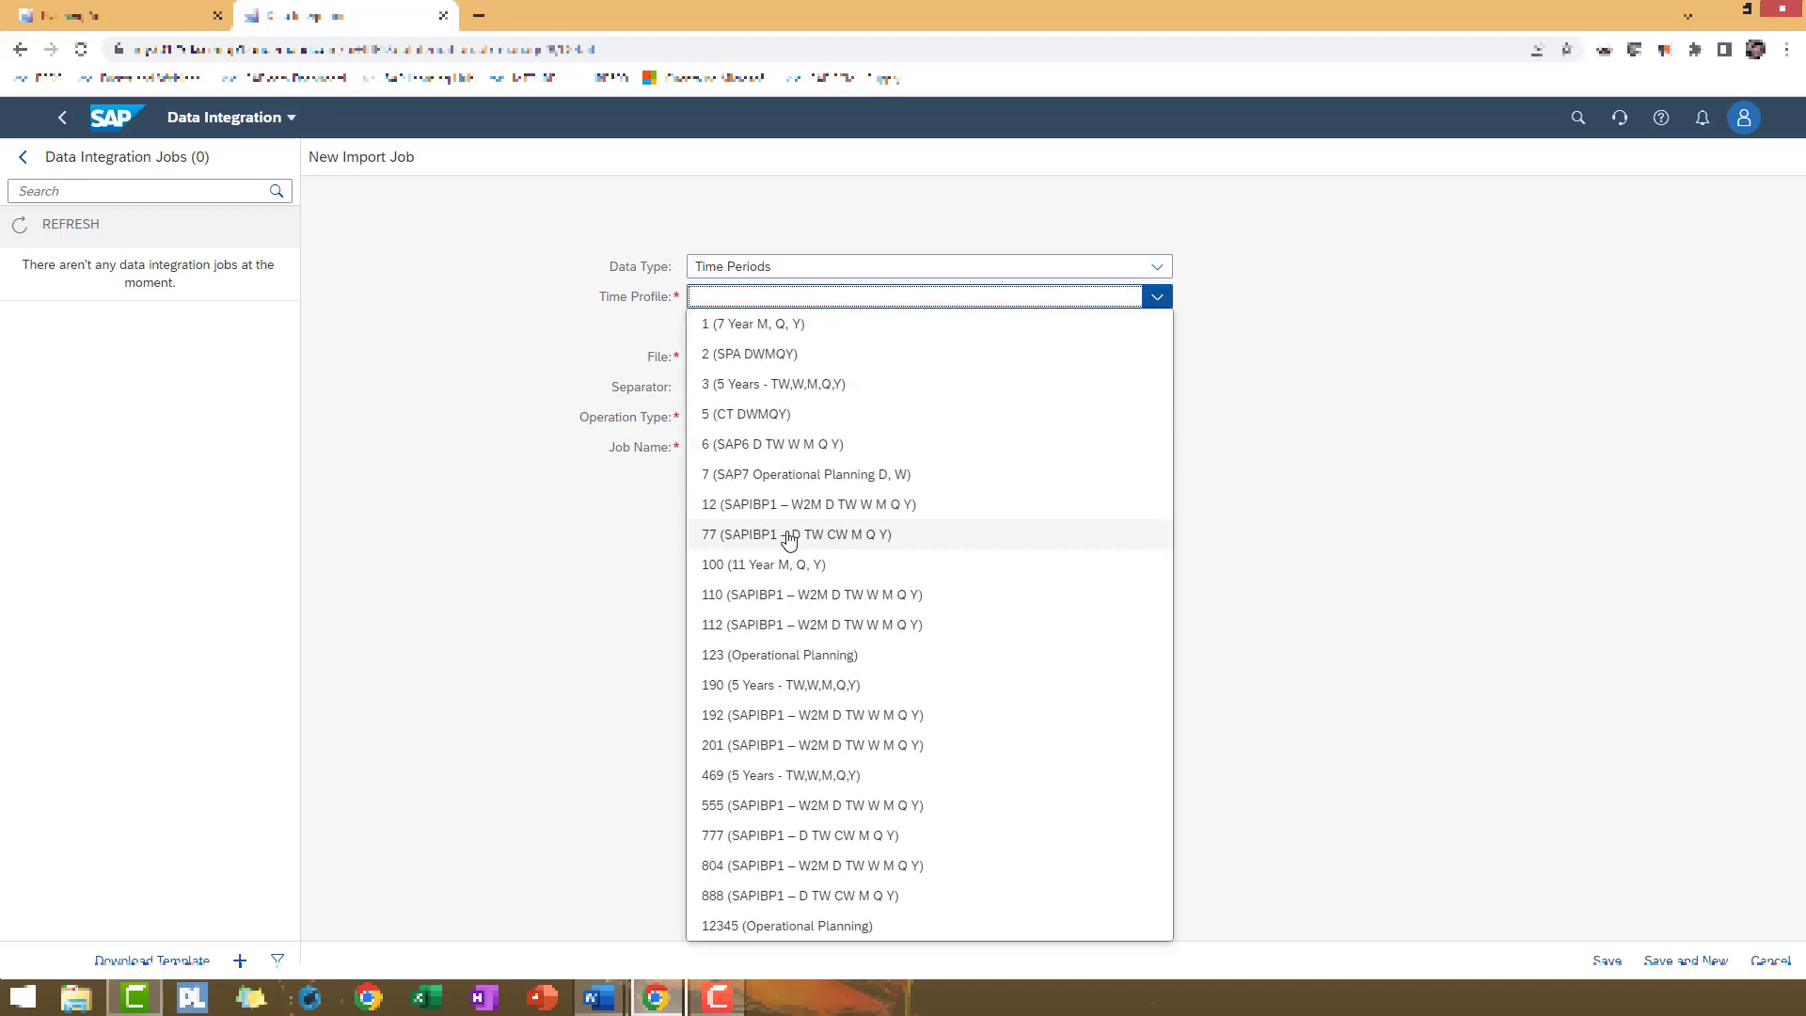
click(795, 533)
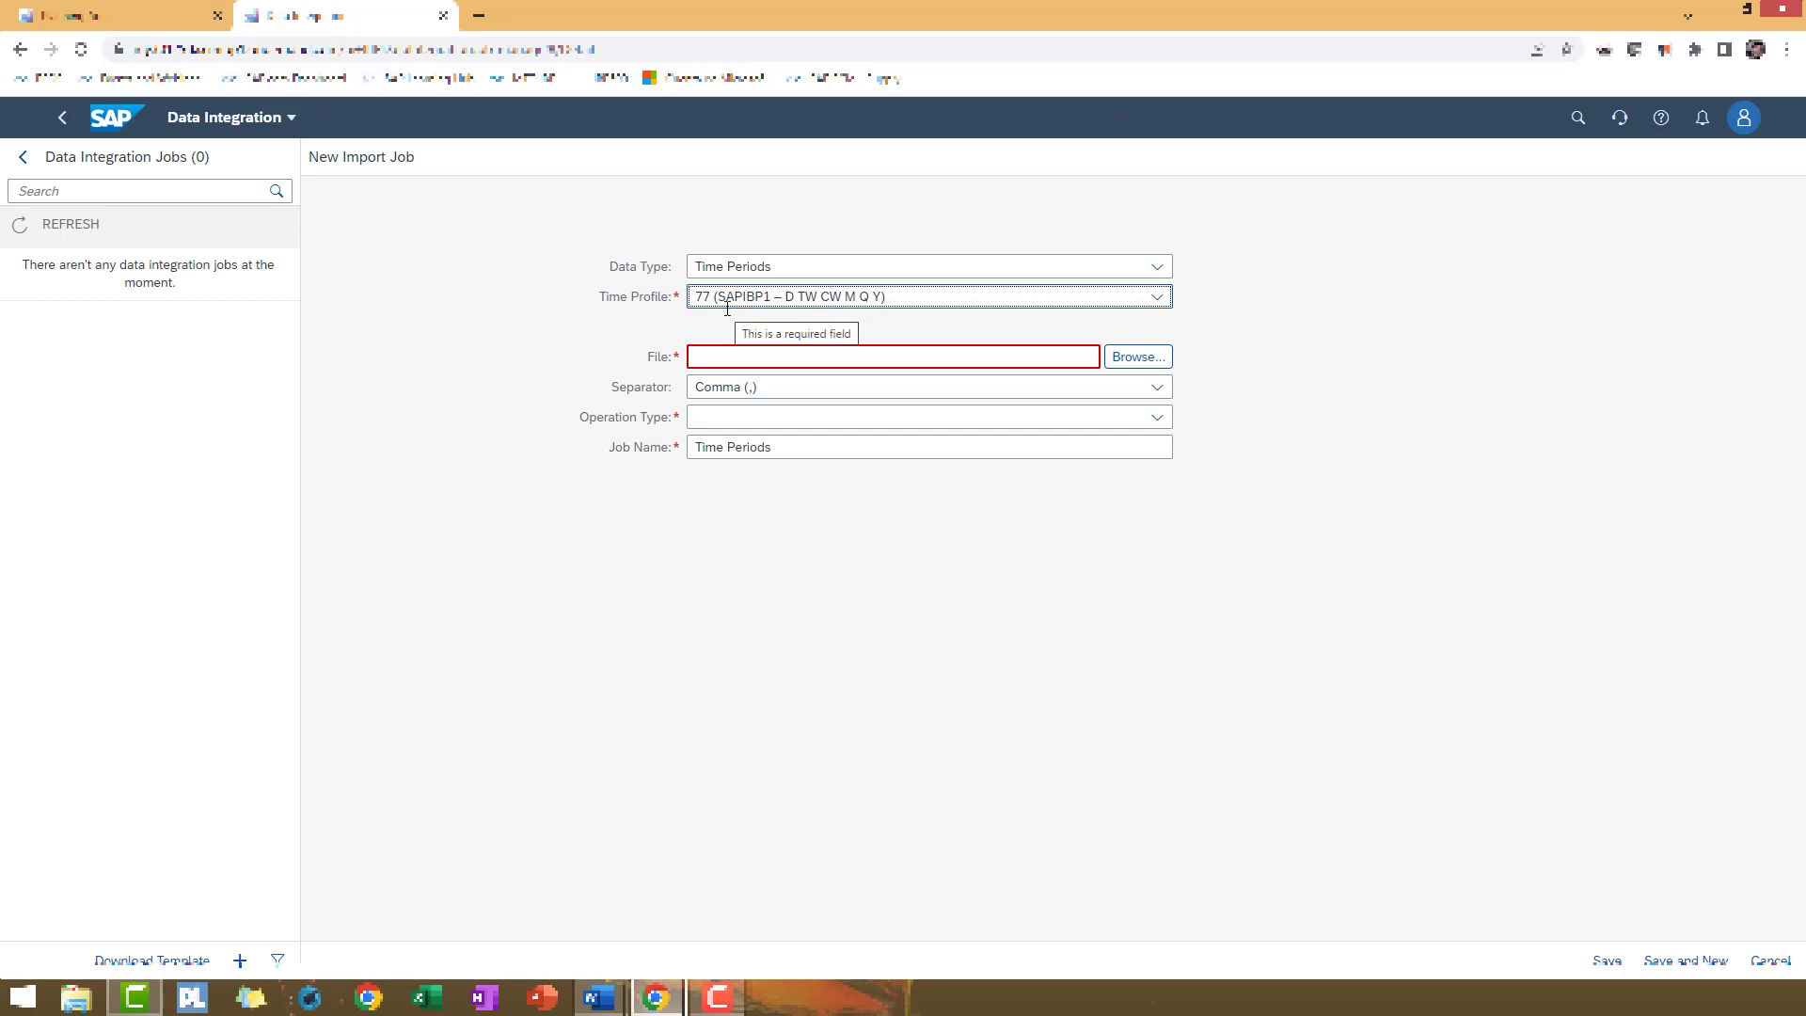
click(927, 295)
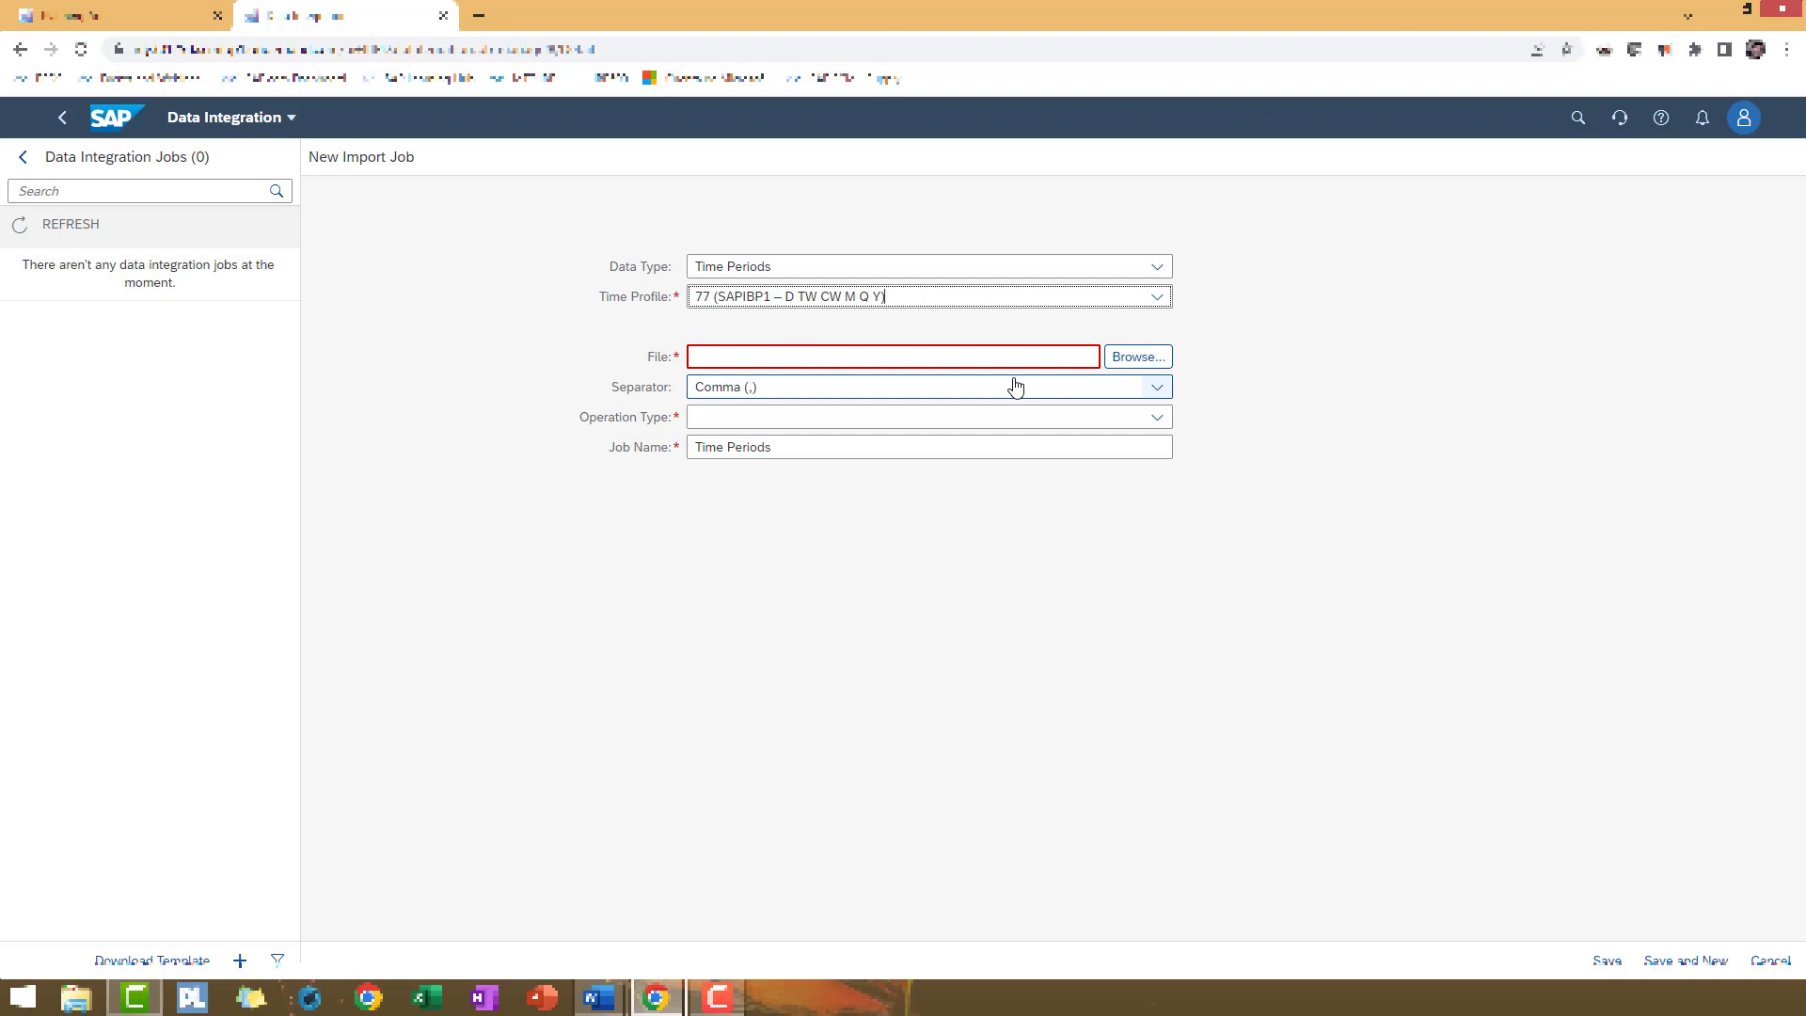
mouse_move(1135, 355)
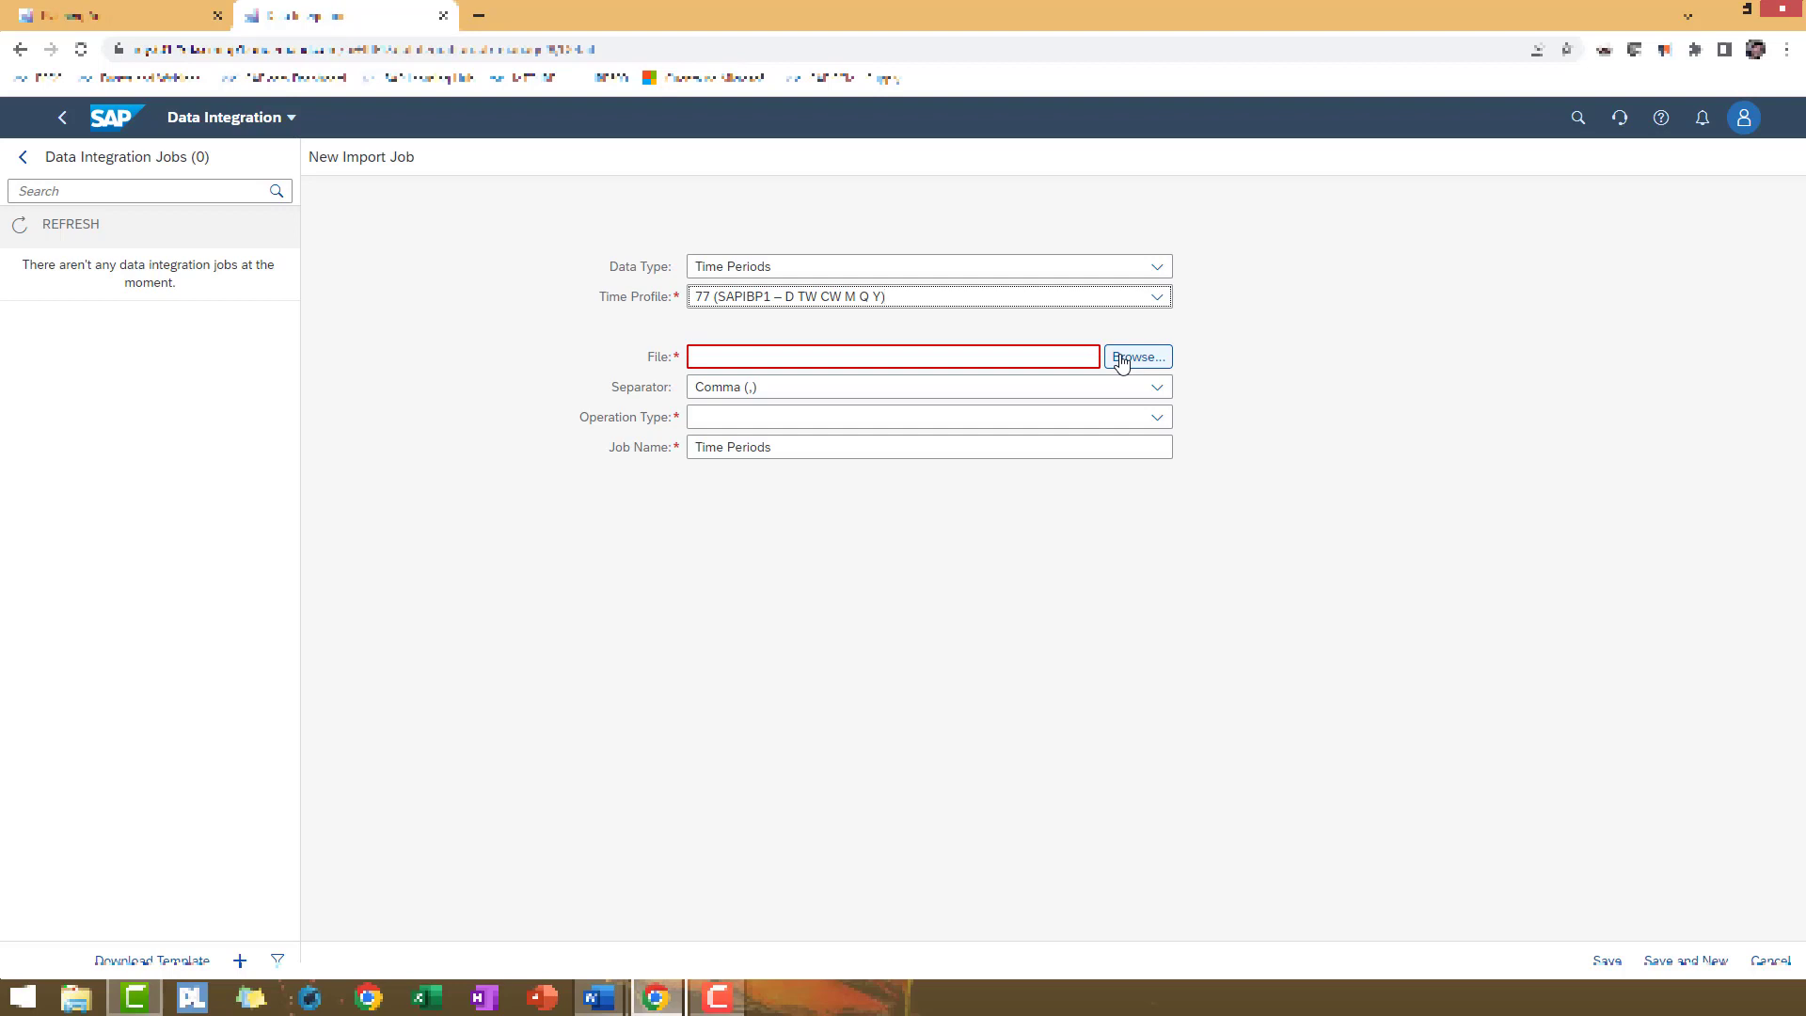
mouse_move(1442, 353)
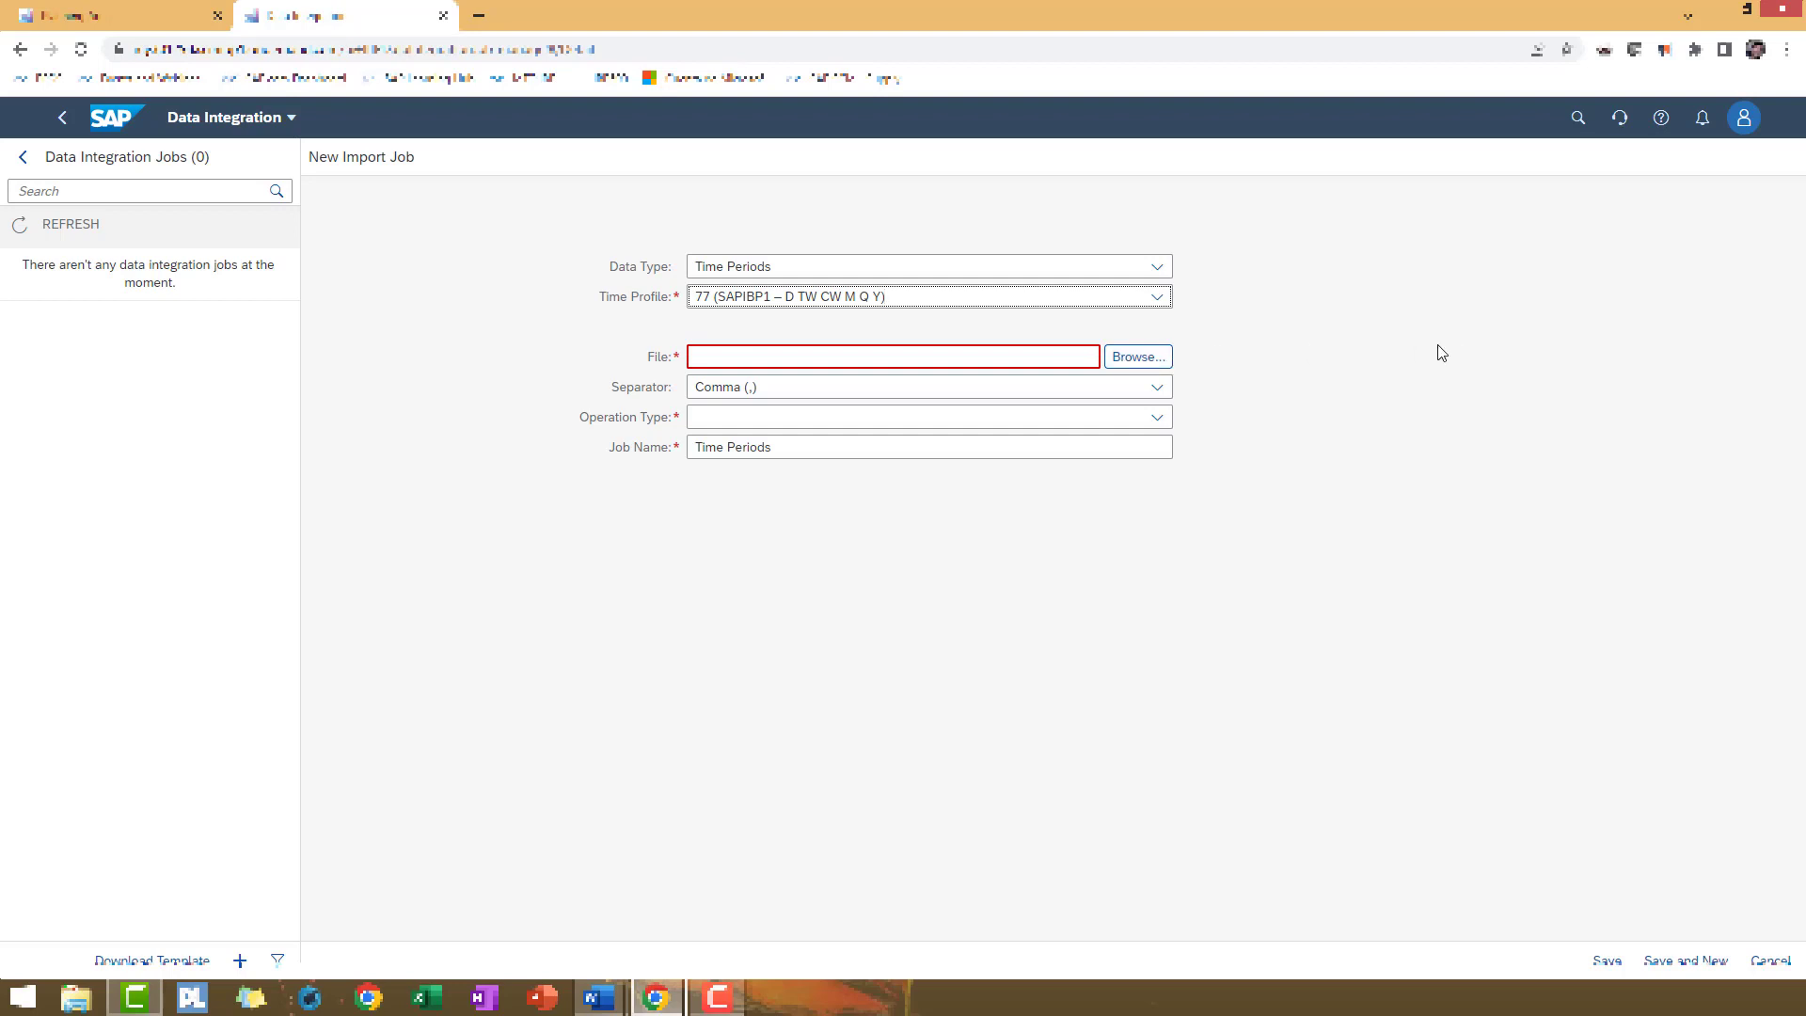
Attach W2M_DWMQY_2014_2028-2208.csv with Semicolon separator and Replace operation
click(1136, 355)
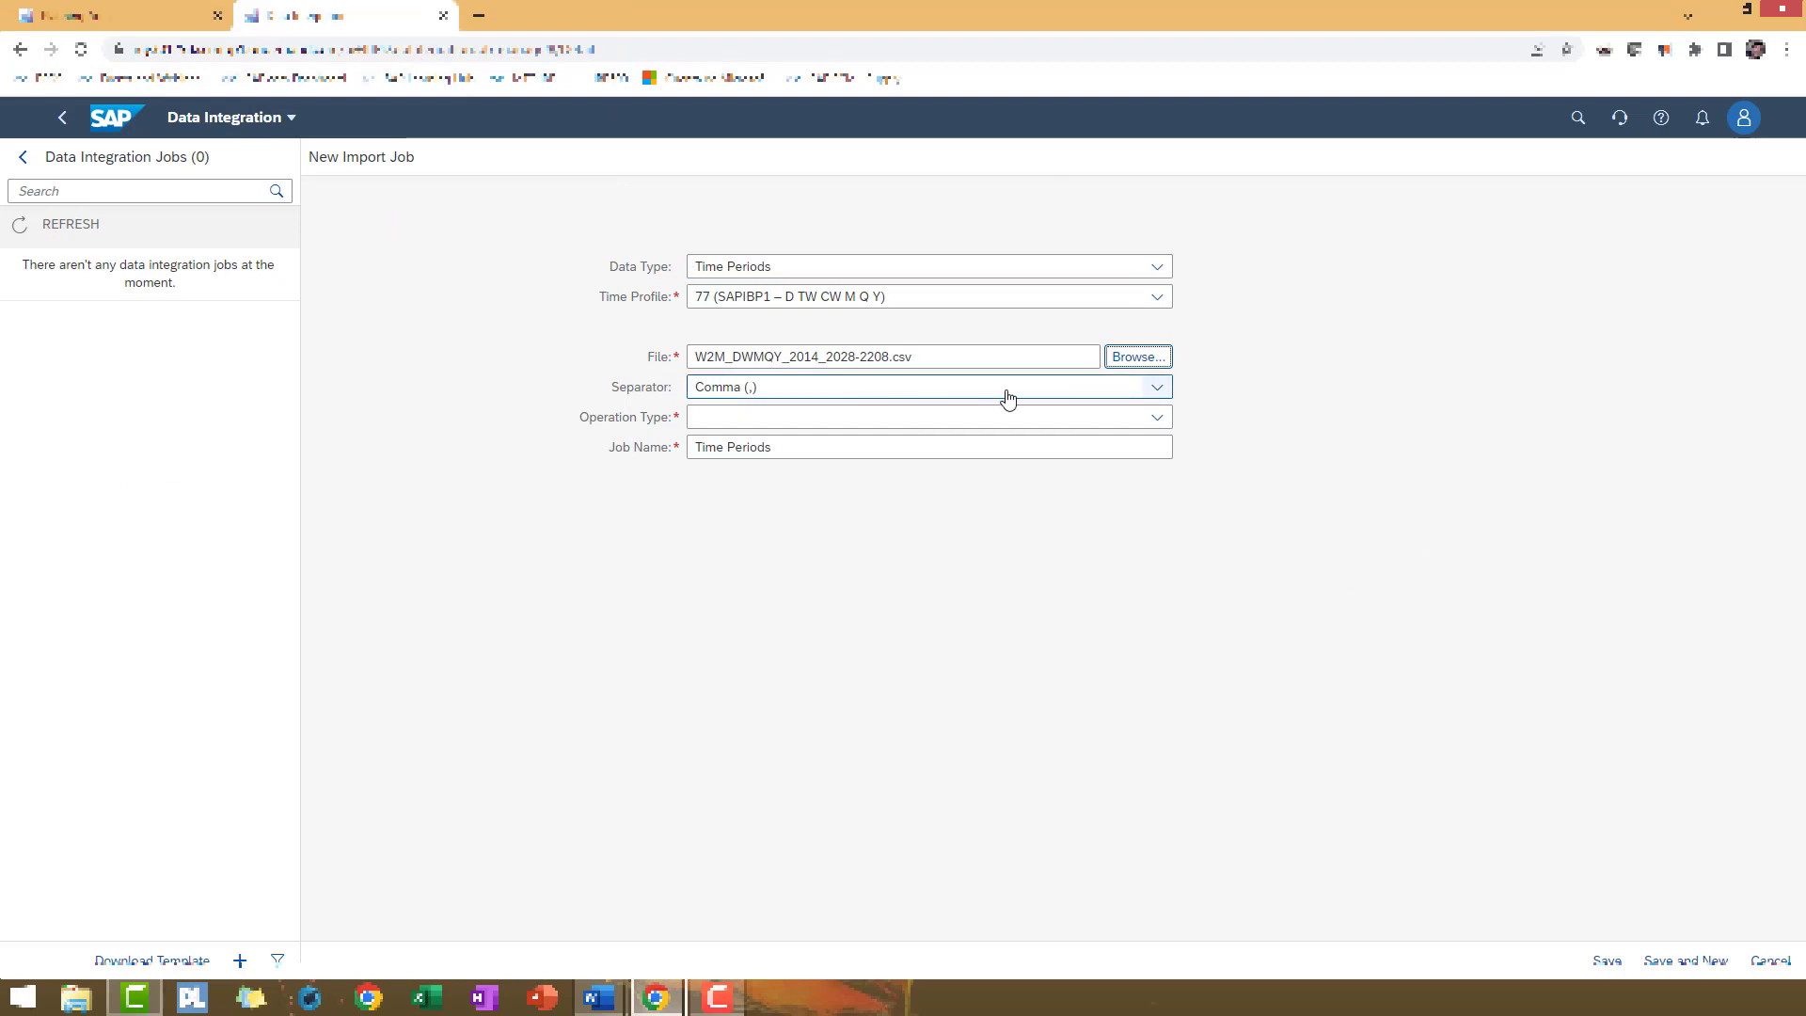
click(1157, 385)
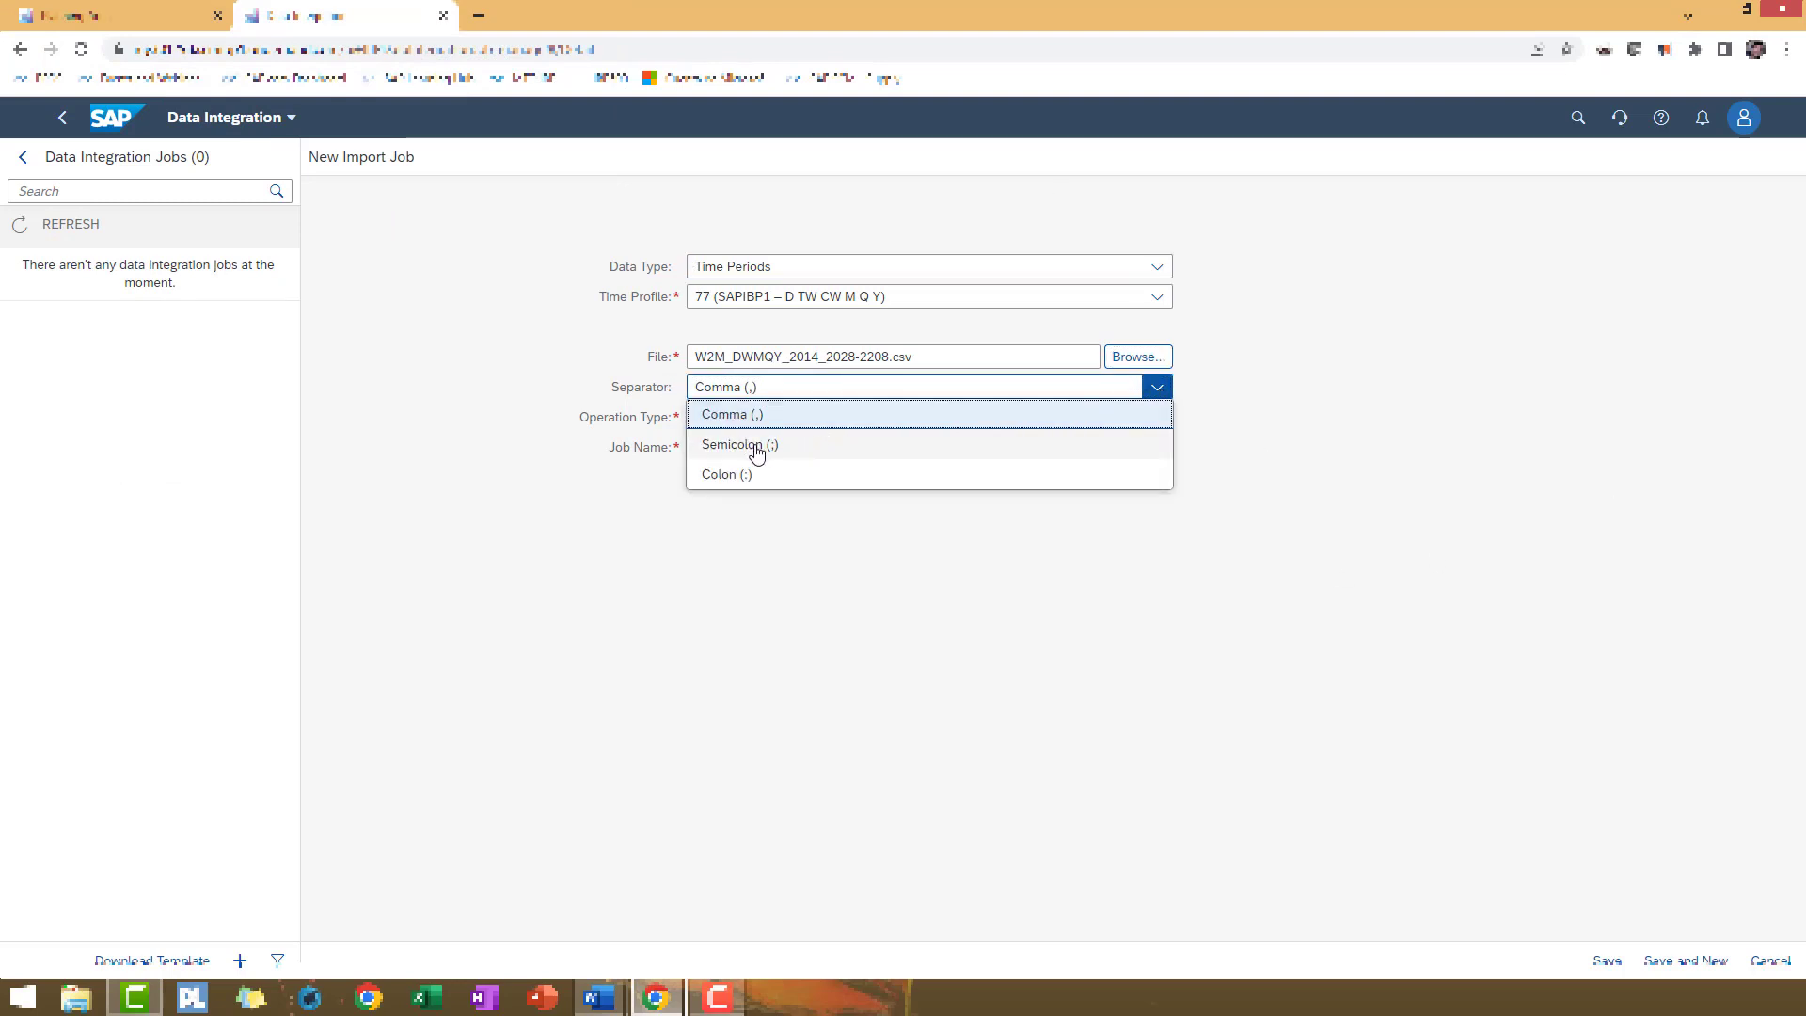
click(740, 444)
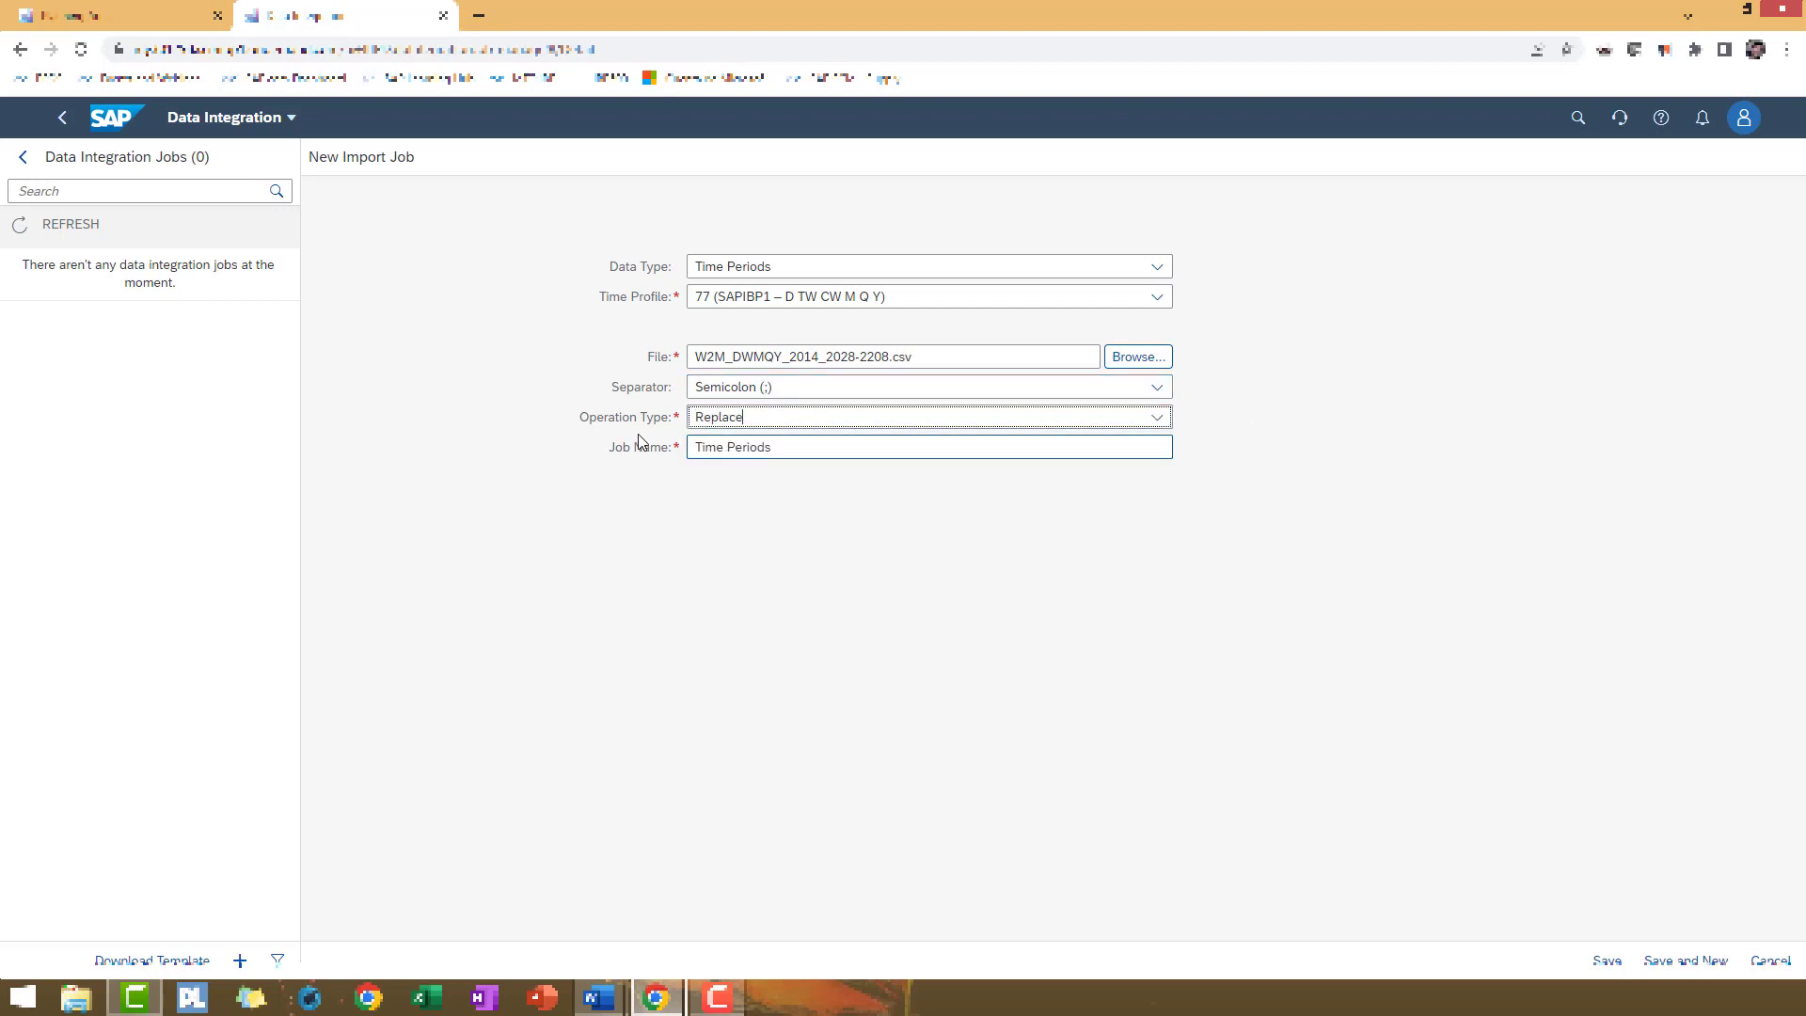
click(928, 447)
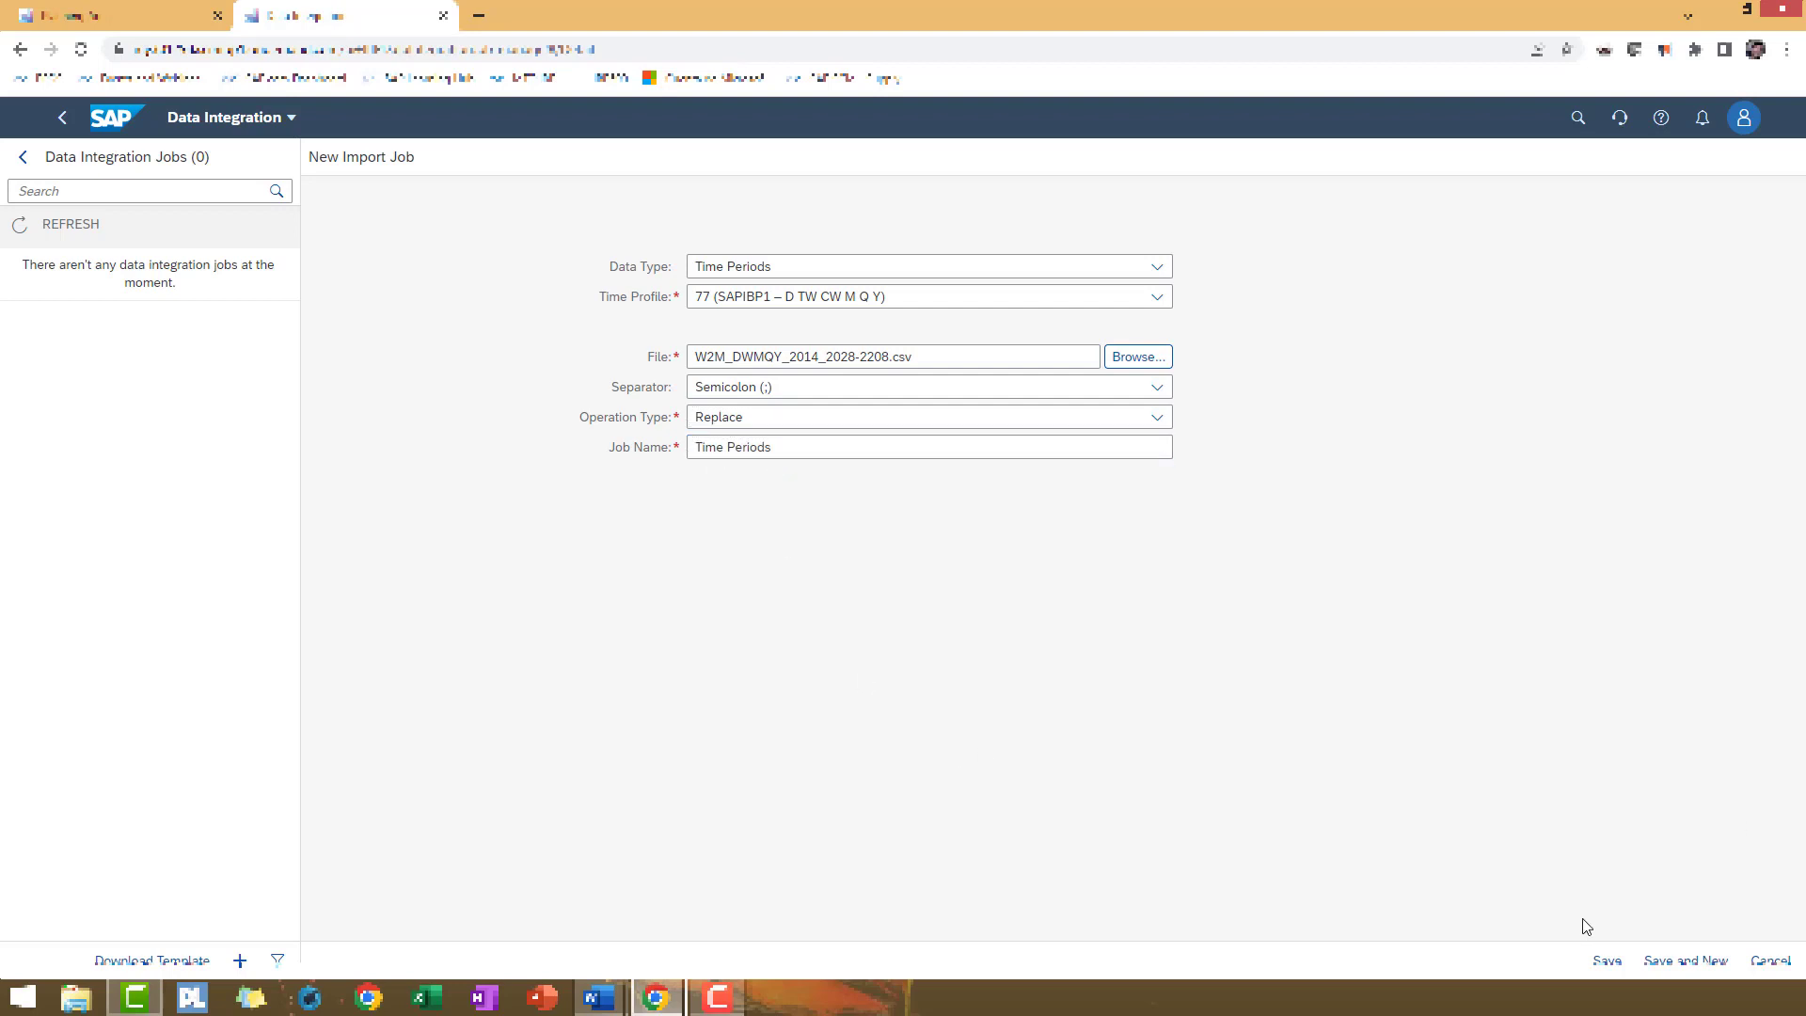
Save the Time Periods import job, accepting the replace warning
click(1605, 959)
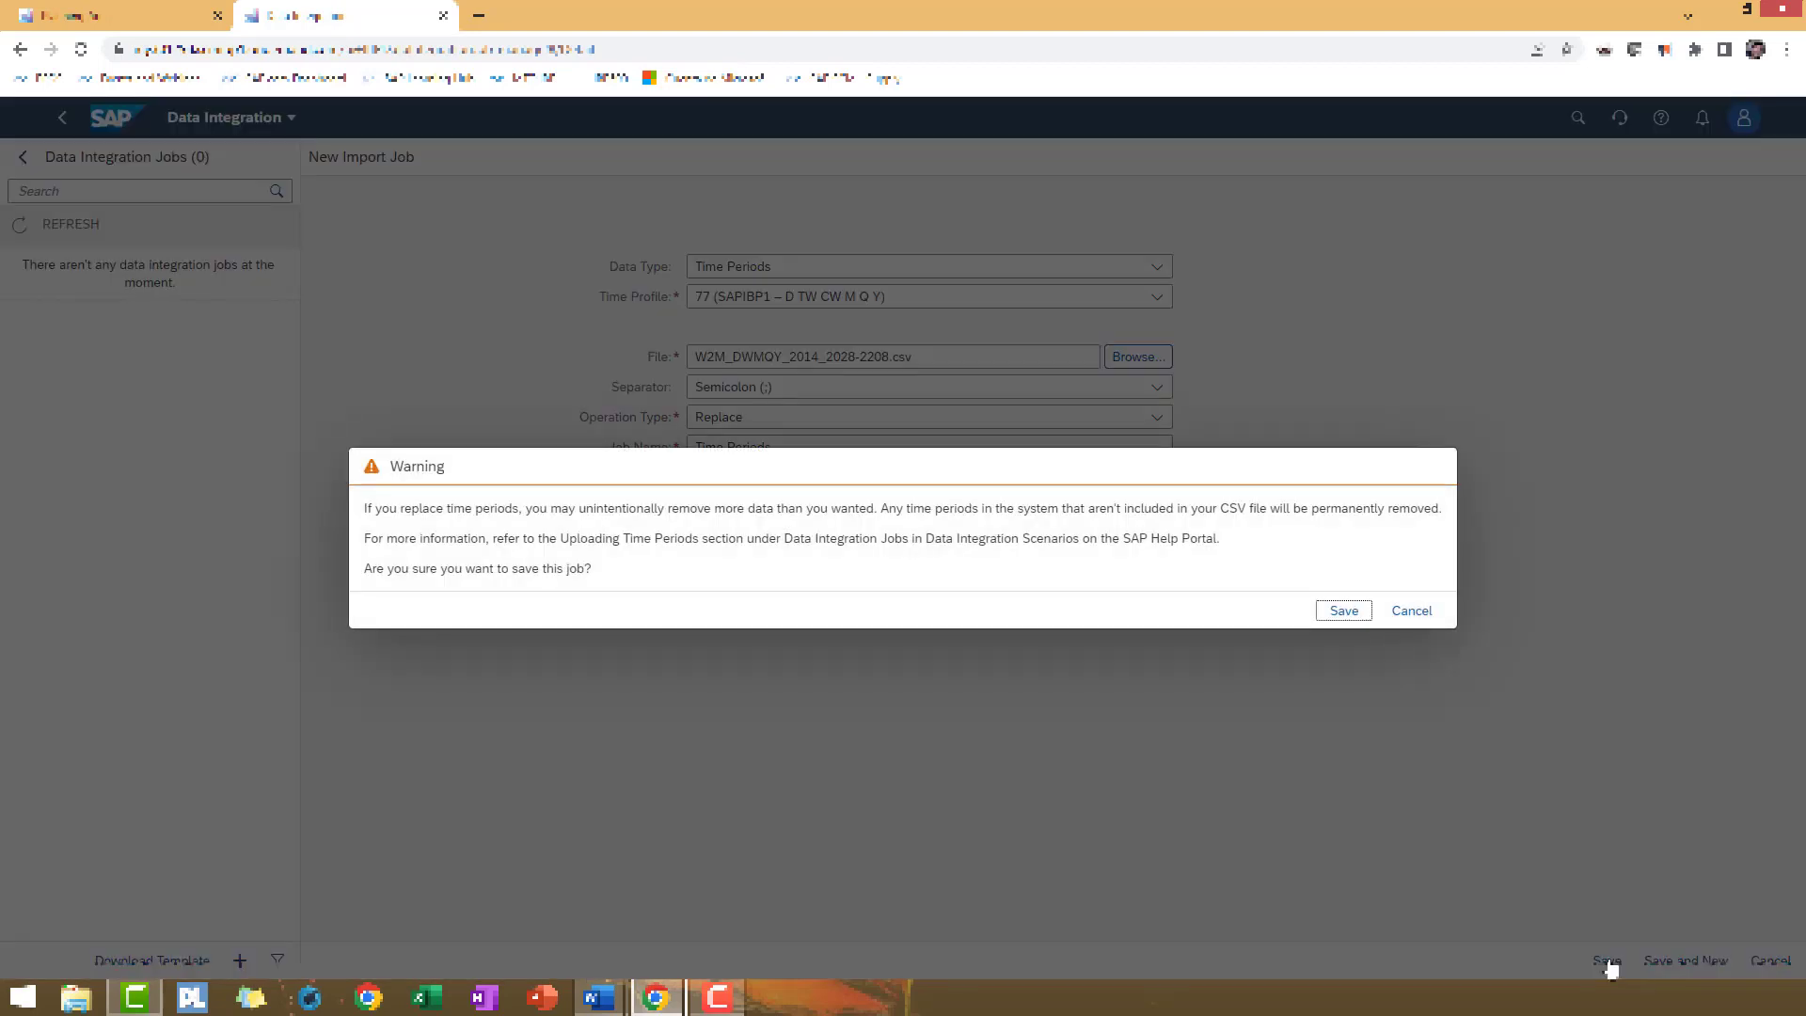
mouse_move(1093, 614)
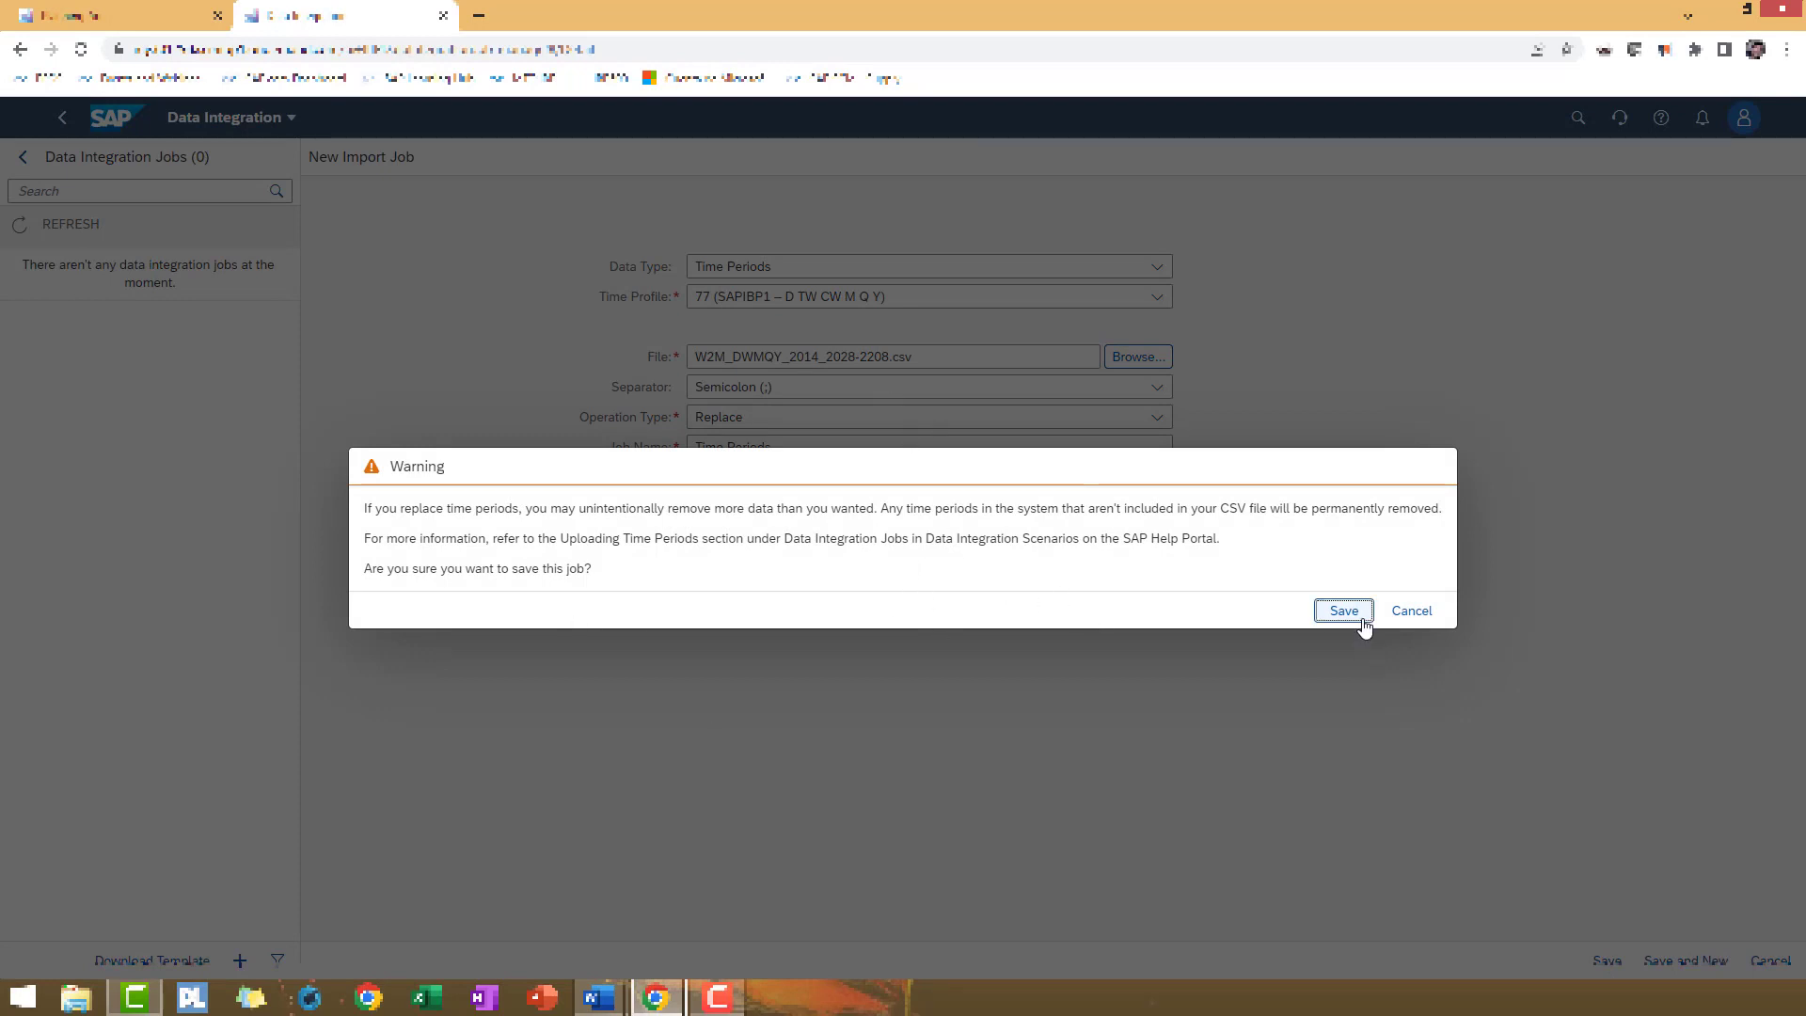
click(1342, 609)
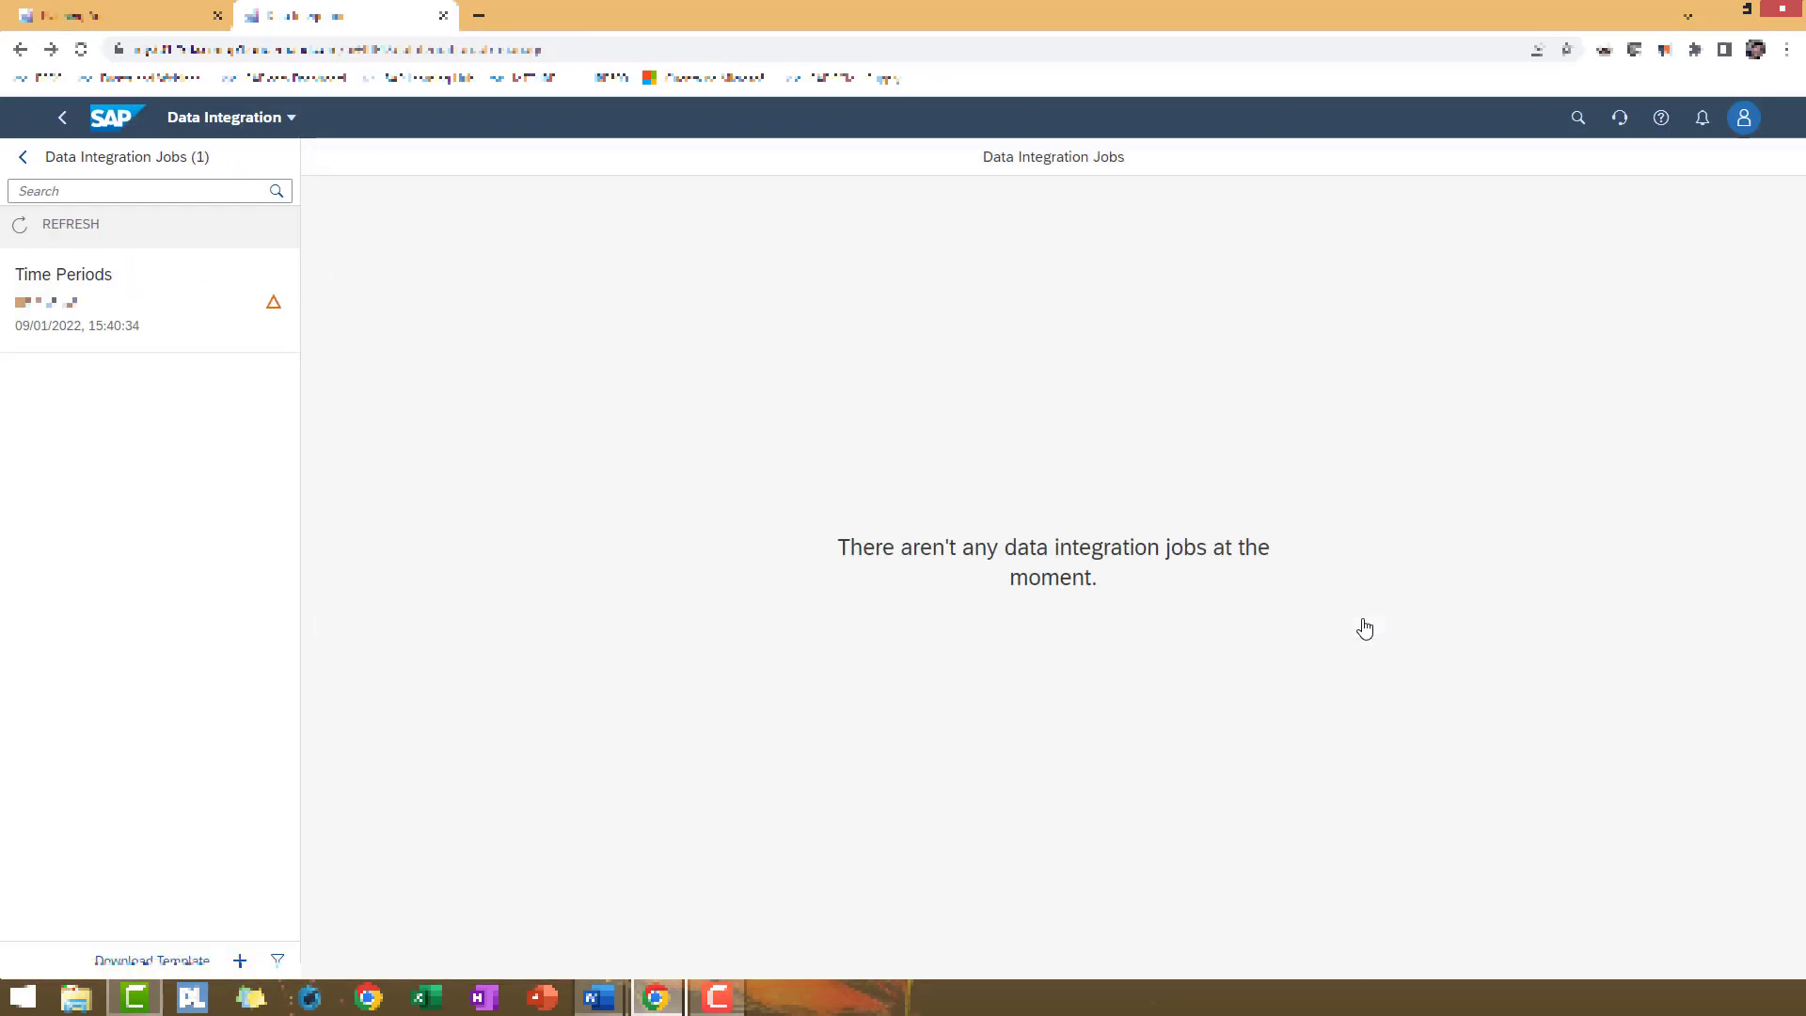
mouse_move(1443, 591)
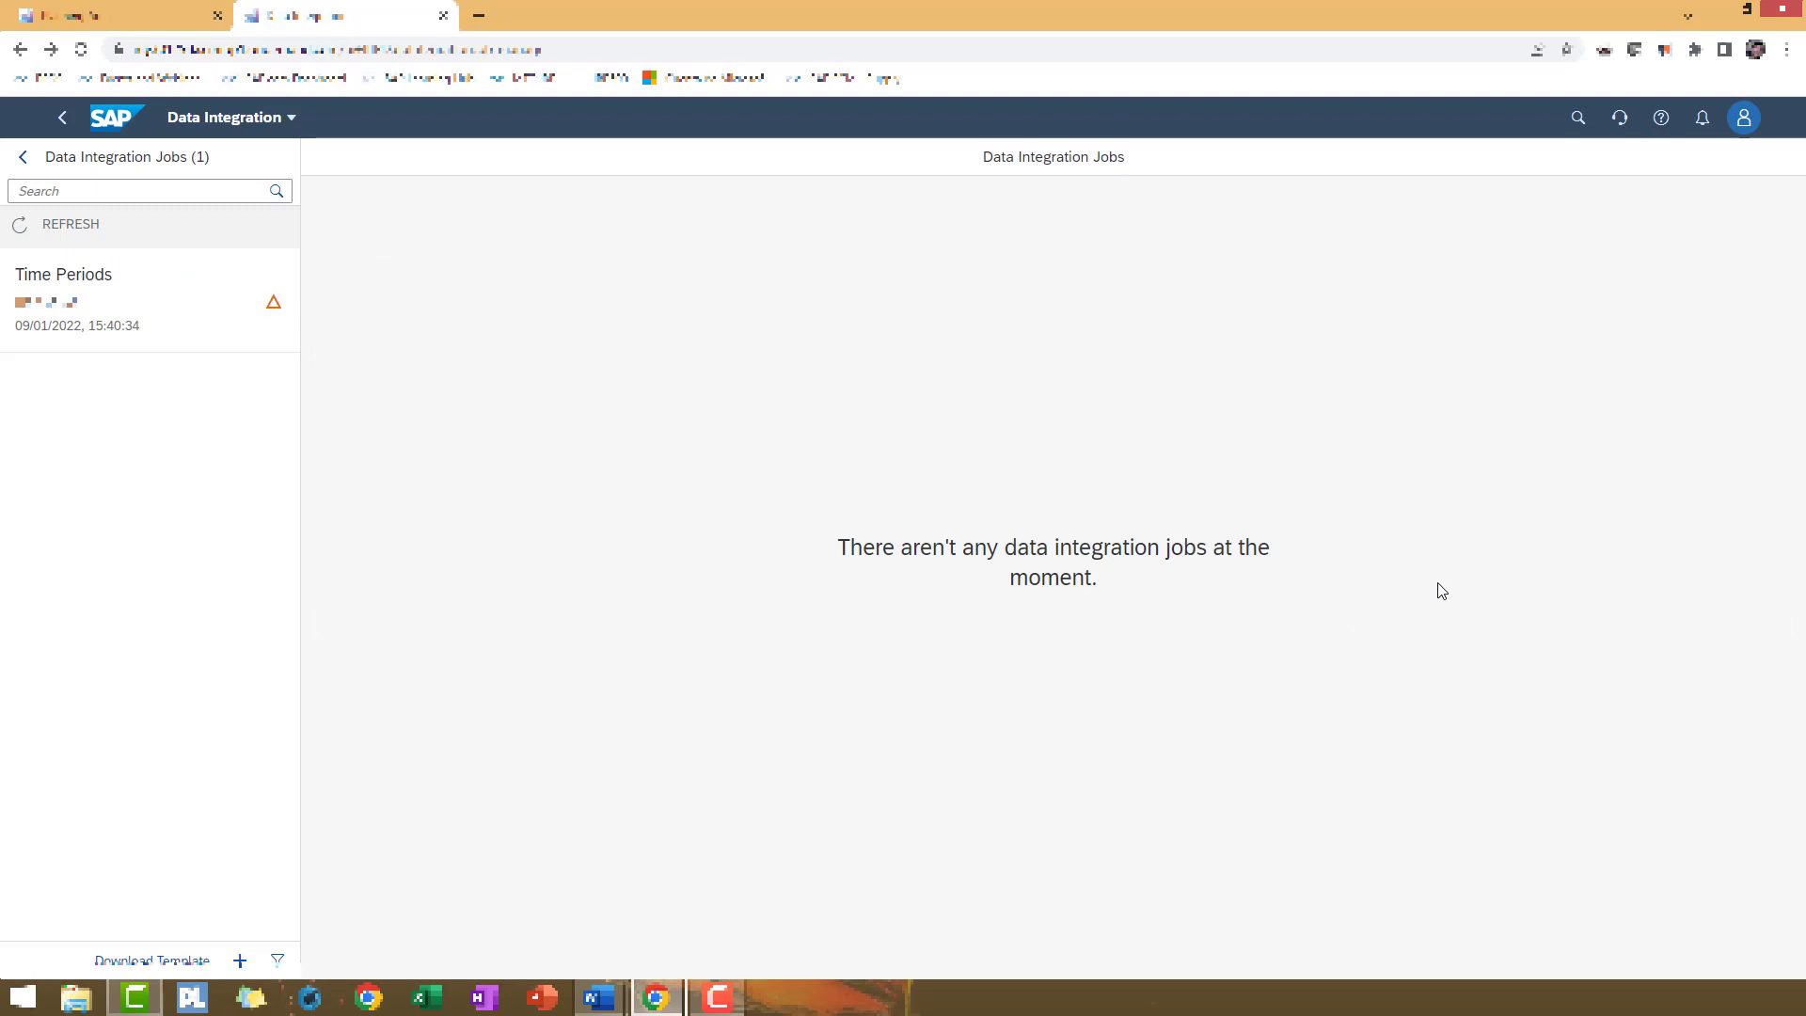
Refresh the job list and open the Time Periods job showing 7,446 records processed
click(147, 190)
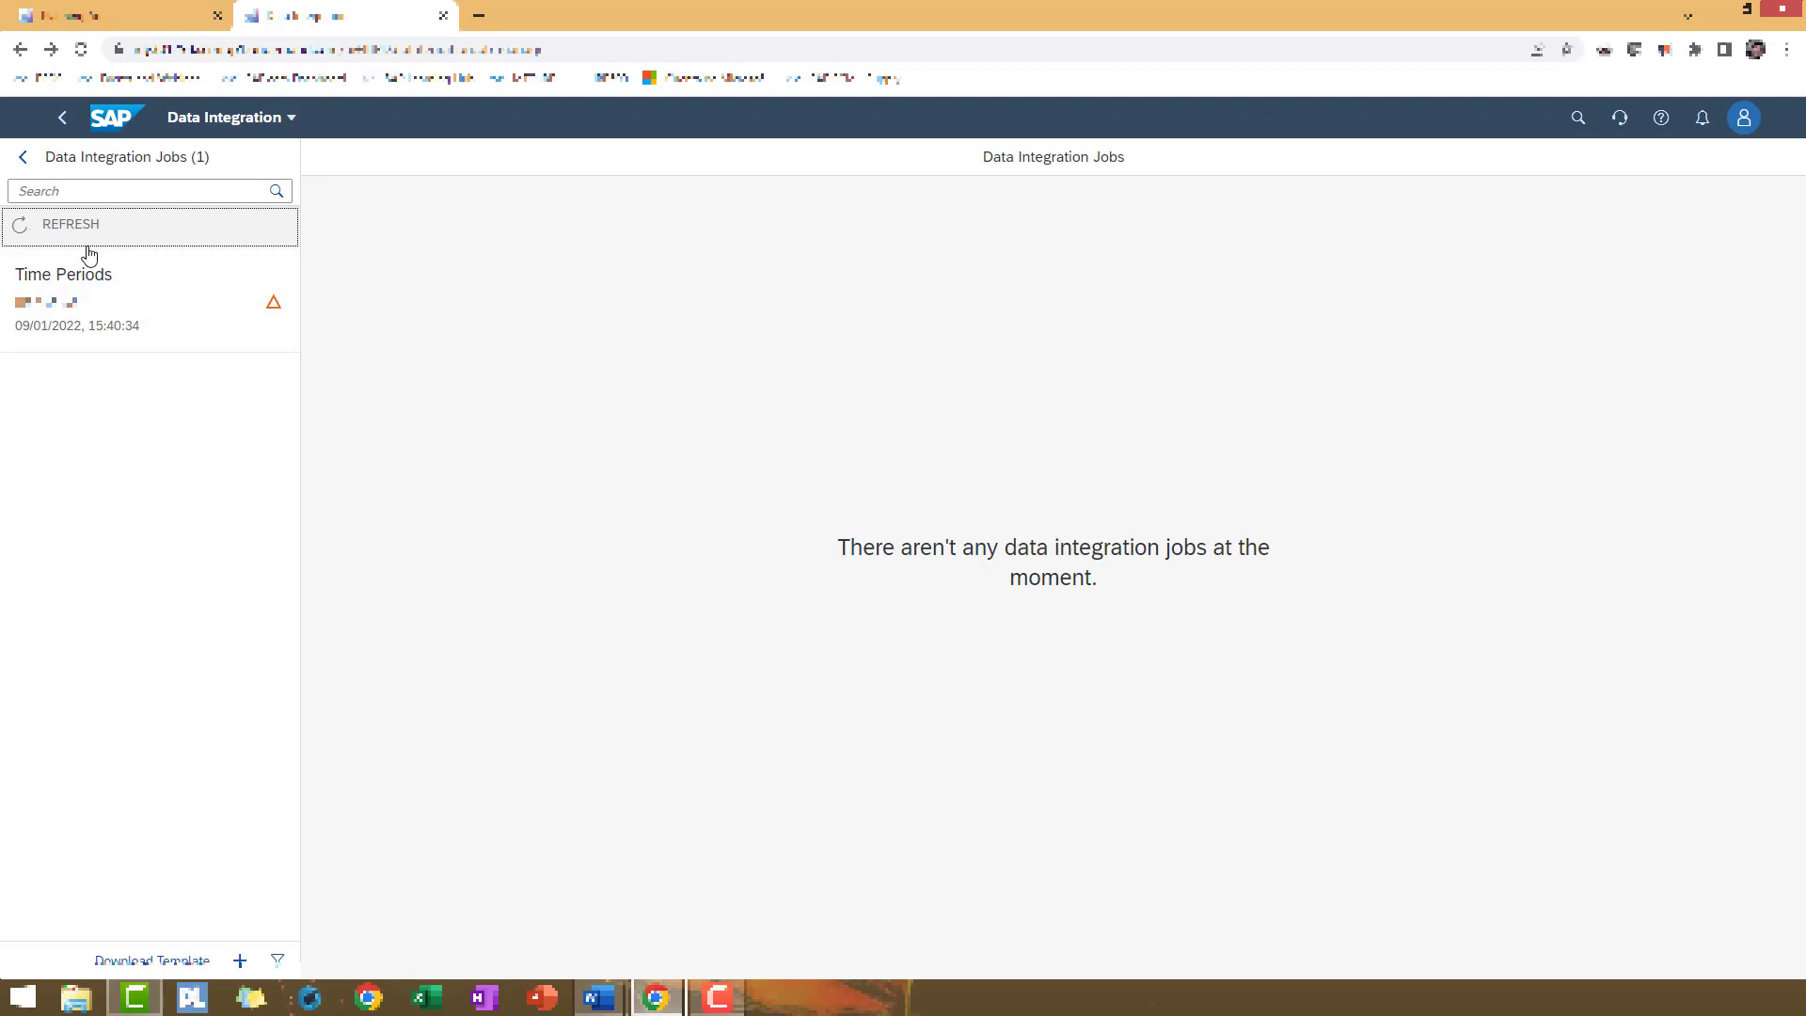
mouse_move(124, 248)
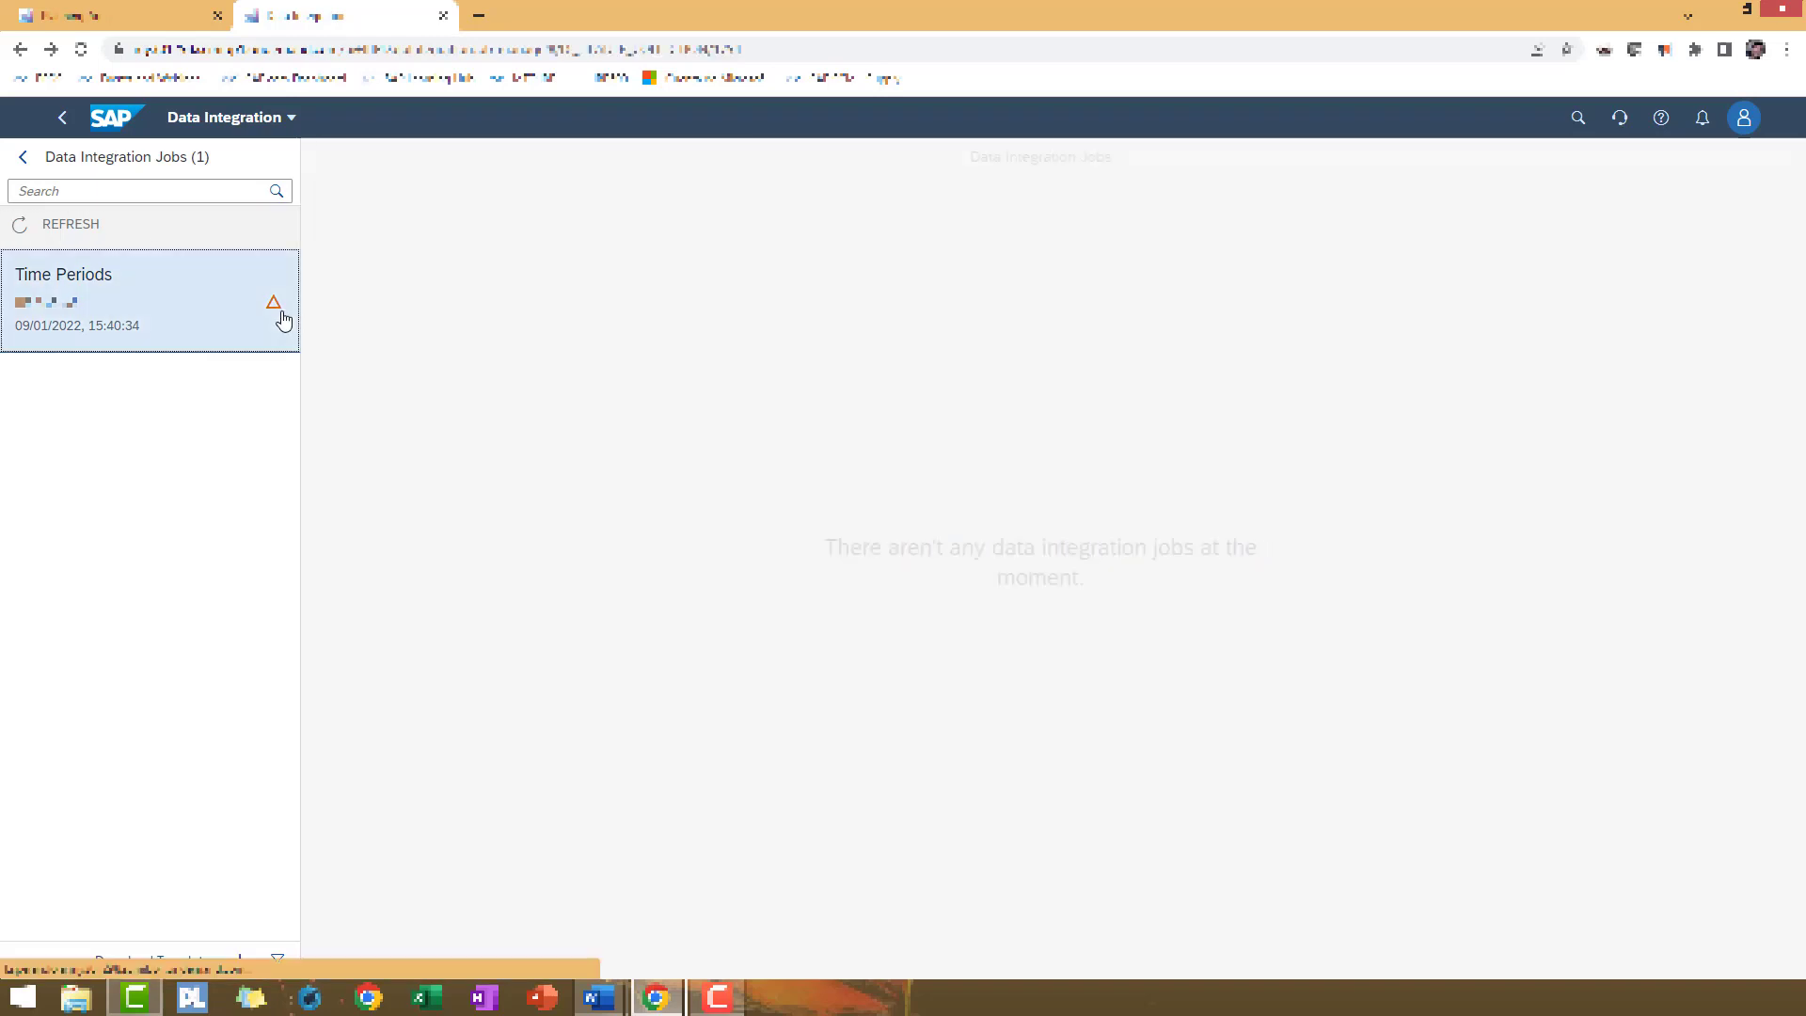
click(75, 299)
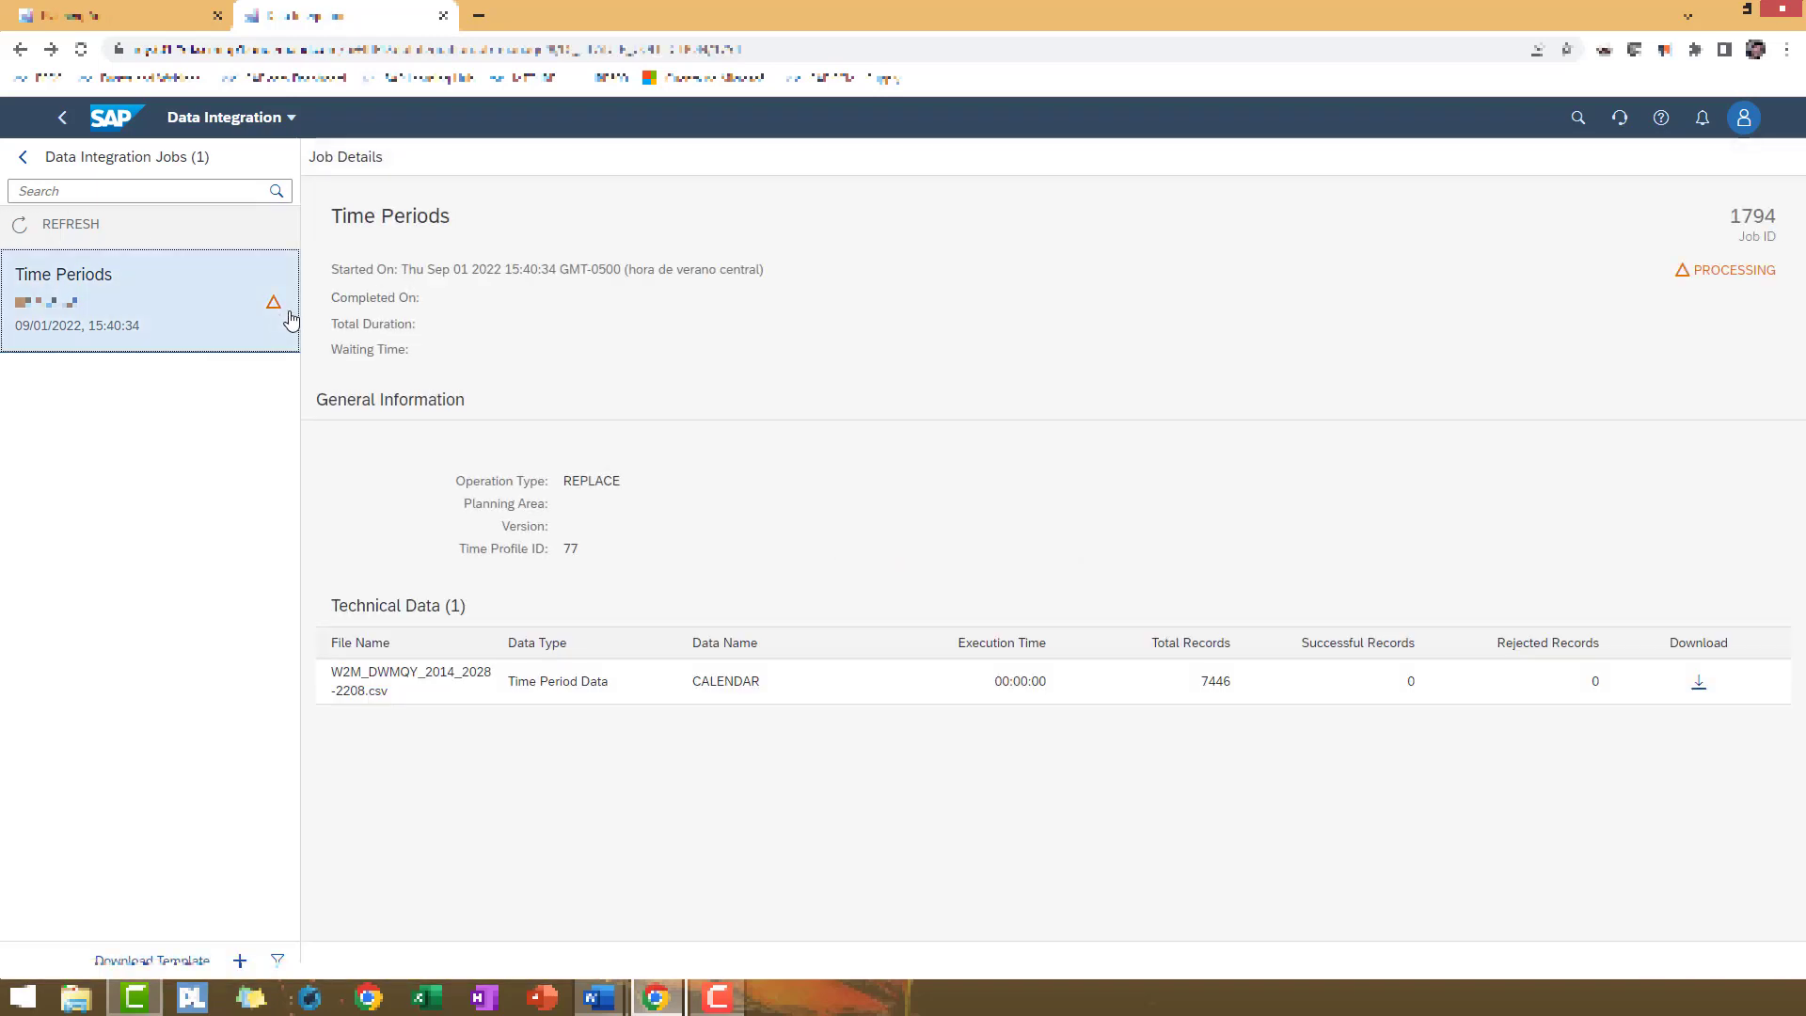
mouse_move(325, 315)
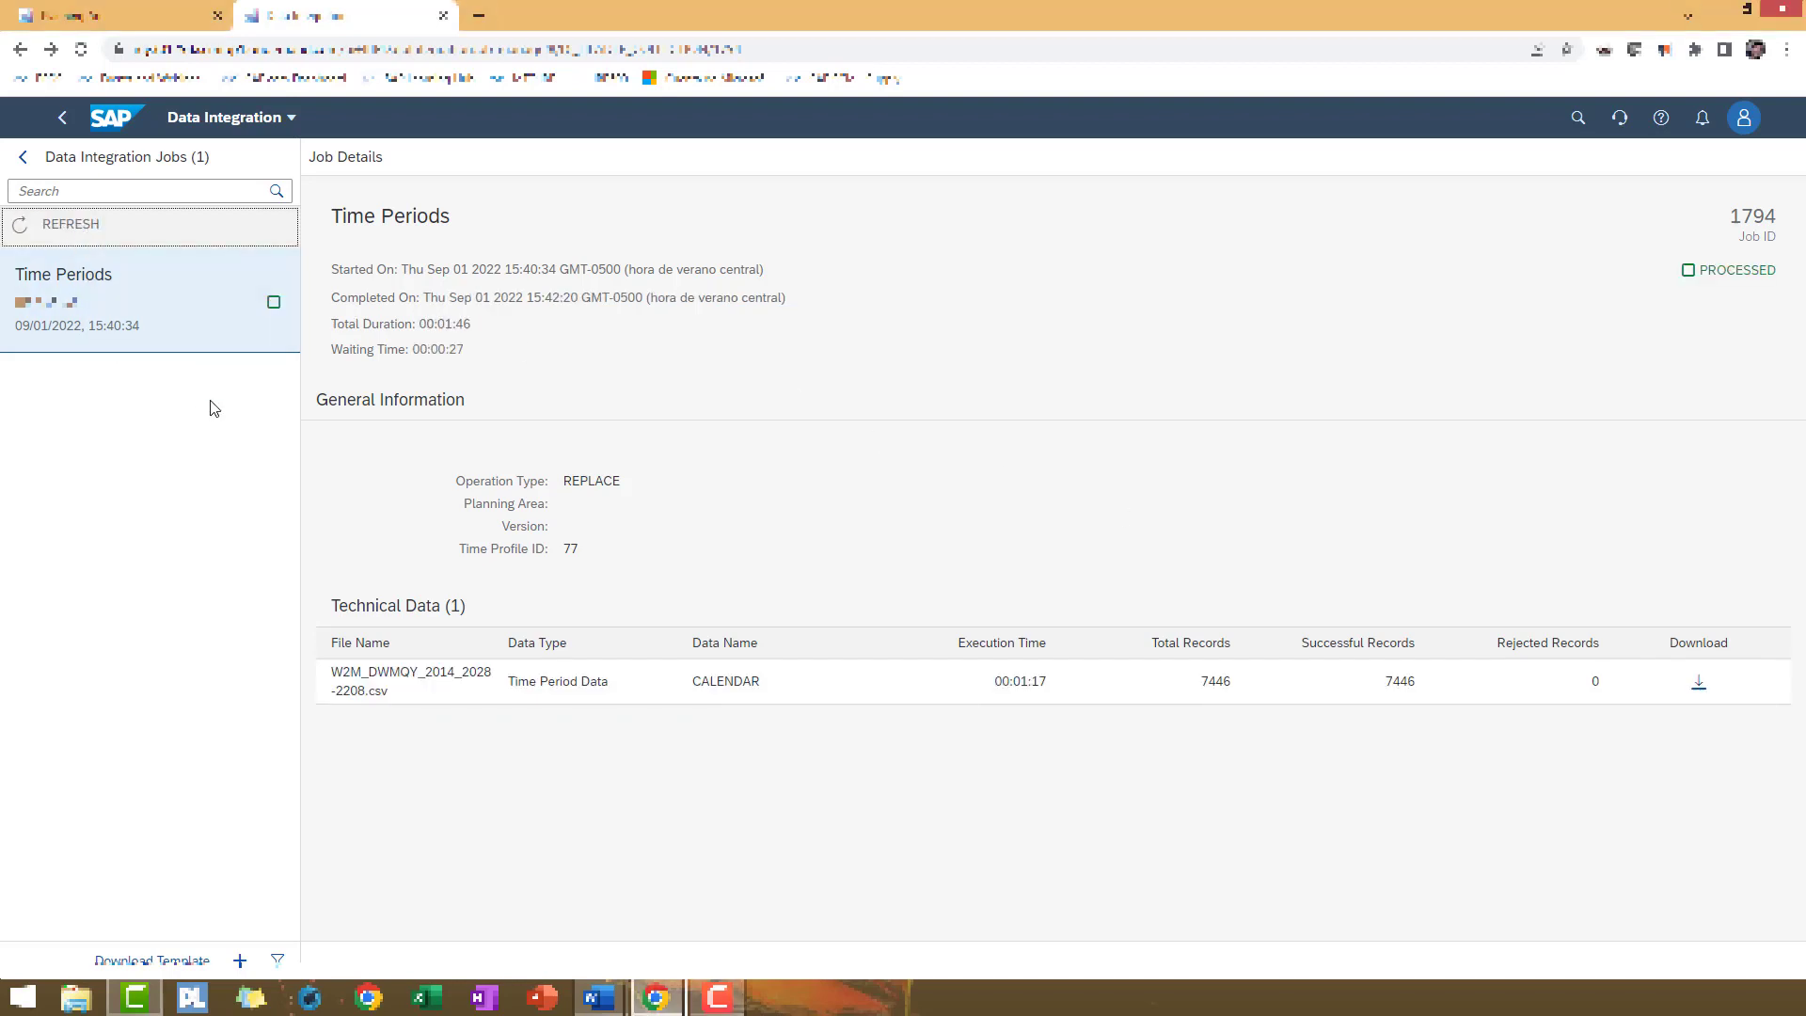
mouse_move(1038, 713)
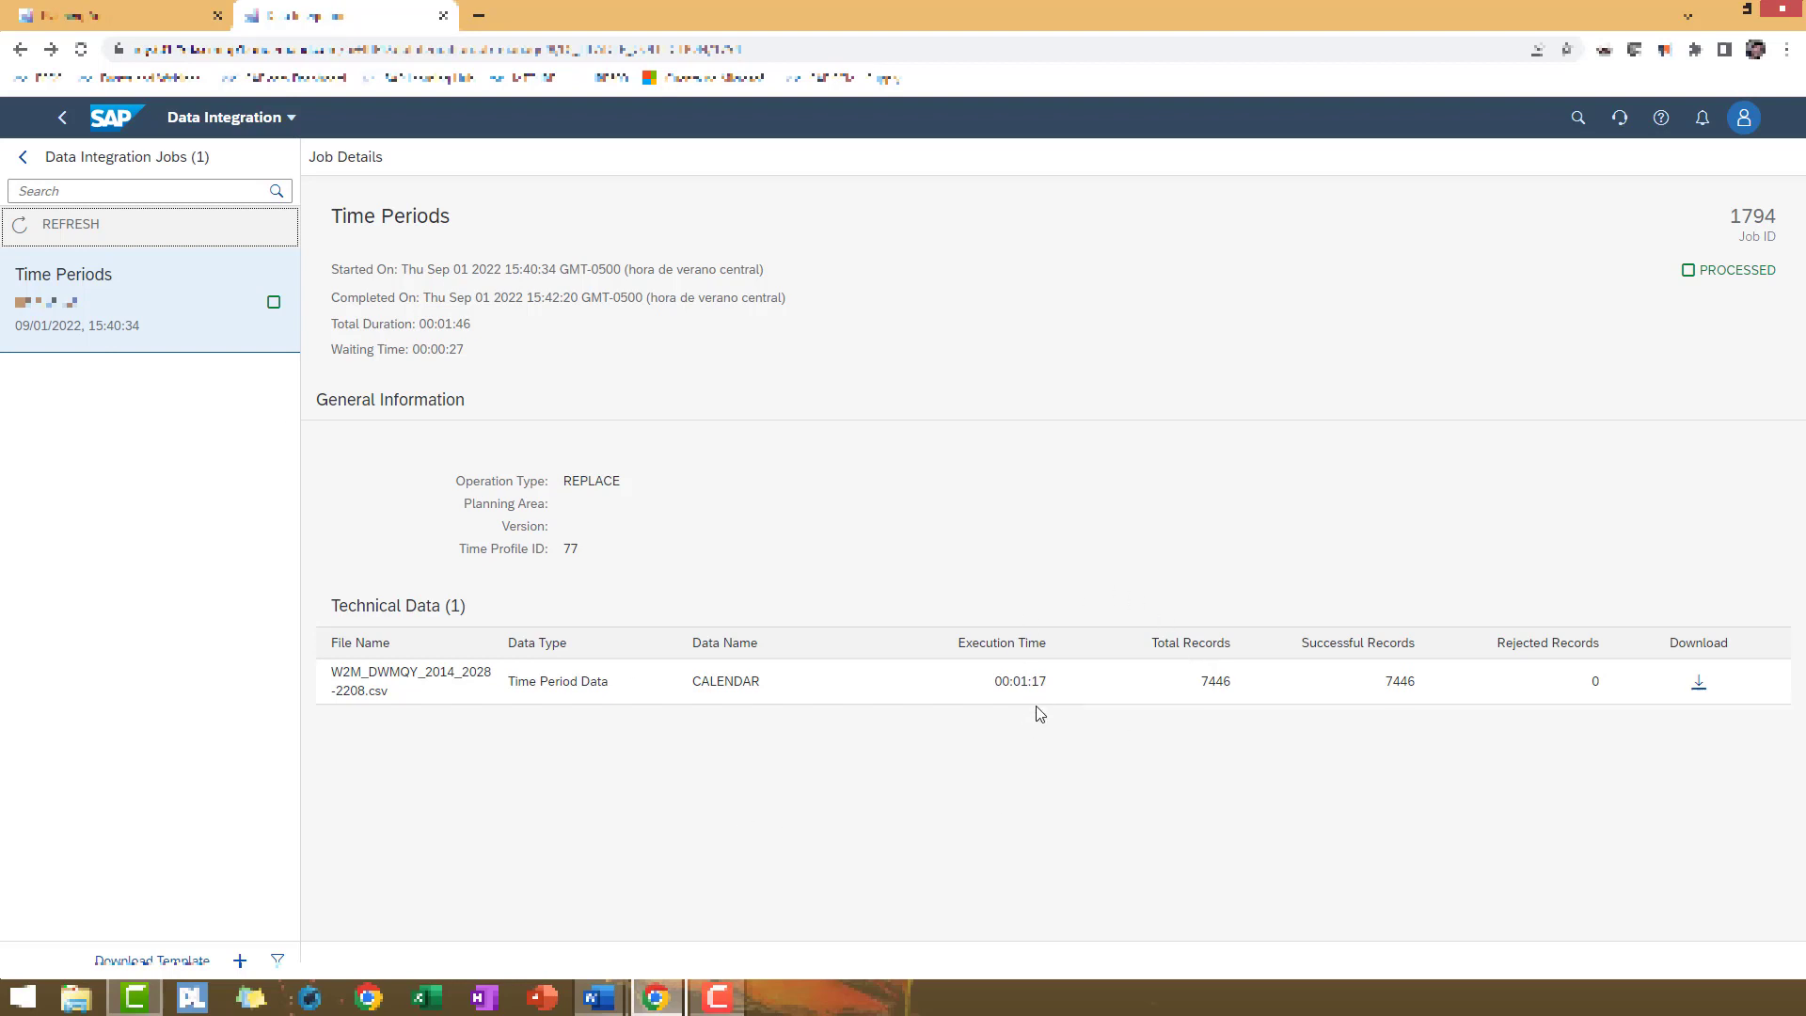
mouse_move(1101, 717)
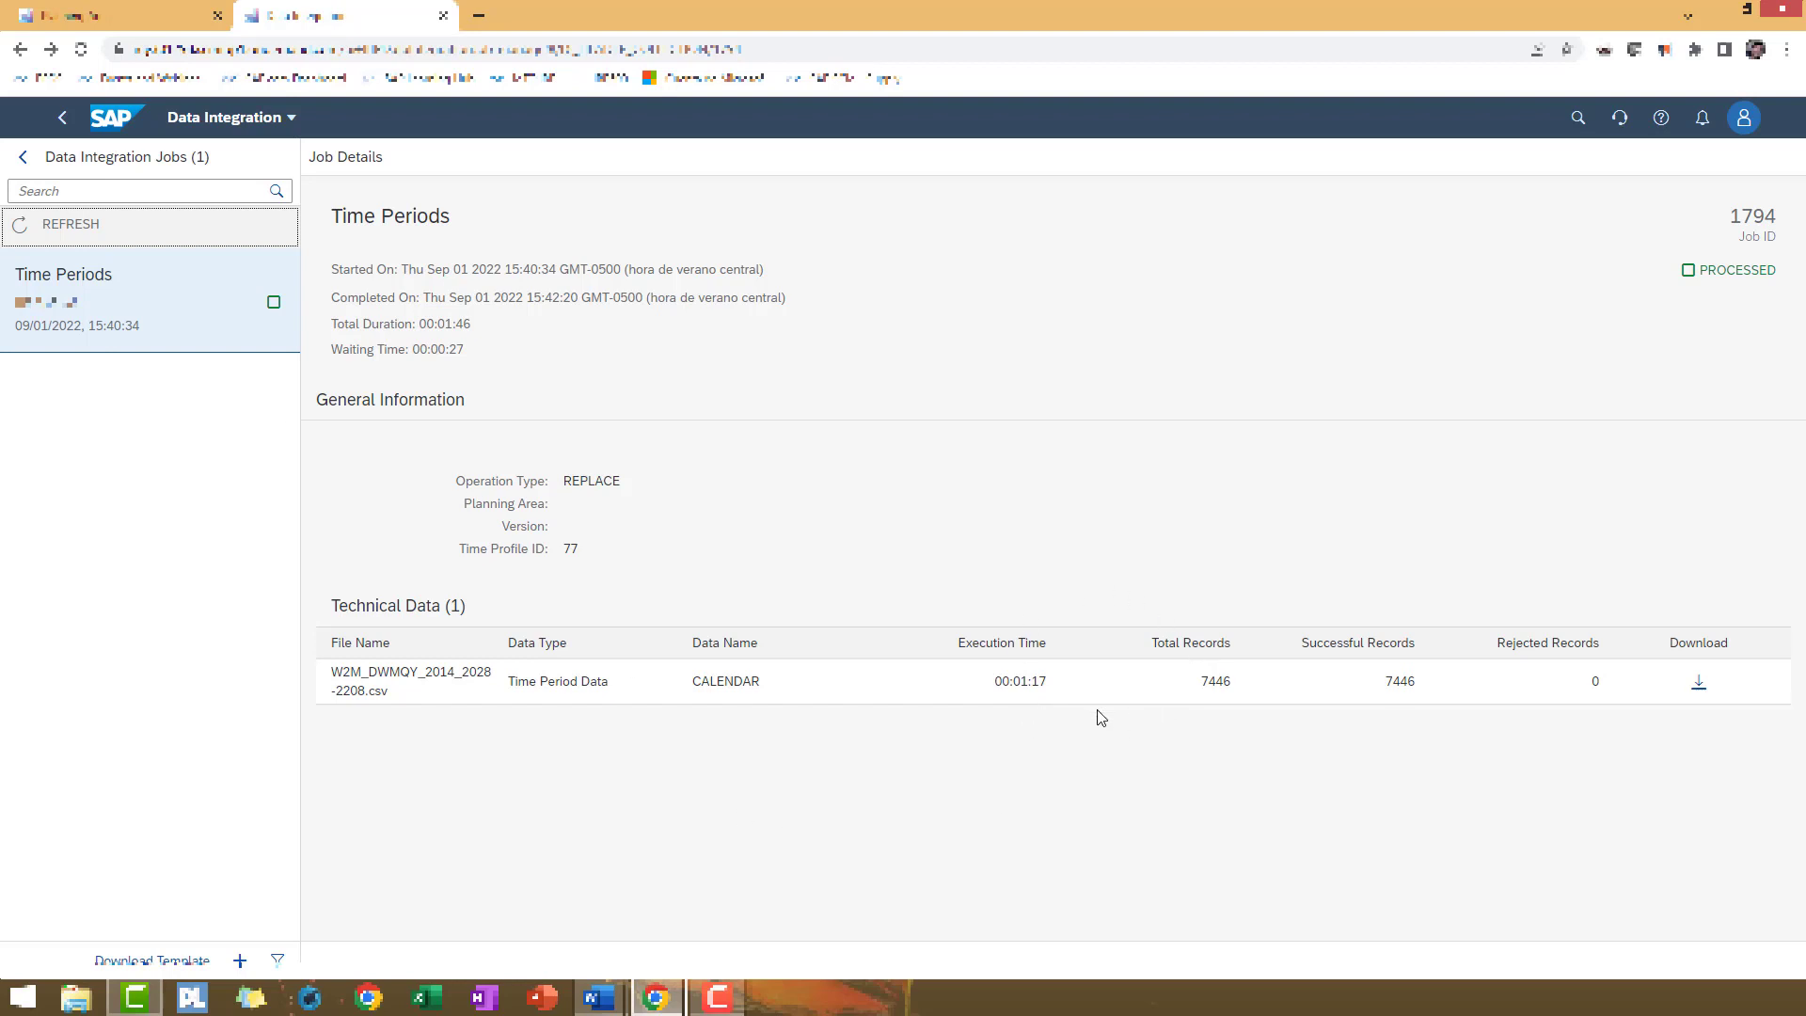
mouse_move(117, 228)
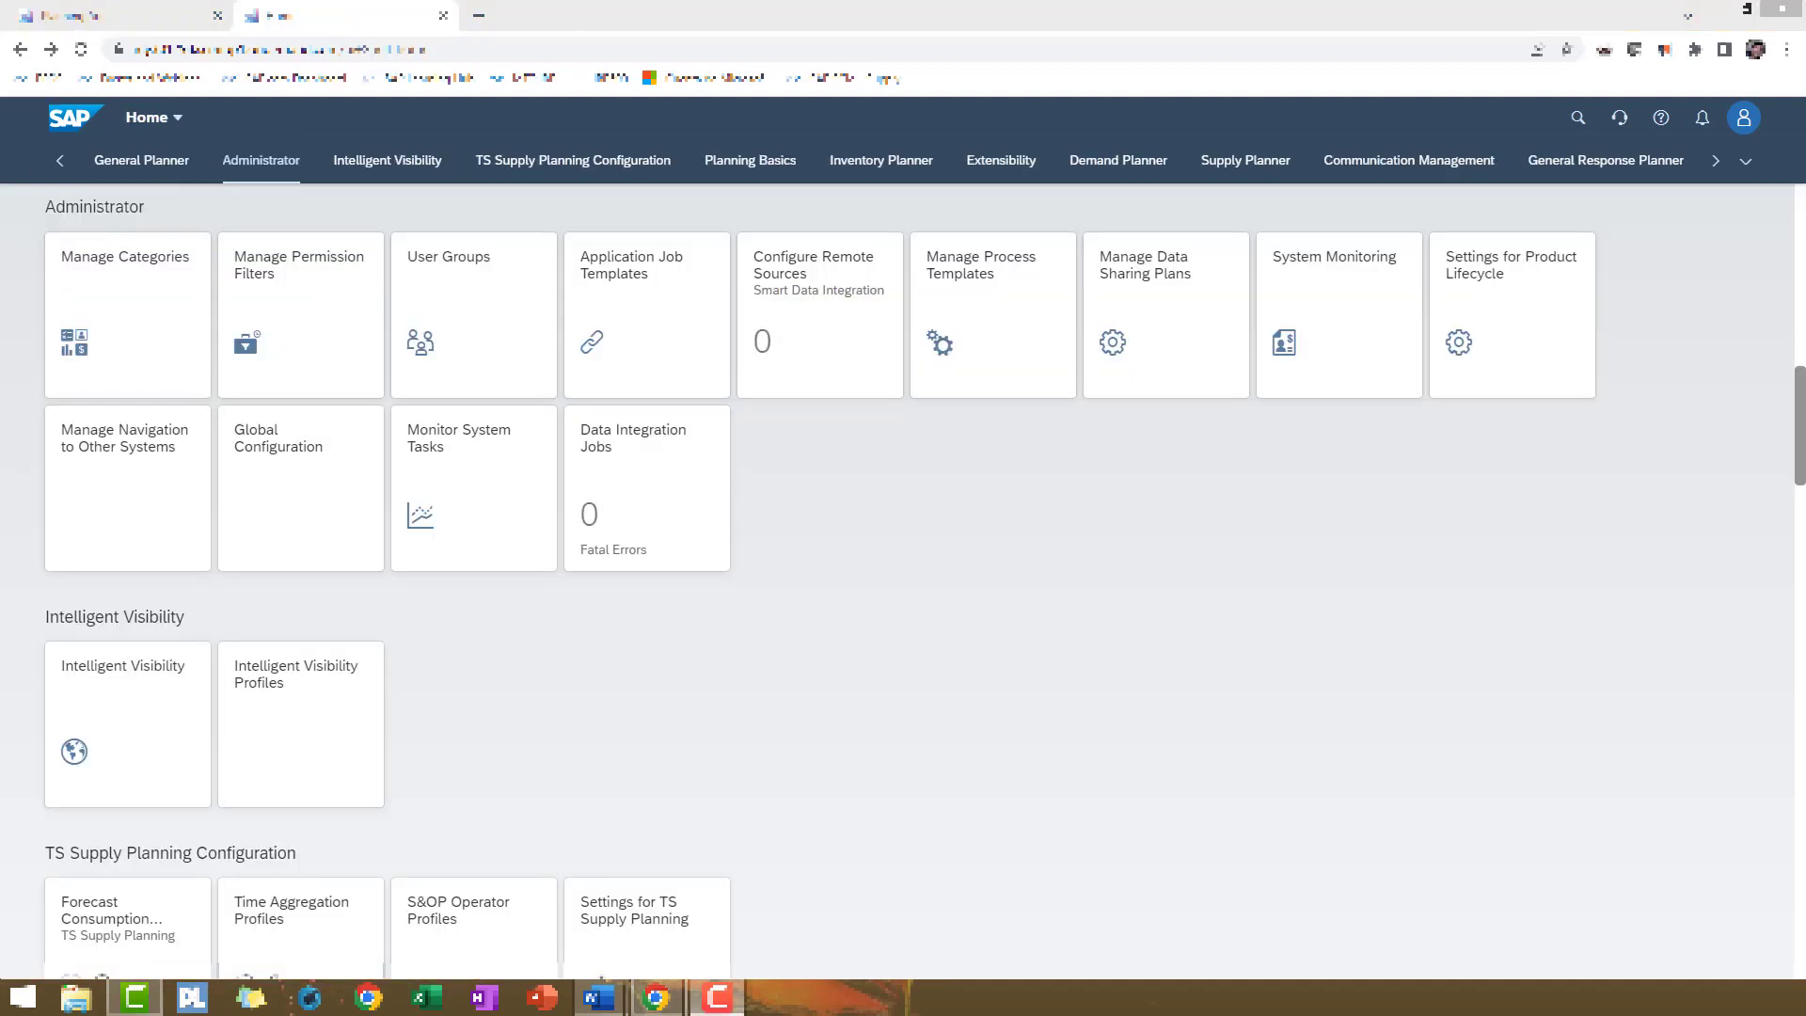
mouse_move(632, 489)
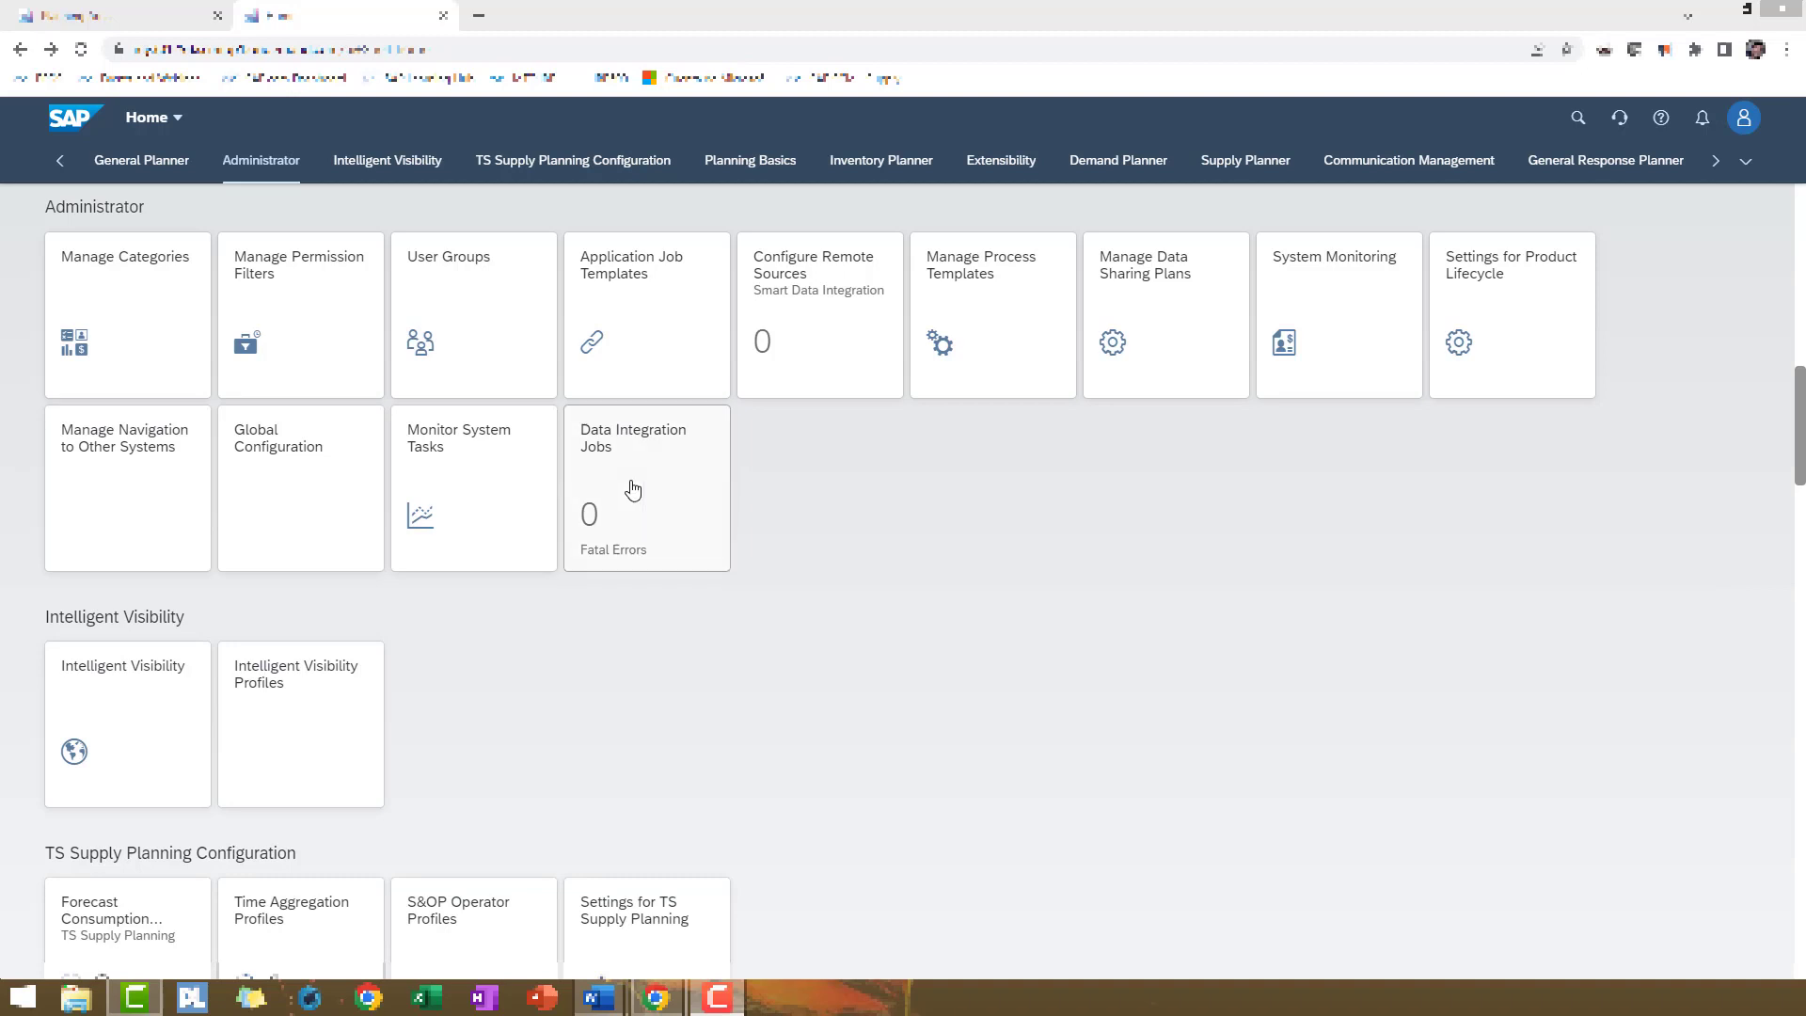
Create a new import job with Master Data type and ABCCUSTOMER (Customer) as the master data name
click(645, 487)
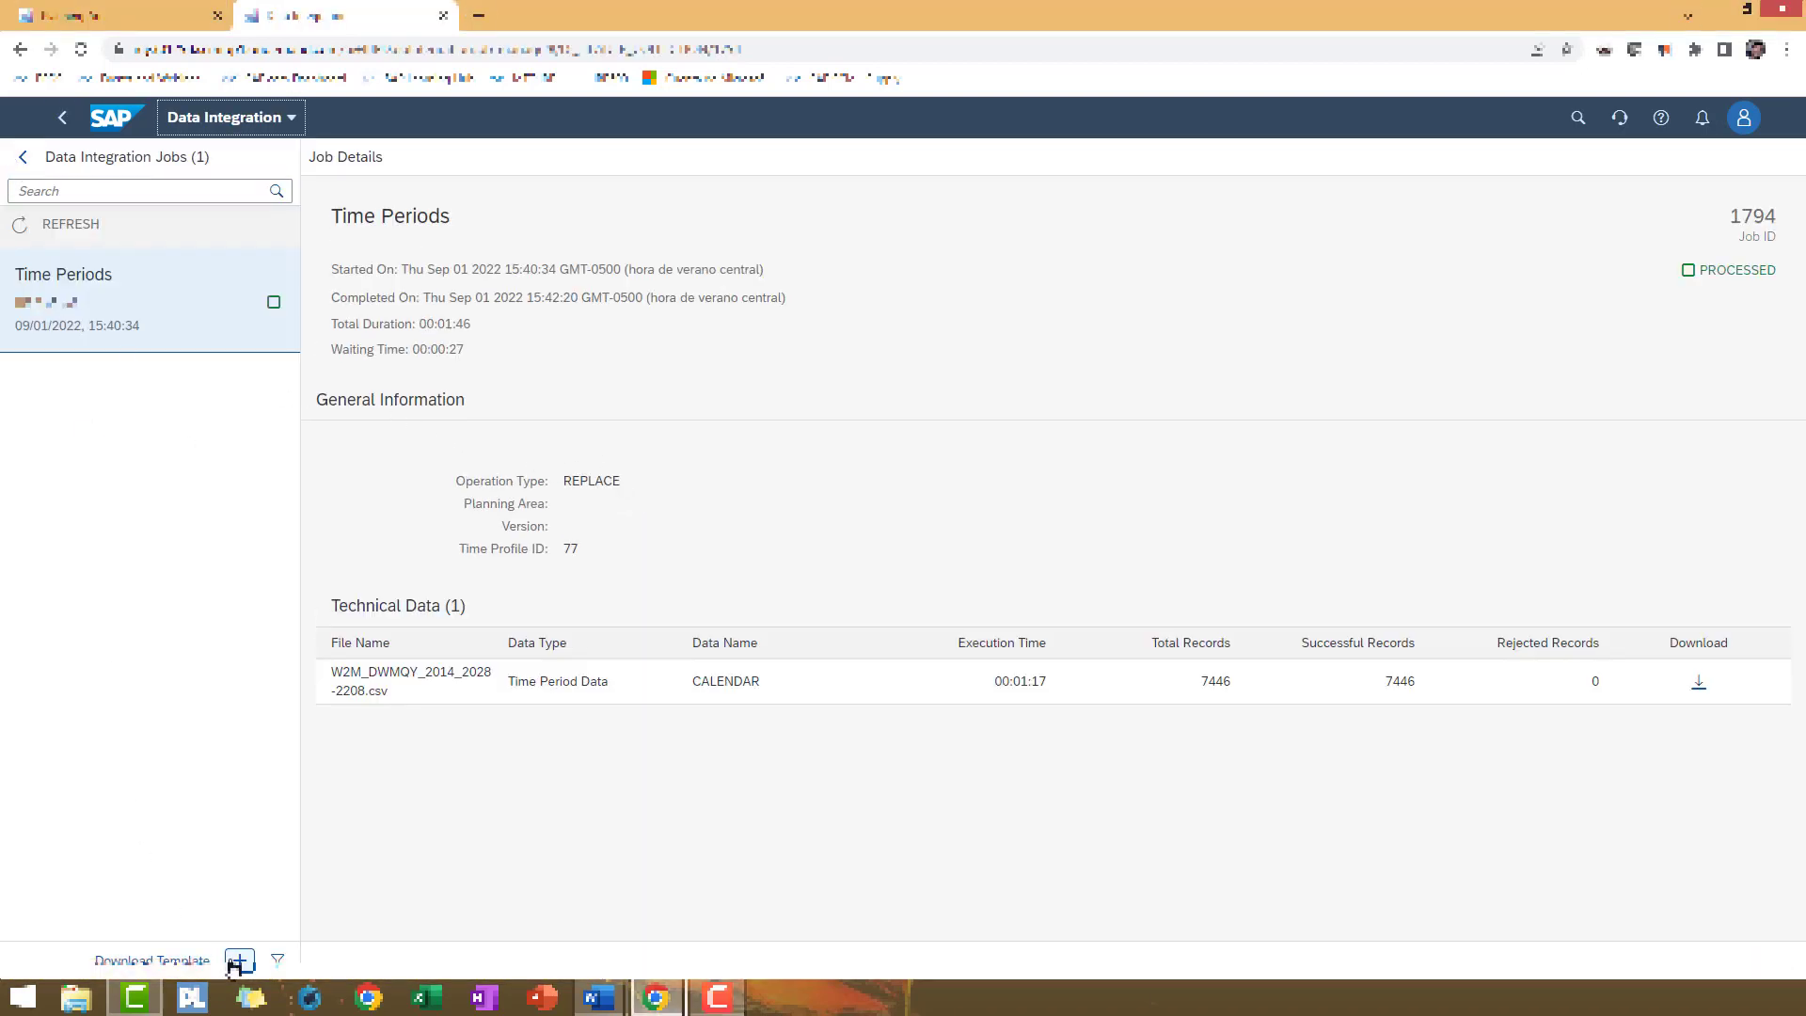
click(239, 960)
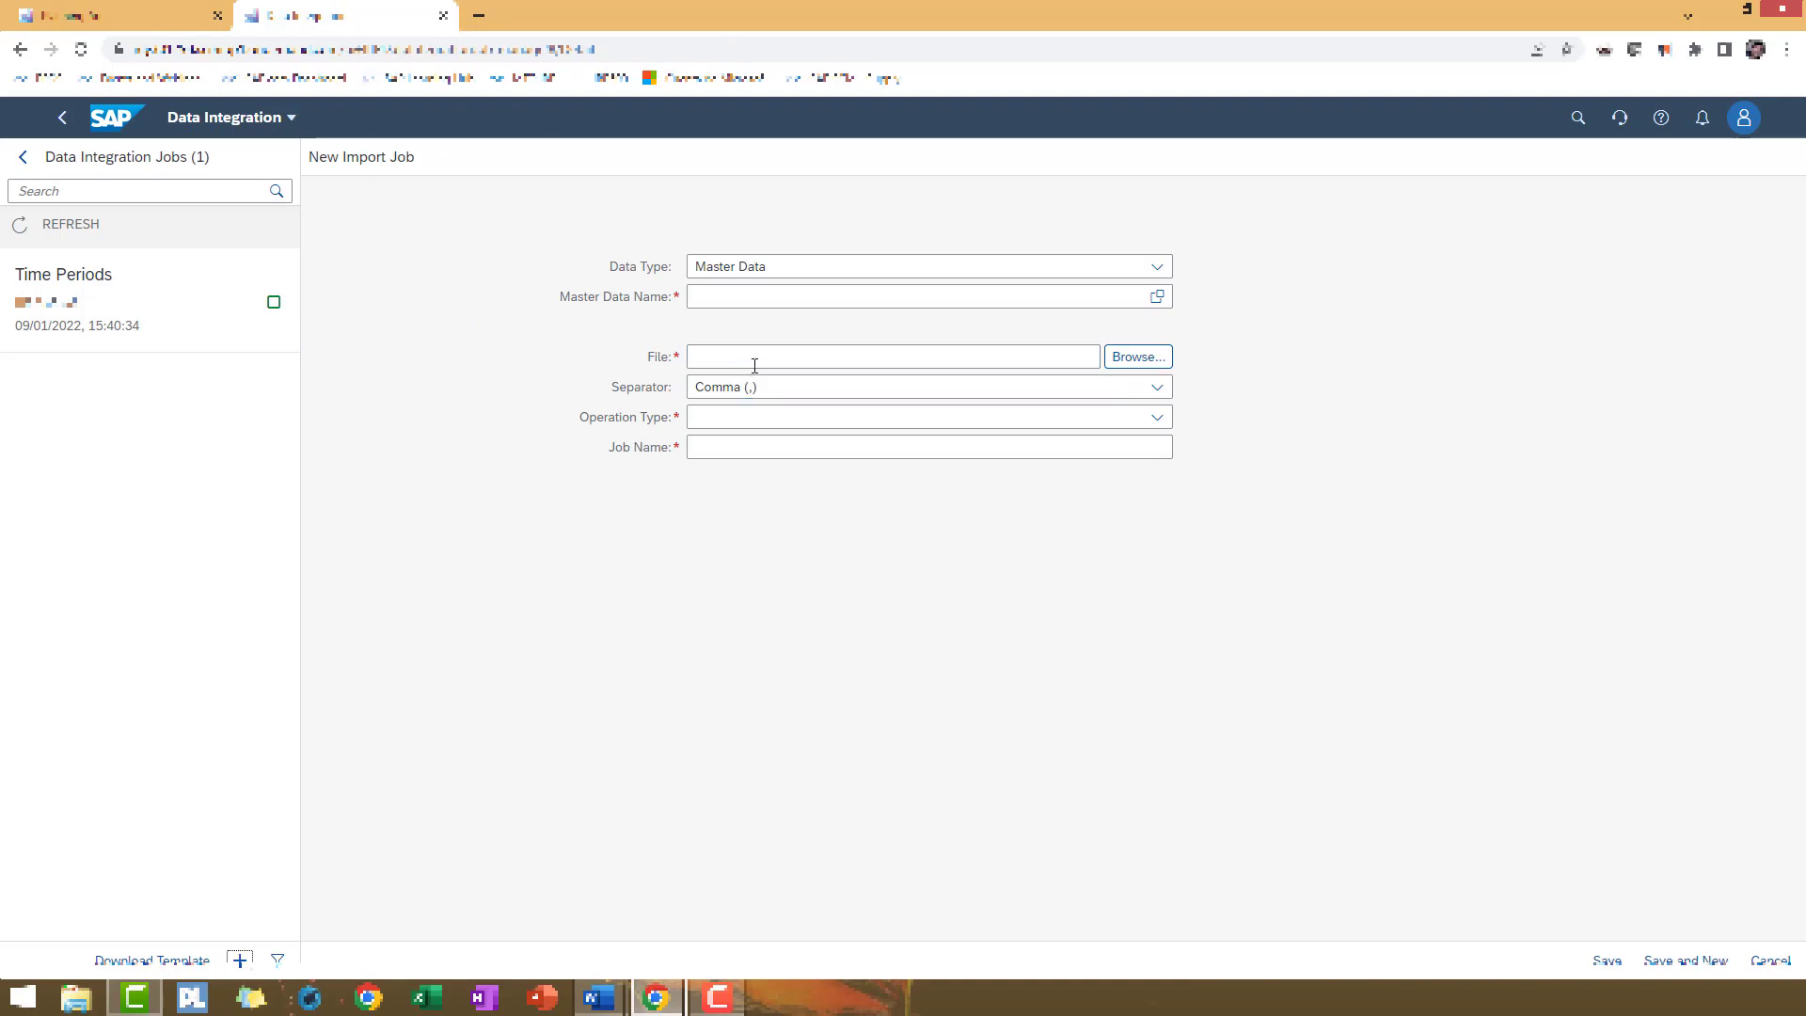
click(1157, 265)
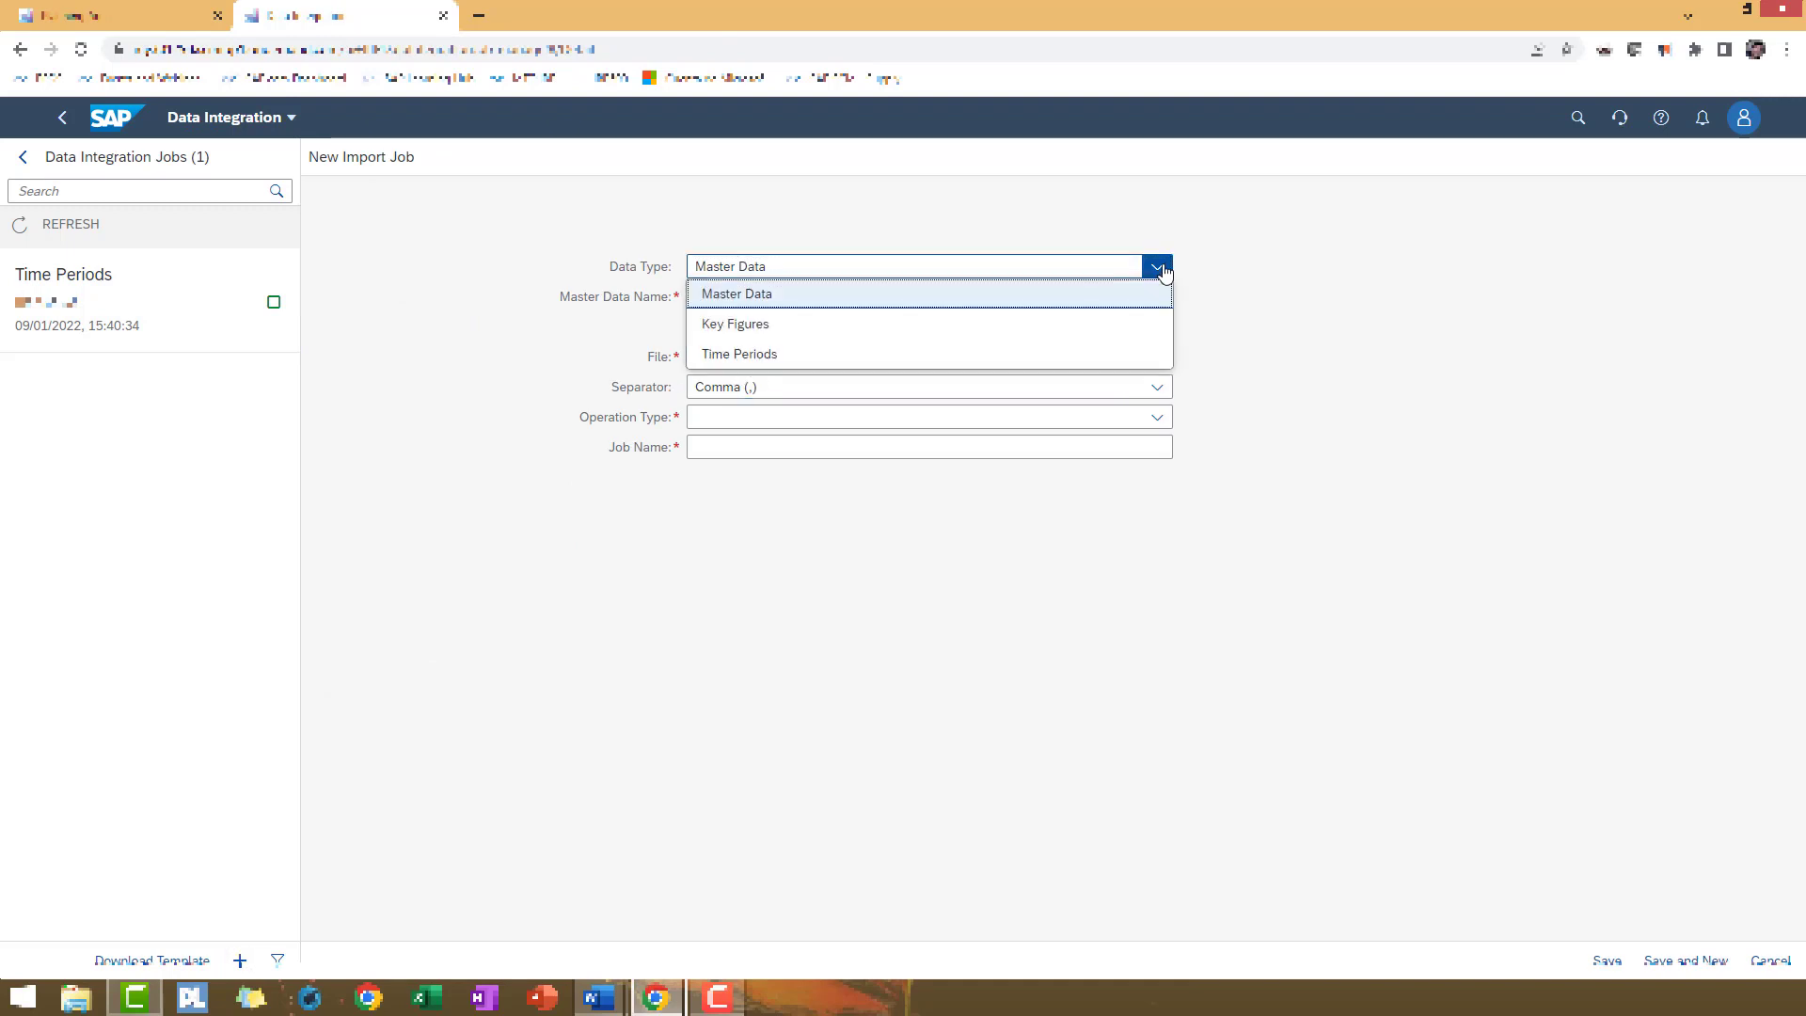
mouse_move(735, 323)
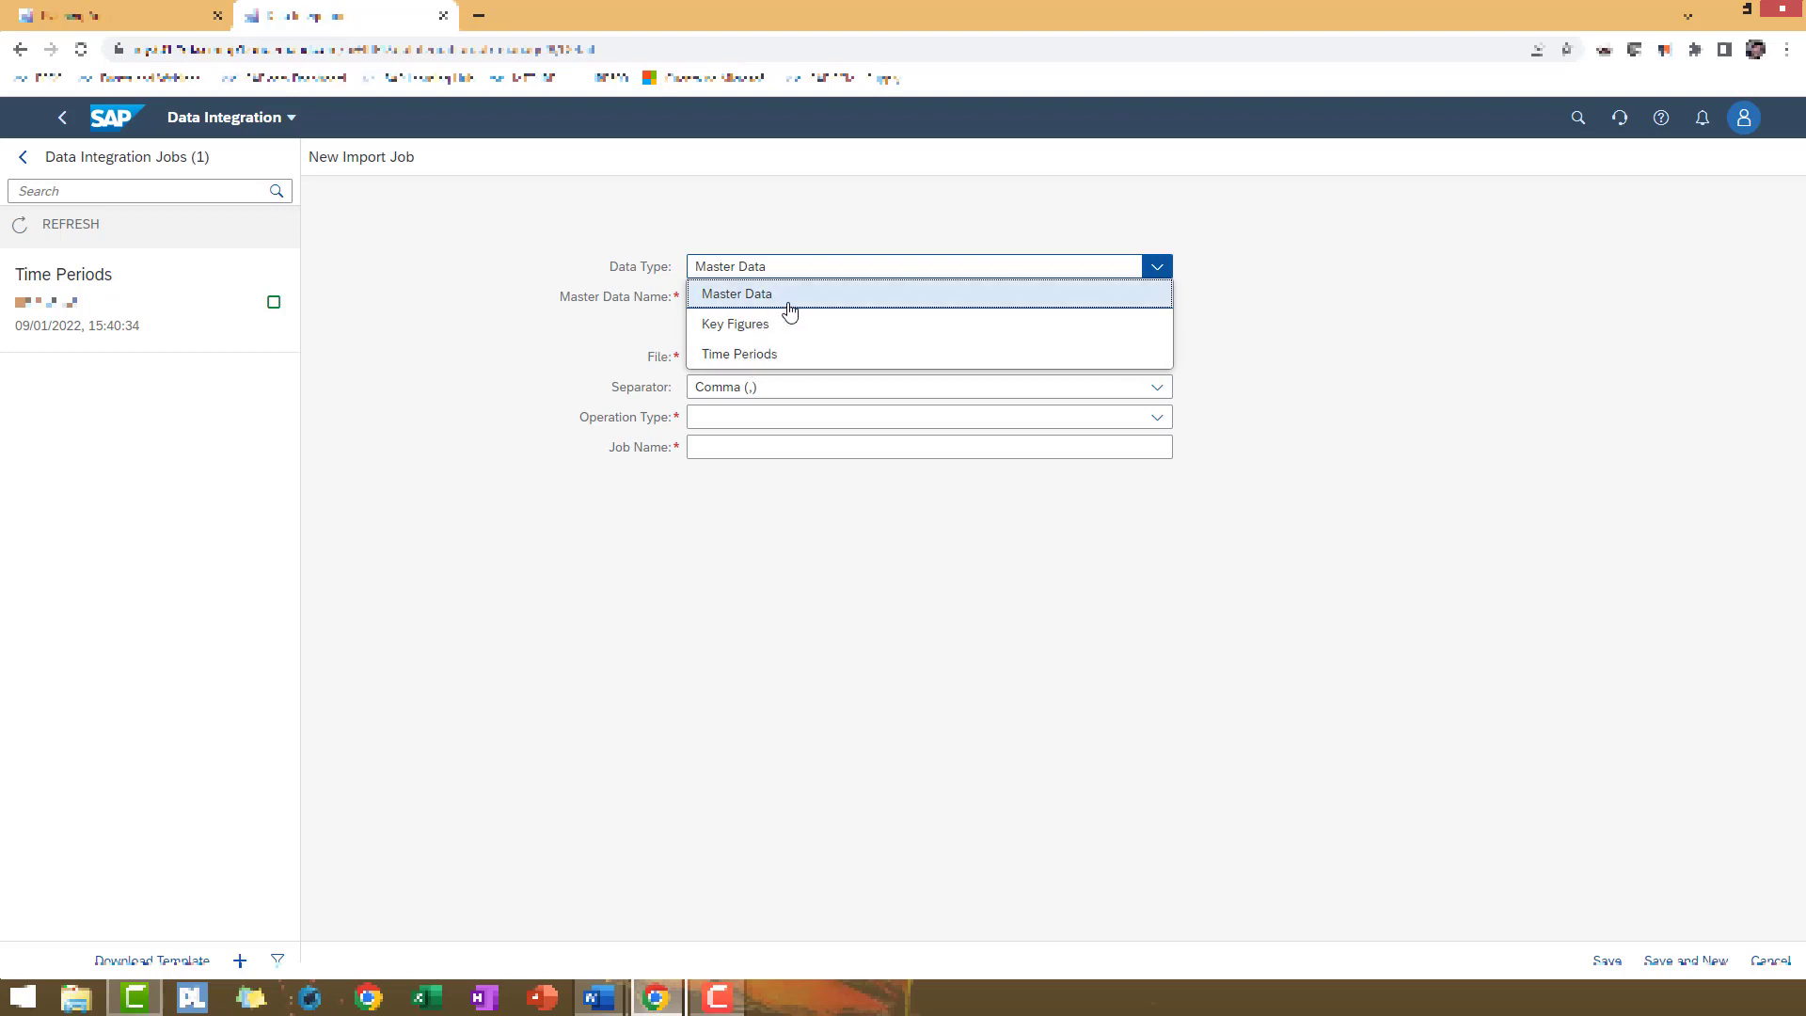
mouse_move(765, 358)
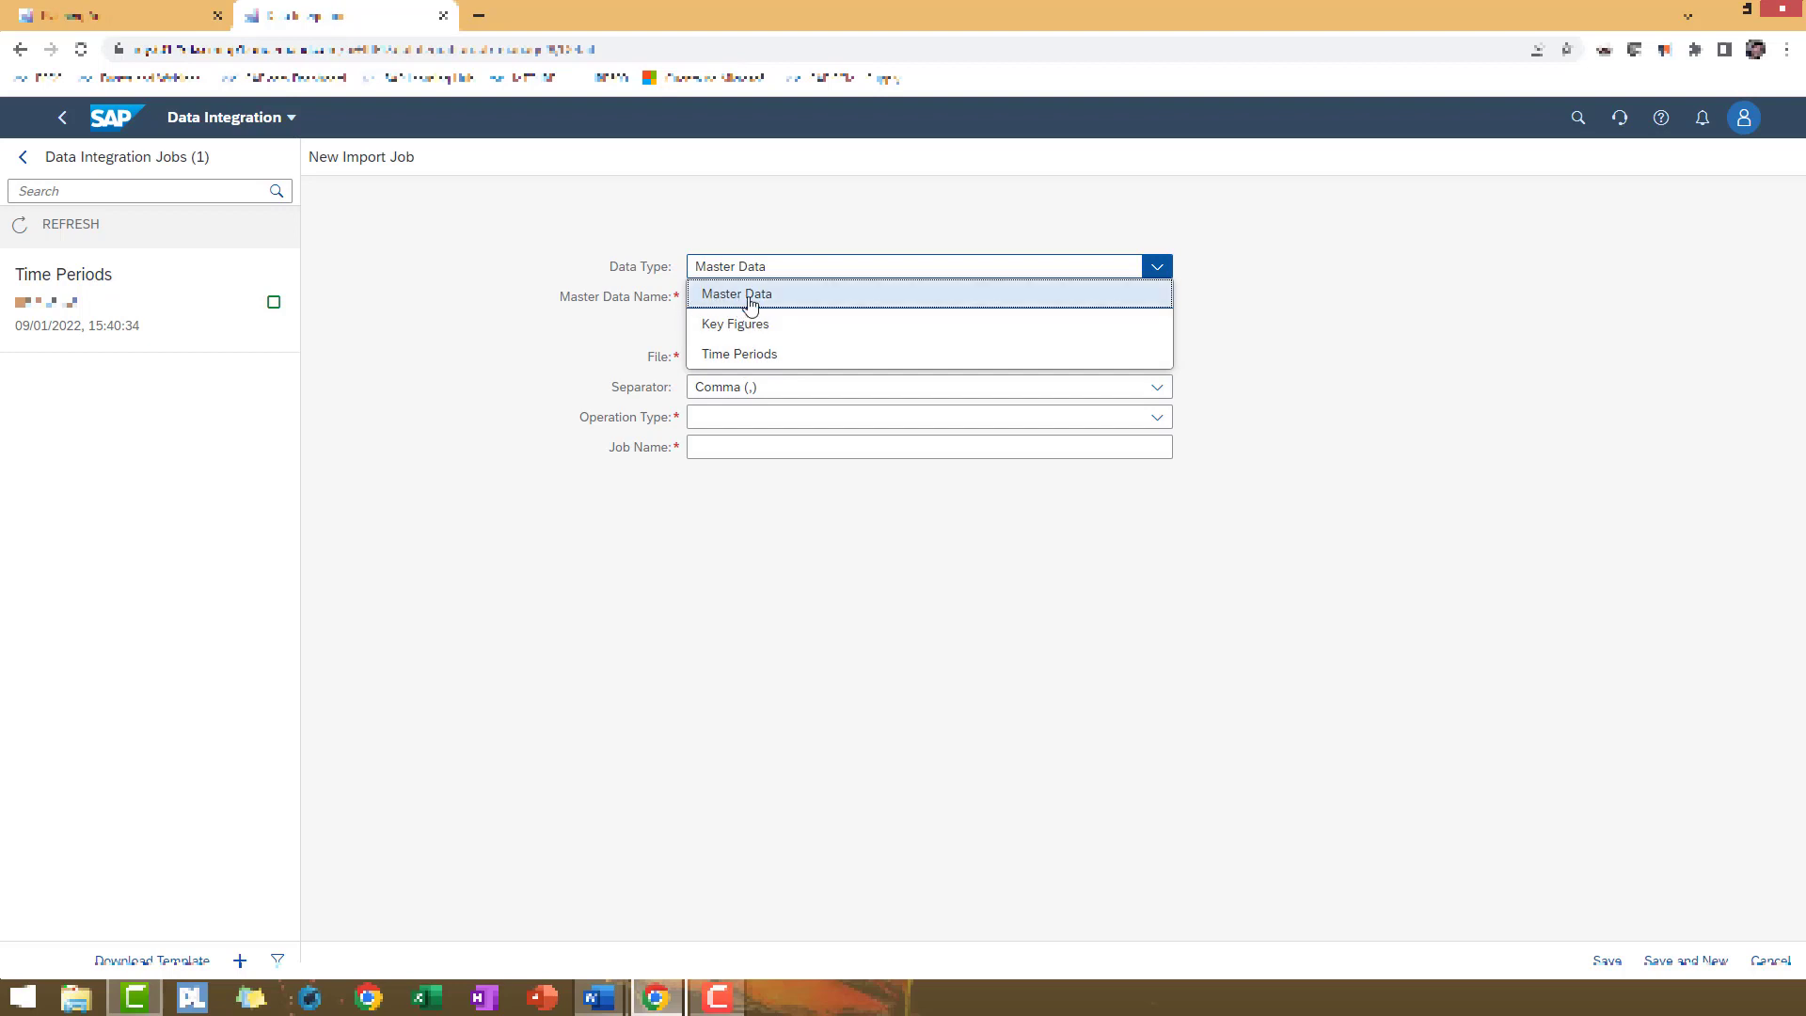
mouse_move(739, 327)
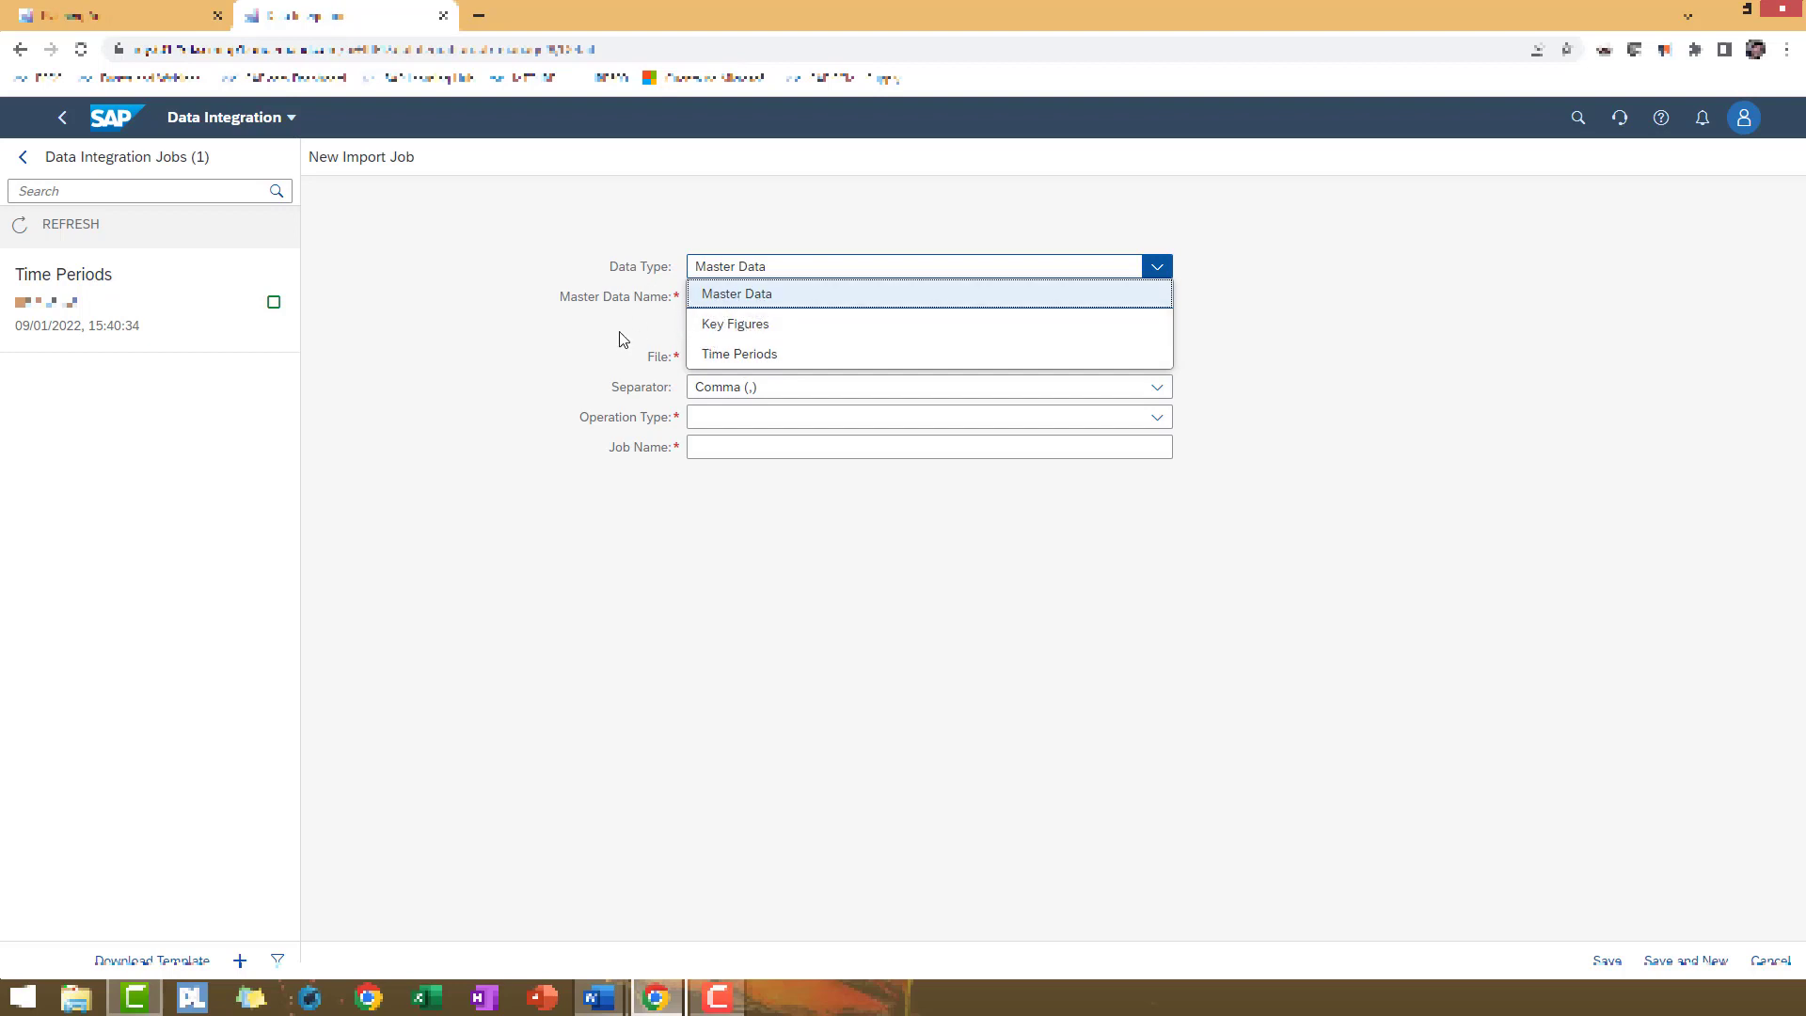
click(738, 293)
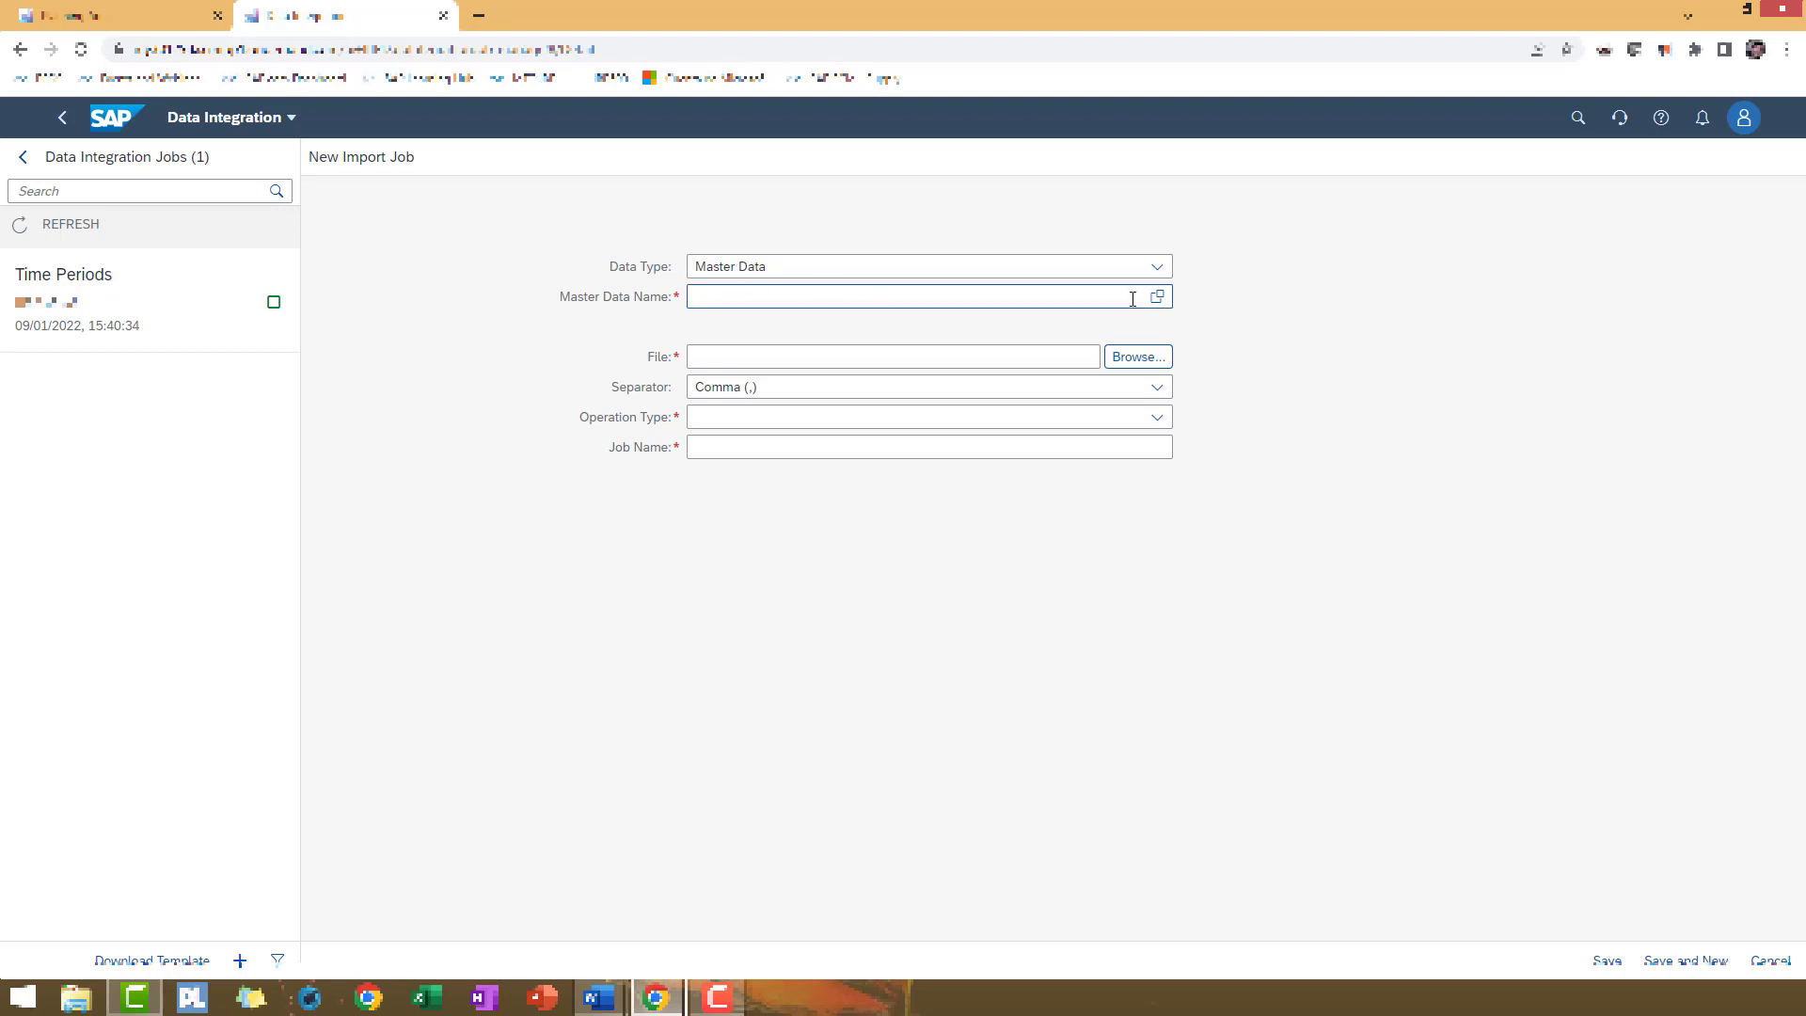
click(1157, 295)
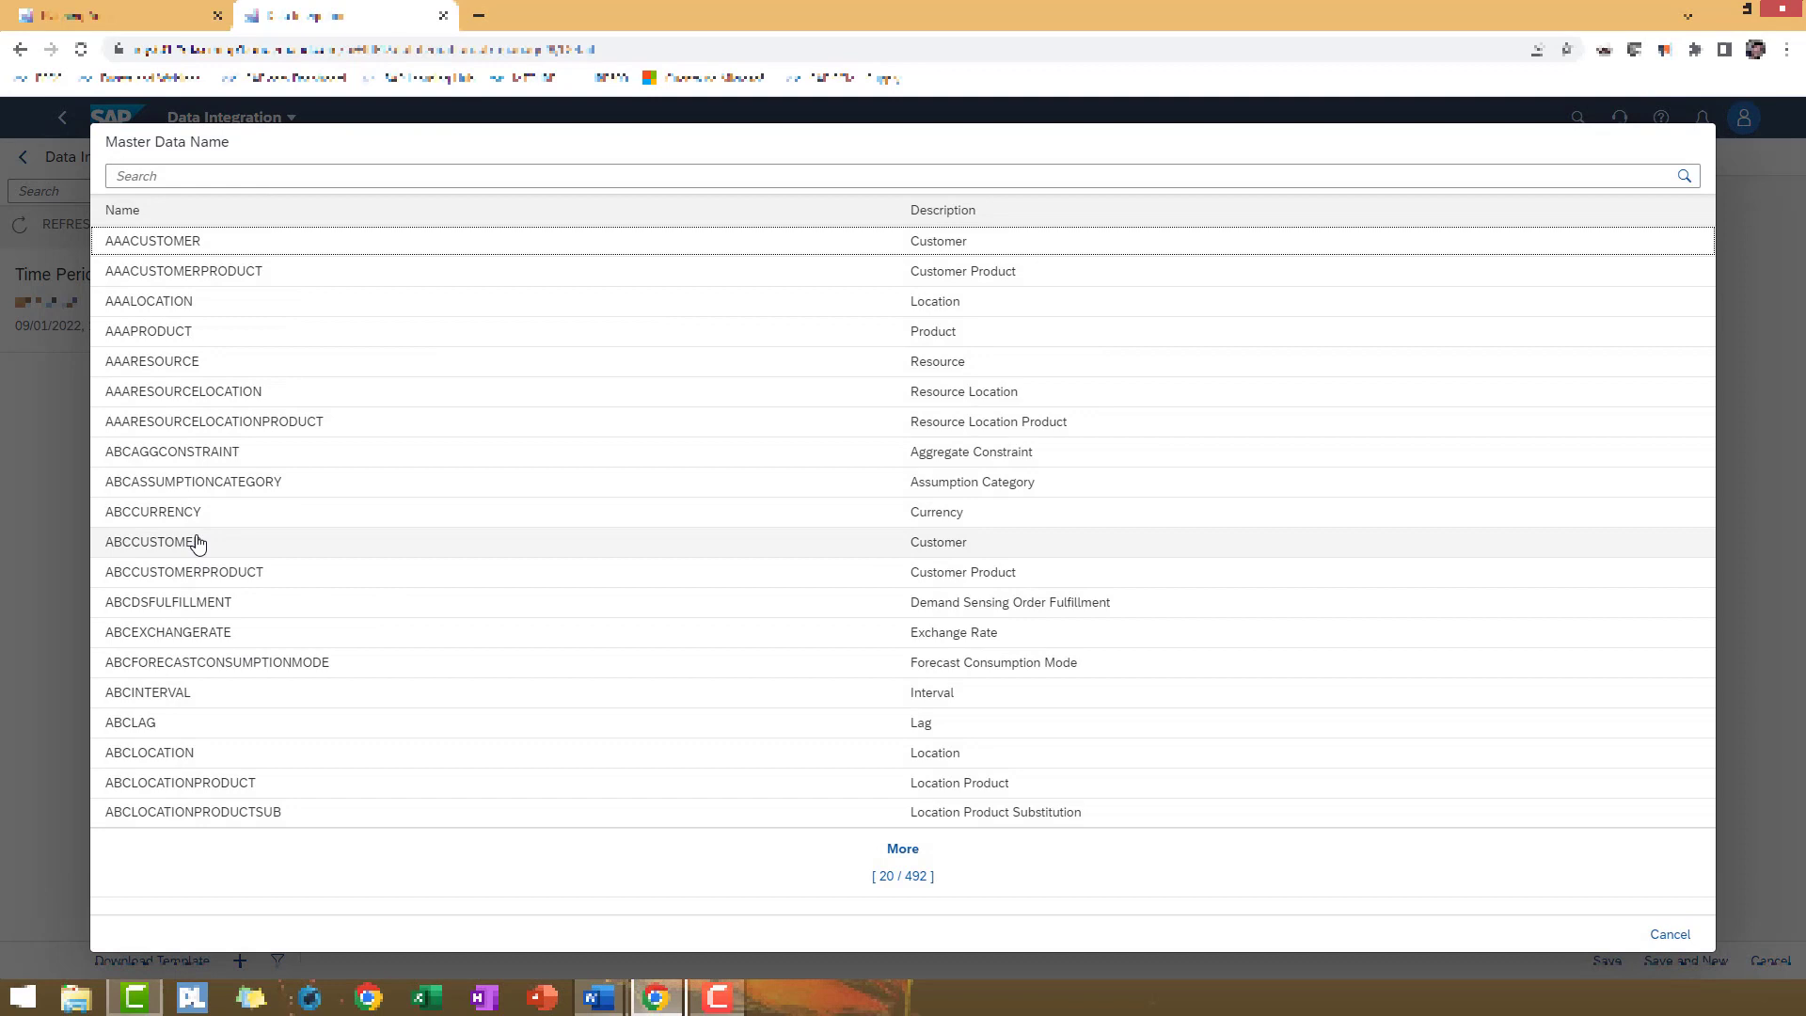
mouse_move(180, 548)
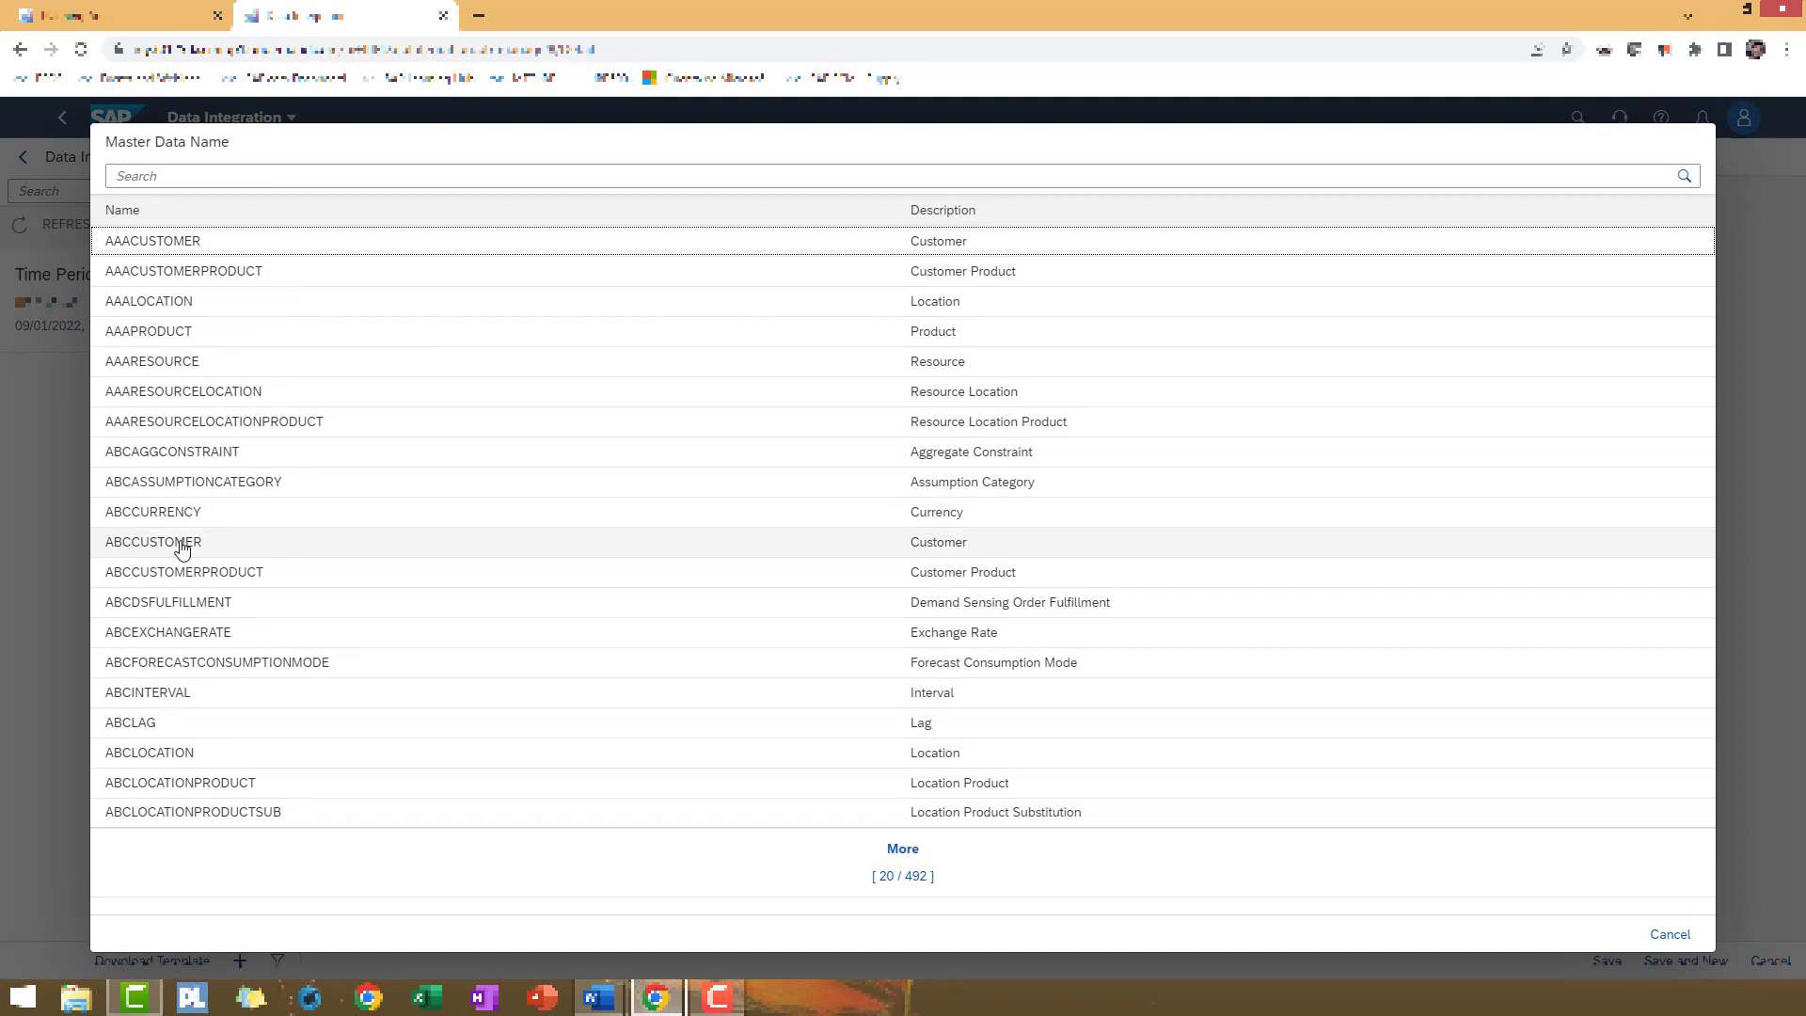
click(152, 542)
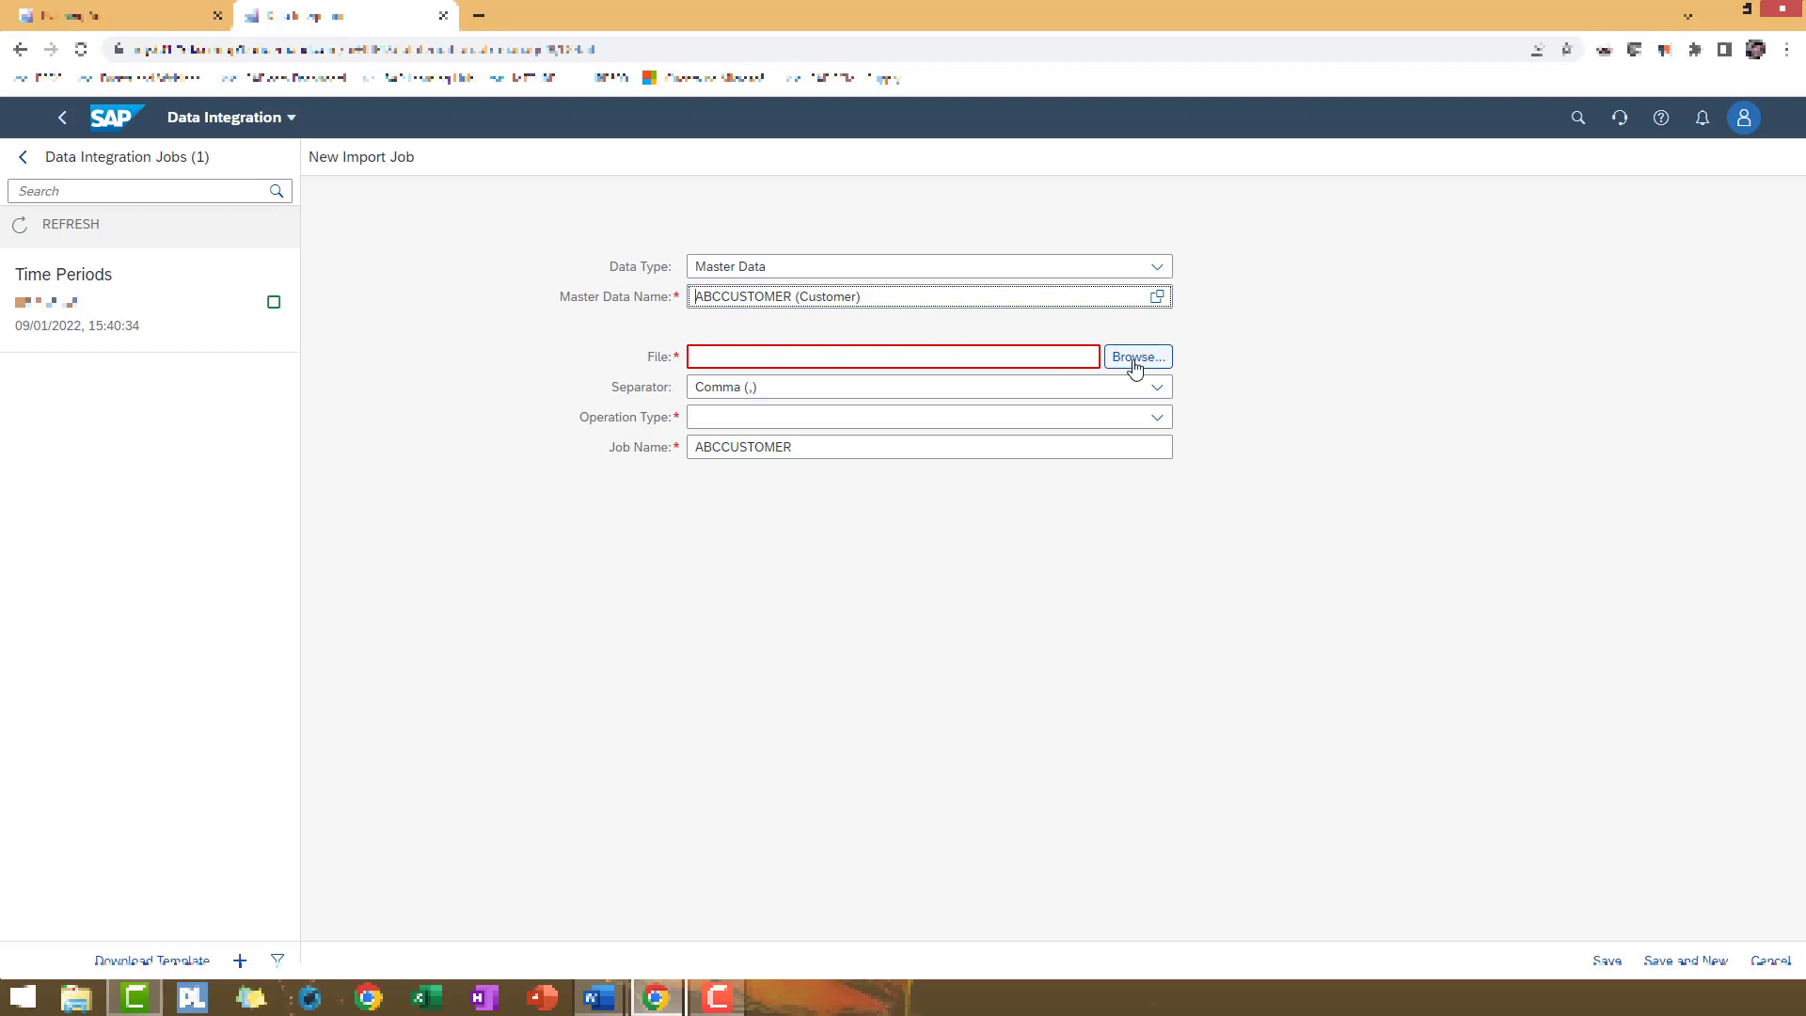
Attach 010_Customer_2208.csv from the Master_Data folder as the source file
click(1137, 355)
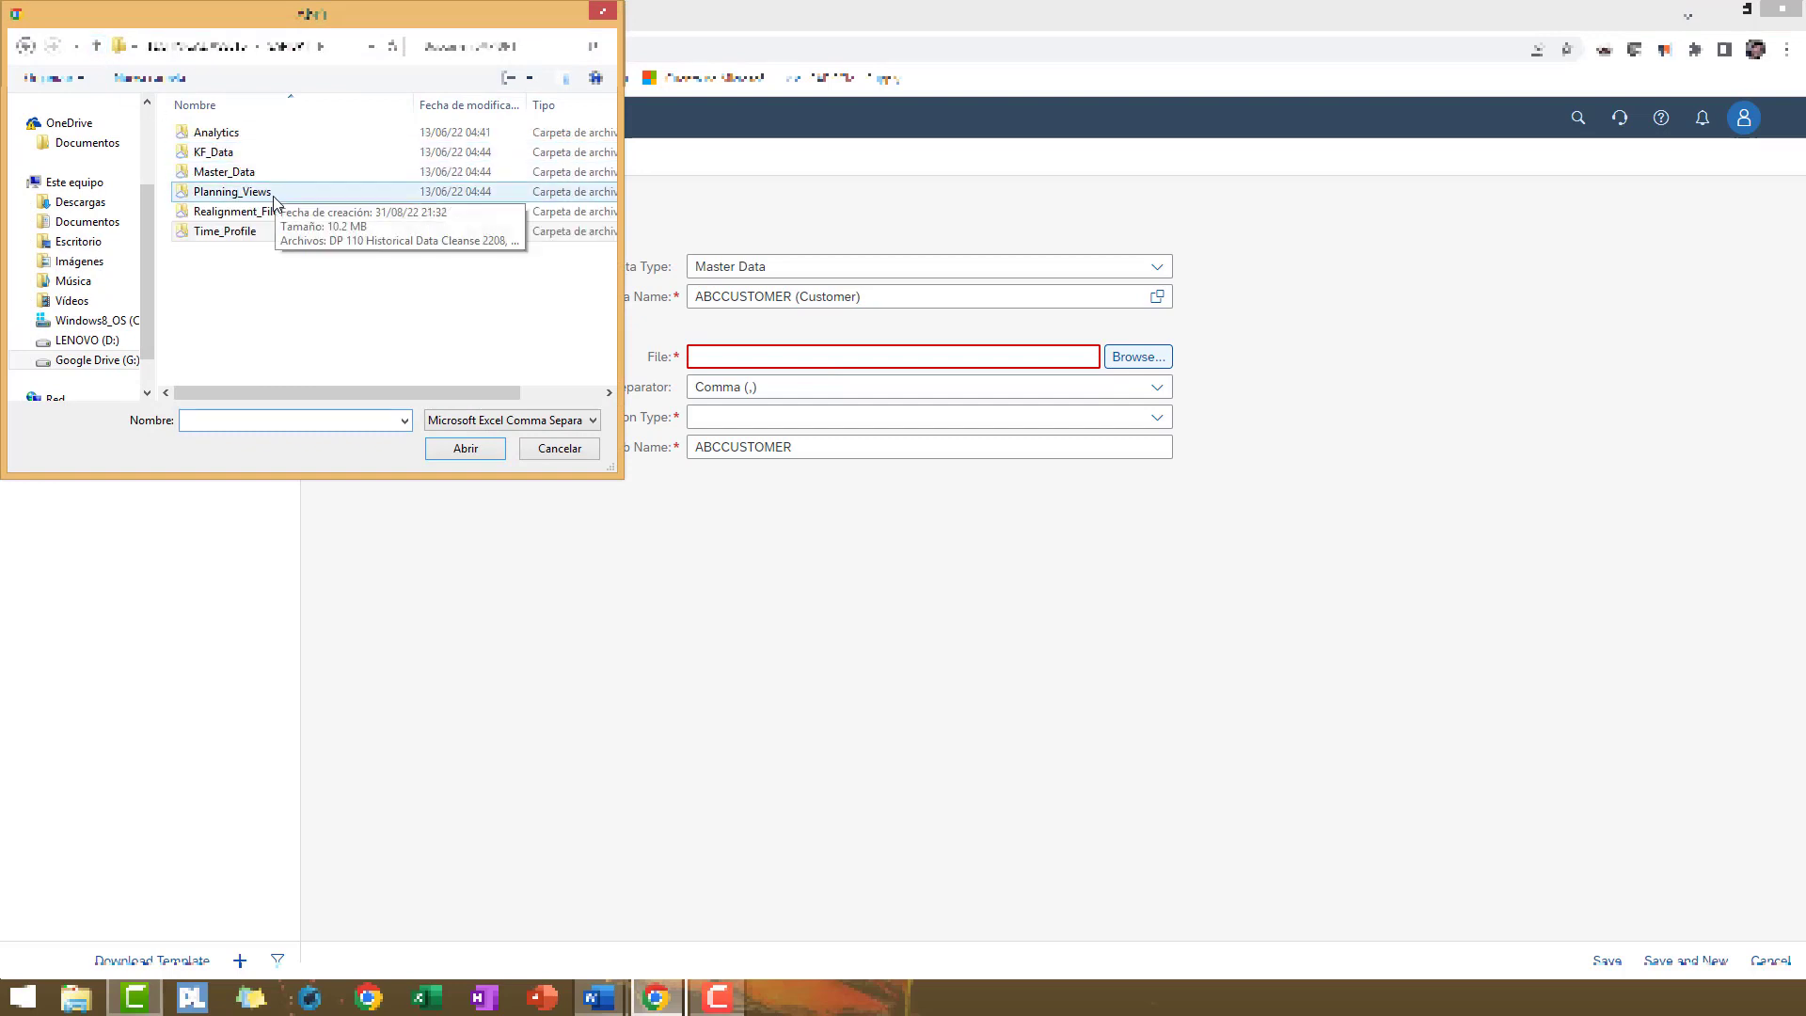
mouse_move(224, 232)
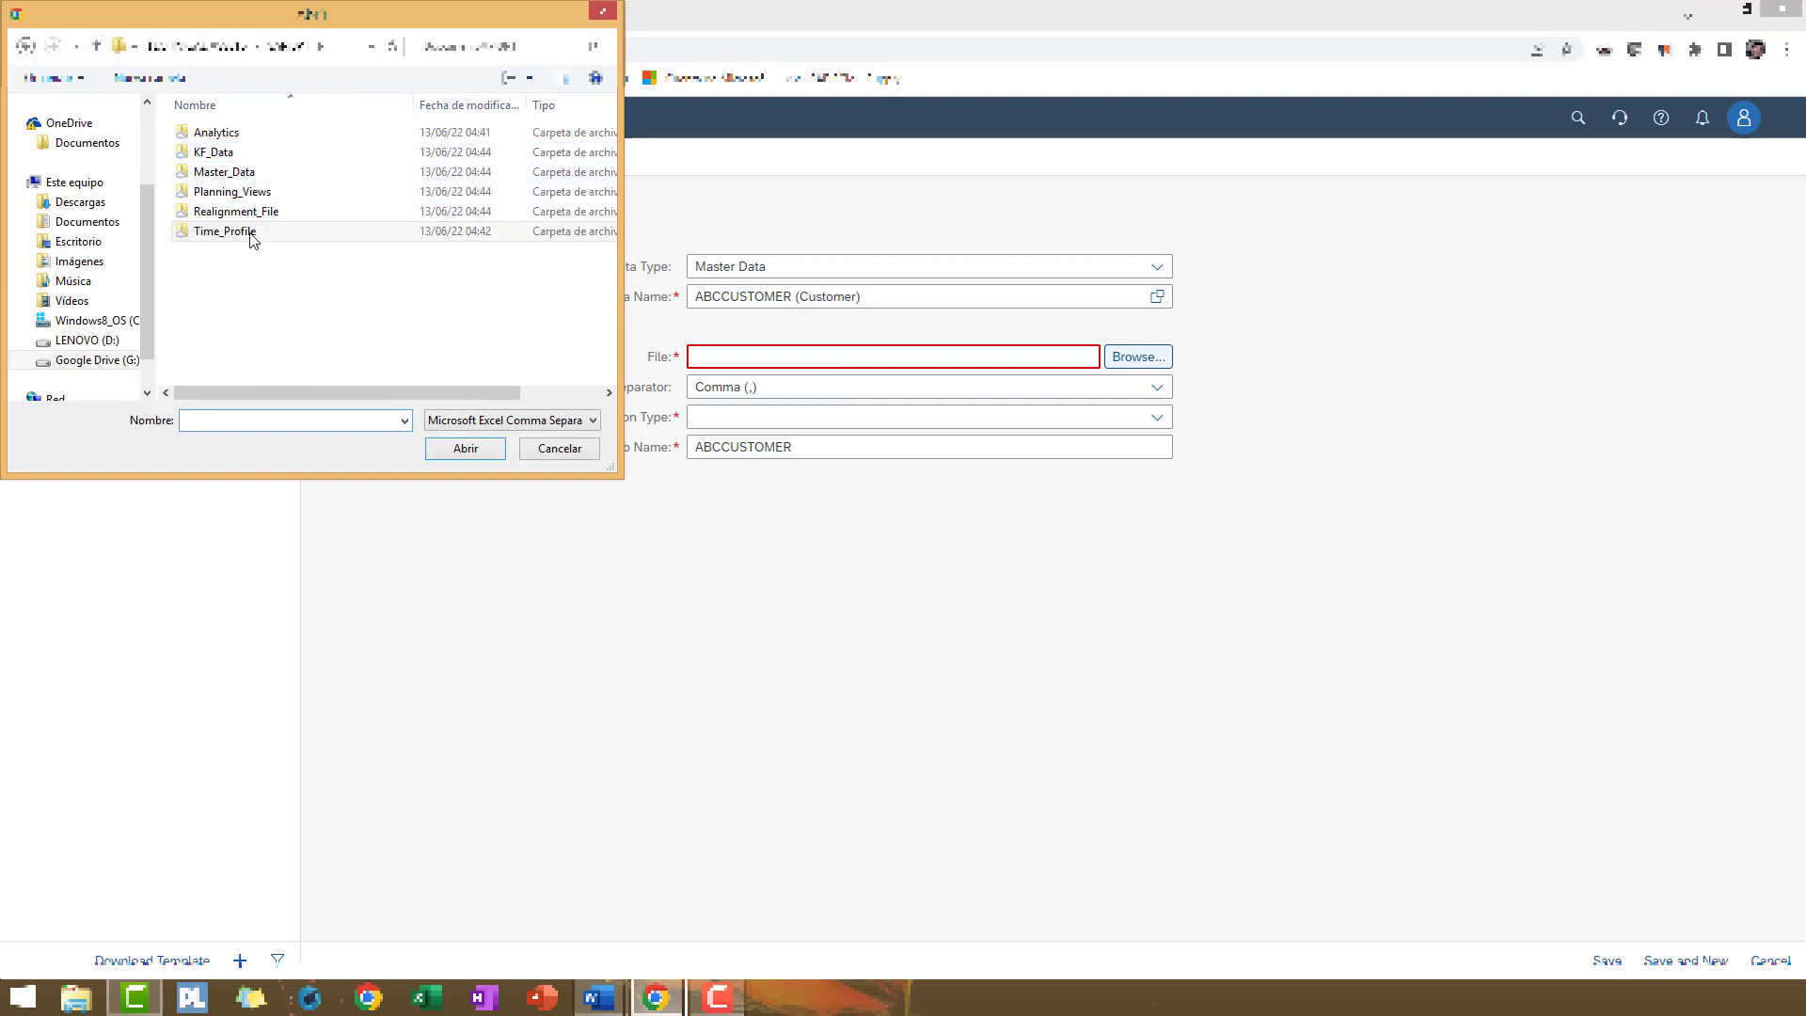
click(234, 192)
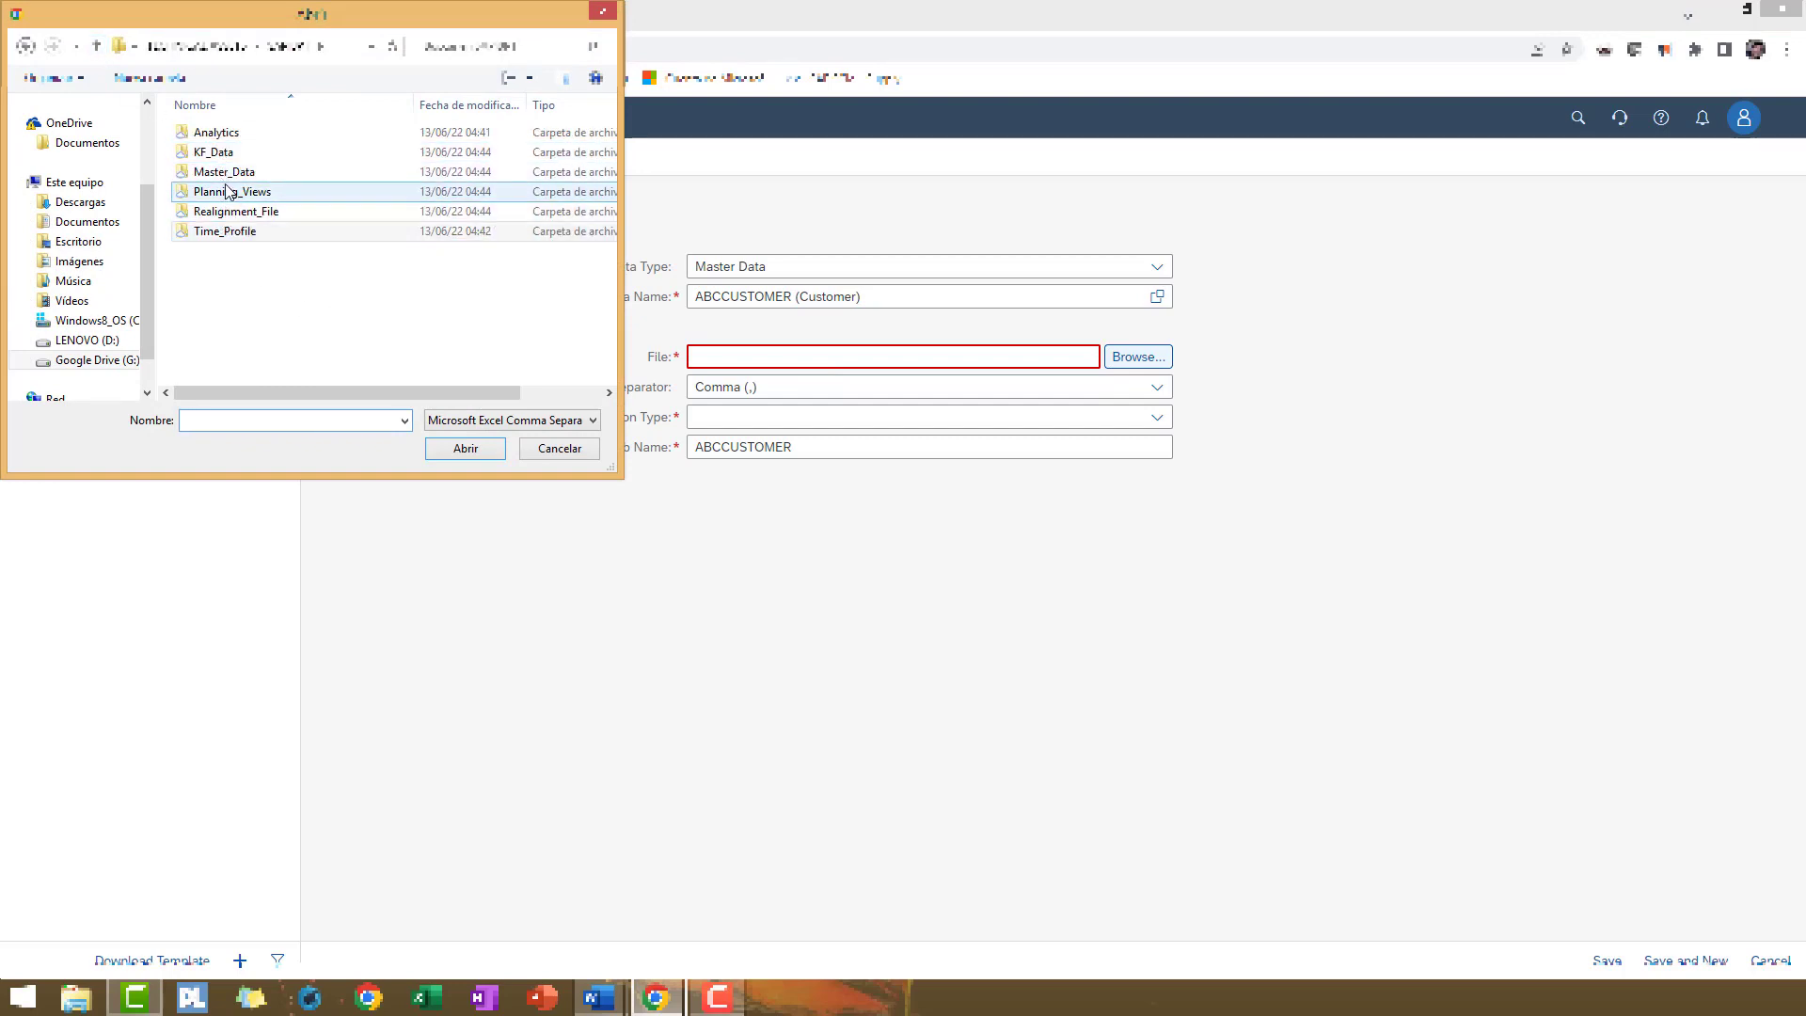
click(214, 132)
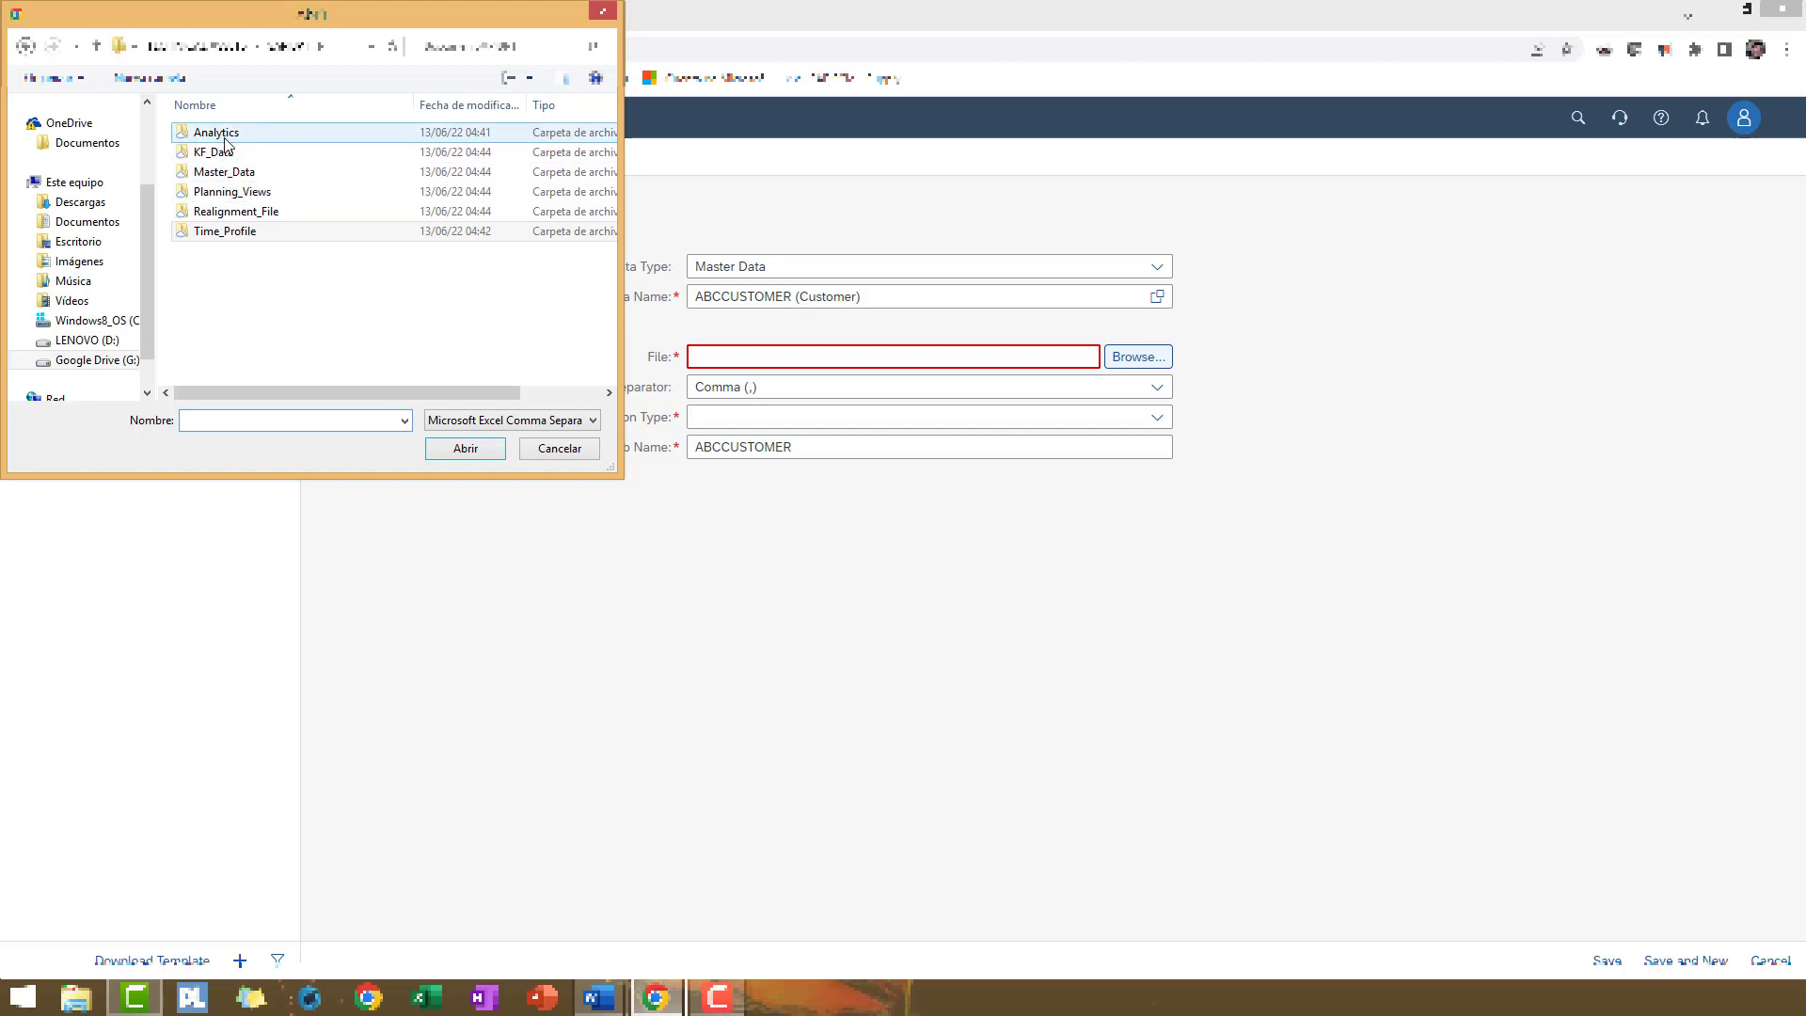
click(224, 171)
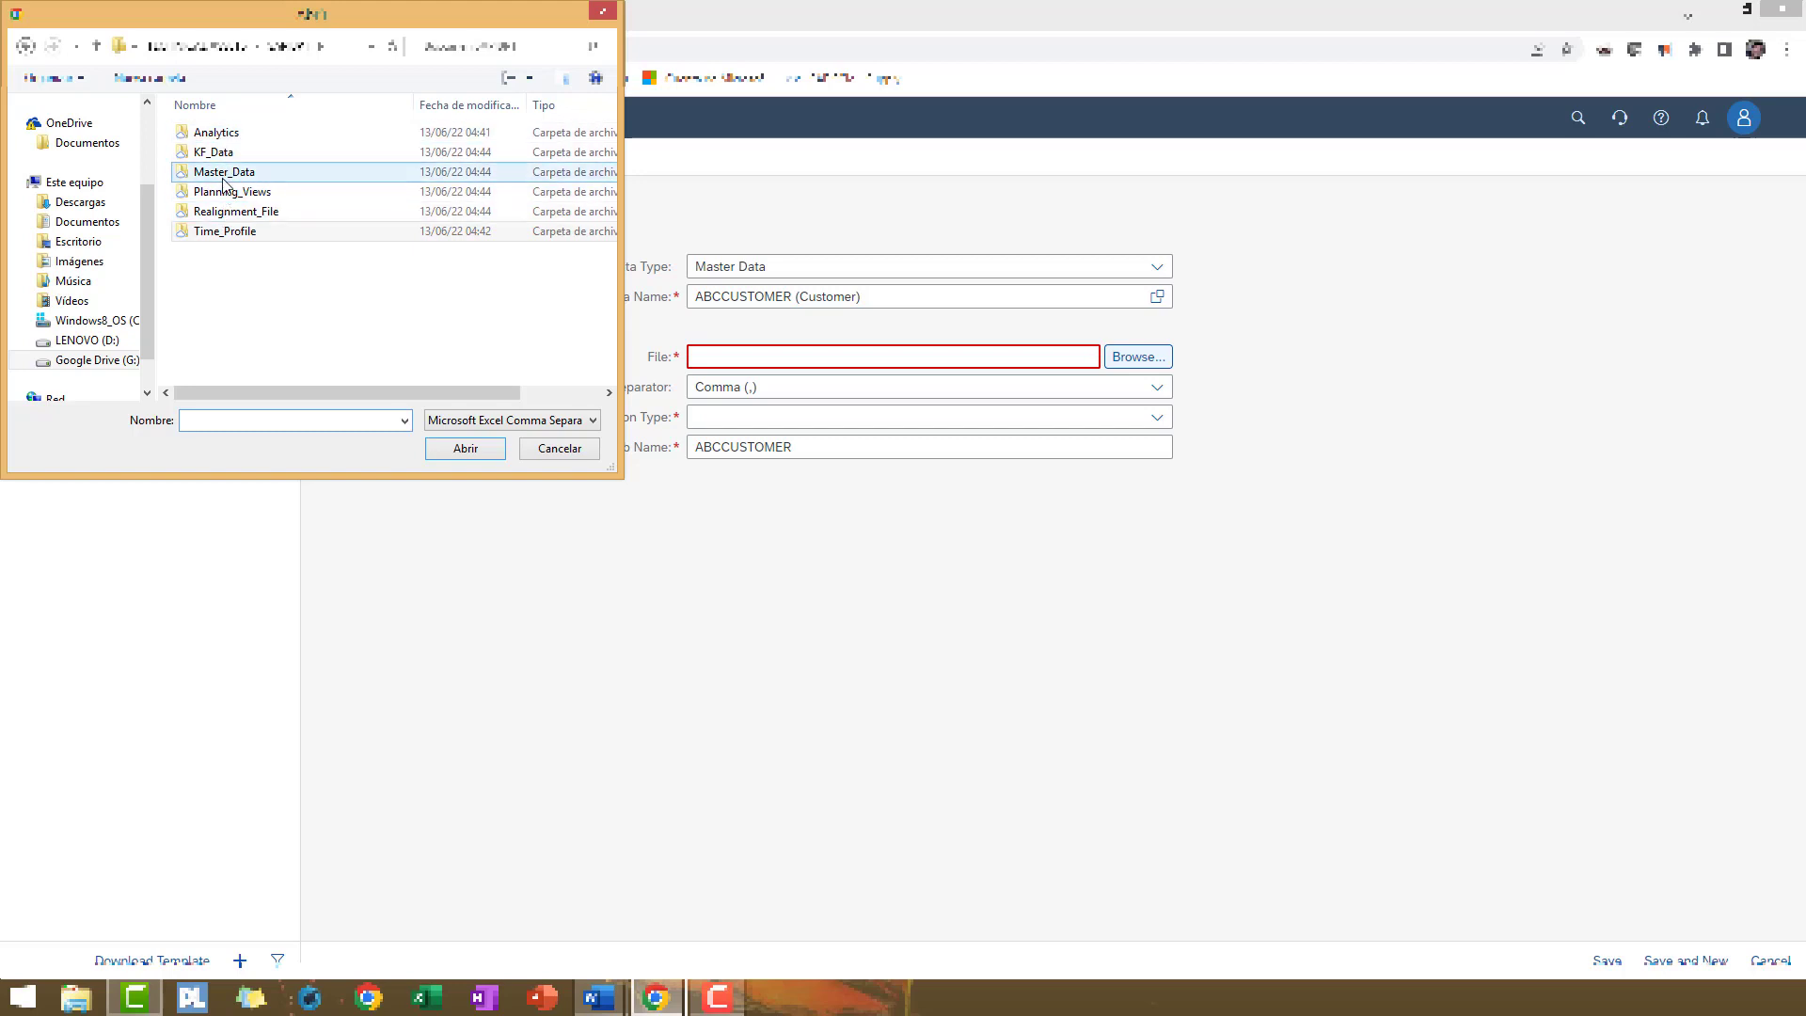
double_click(224, 172)
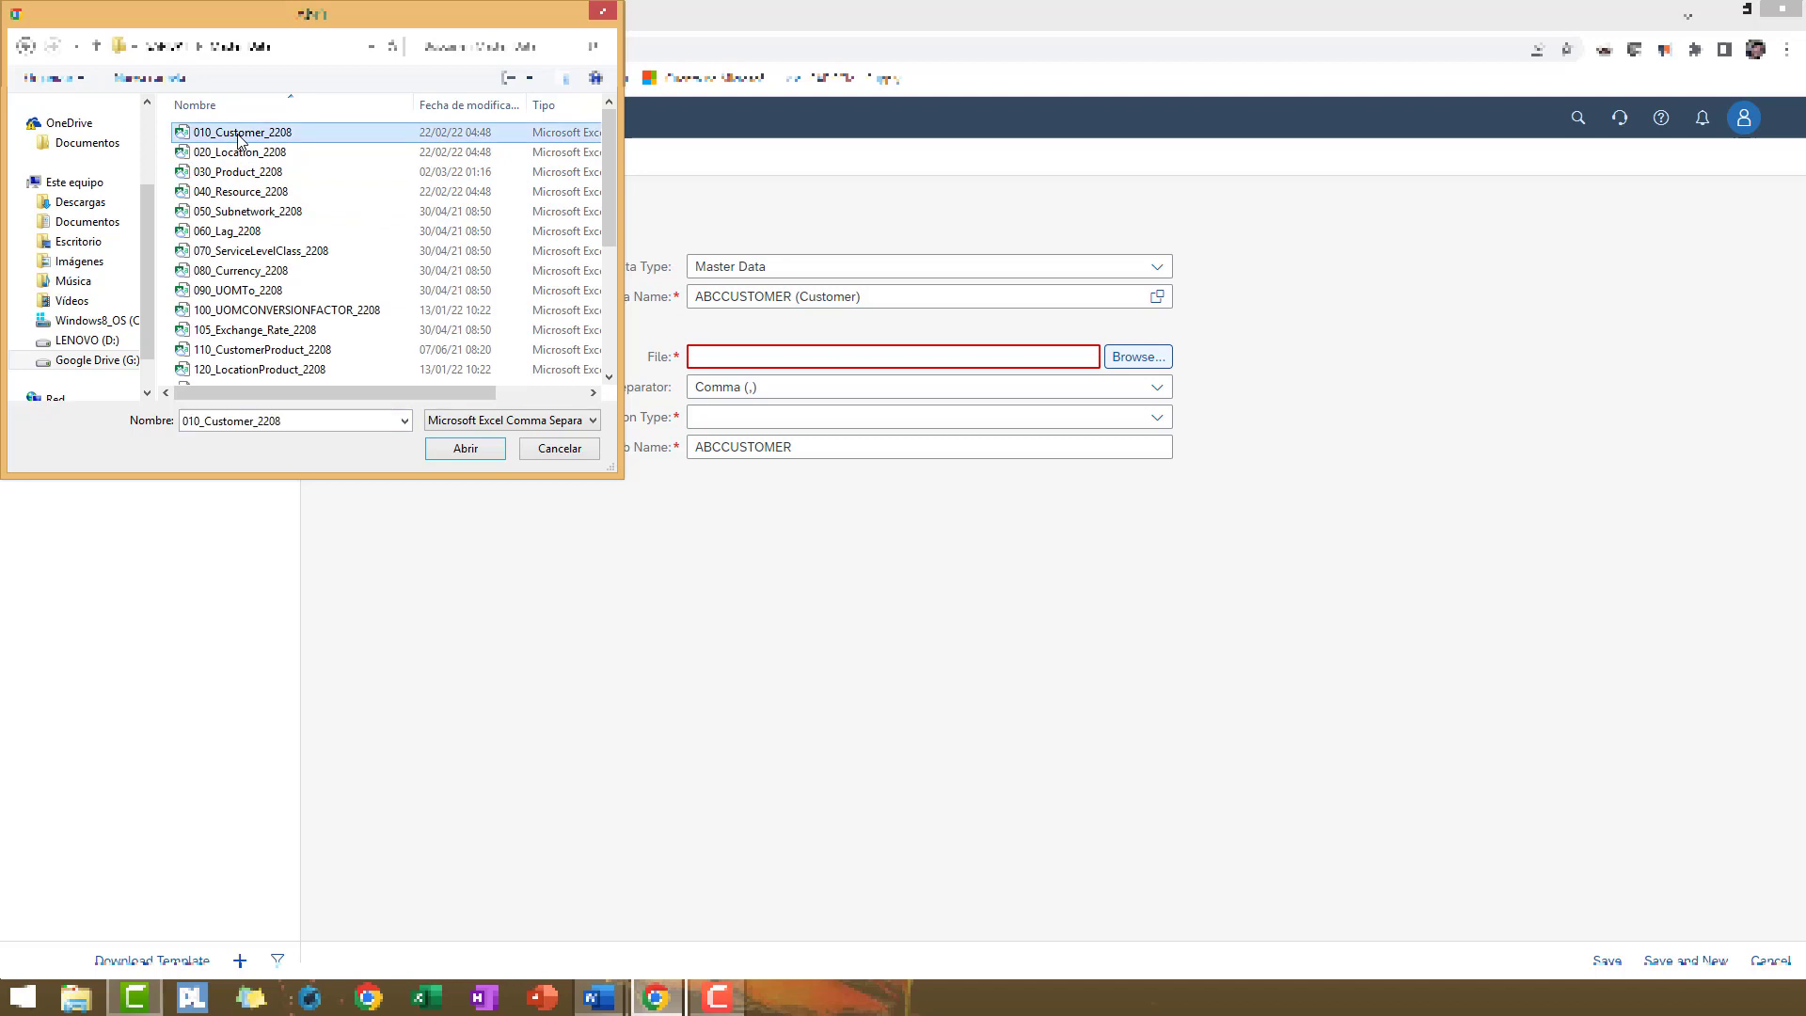
click(465, 448)
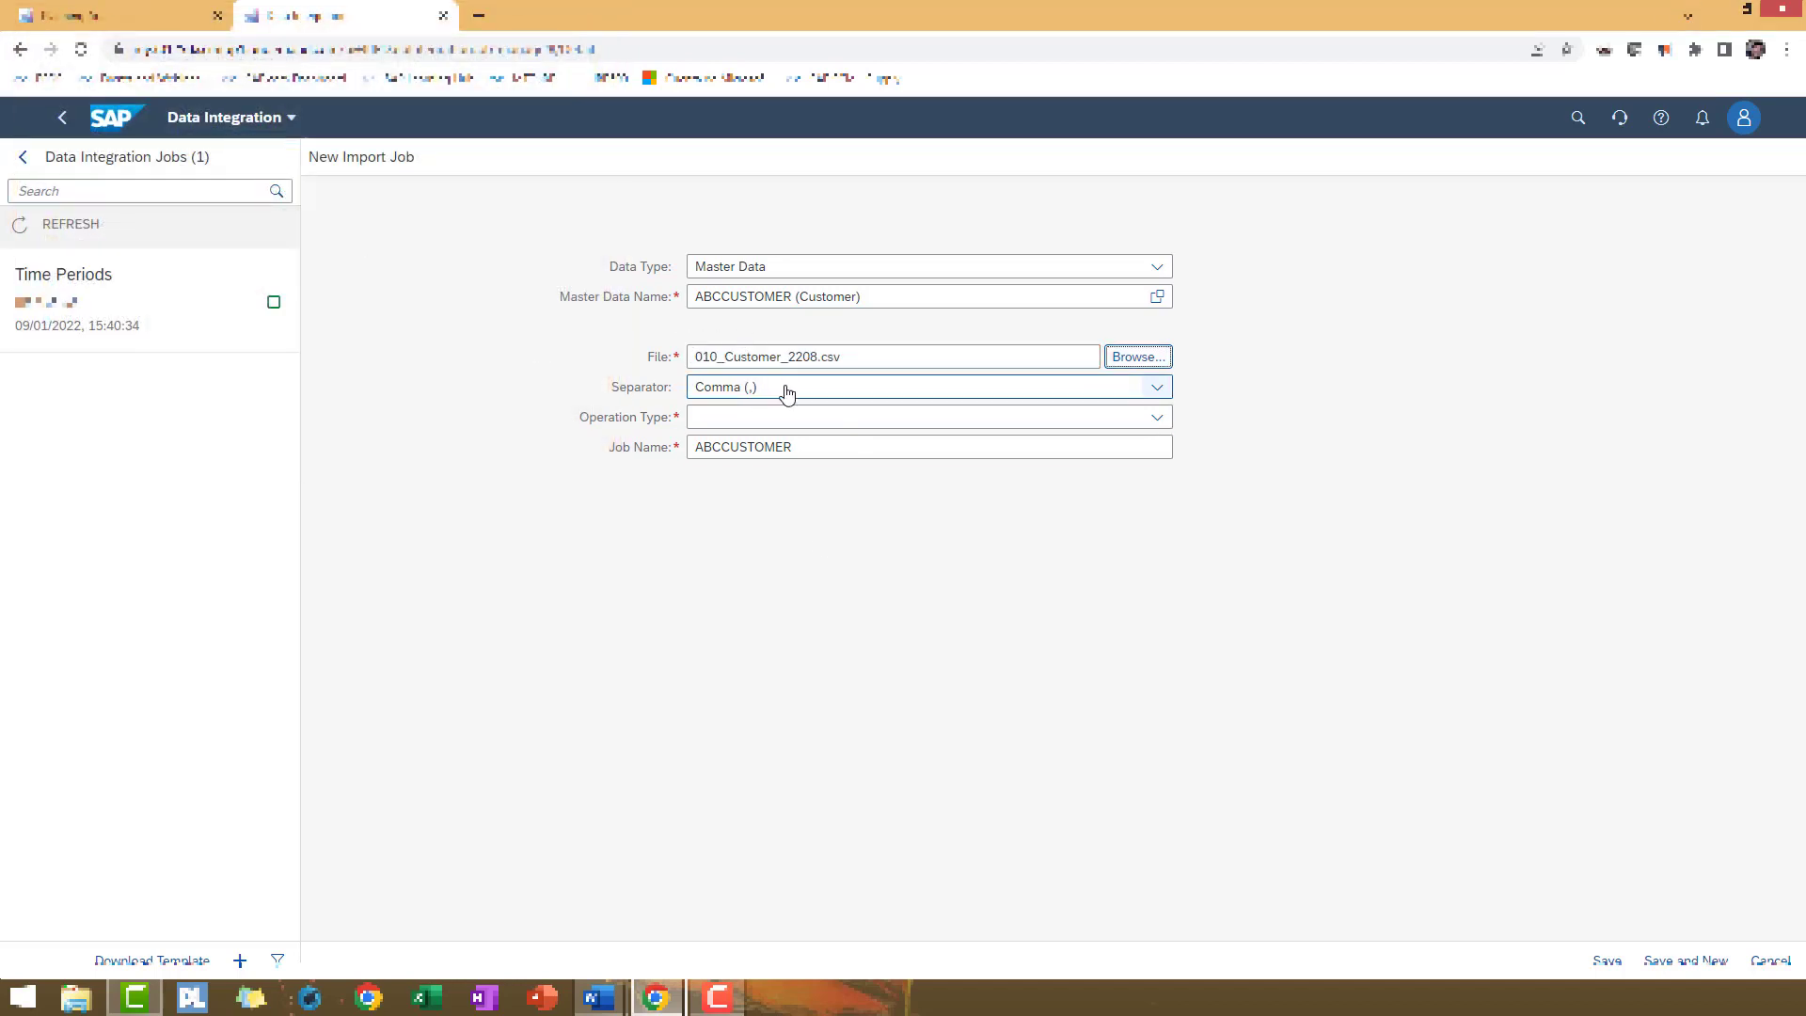
Set the separator to semicolon and save to launch the ABCCUSTOMER import job
click(1155, 386)
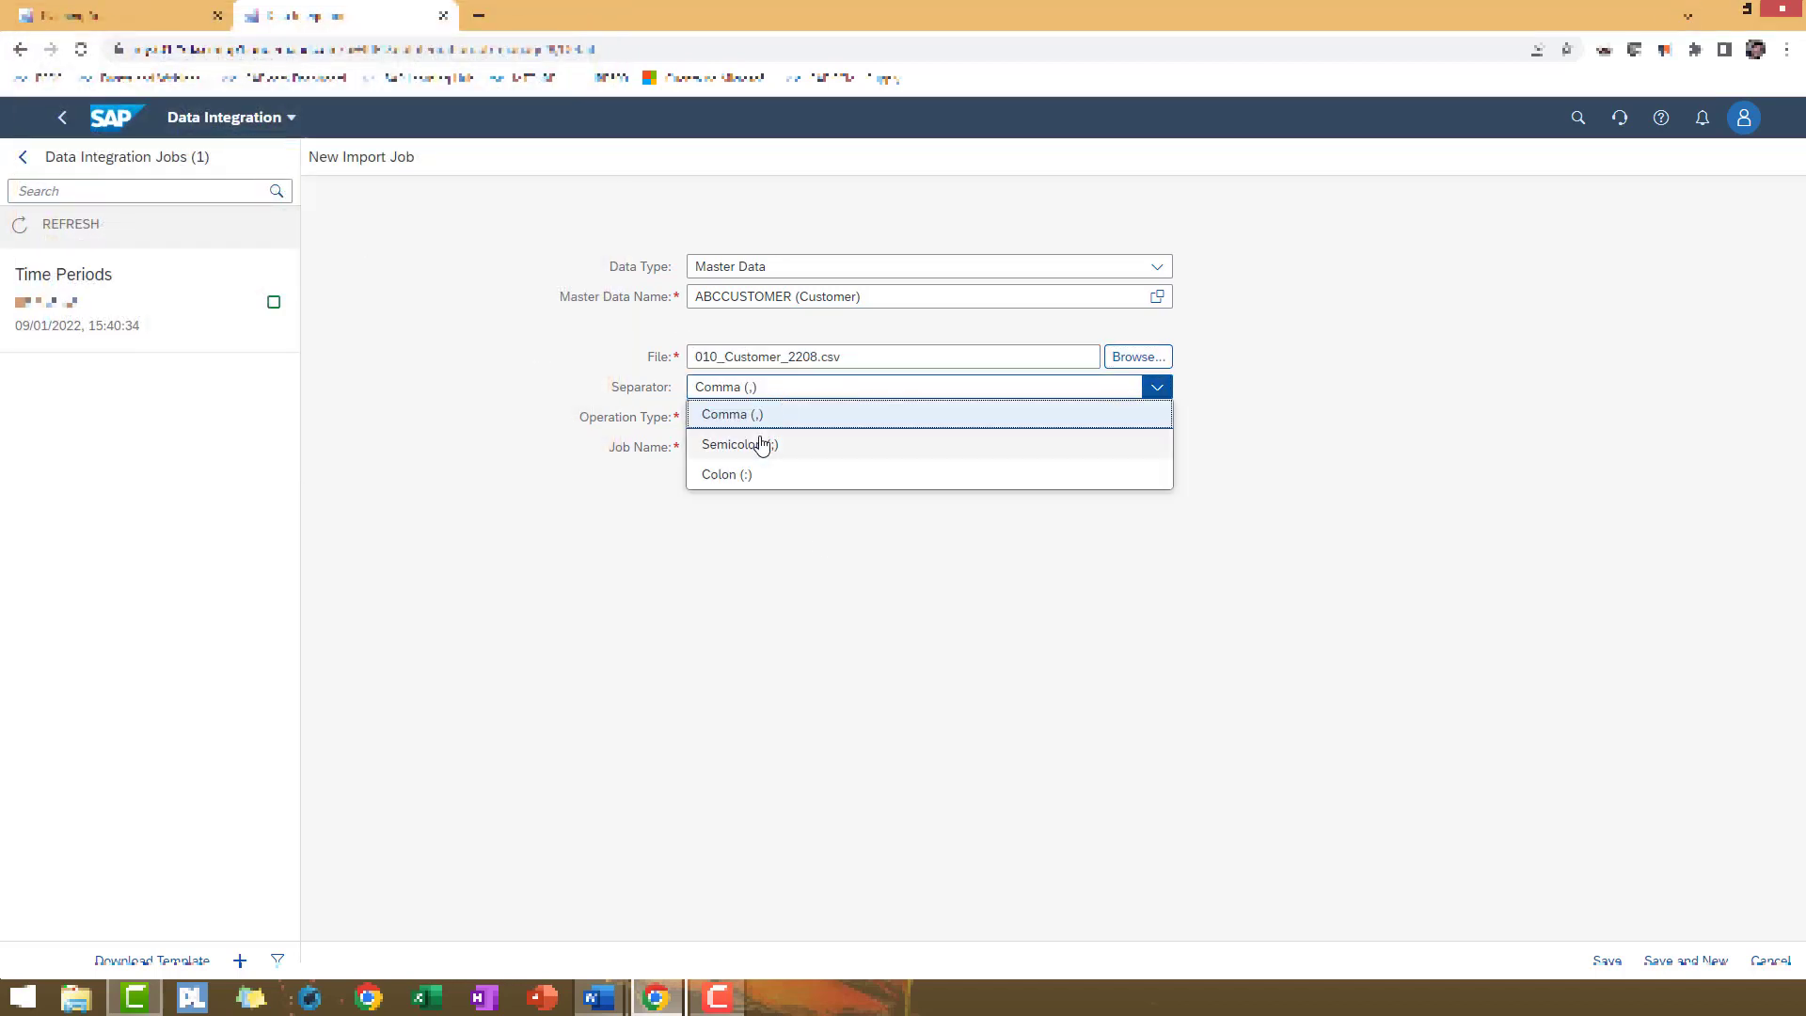
click(740, 444)
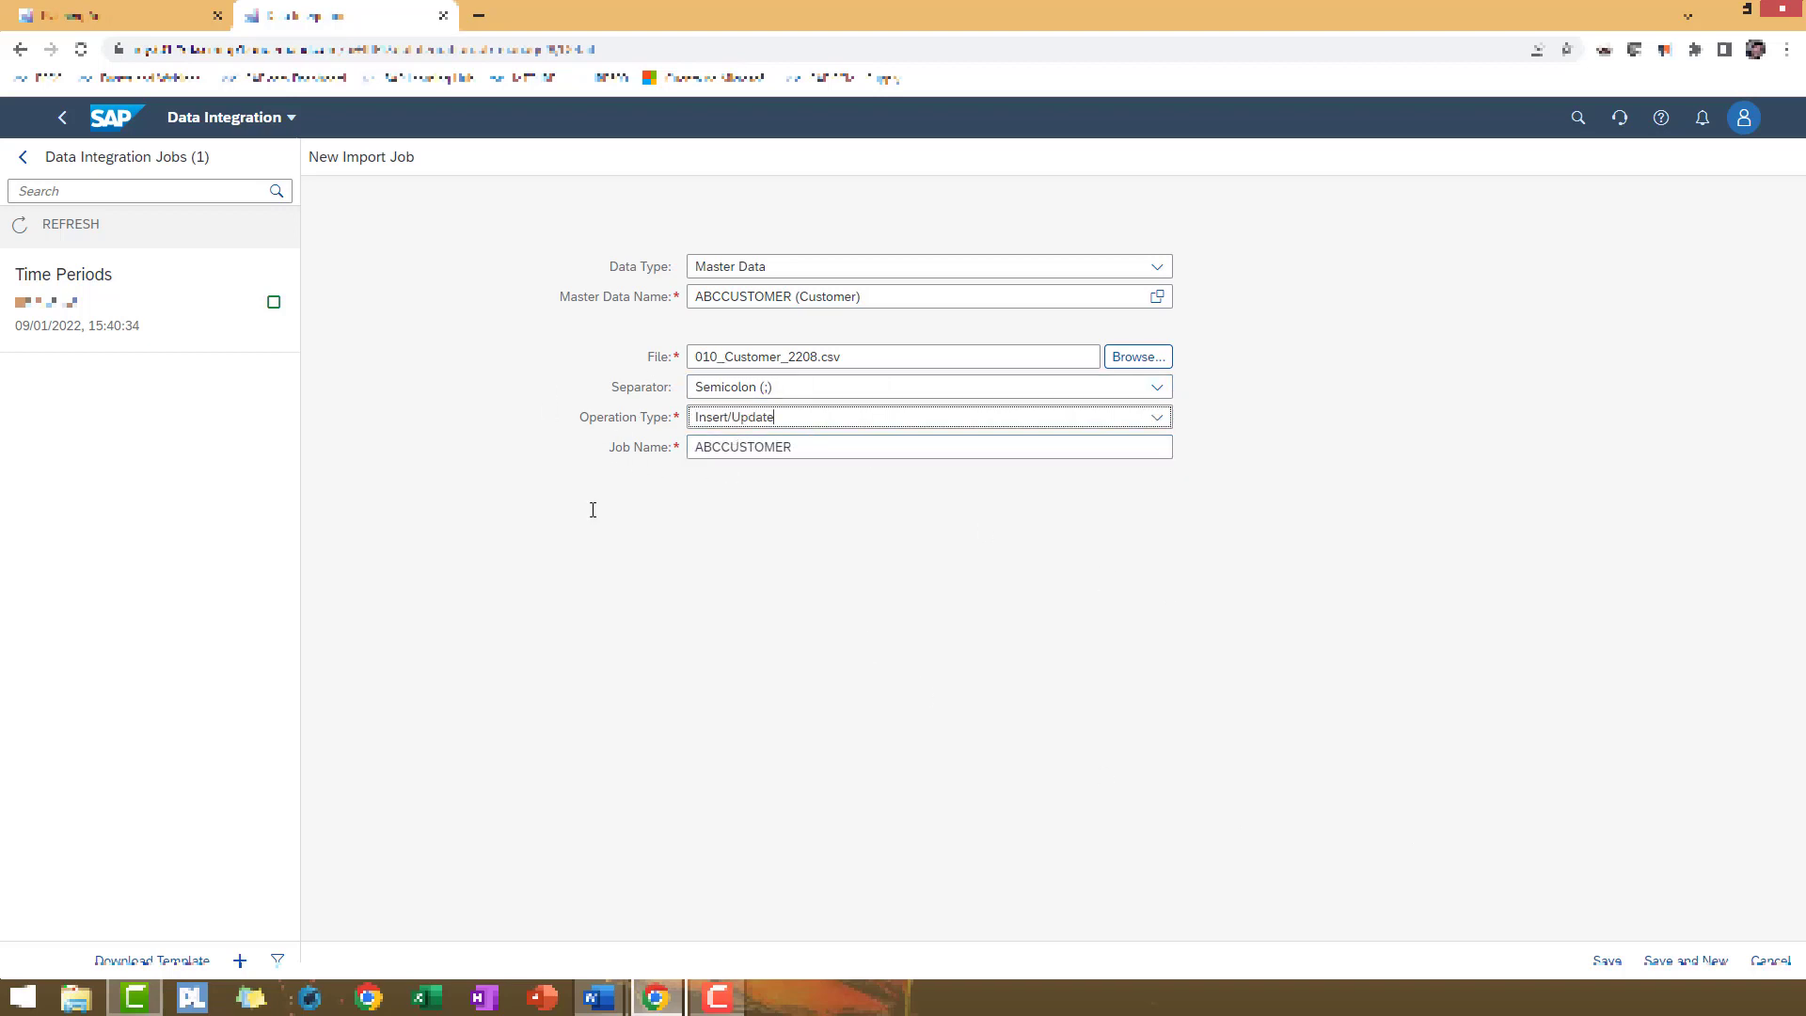
click(1605, 959)
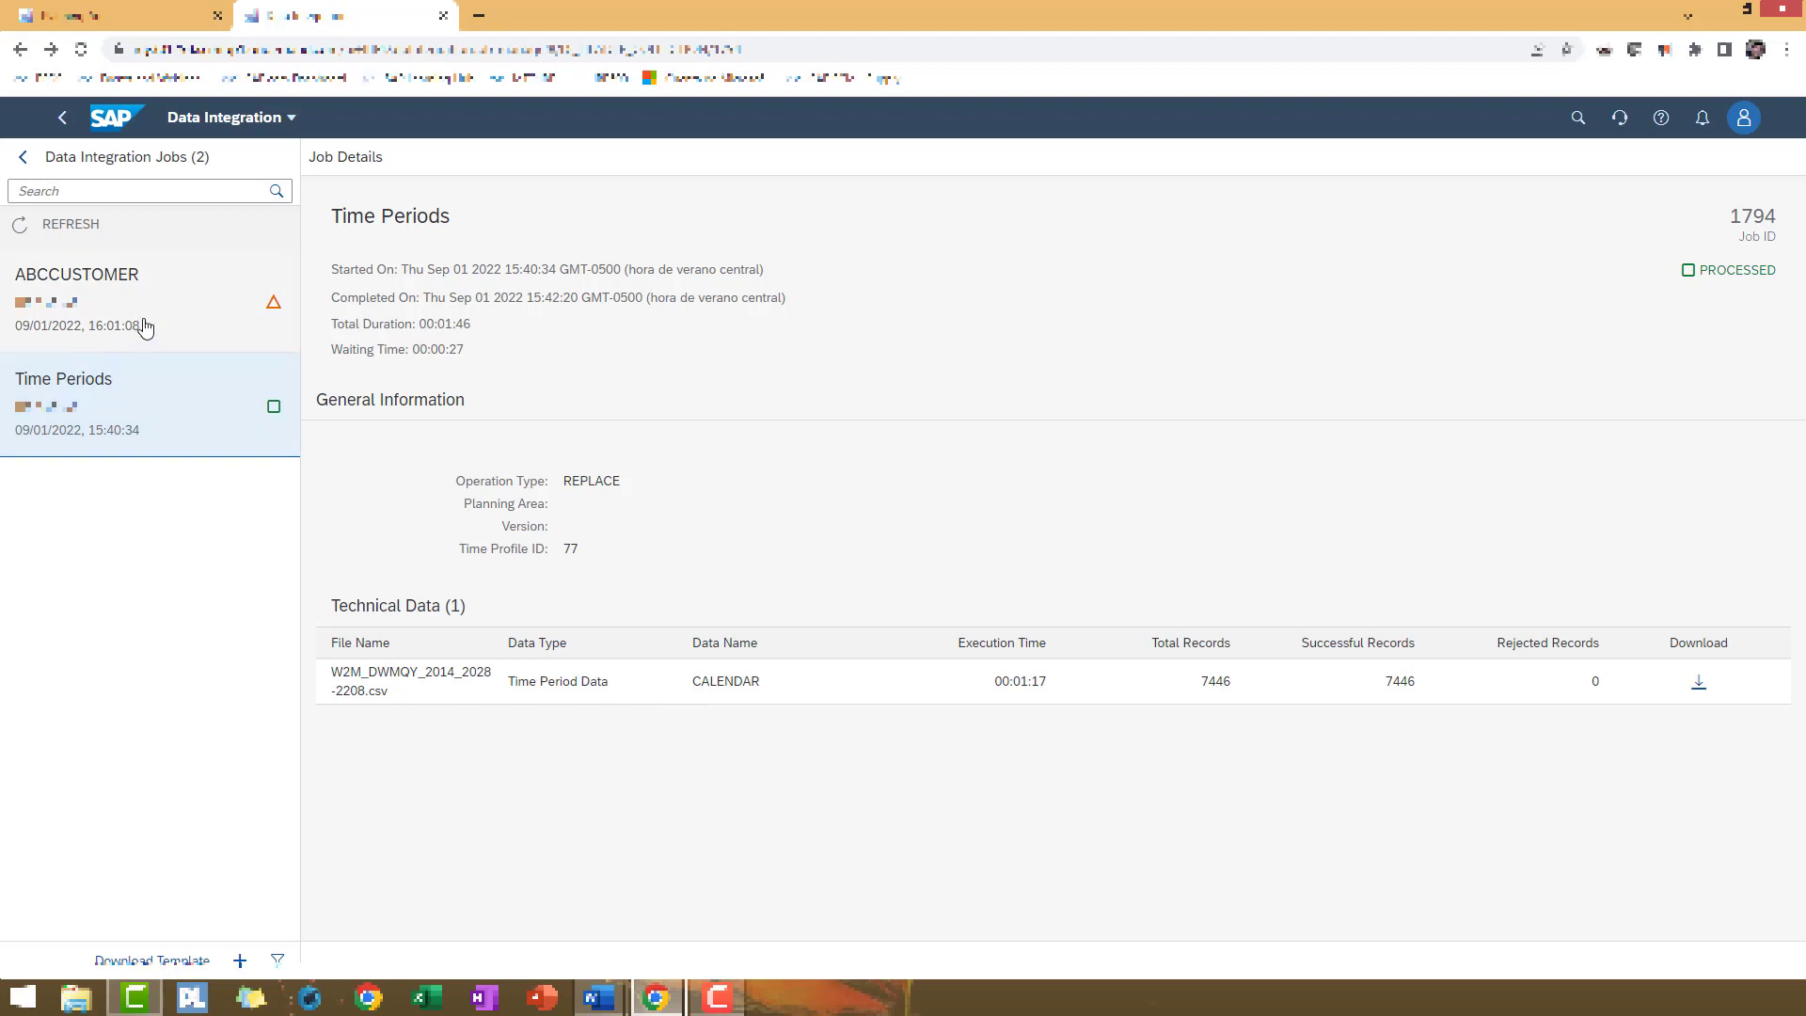
Refresh the ABCCUSTOMER job until it shows Processed with 13 successful records
click(76, 299)
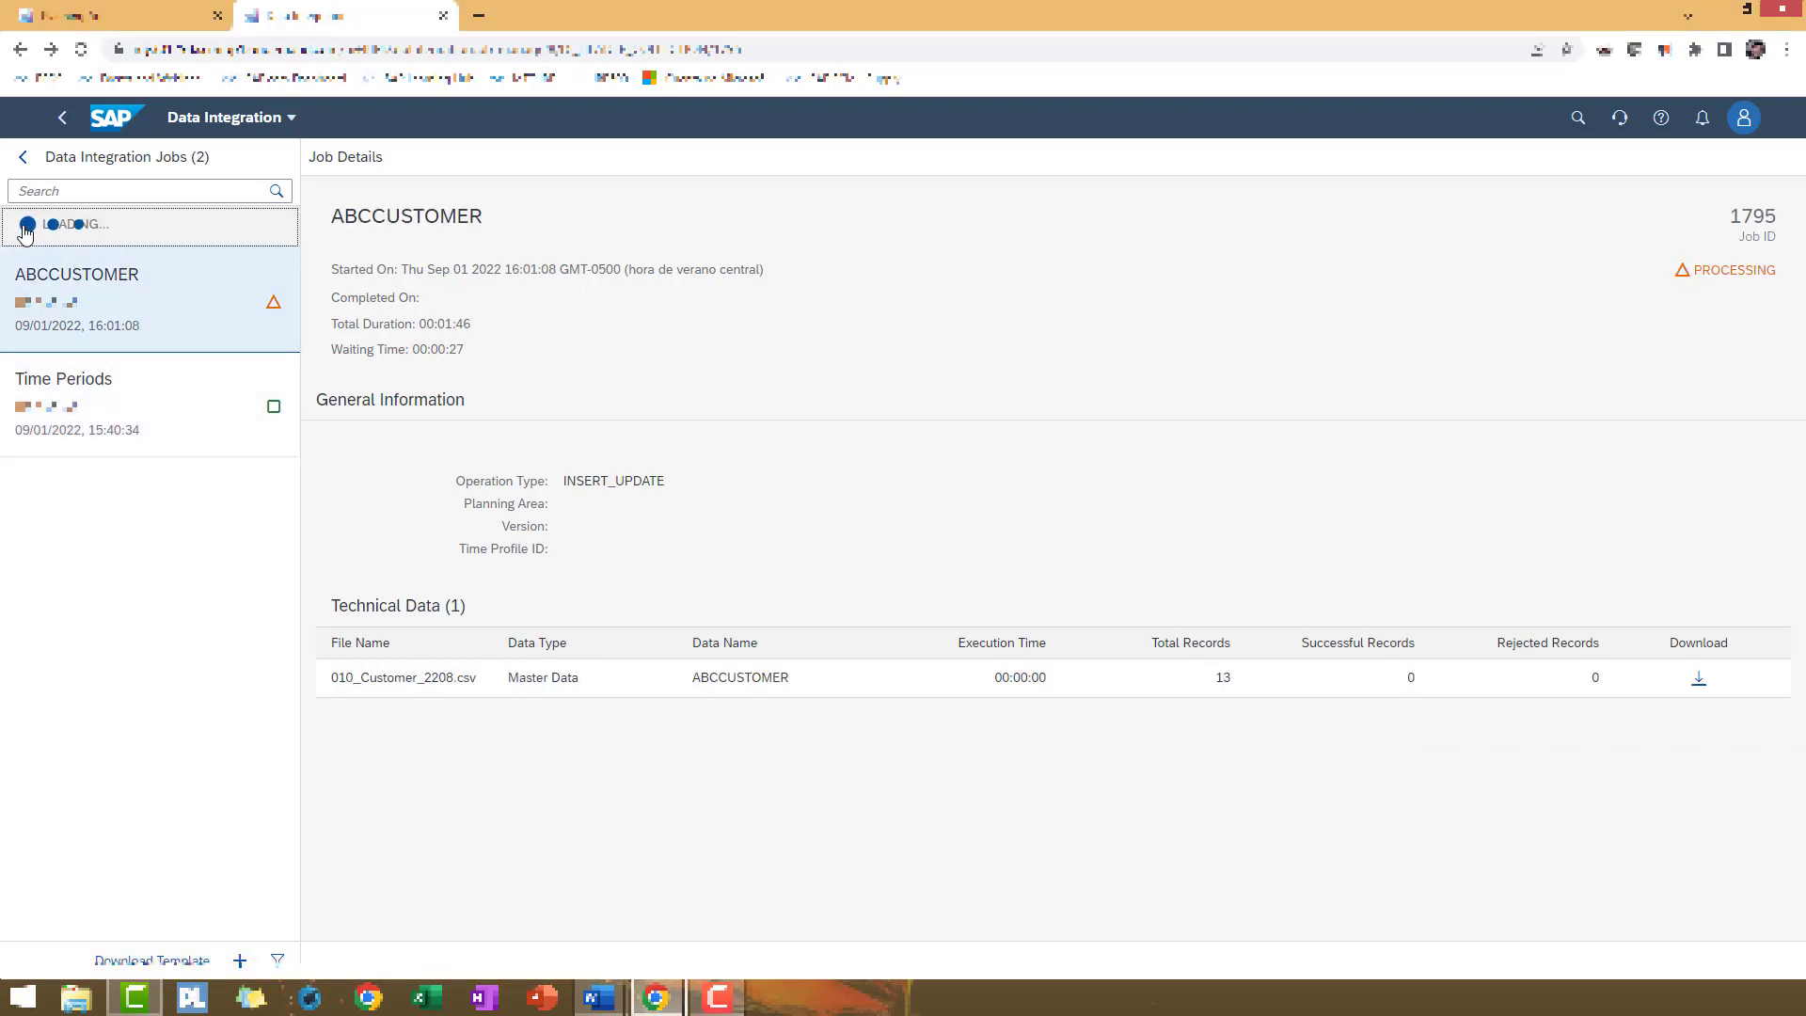
click(71, 224)
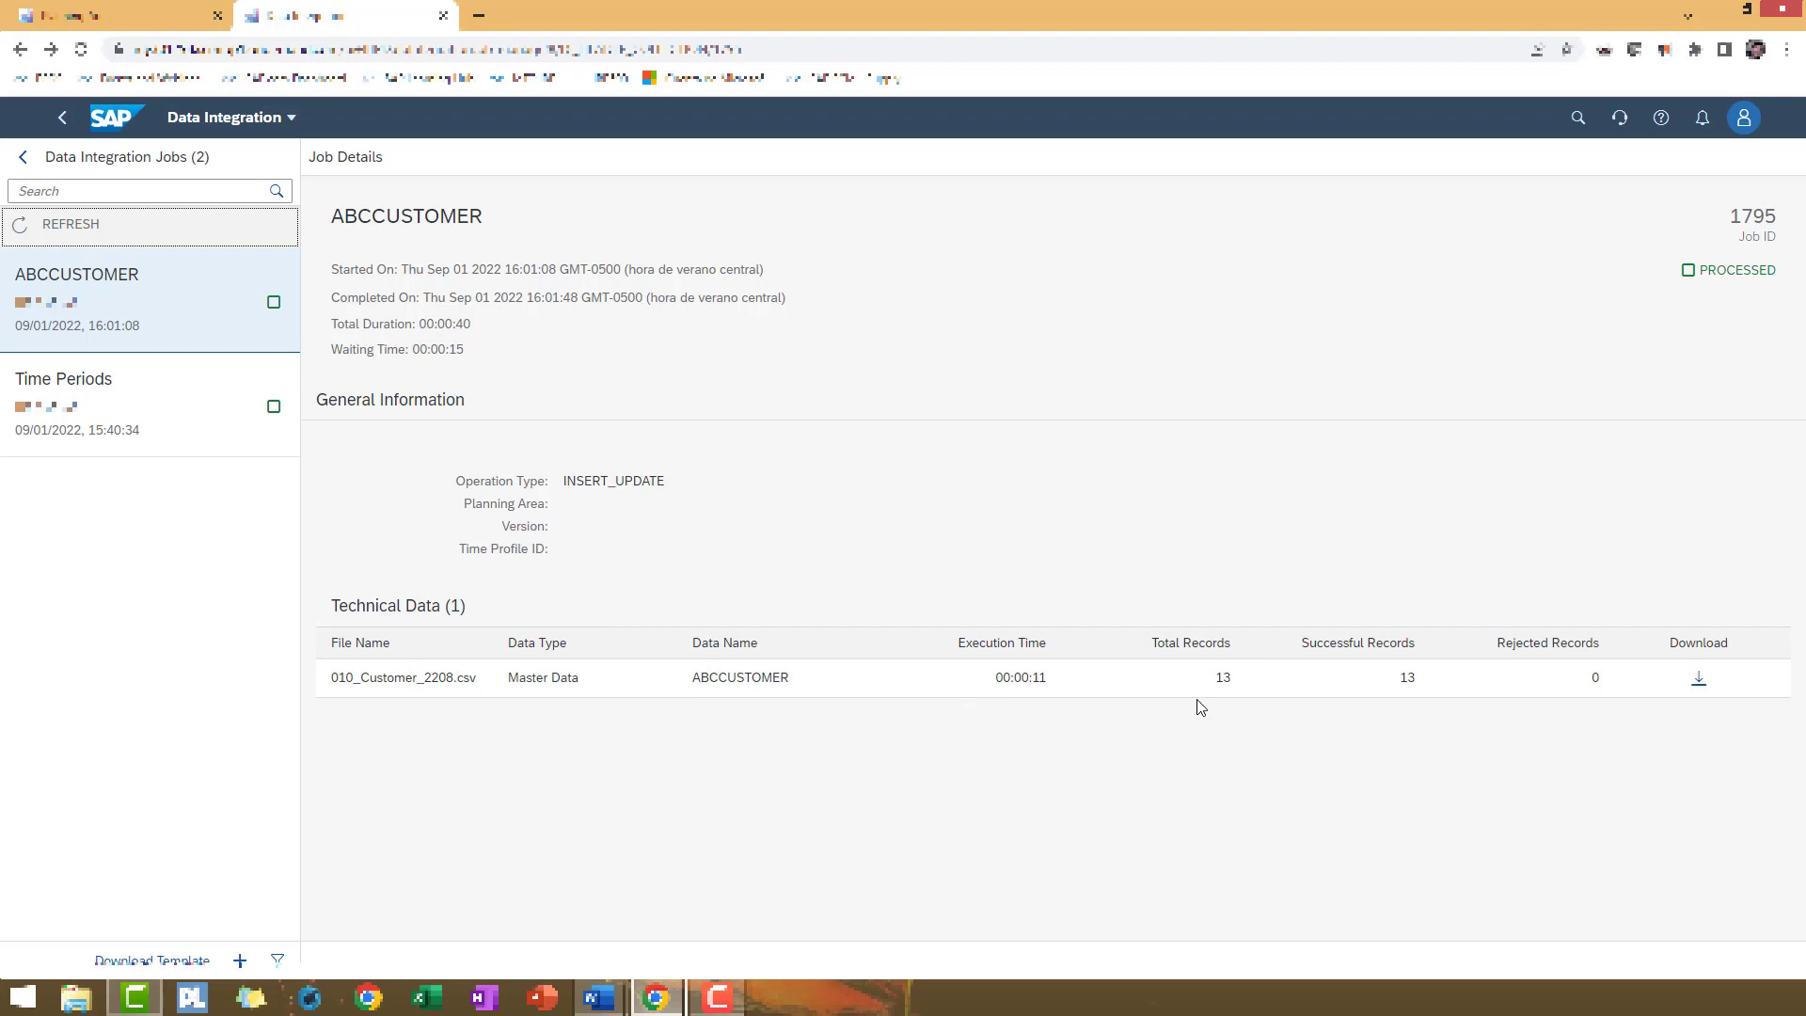
mouse_move(1014, 696)
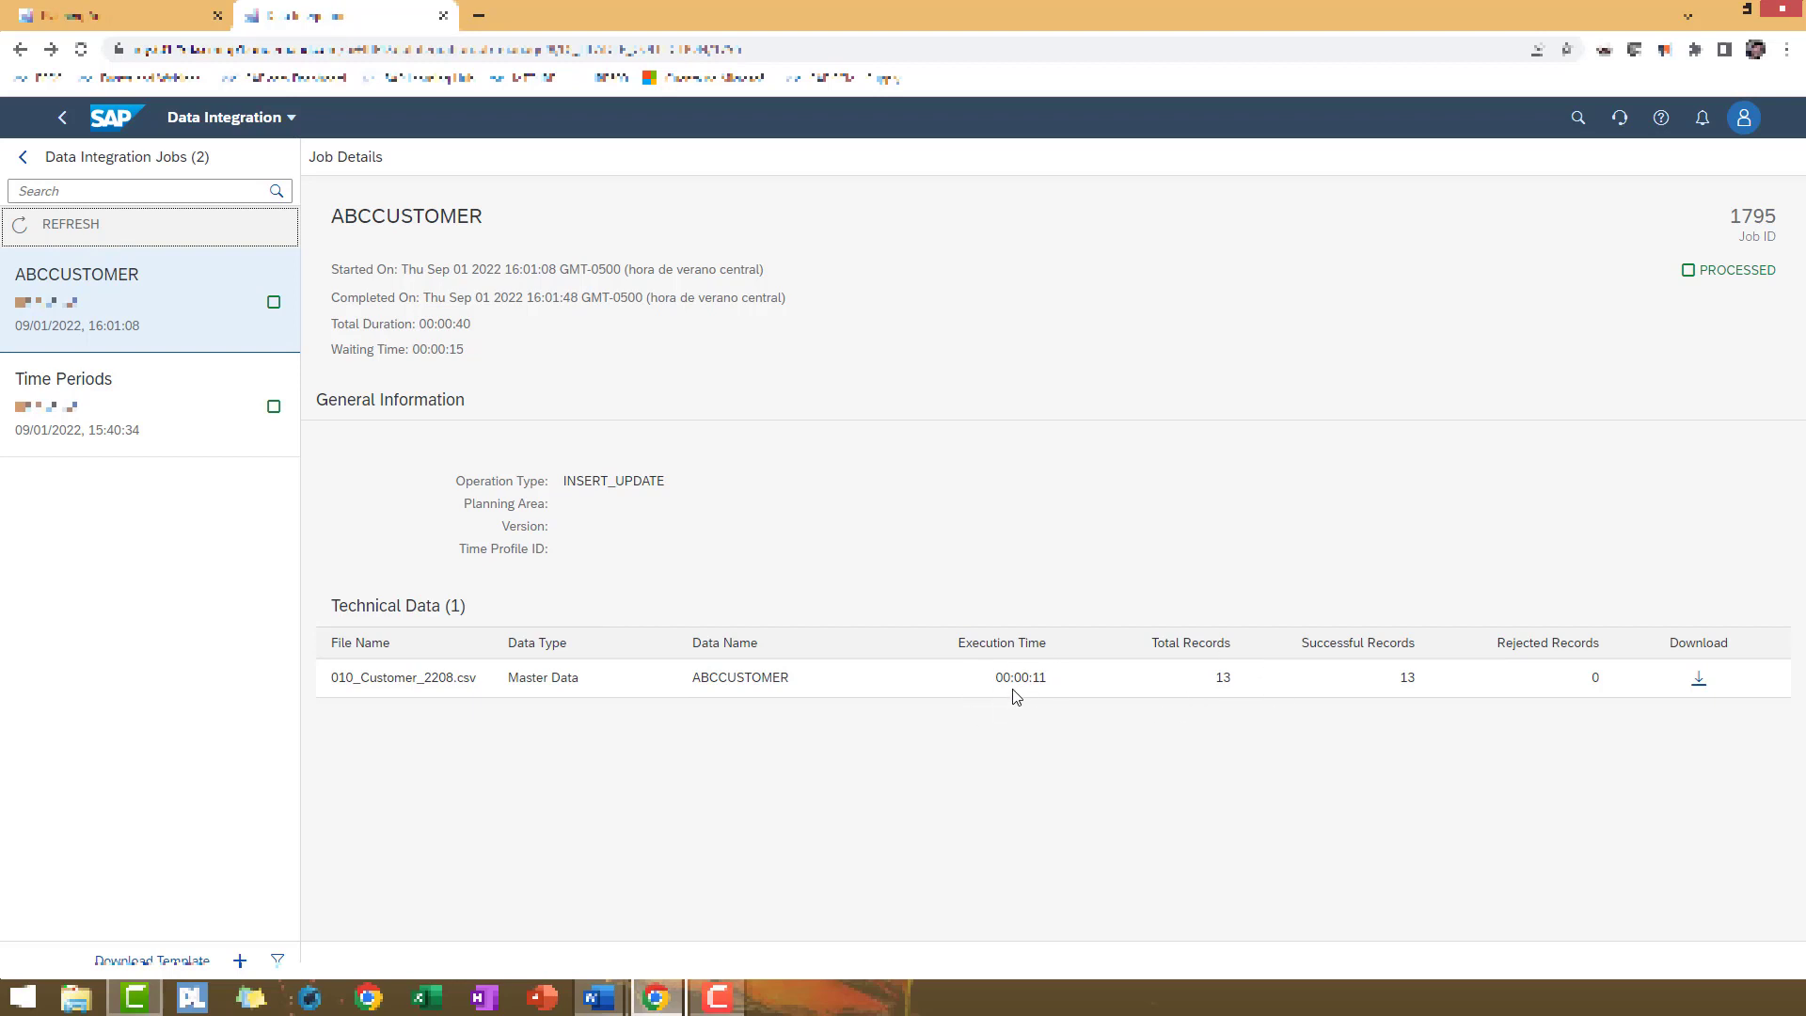
mouse_move(1195, 674)
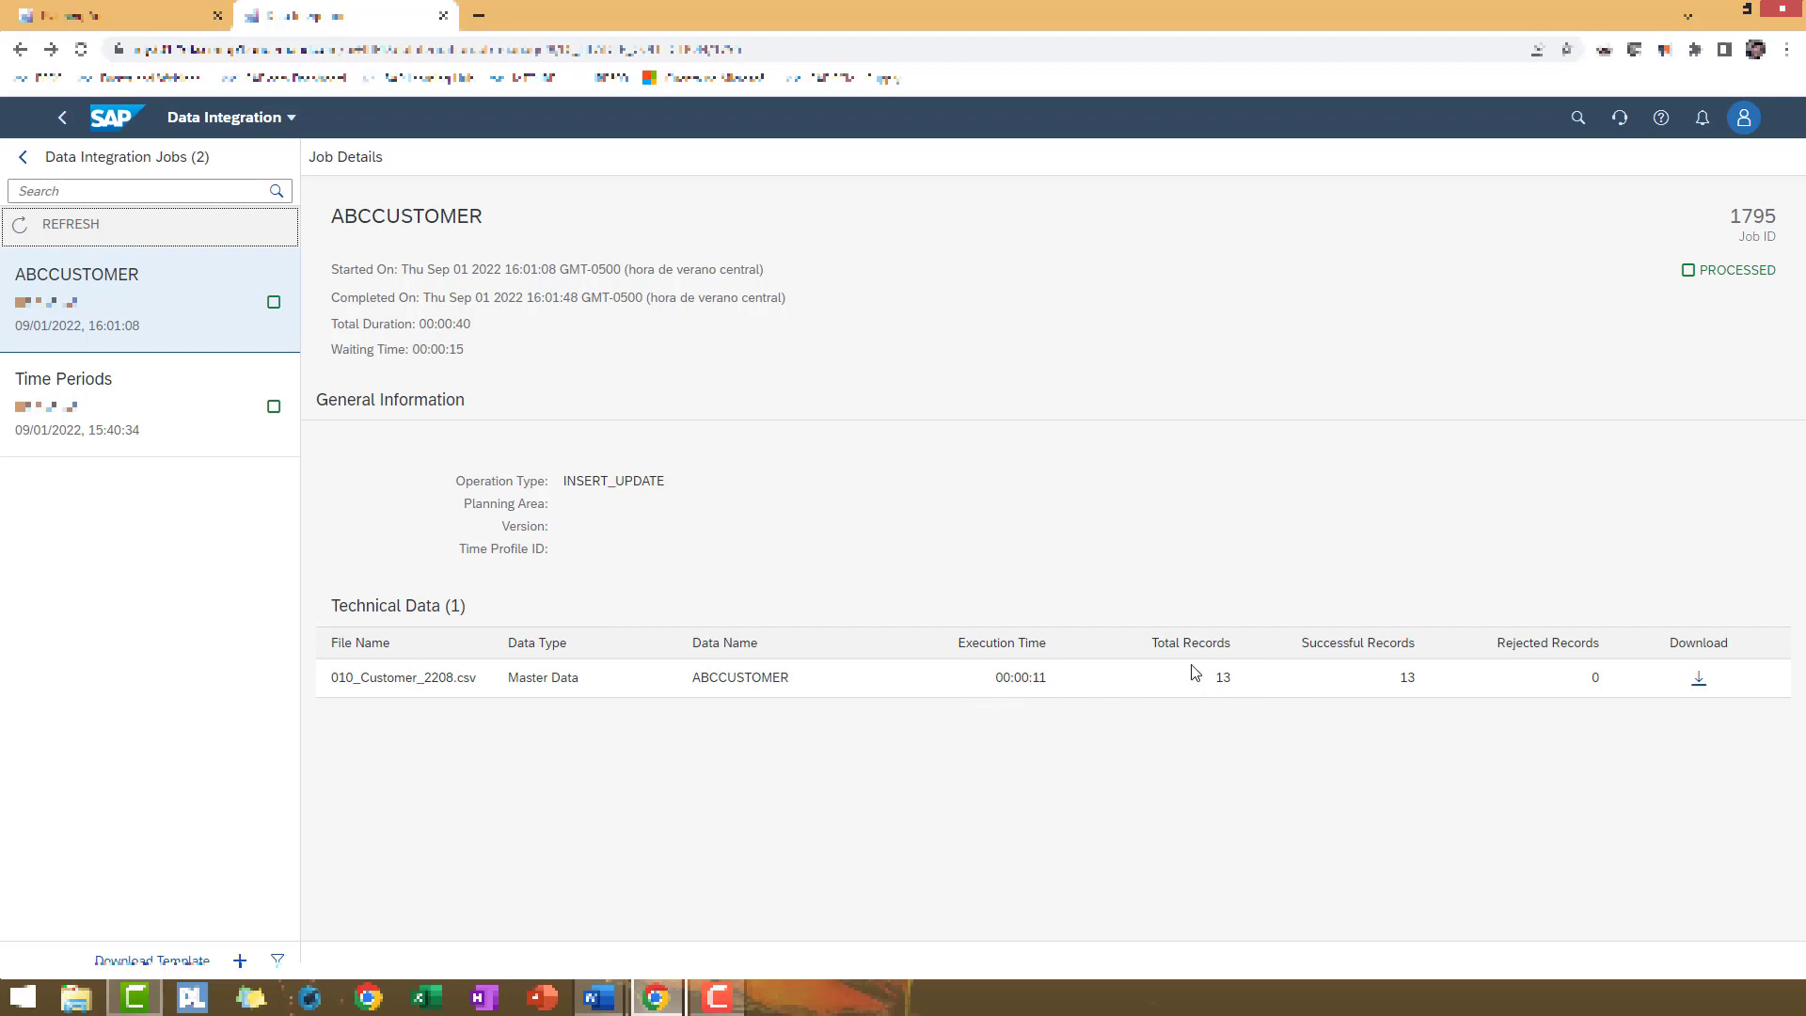
mouse_move(1089, 702)
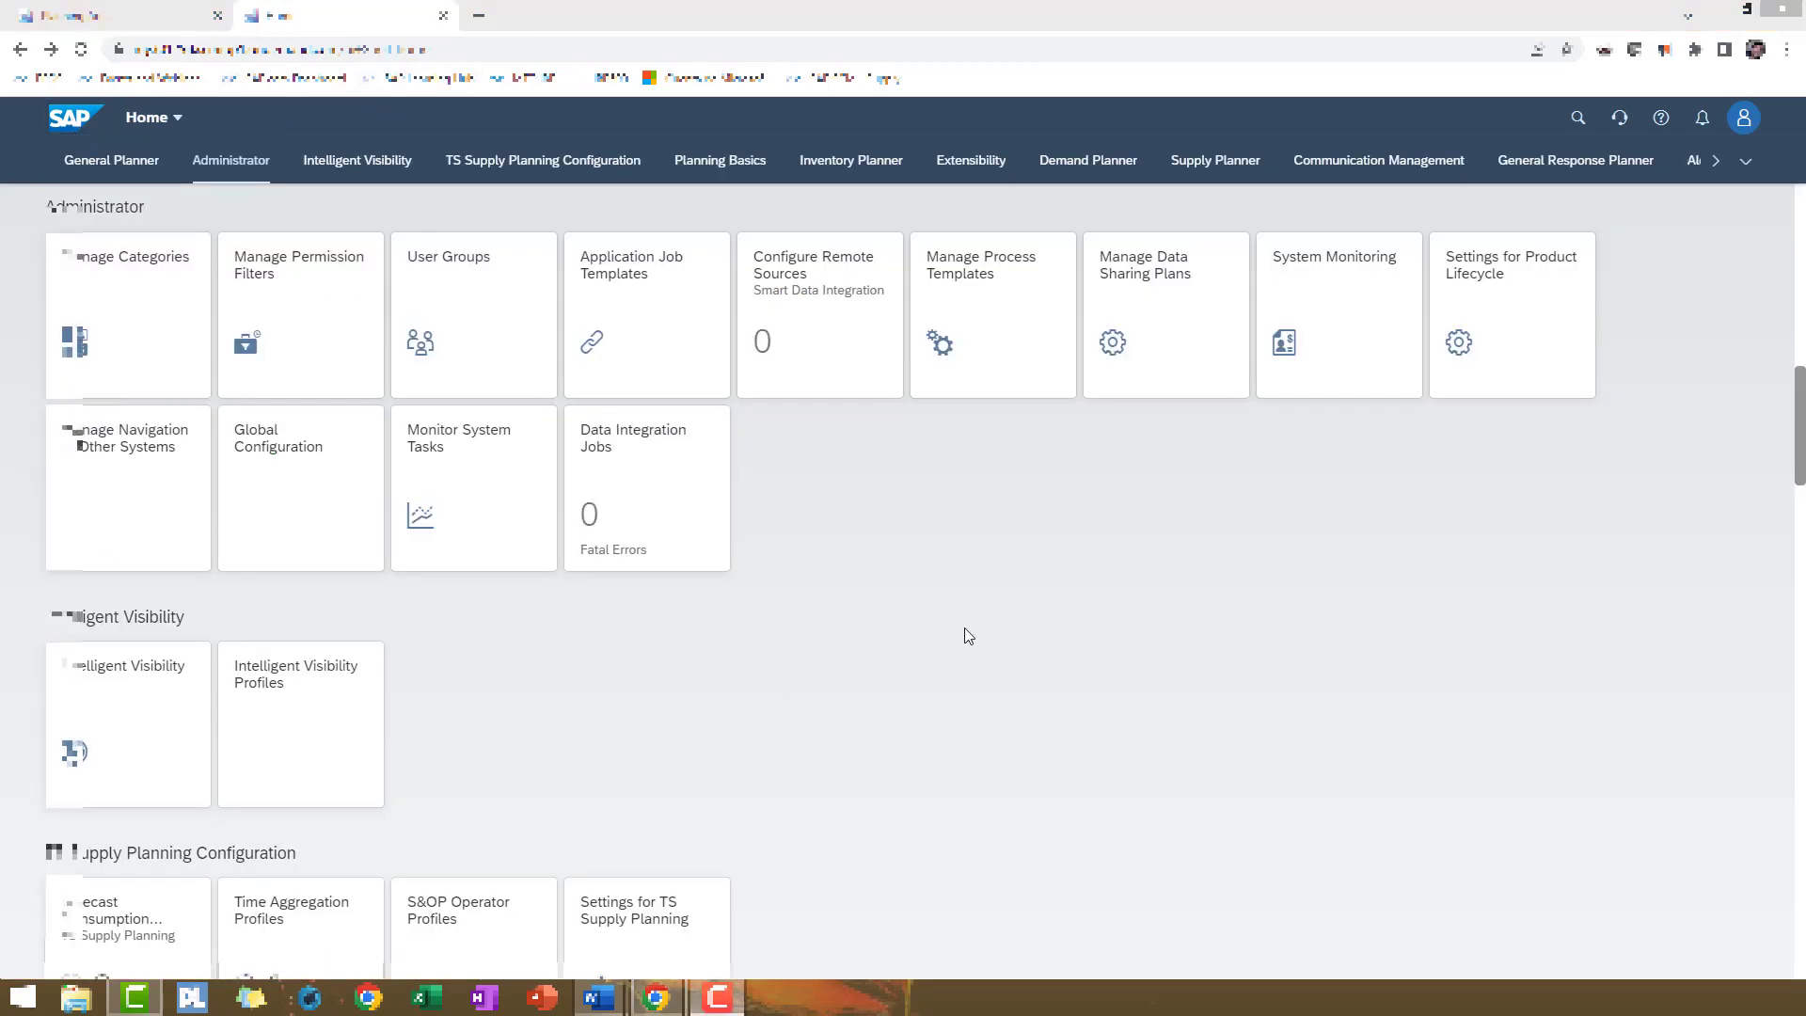
mouse_move(666, 480)
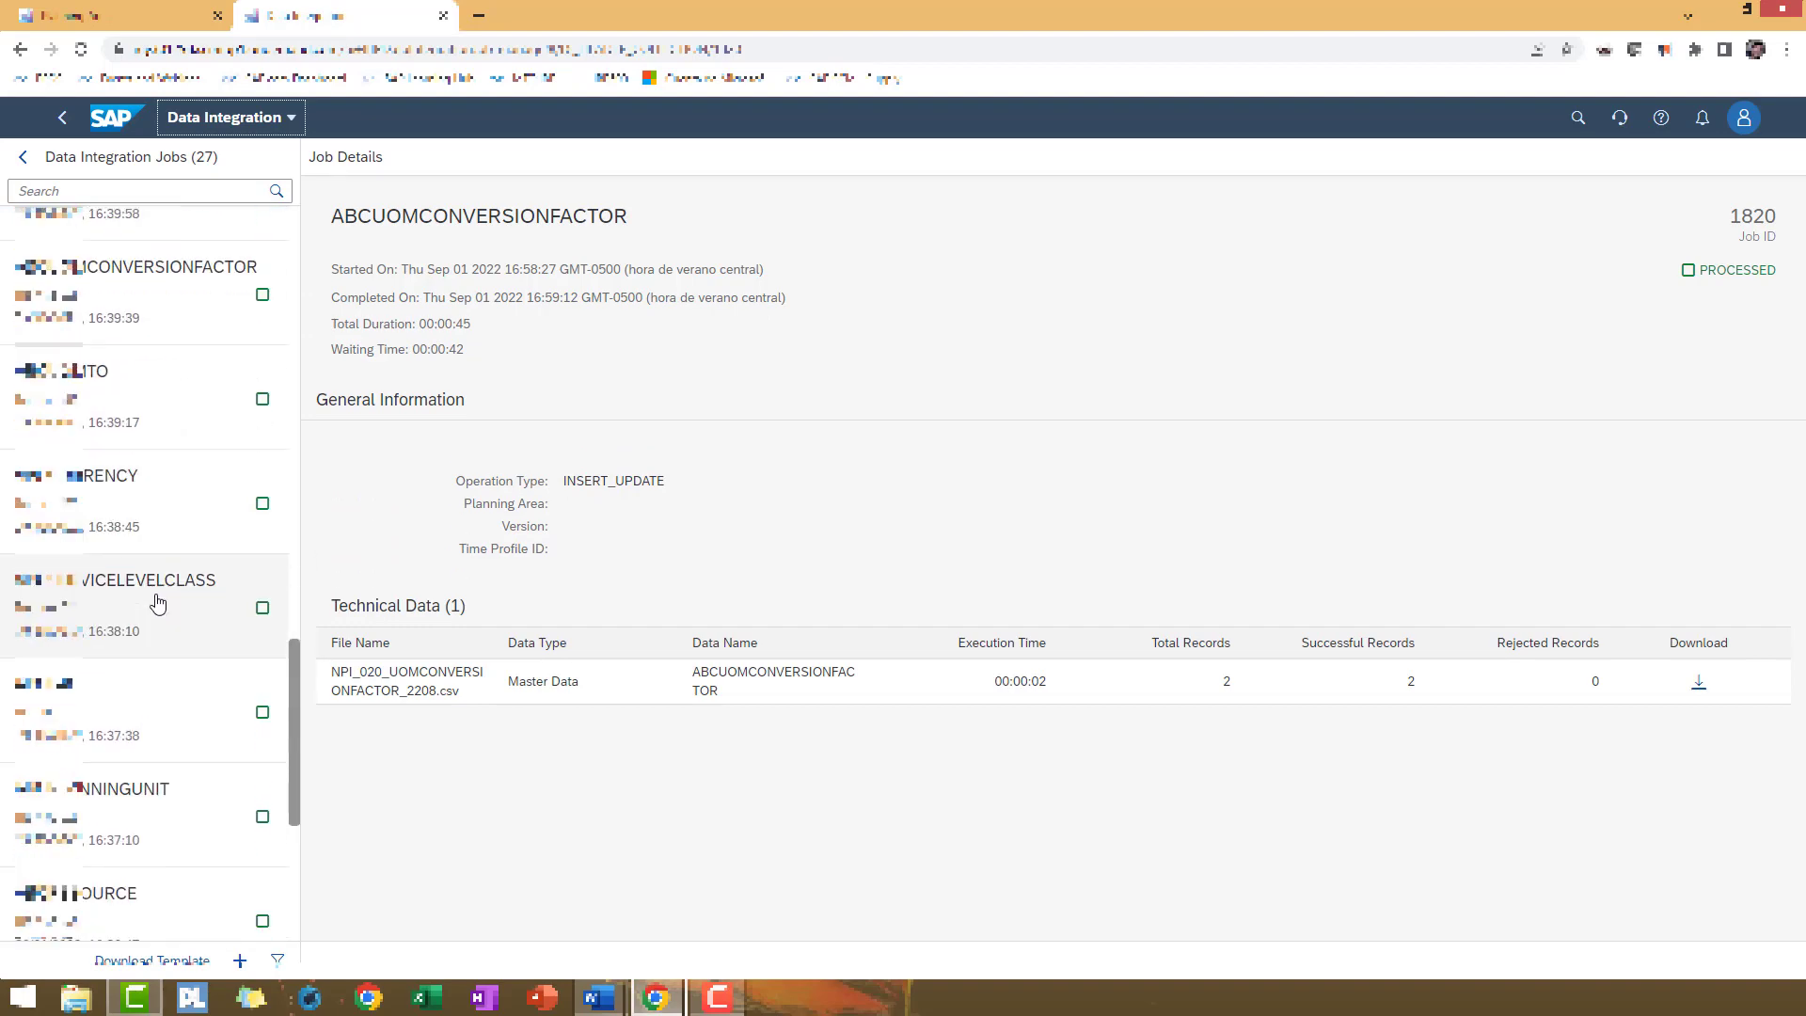
Locate the ABCUOMCONVERSIONFACTOR job 1819 that finished Processed With Errors
scroll(down, 3)
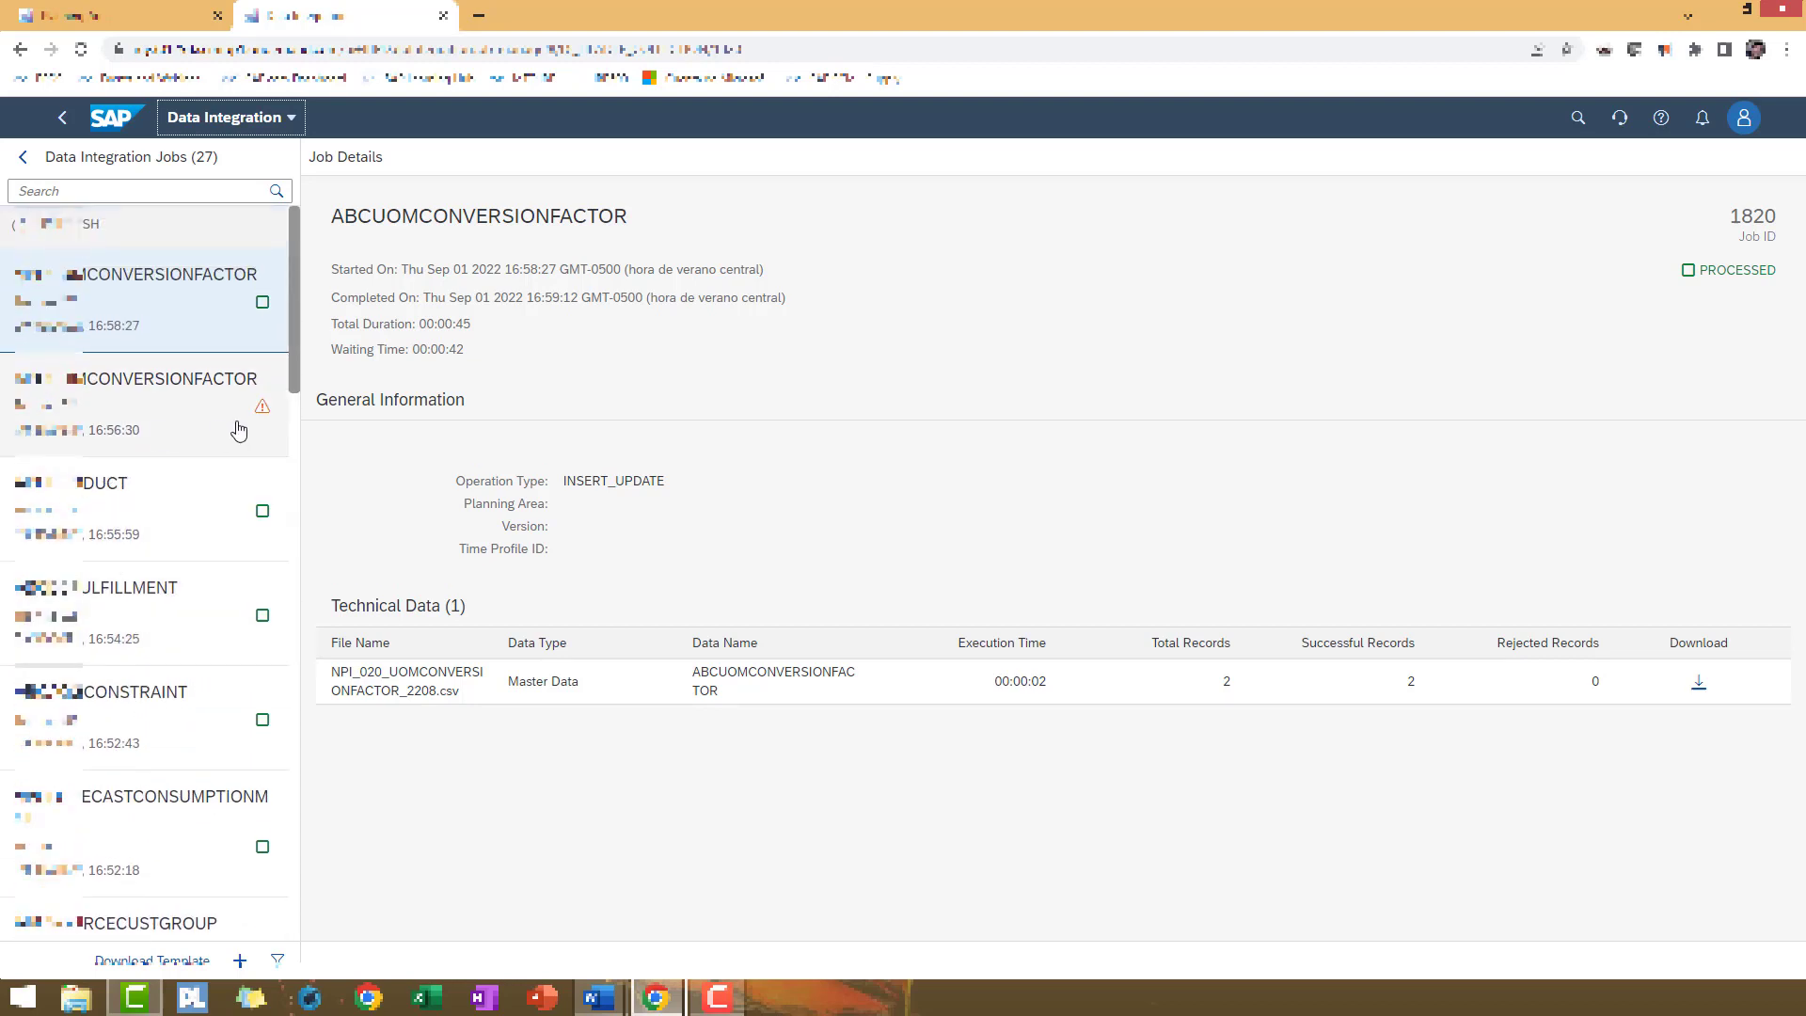
click(145, 403)
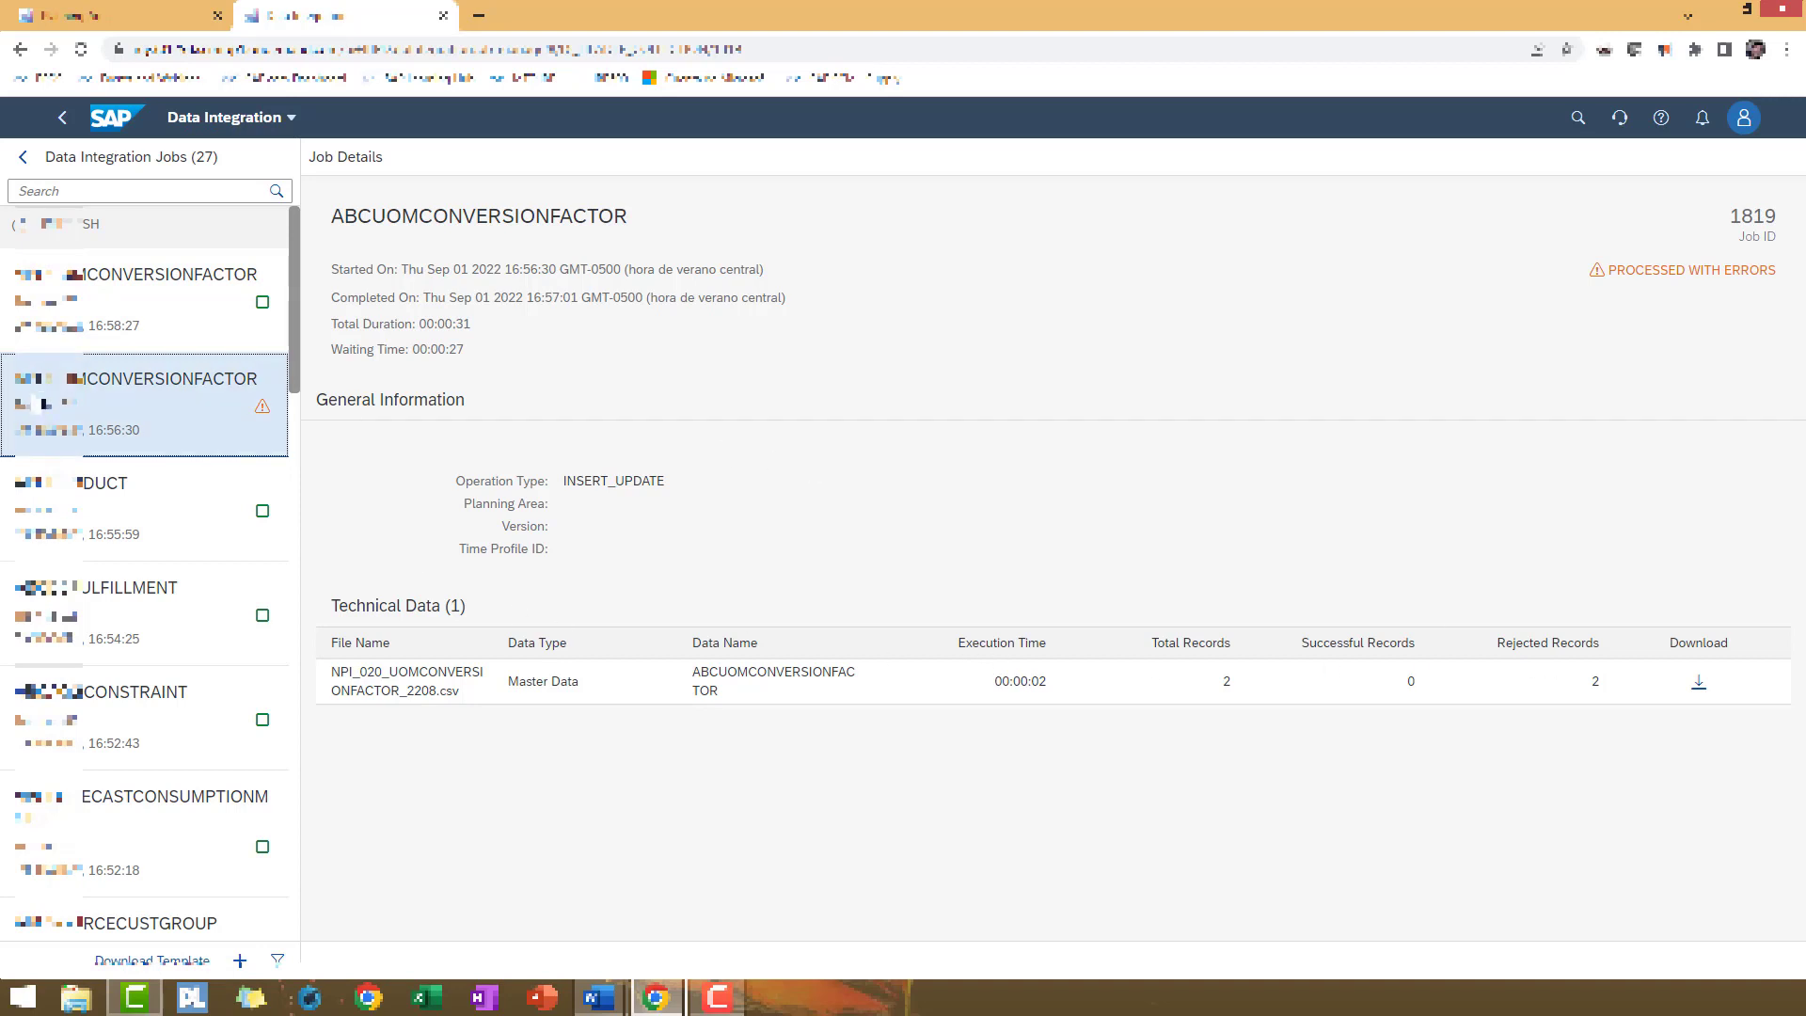
mouse_move(207, 422)
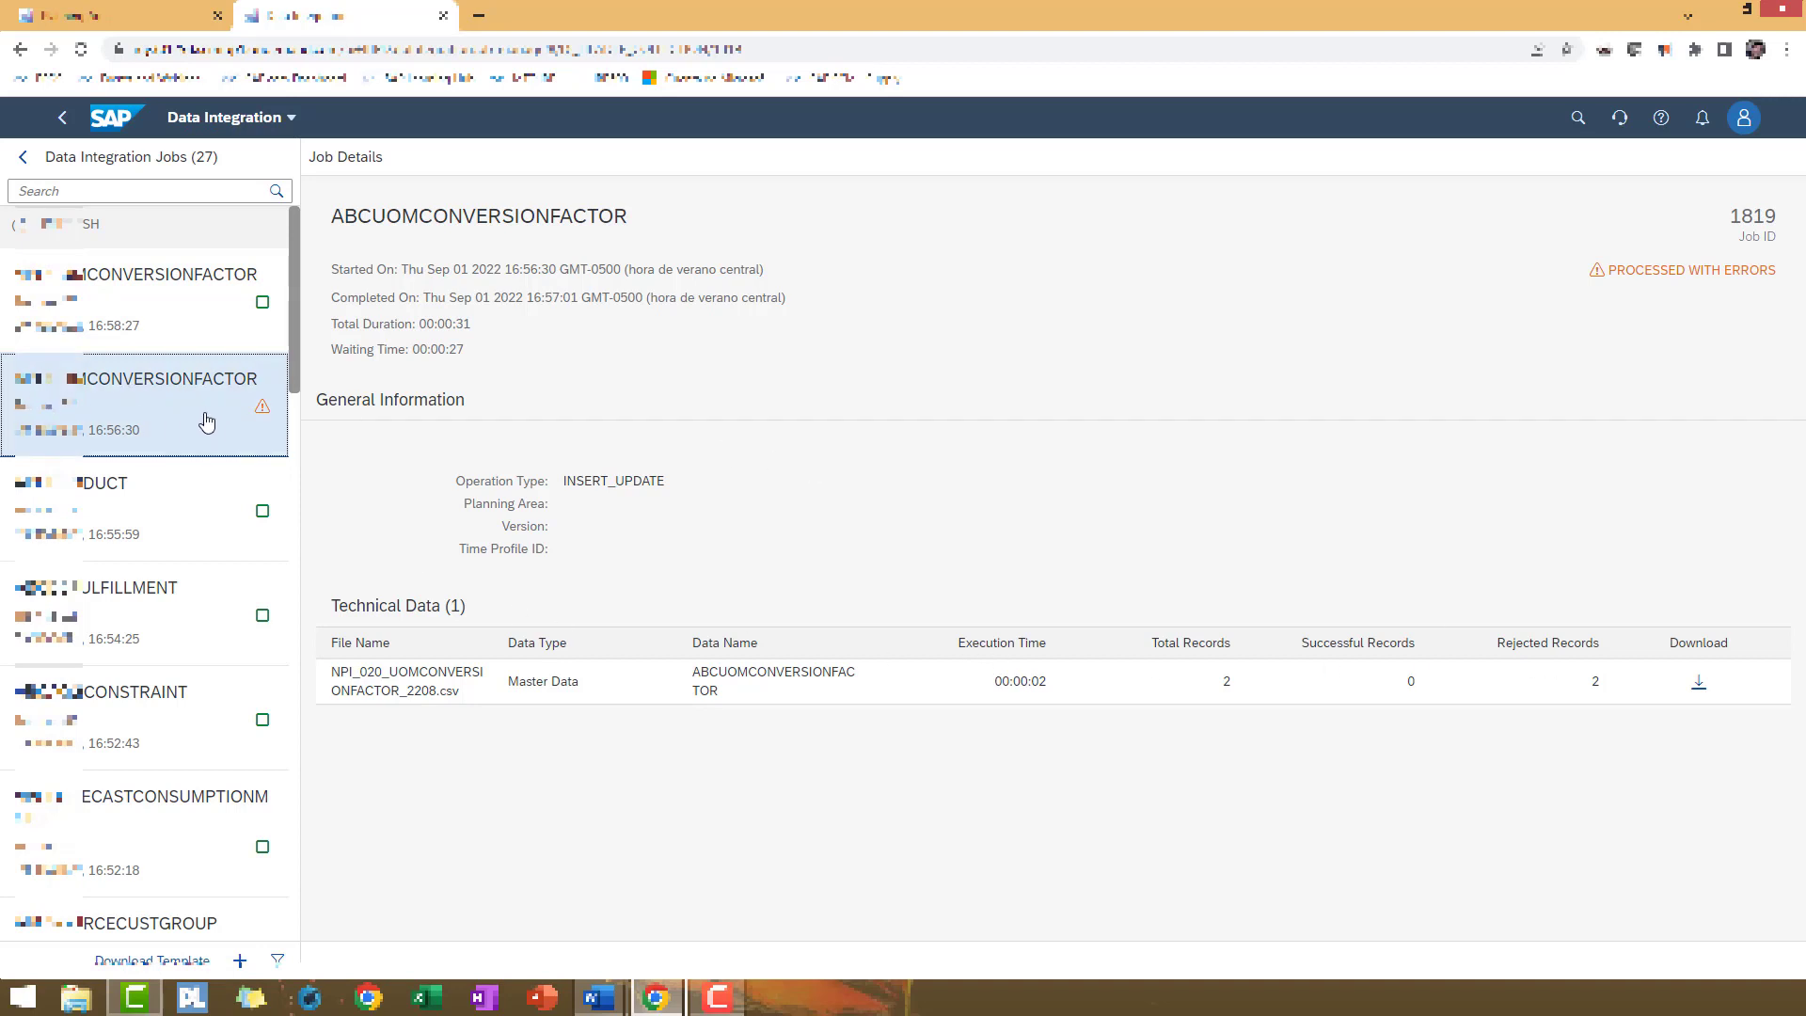
mouse_move(171, 503)
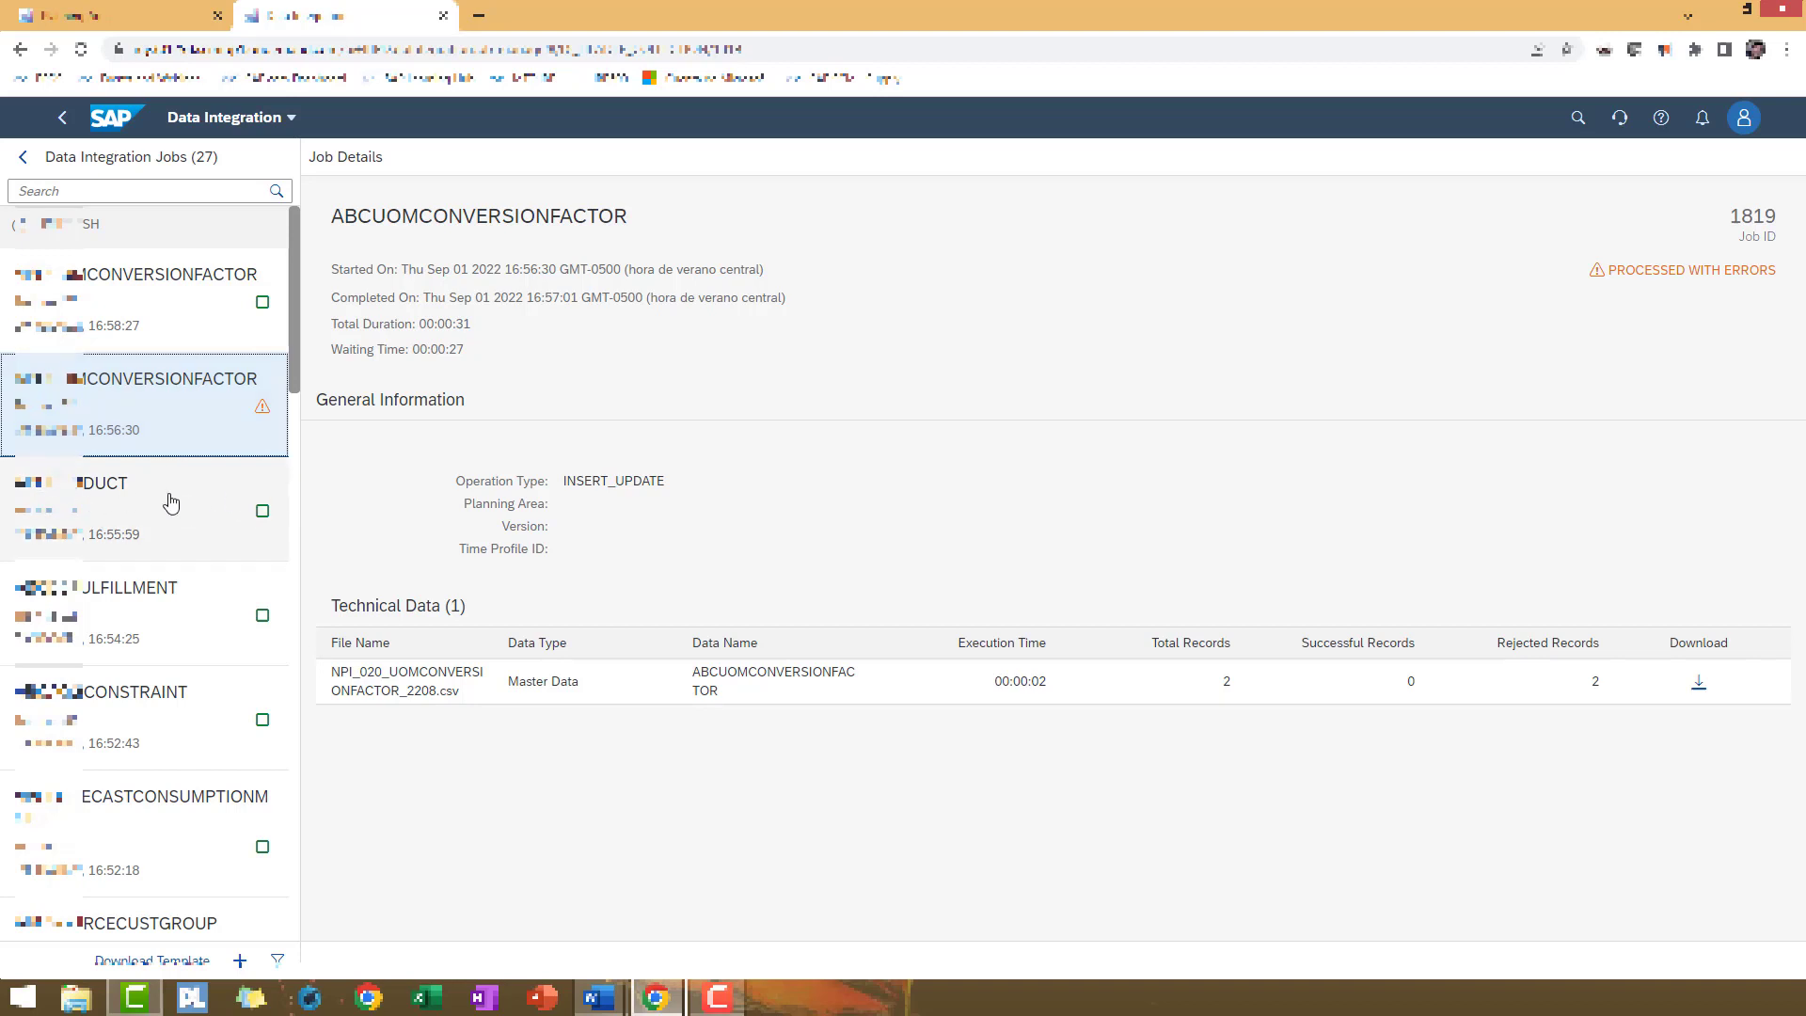
mouse_move(265, 427)
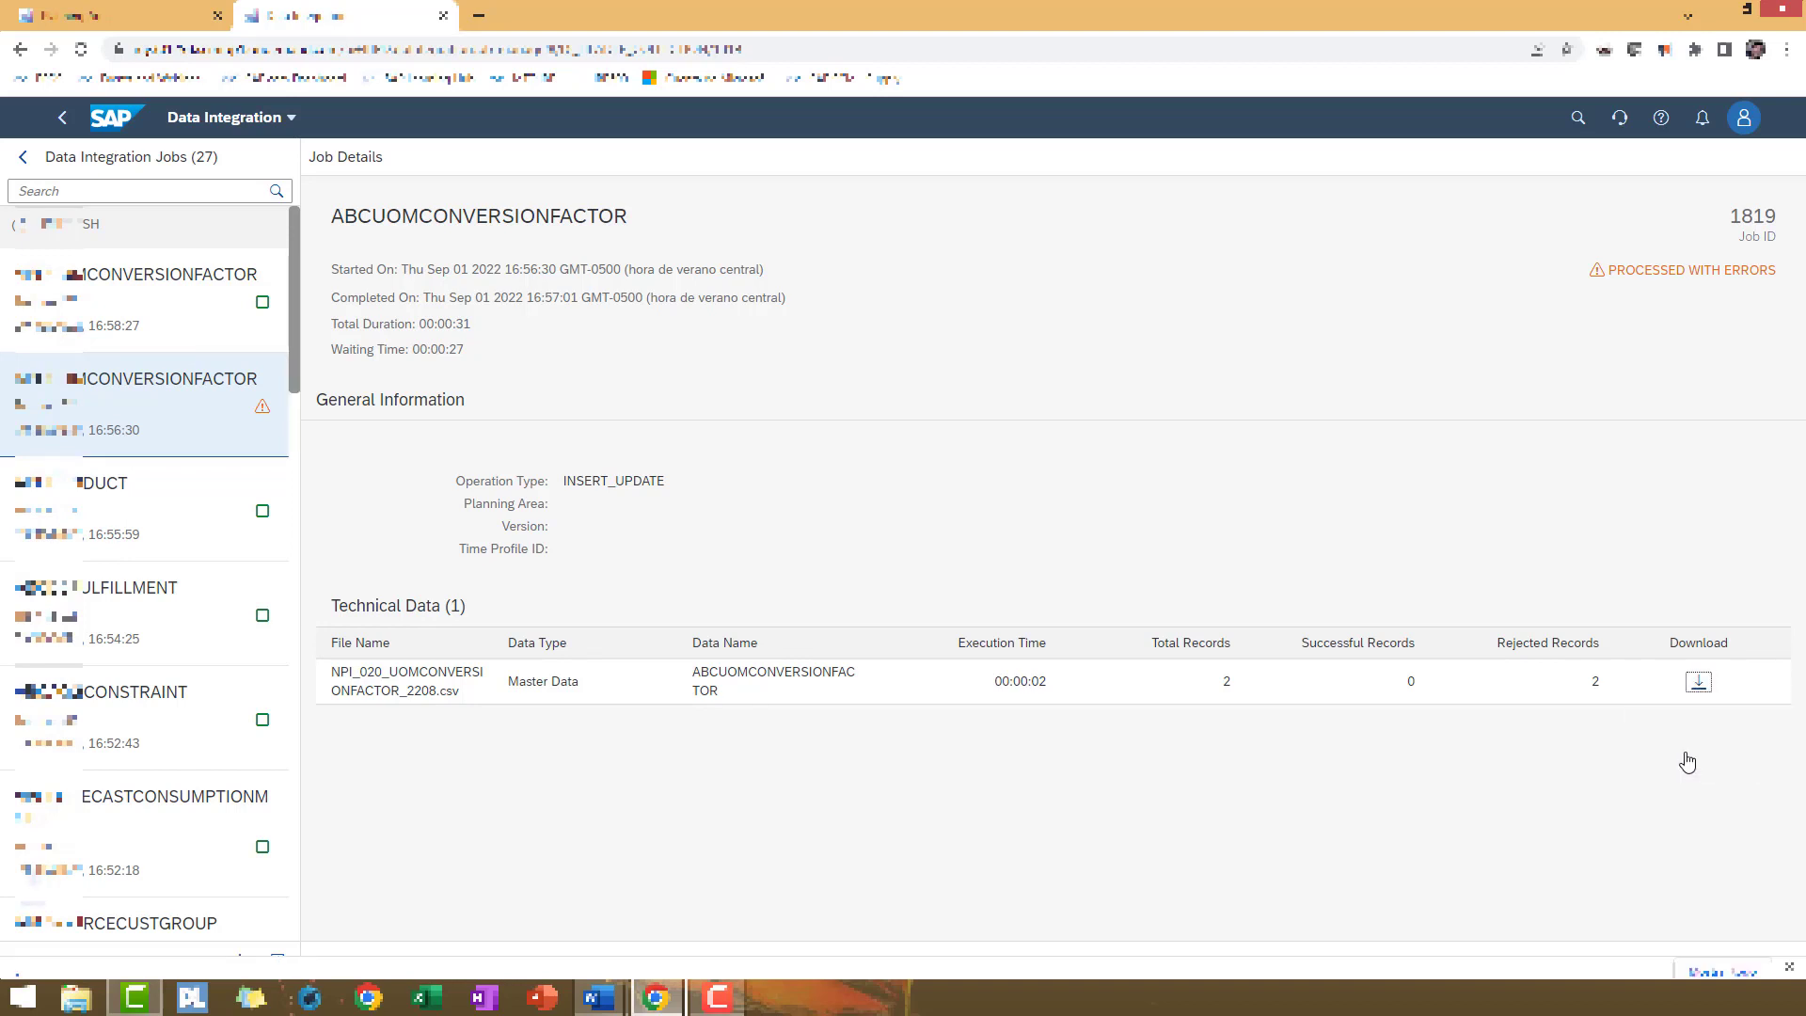
Download the rejected records and review the foreign key violations for IBP-130 and IBP-600, then close the workbook
click(1697, 681)
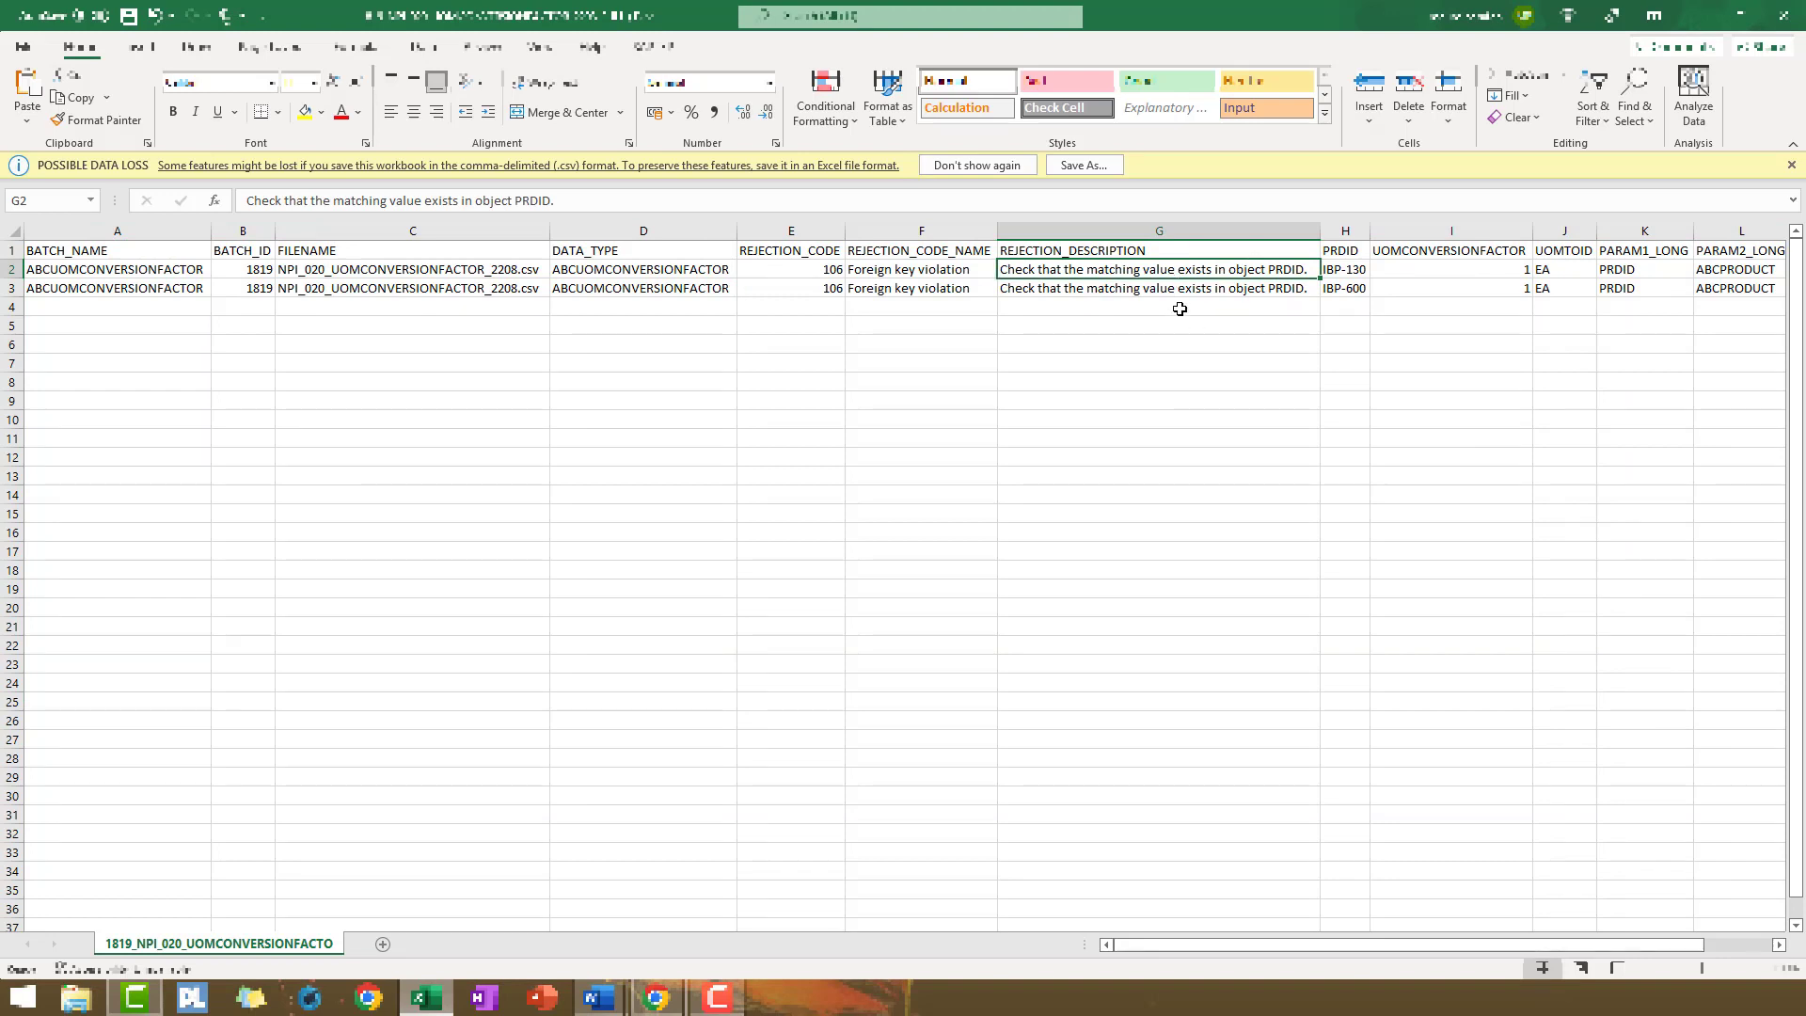
click(1157, 288)
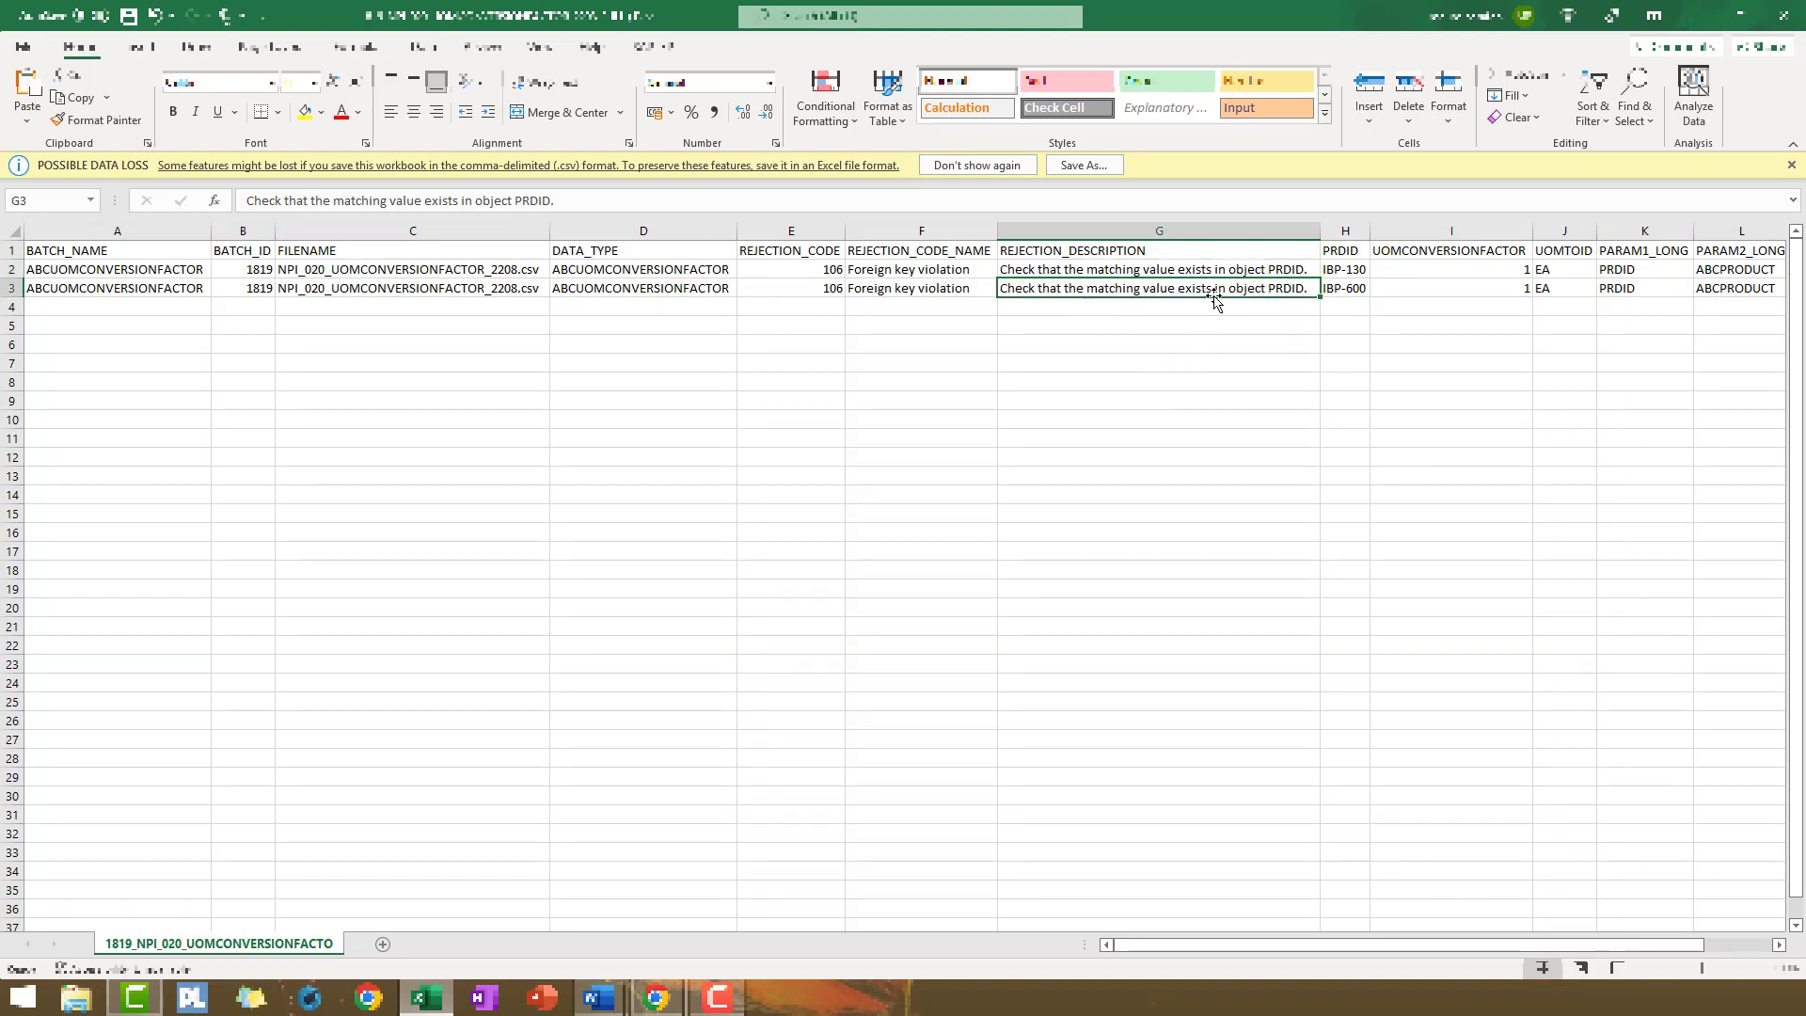
click(1157, 269)
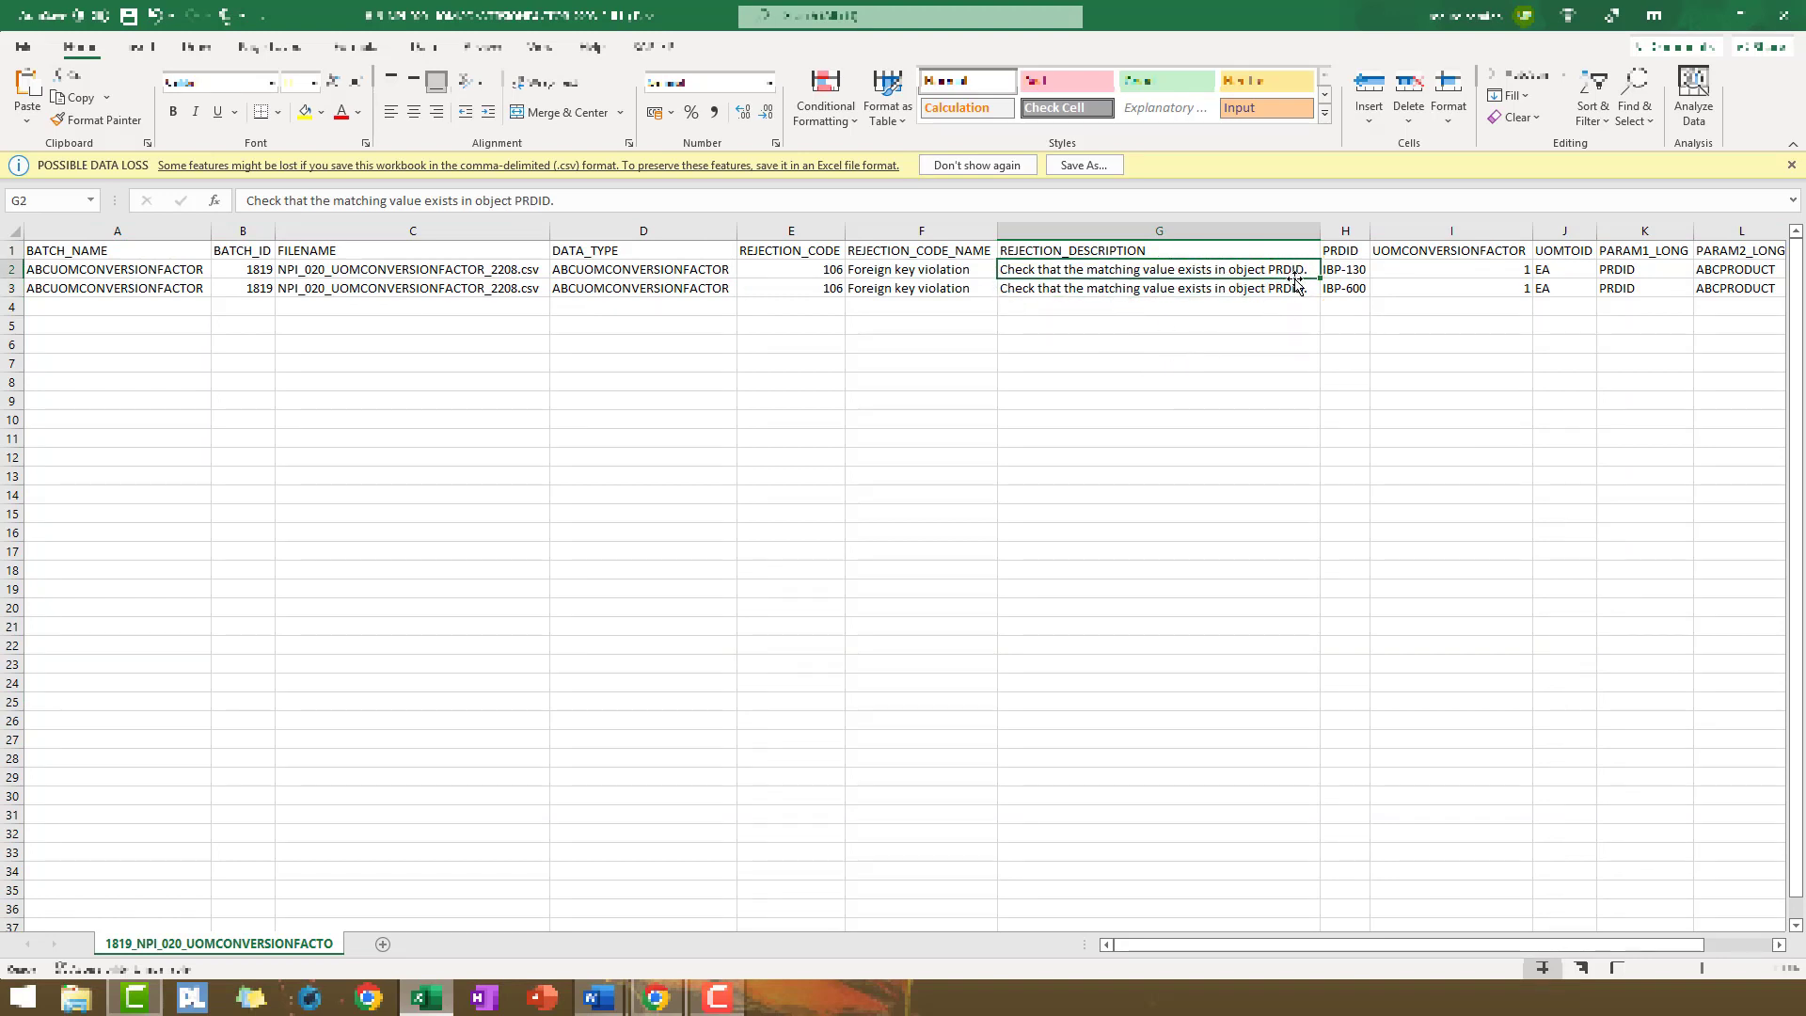
click(1343, 269)
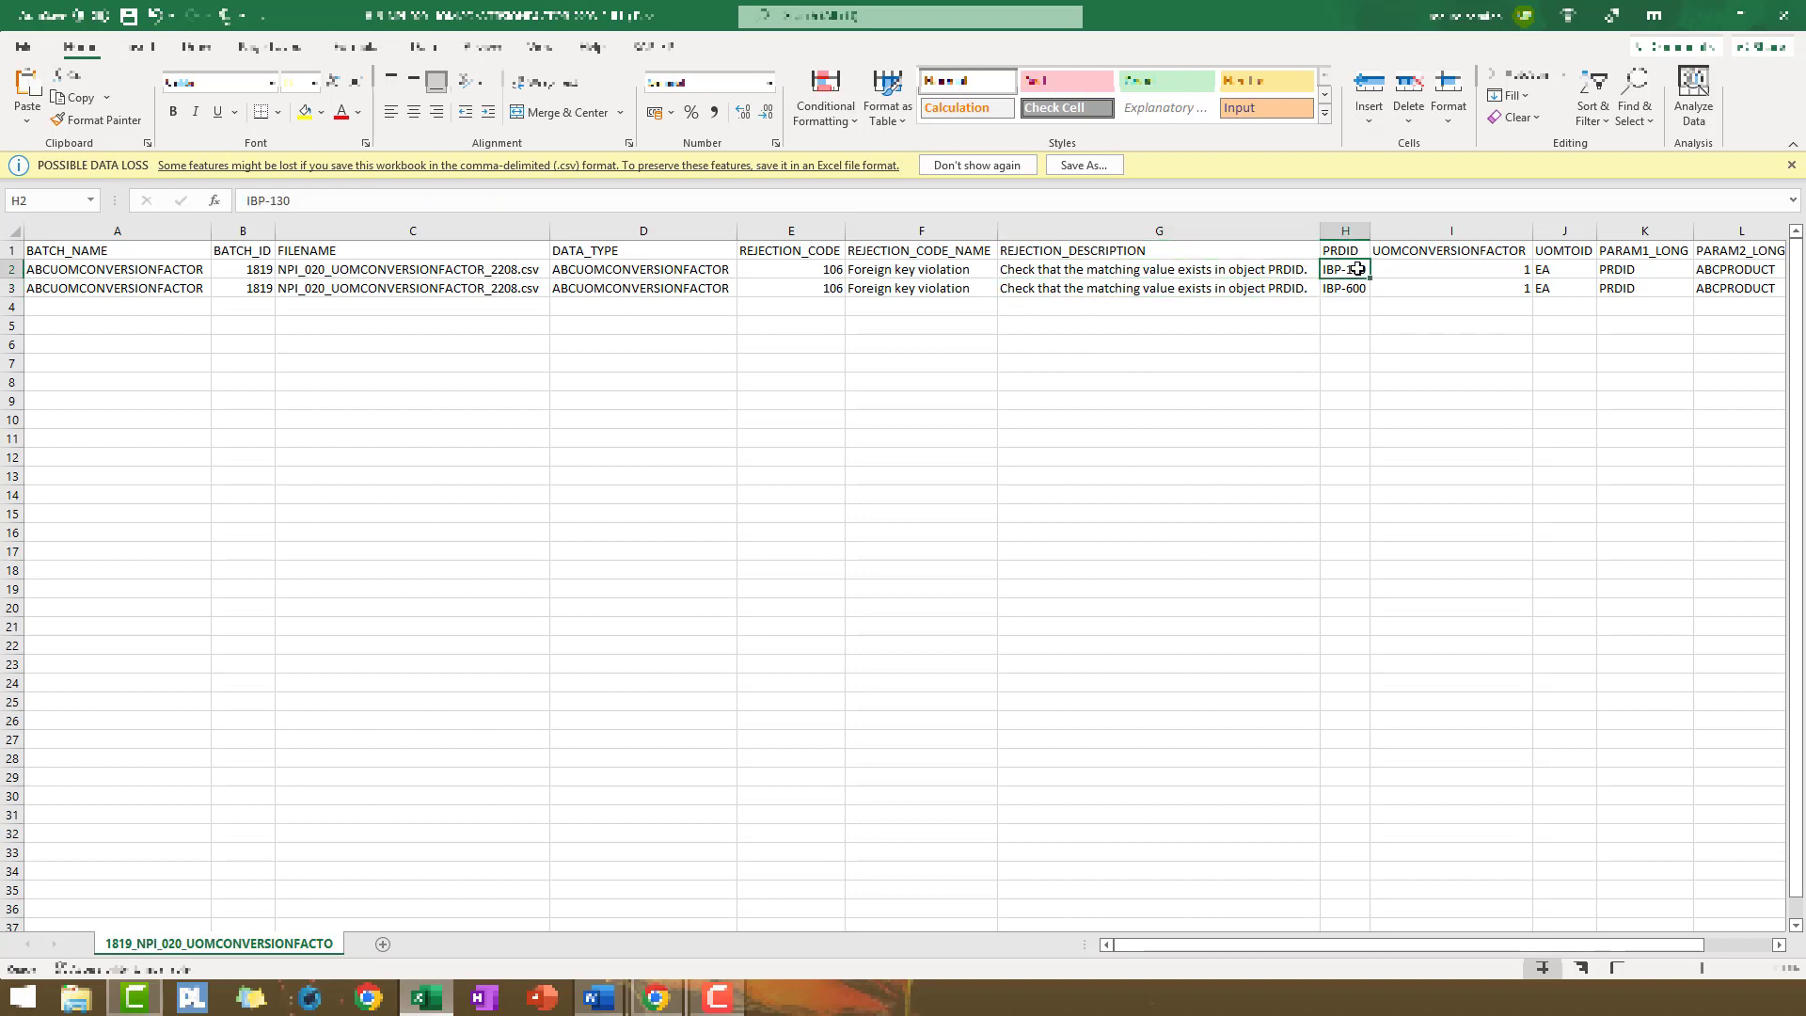
click(1344, 288)
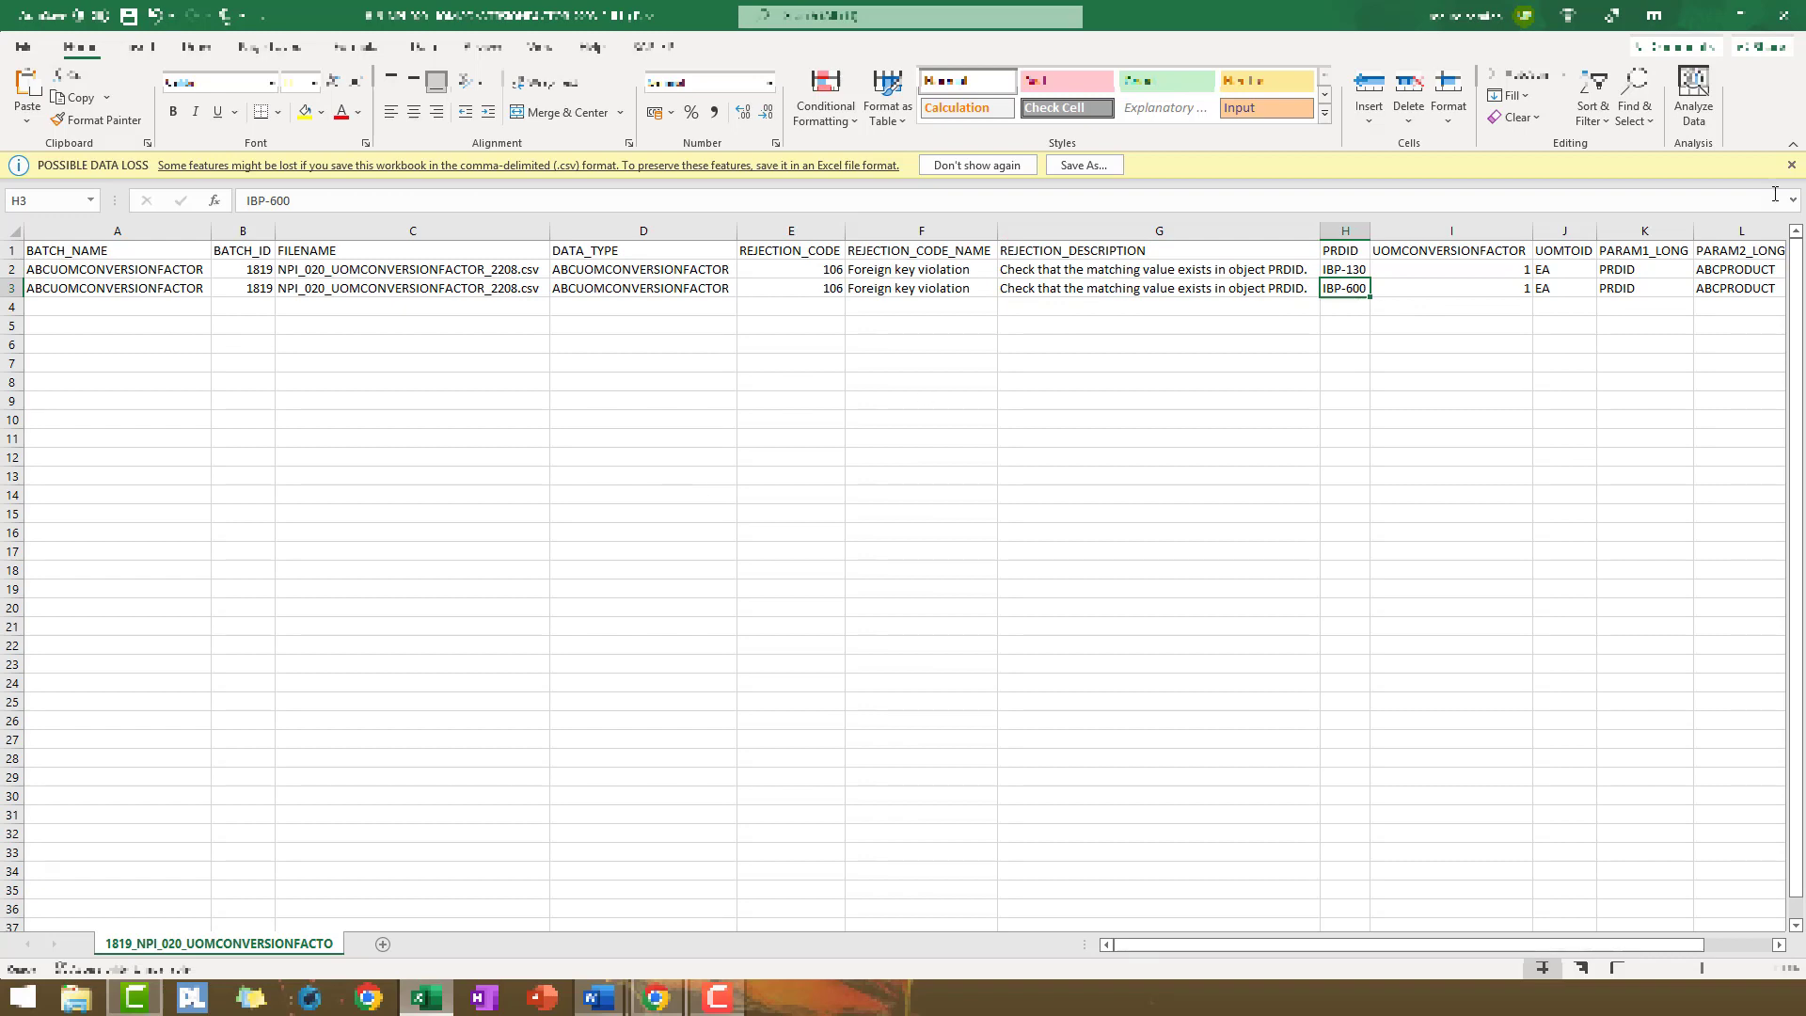
click(1791, 16)
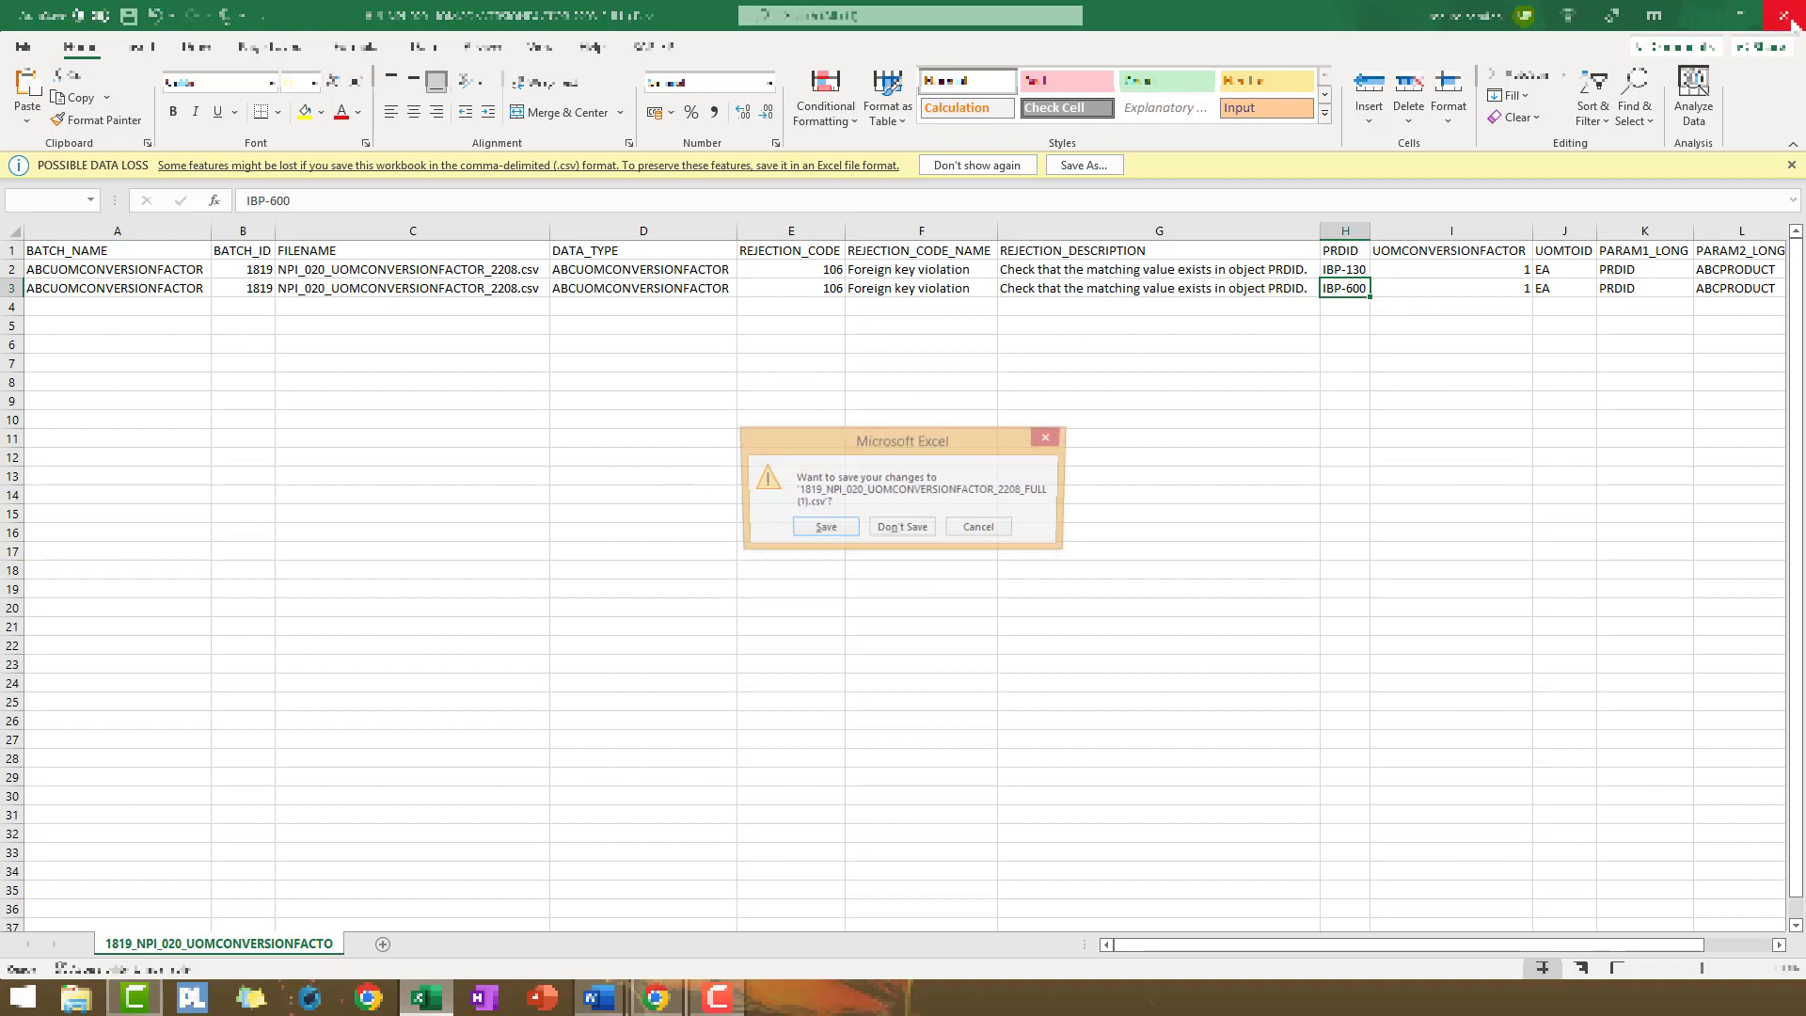